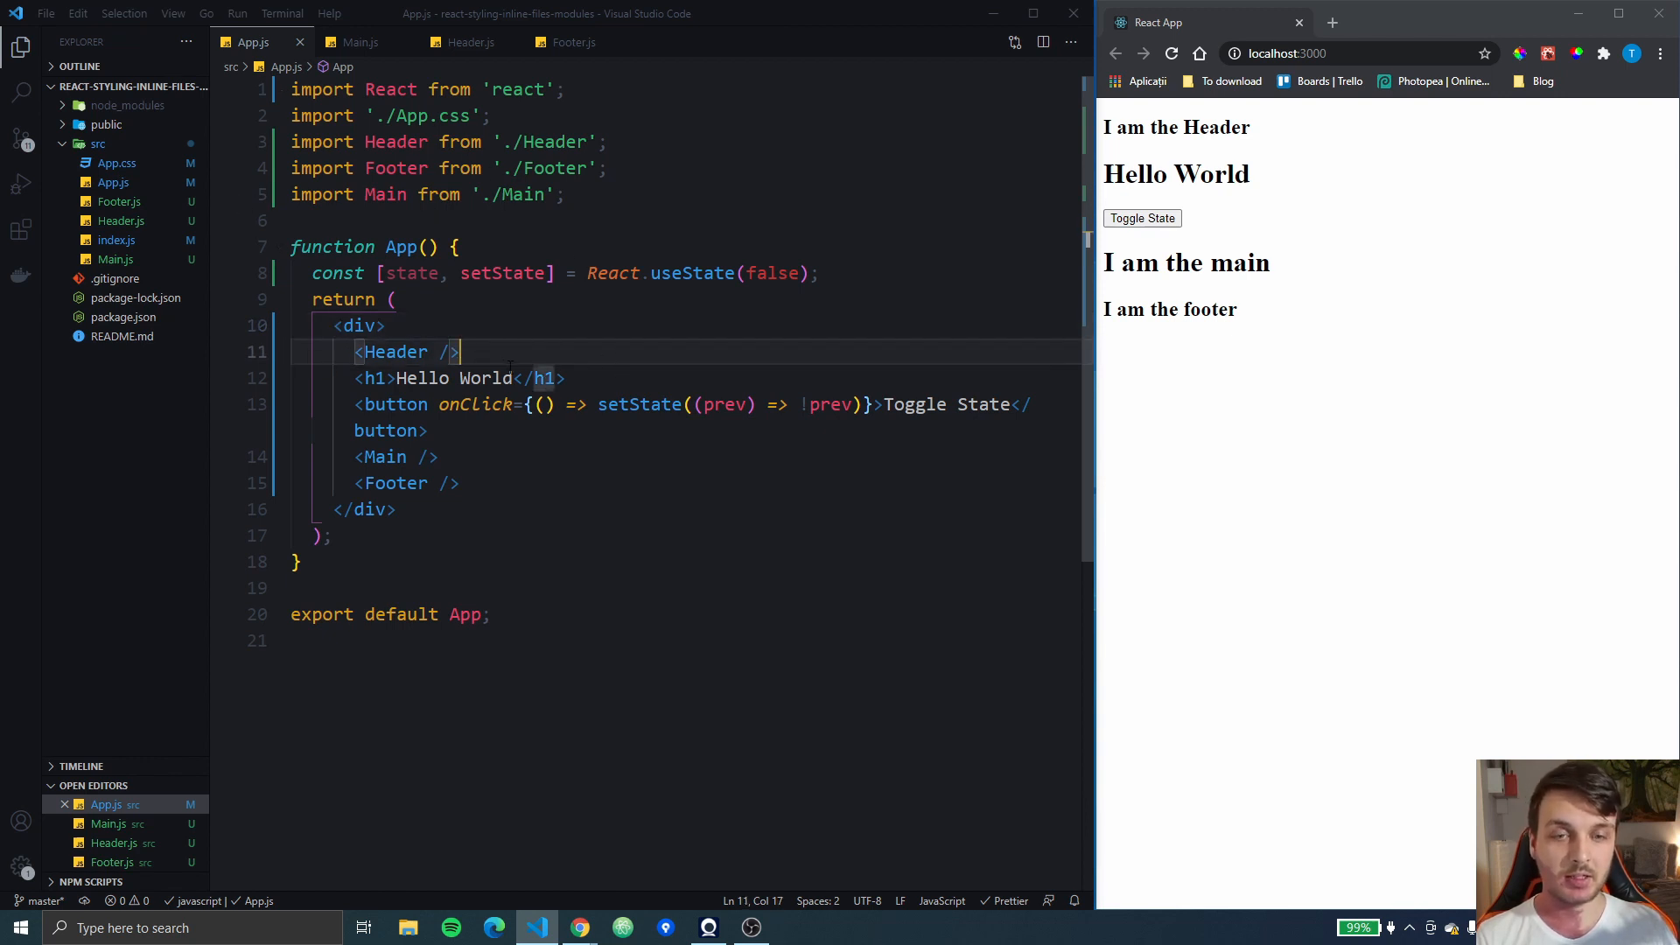
pyautogui.moveTo(364, 42)
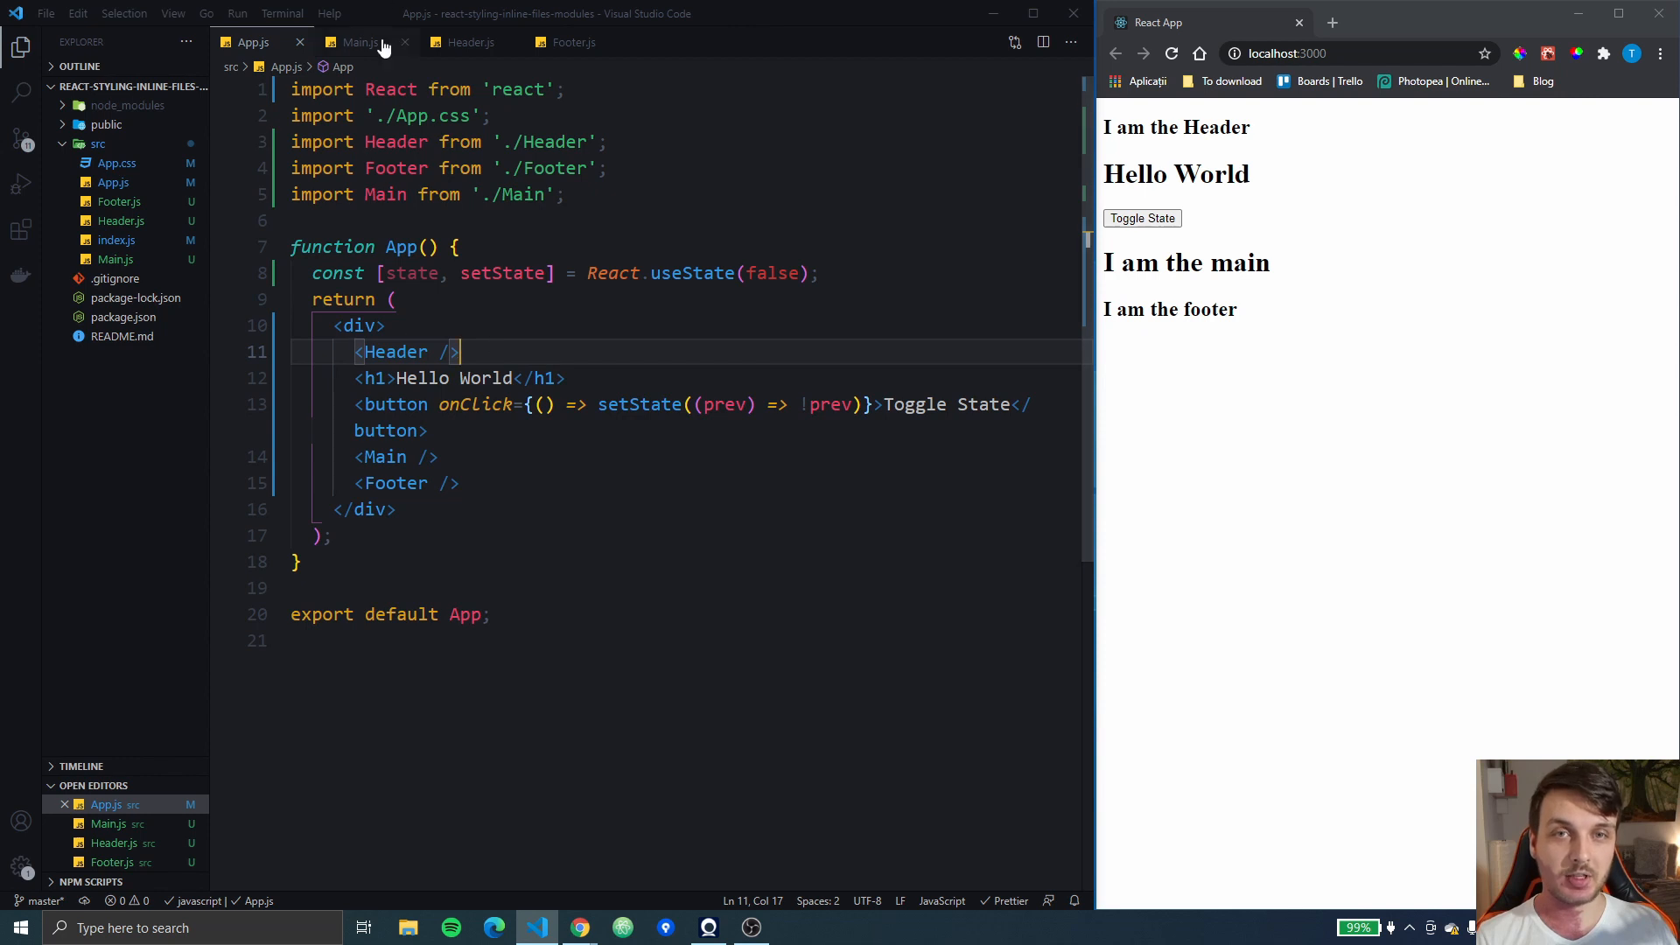
# Review the Footer and Main components' code, then return to App.js
pyautogui.click(469, 42)
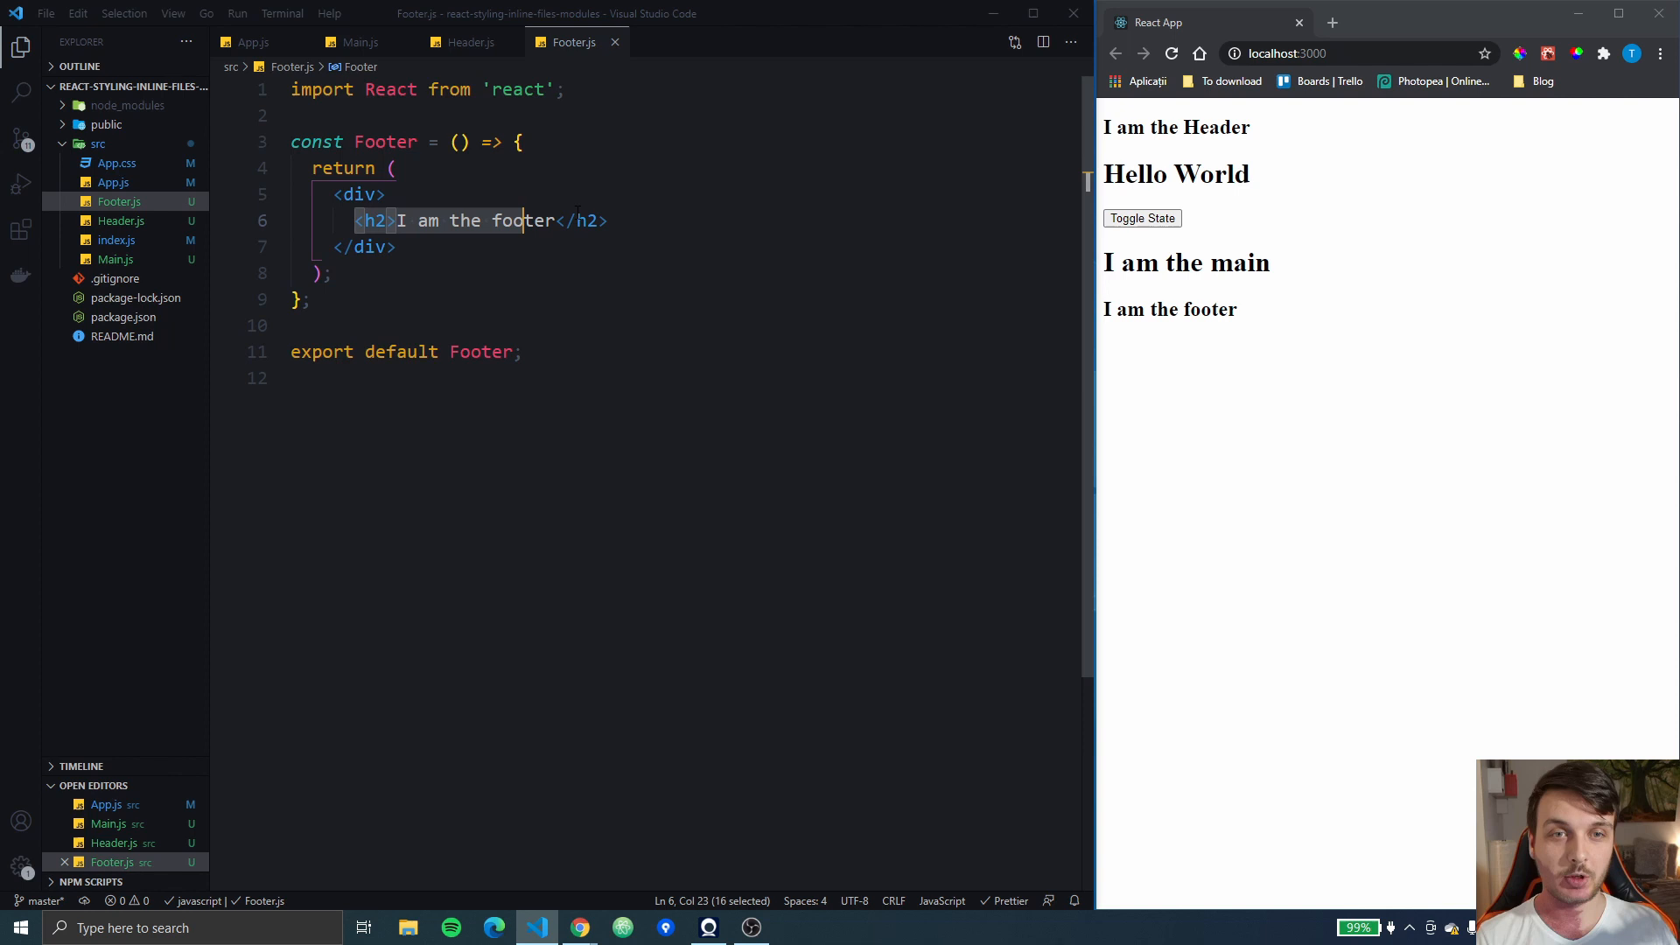
pyautogui.click(361, 42)
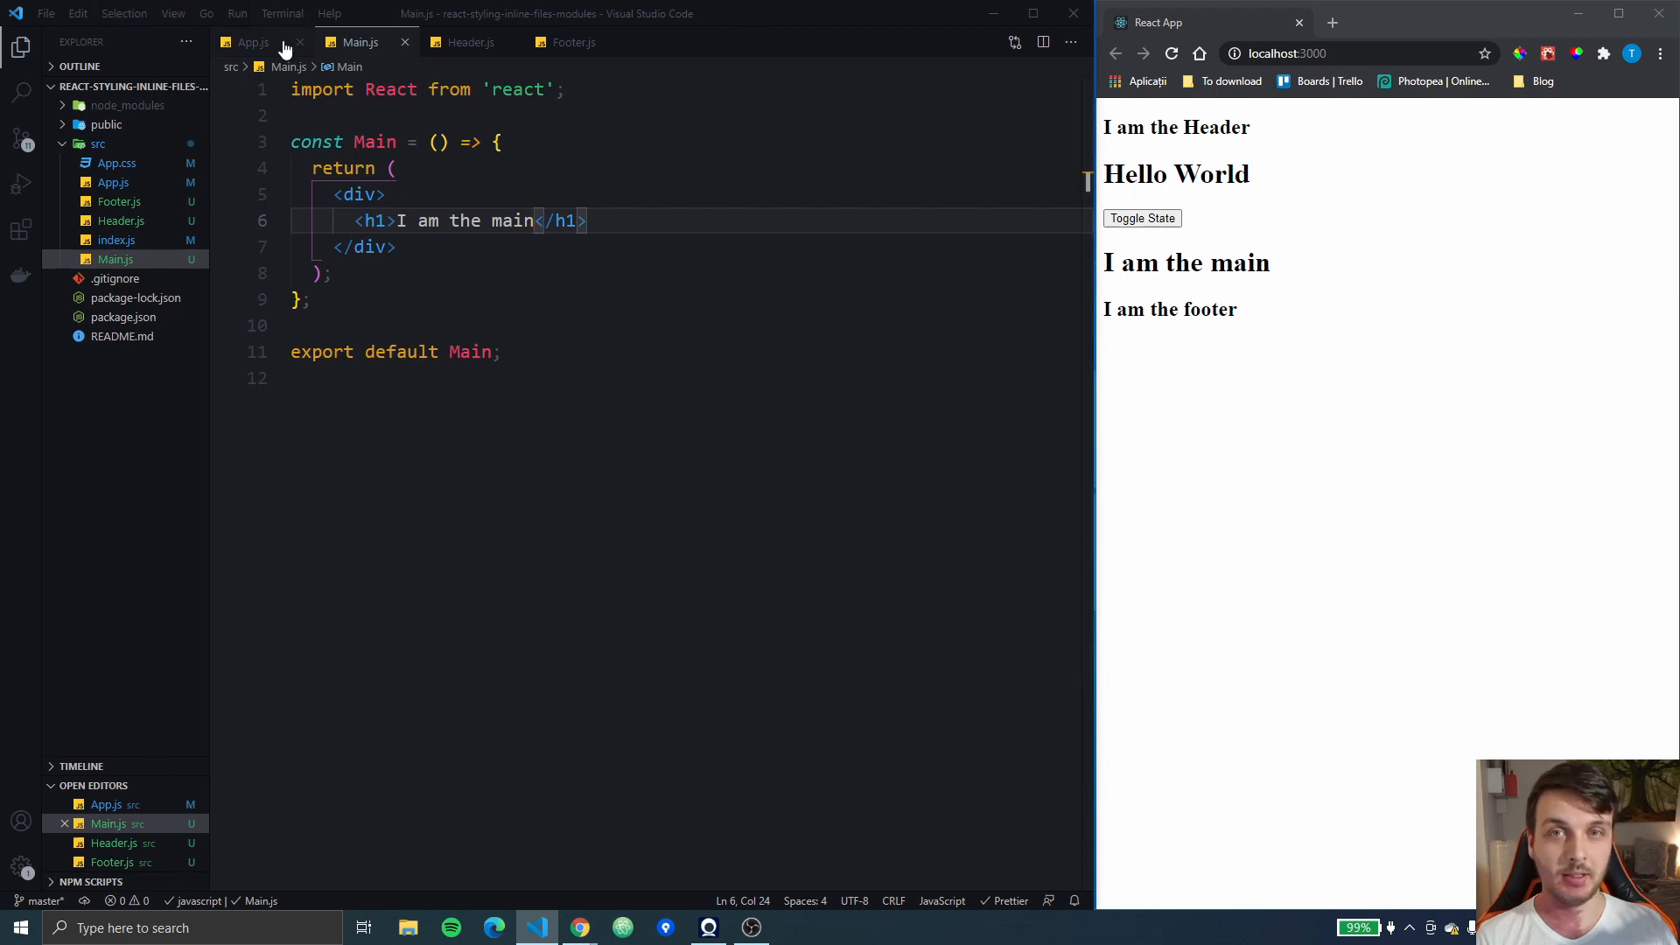
pyautogui.click(252, 42)
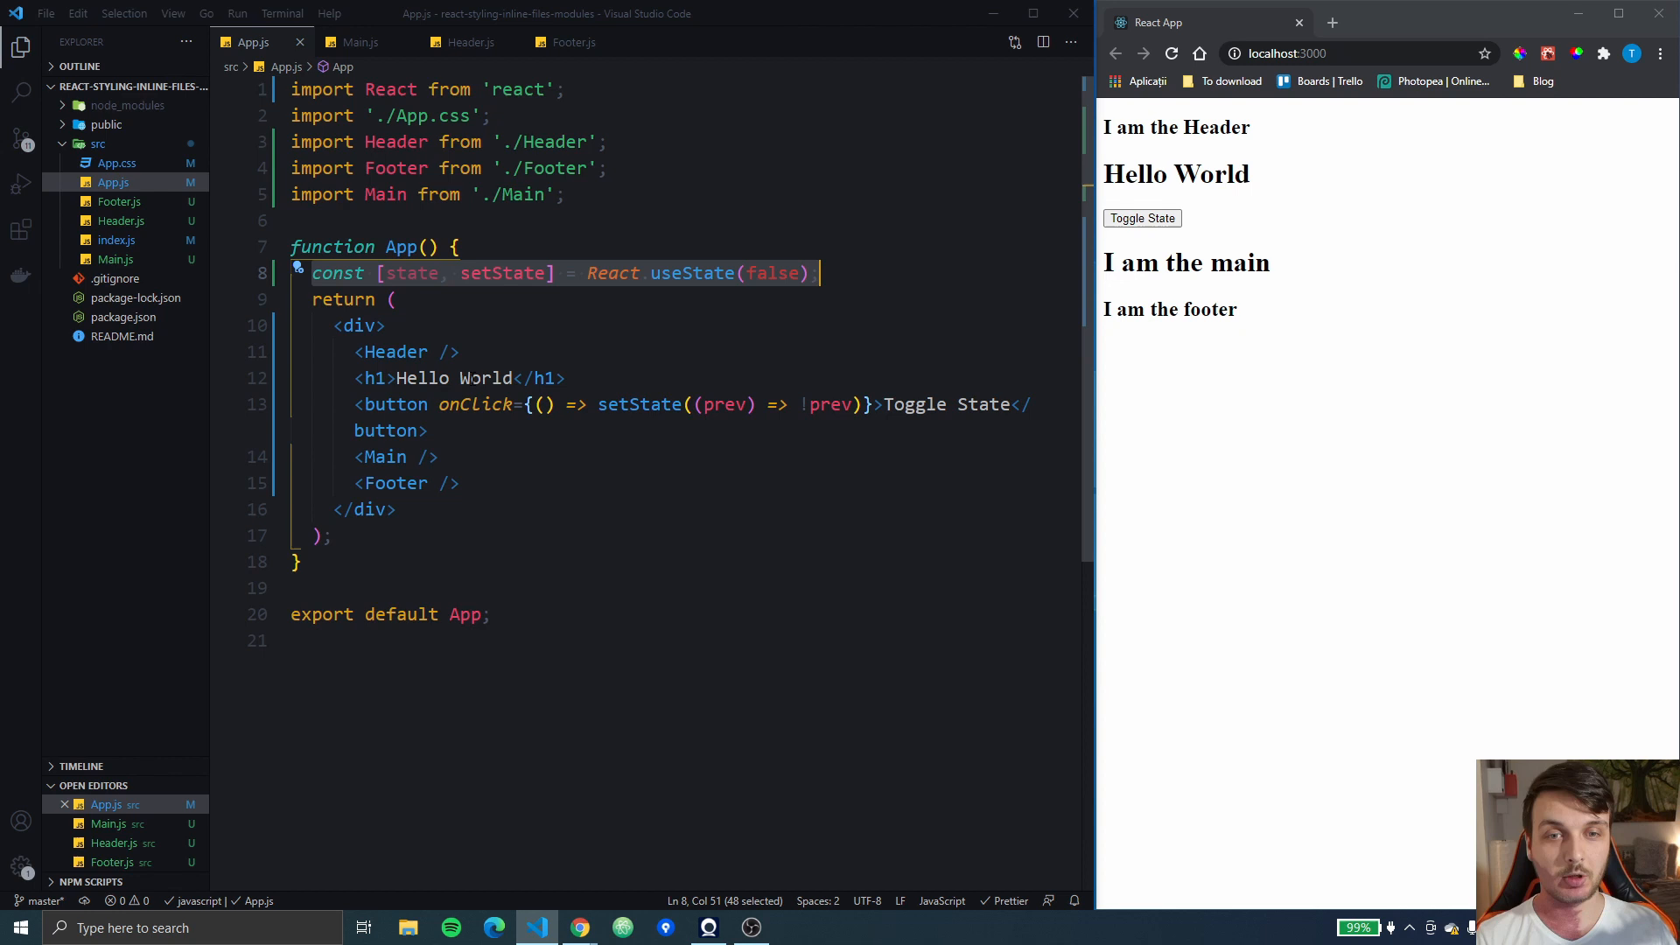
# Give the Hello World h1 an inline style with backgroundColor 'rebeccapurple' and save
pyautogui.click(375, 378)
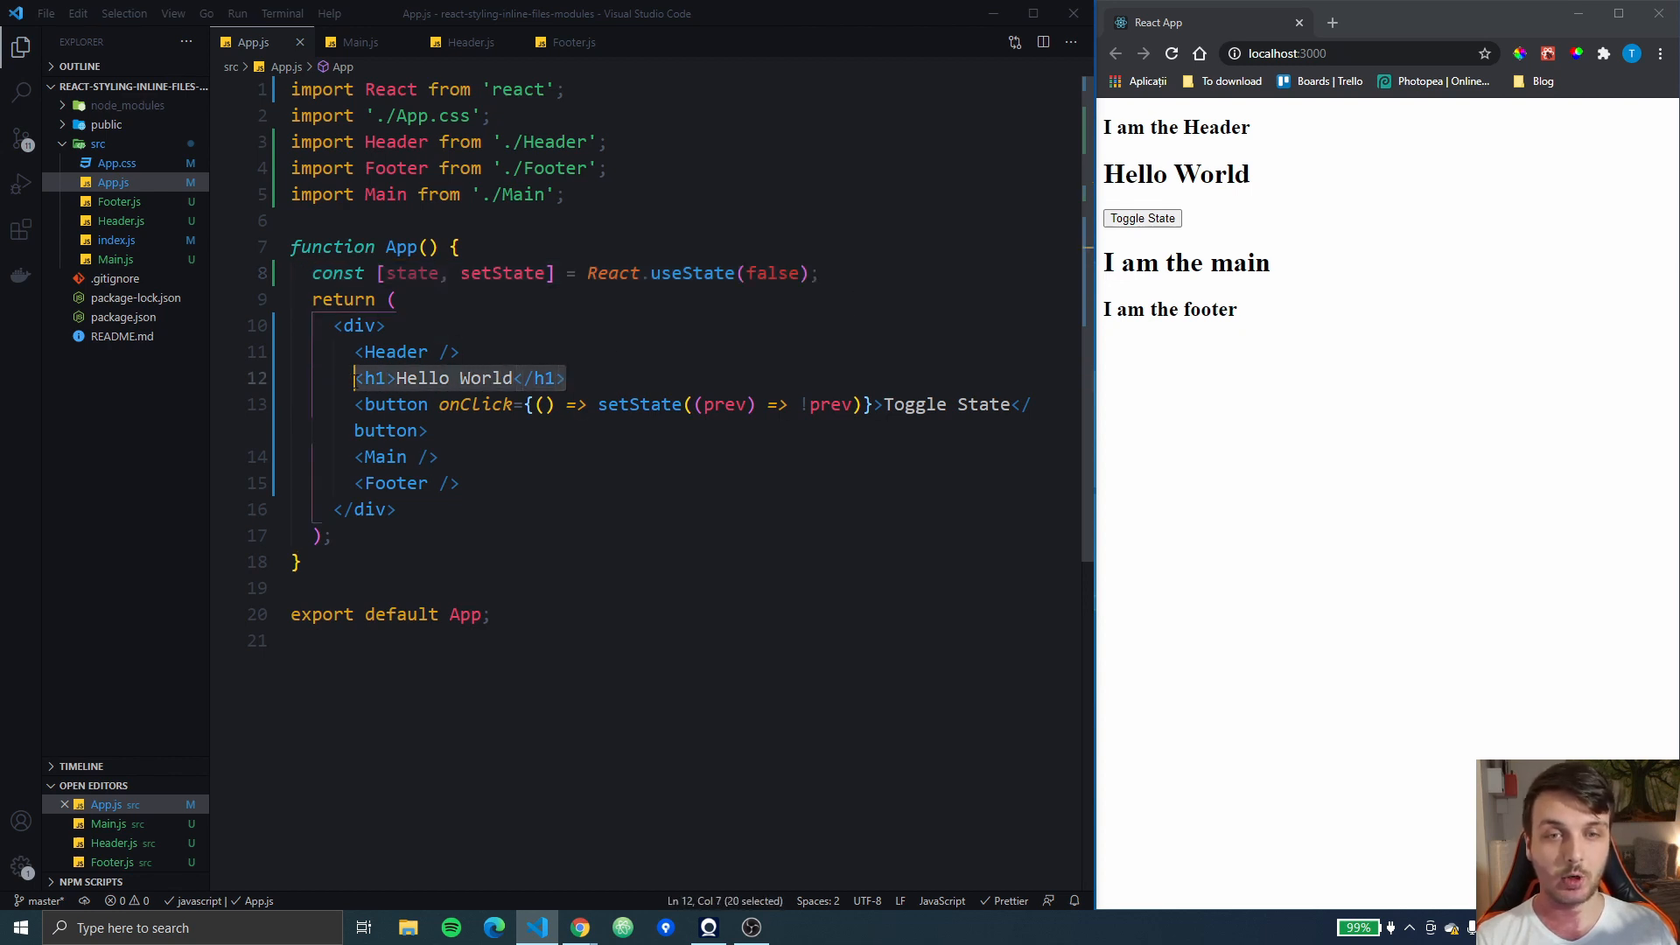
pyautogui.click(567, 378)
pyautogui.write(' style=')
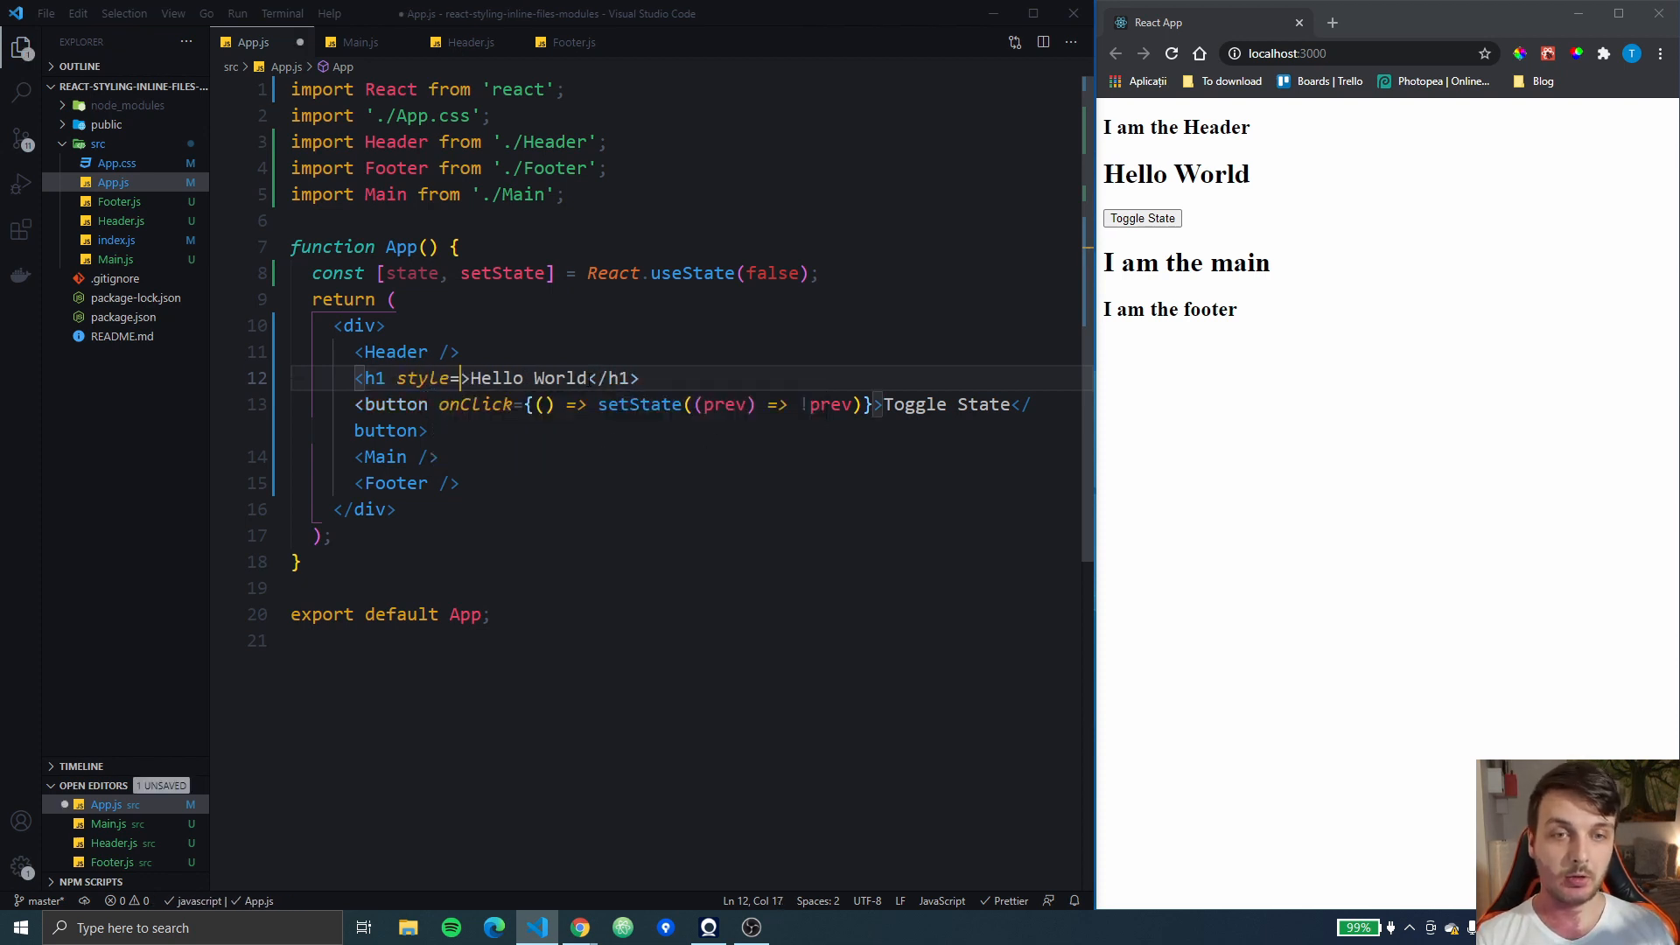
pyautogui.write('""')
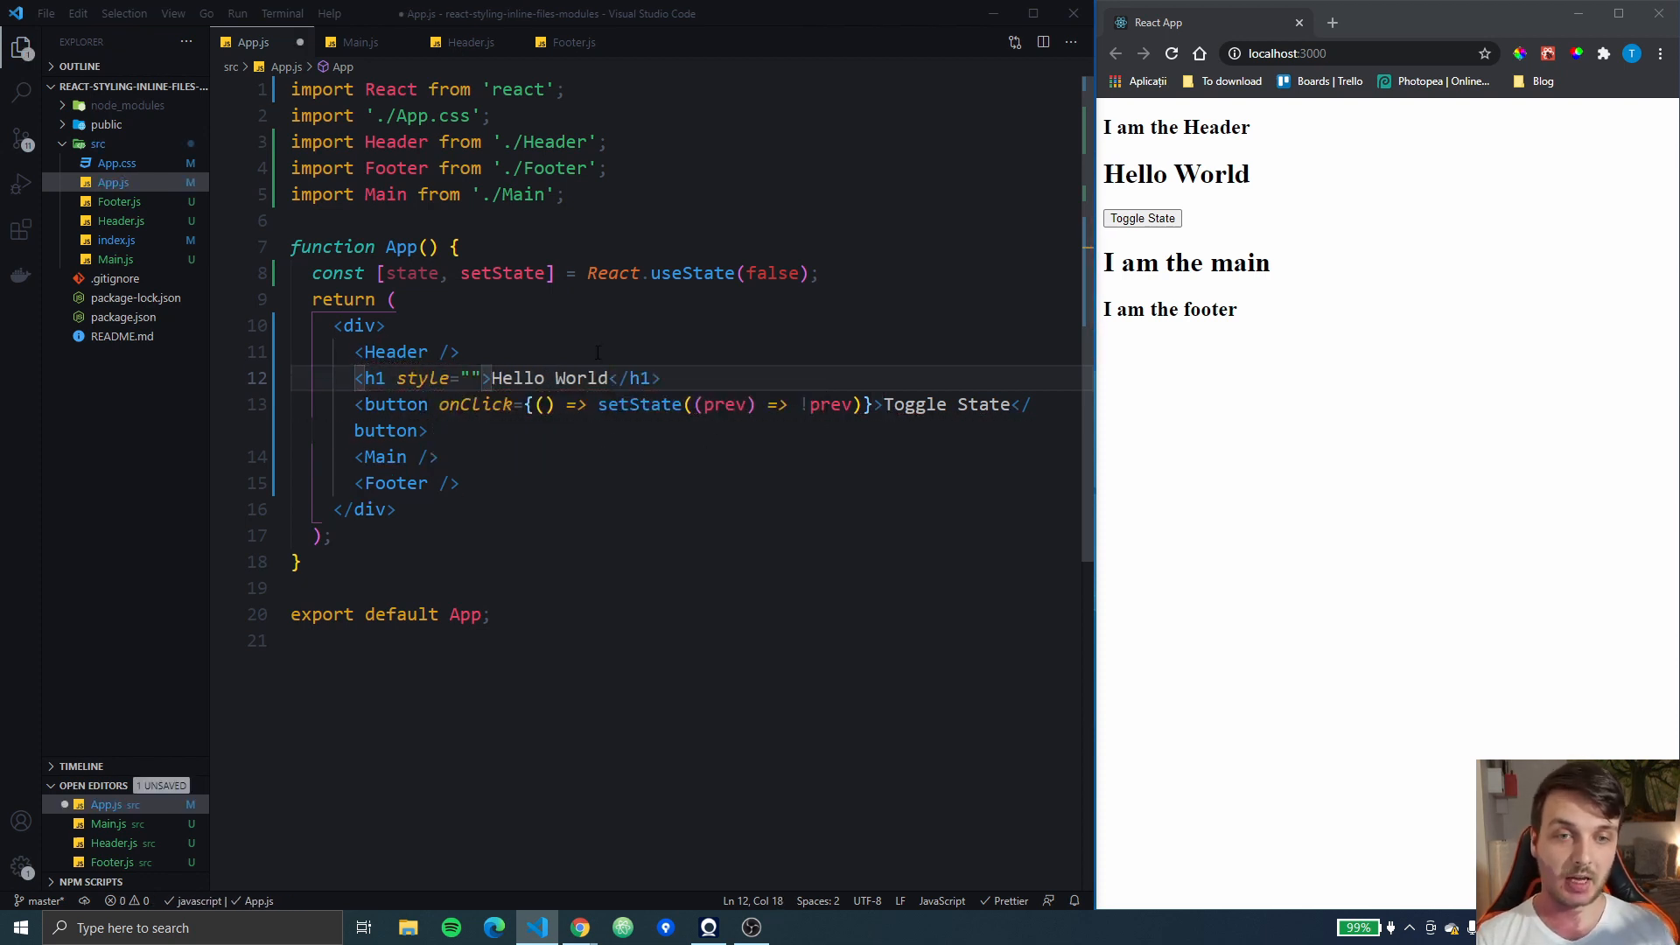
pyautogui.write('{}')
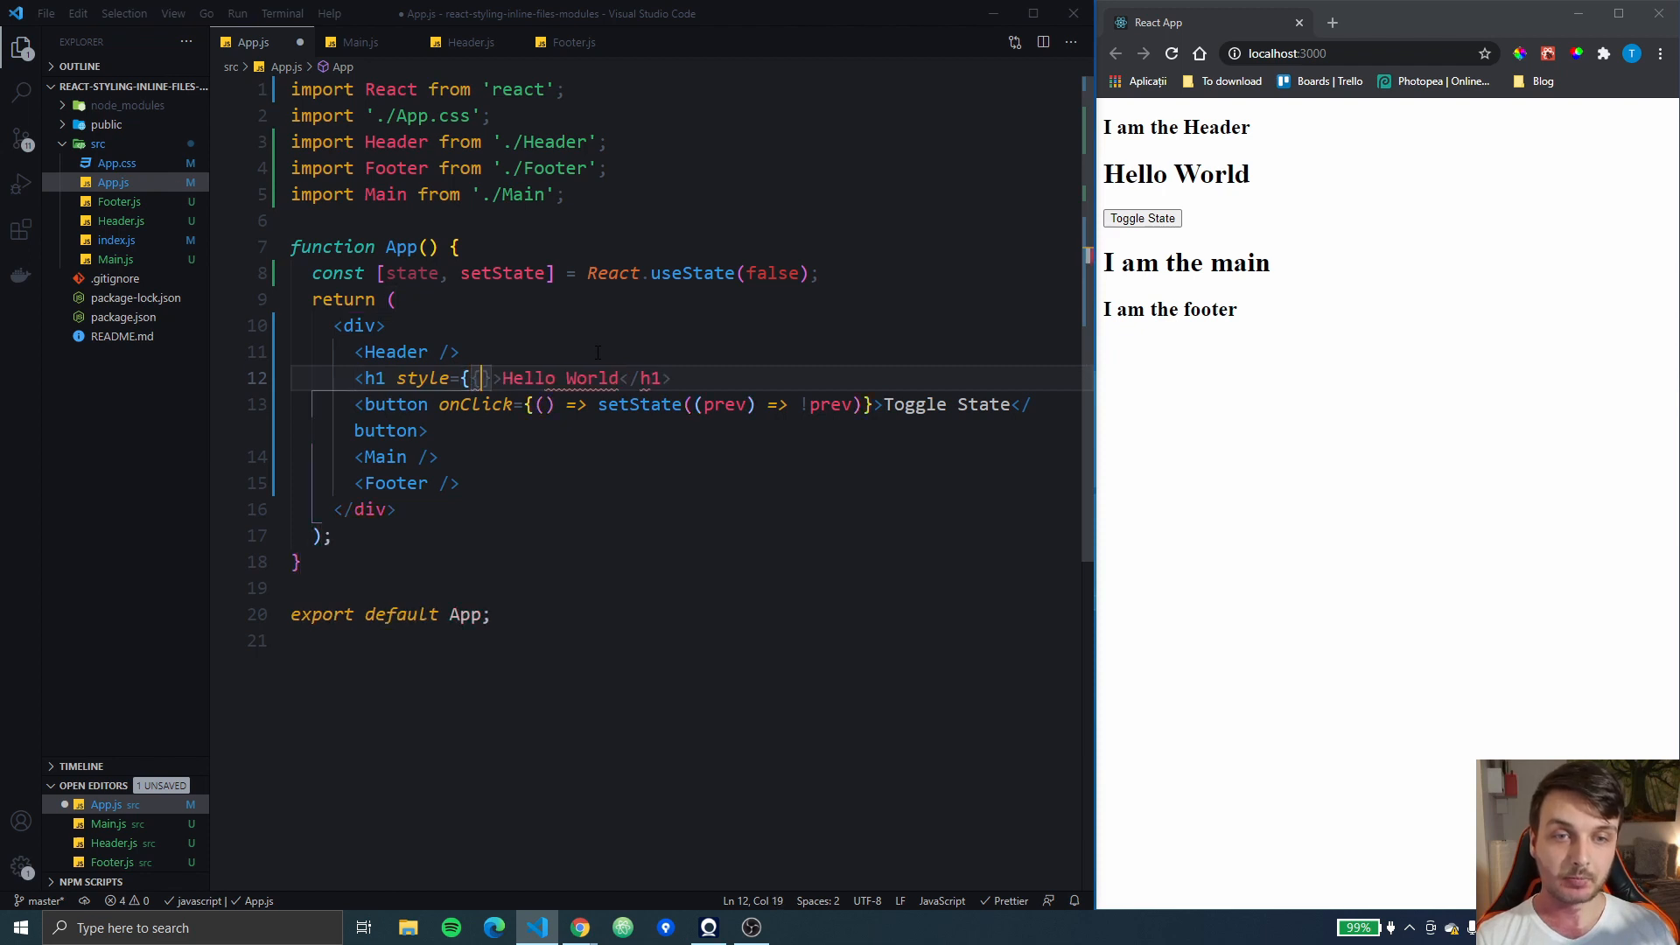
pyautogui.write('0')
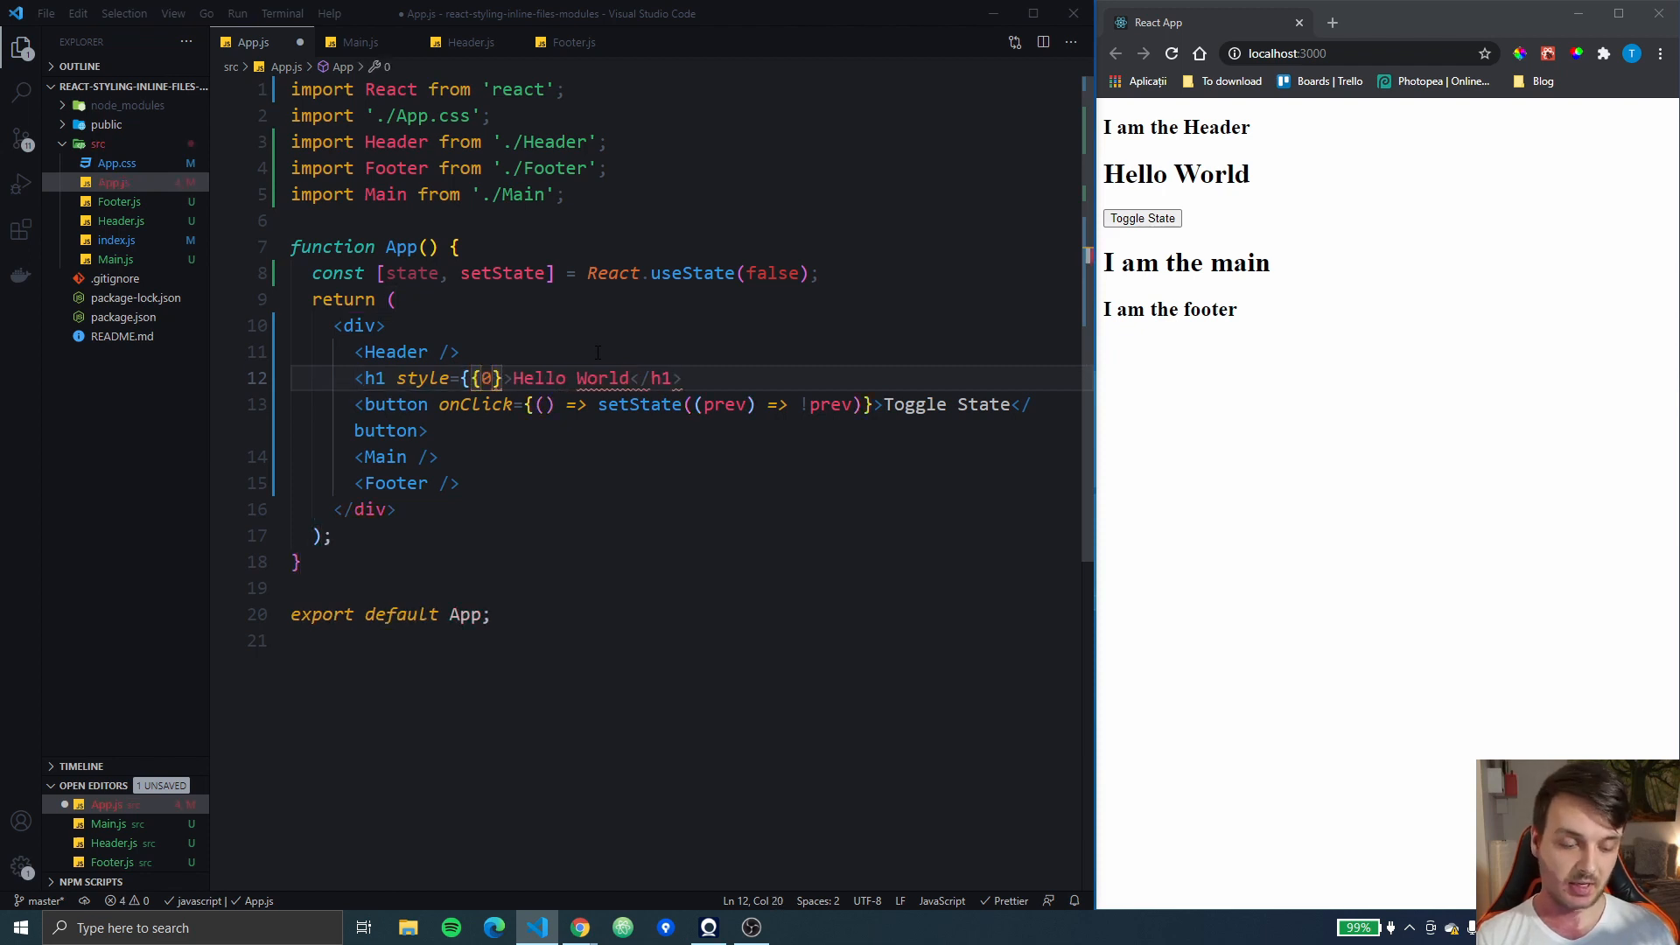
pyautogui.press('Backspace')
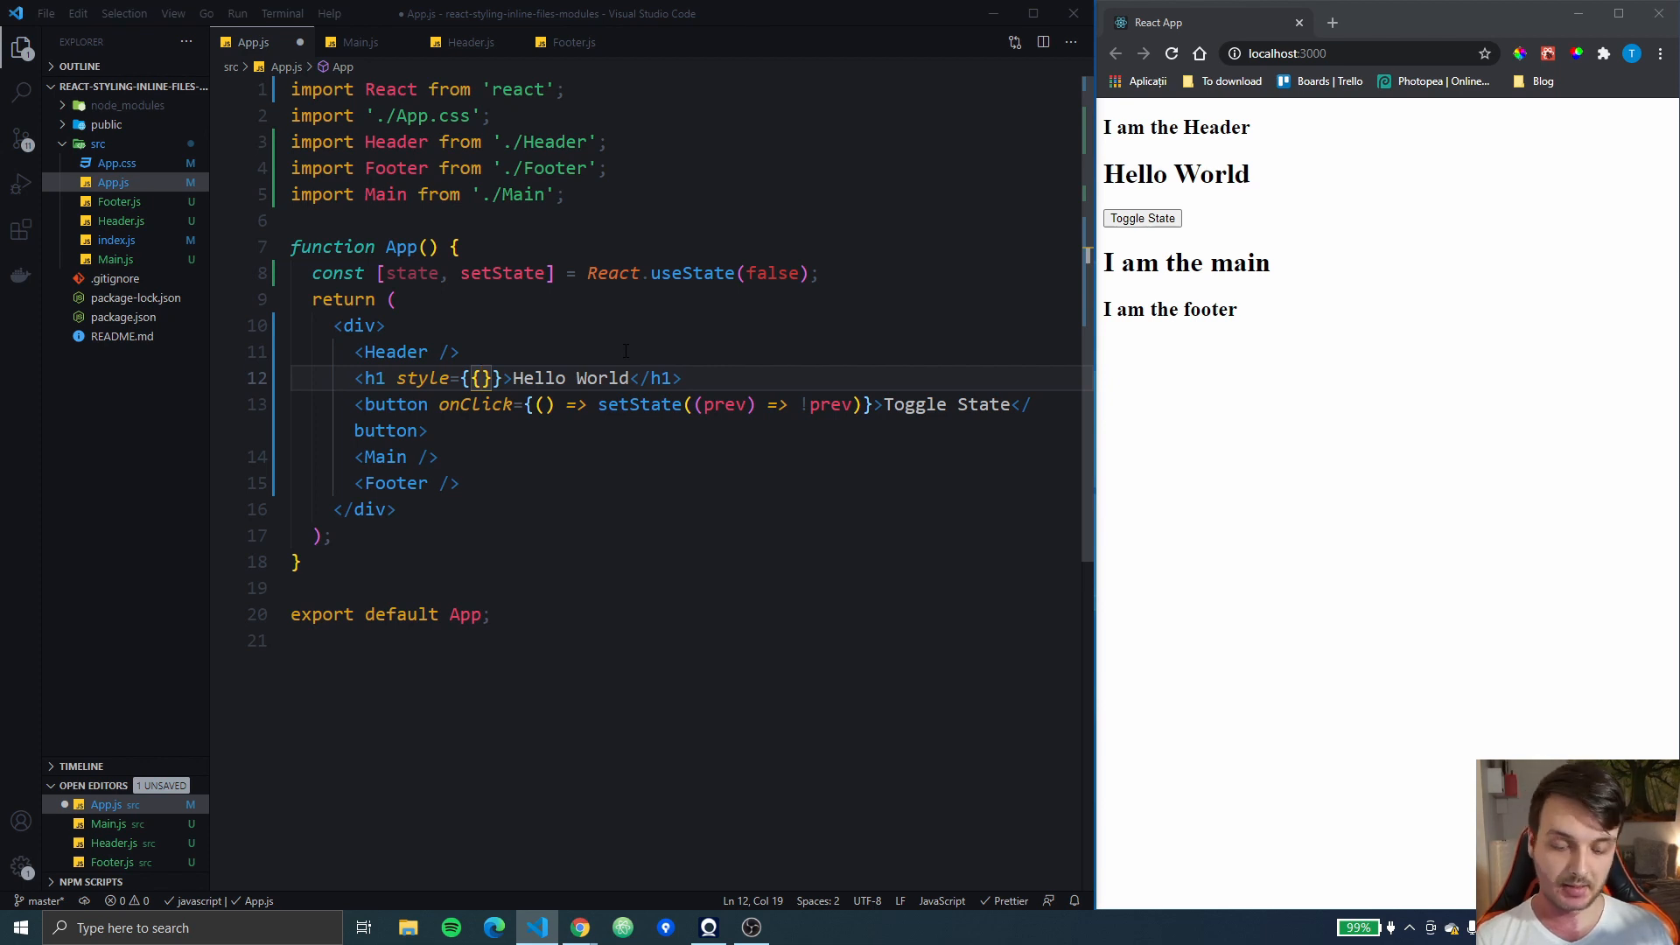
pyautogui.write('backgroundClip;pr')
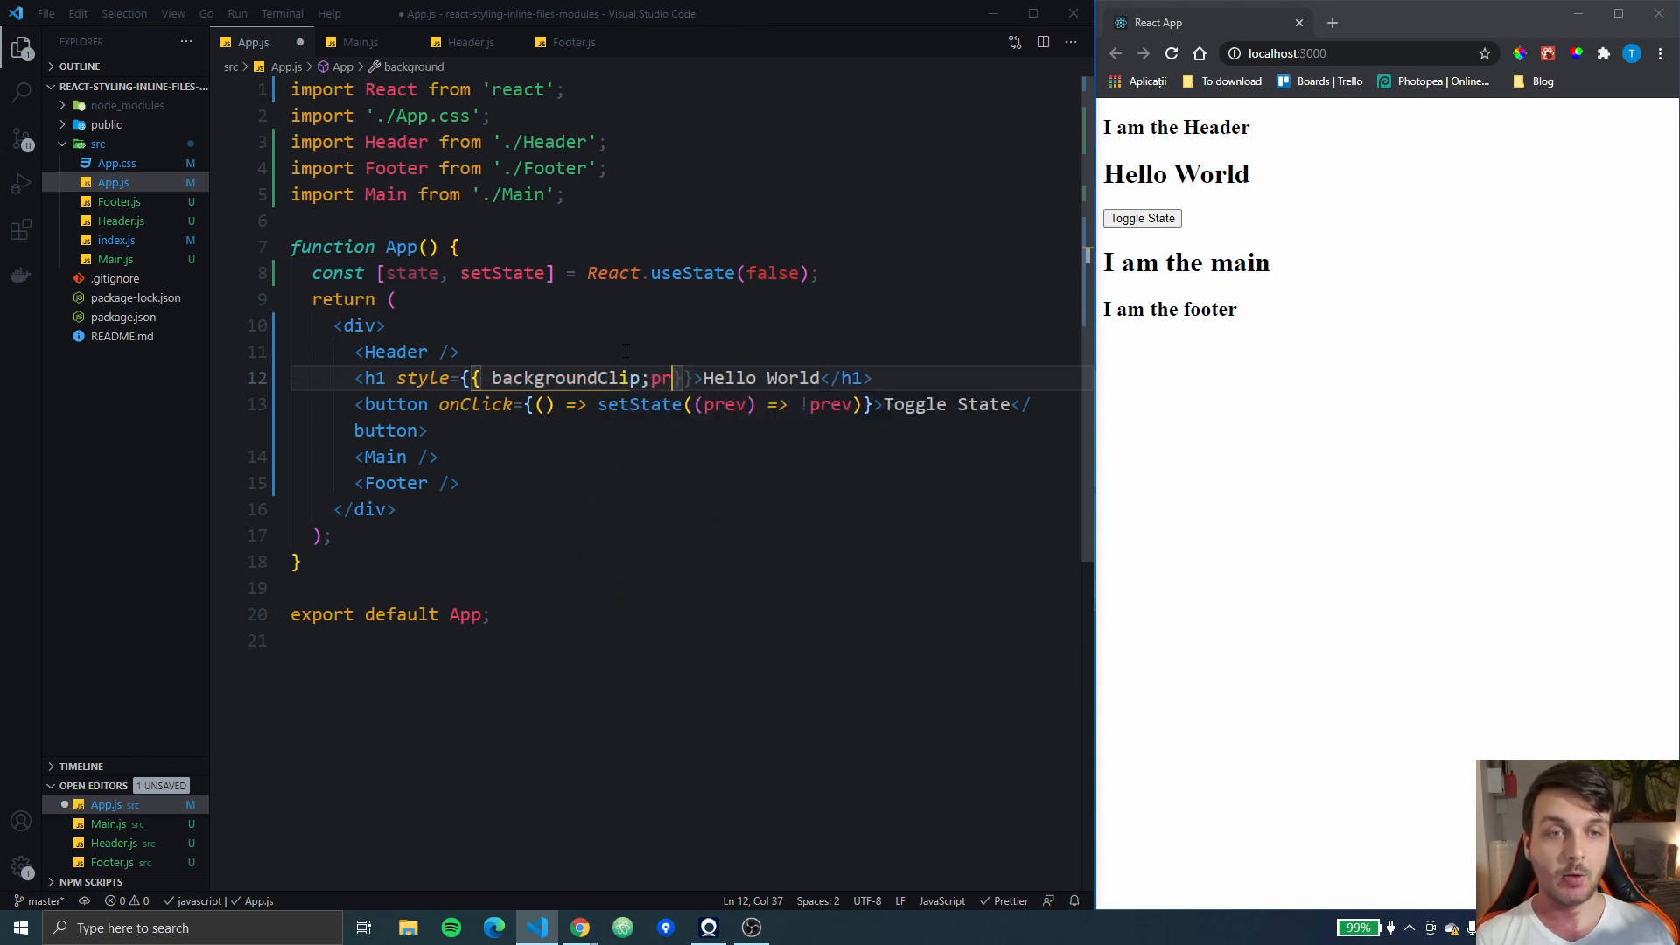
pyautogui.write('backgroundColor:')
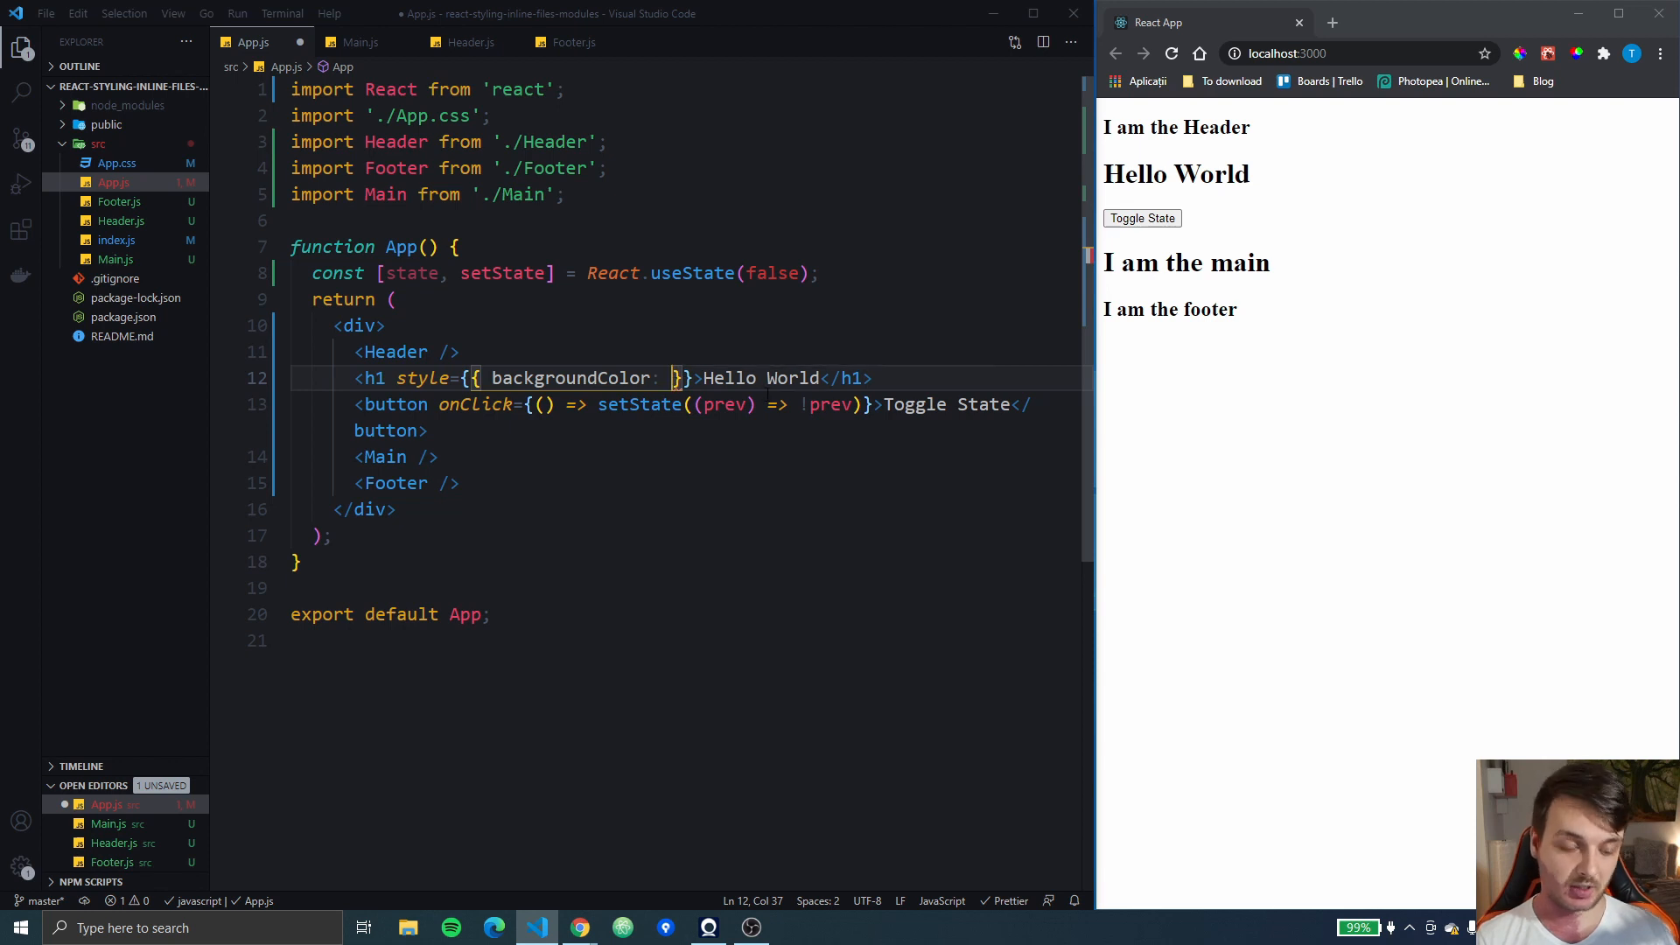
pyautogui.write("''")
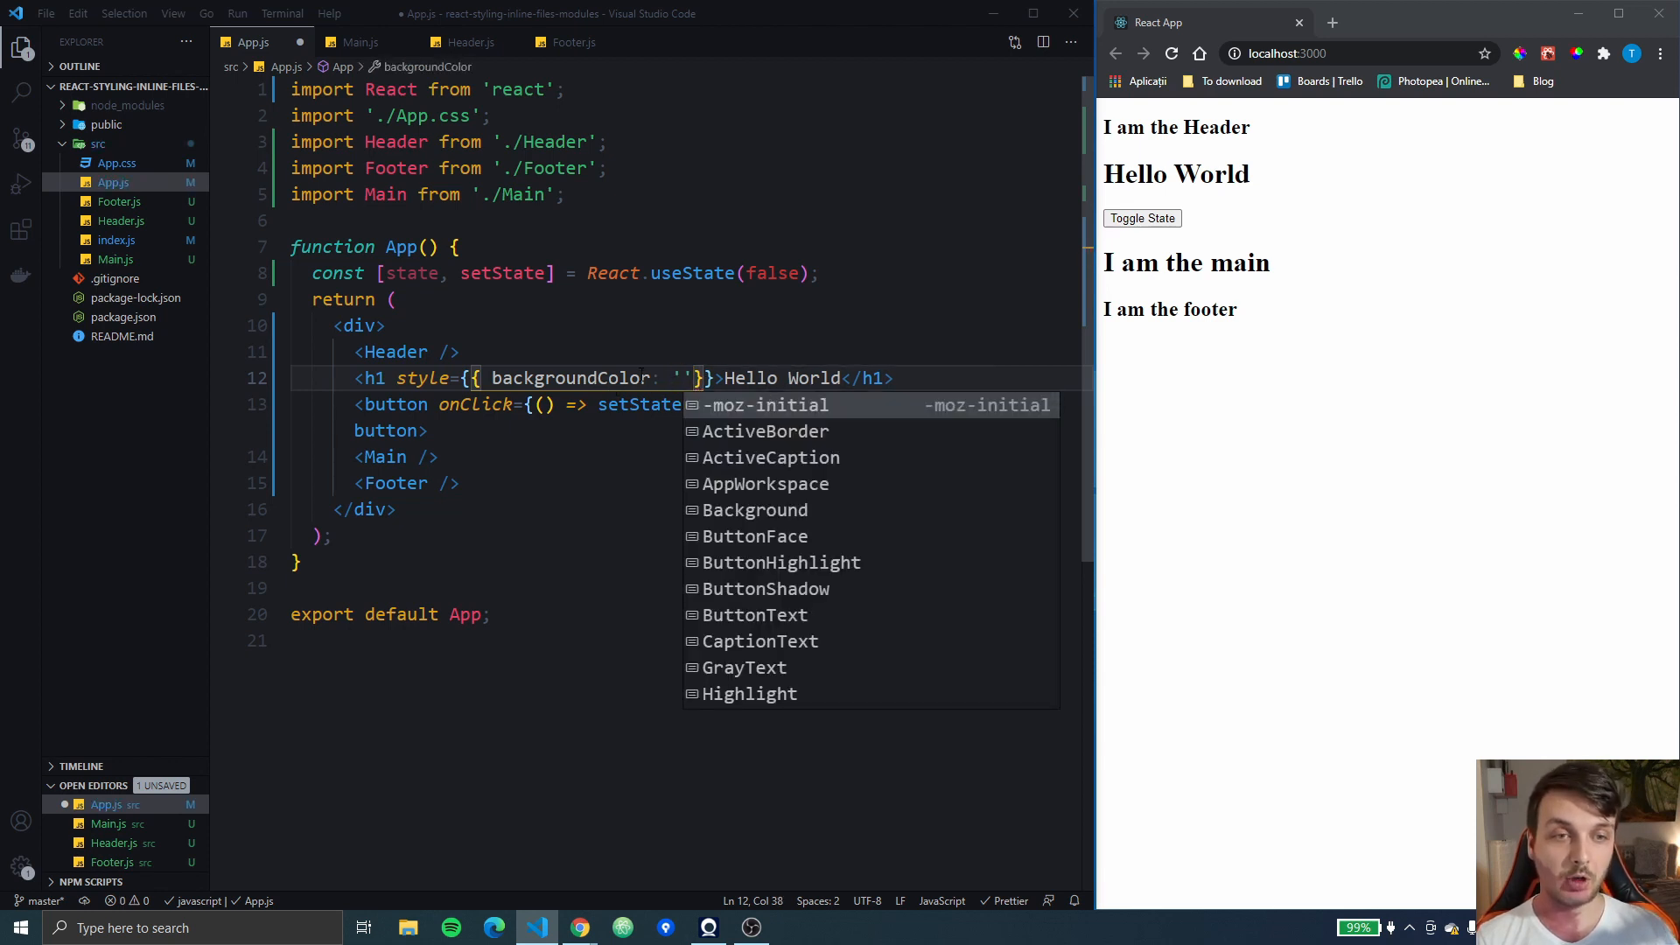
pyautogui.write('b')
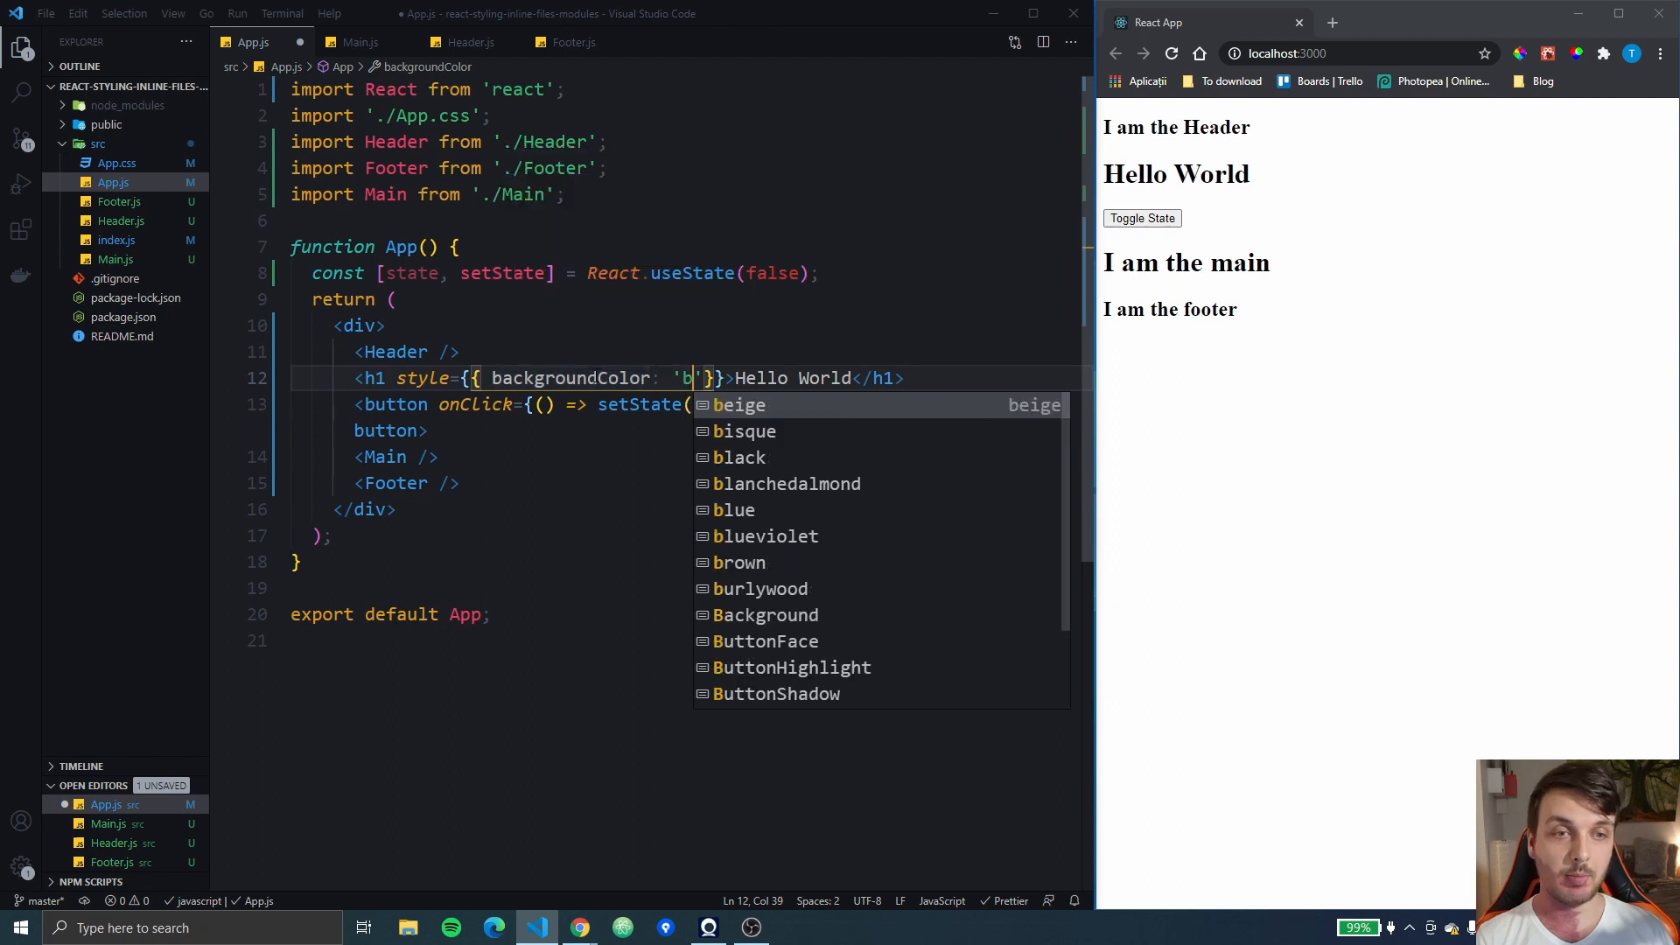
pyautogui.write('rebeccapurple')
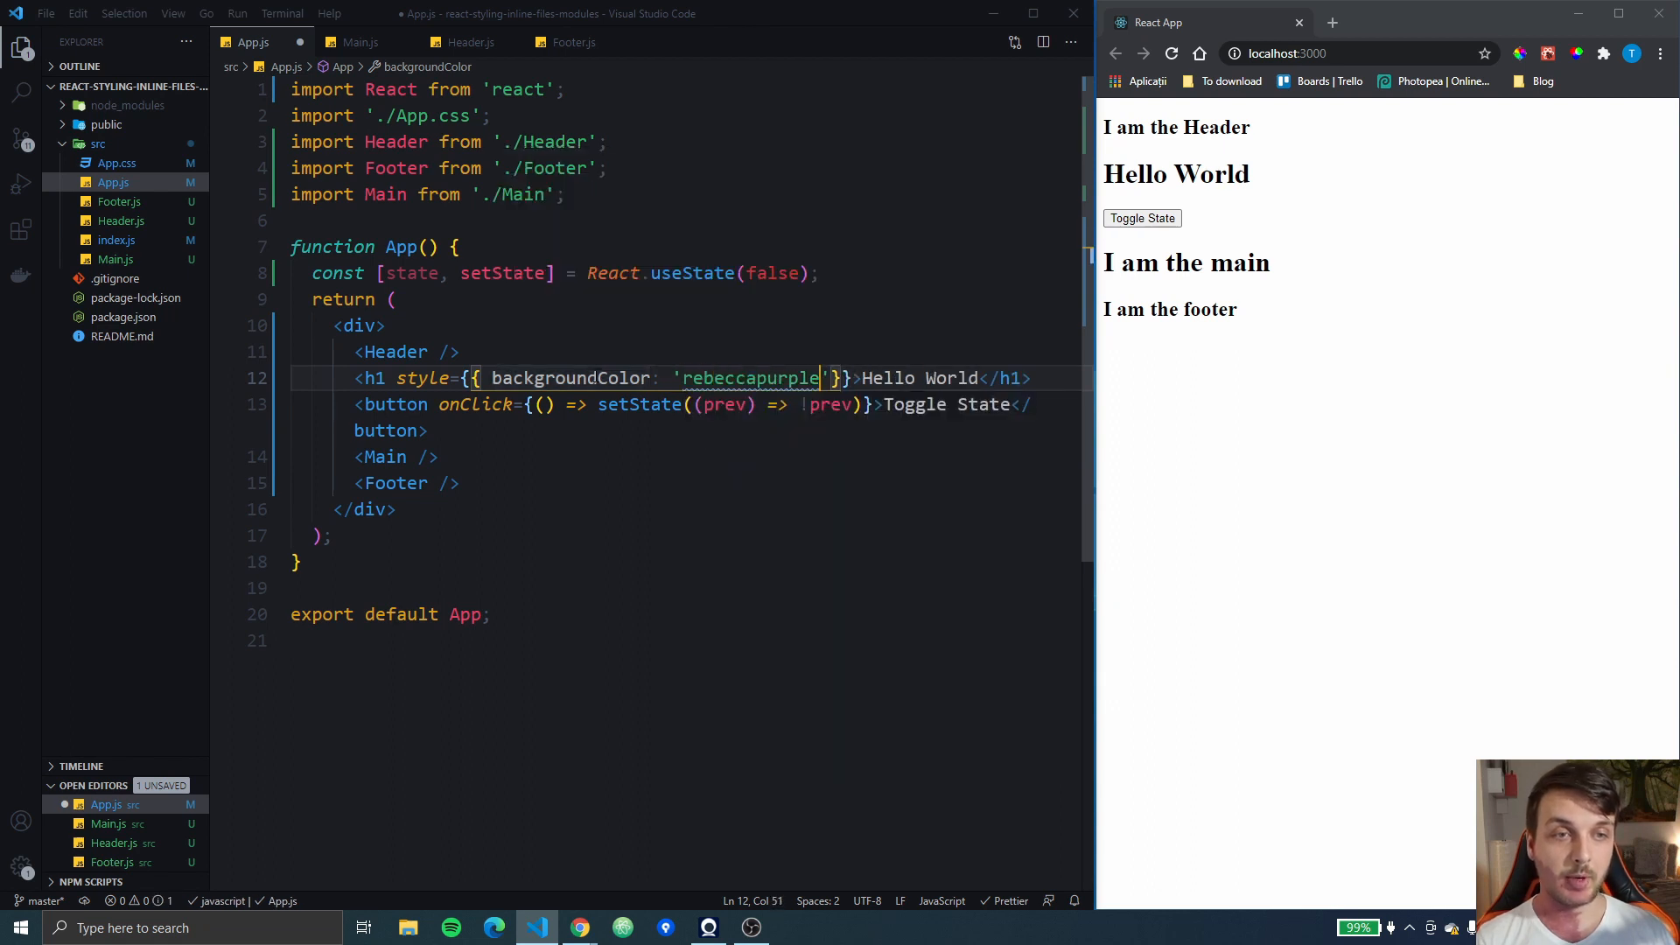
pyautogui.press('ctrl+s')
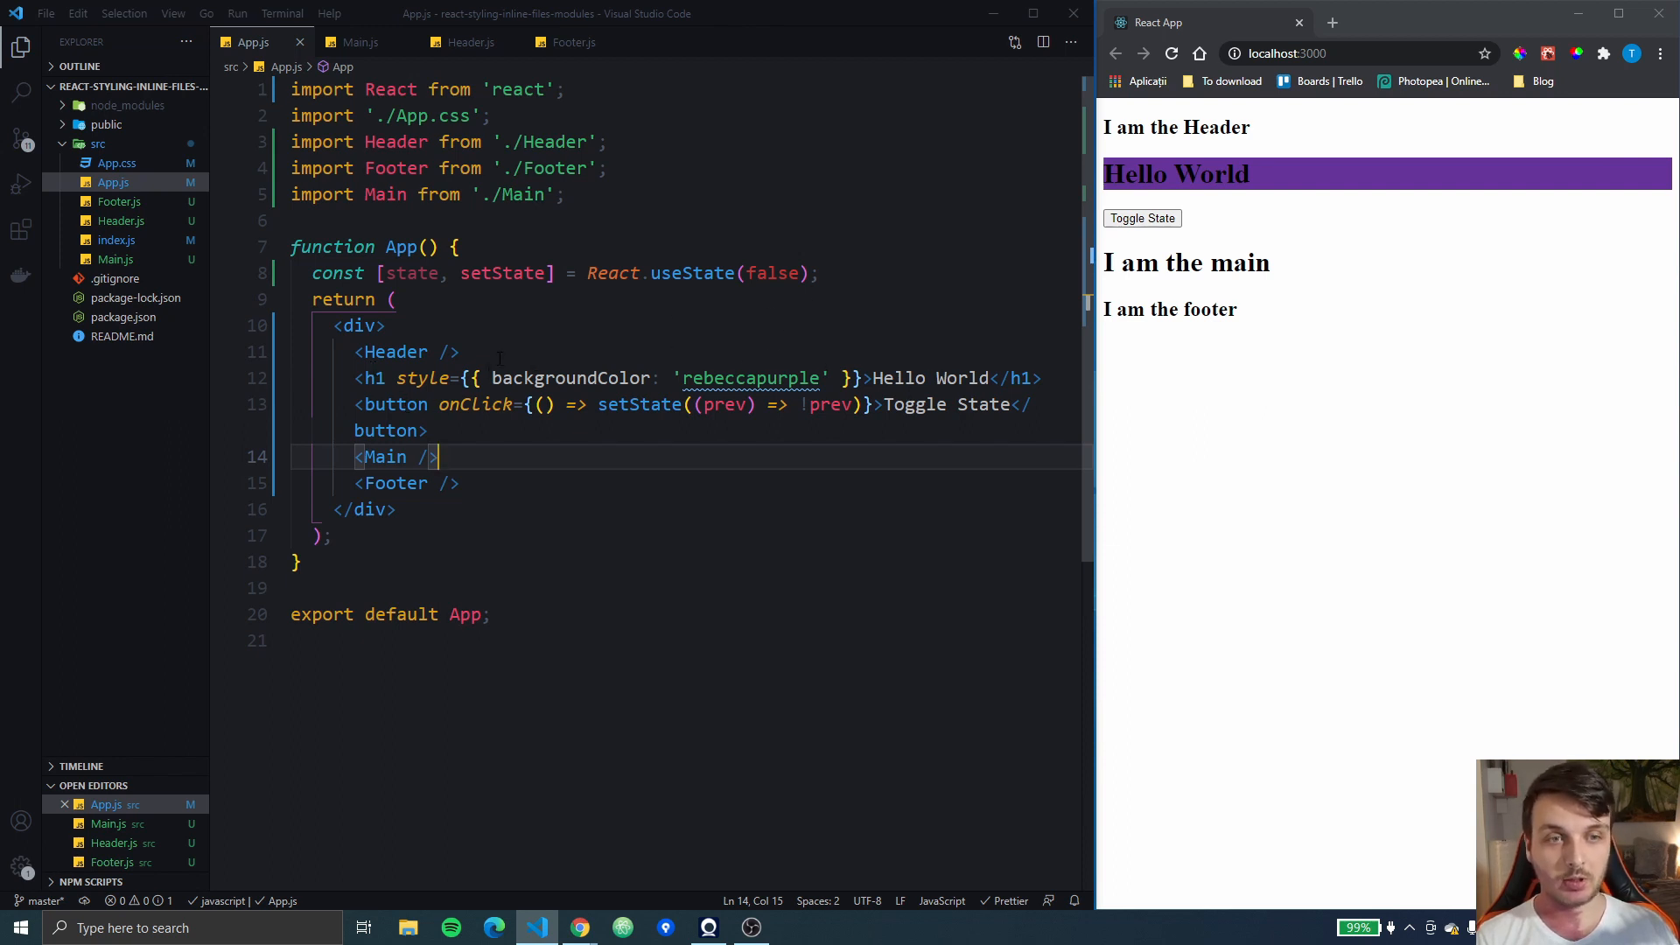
# Declare an h2Style object with rebeccapurple background and white colour and apply it to the h1
pyautogui.click(818, 273)
pyautogui.write('const h2')
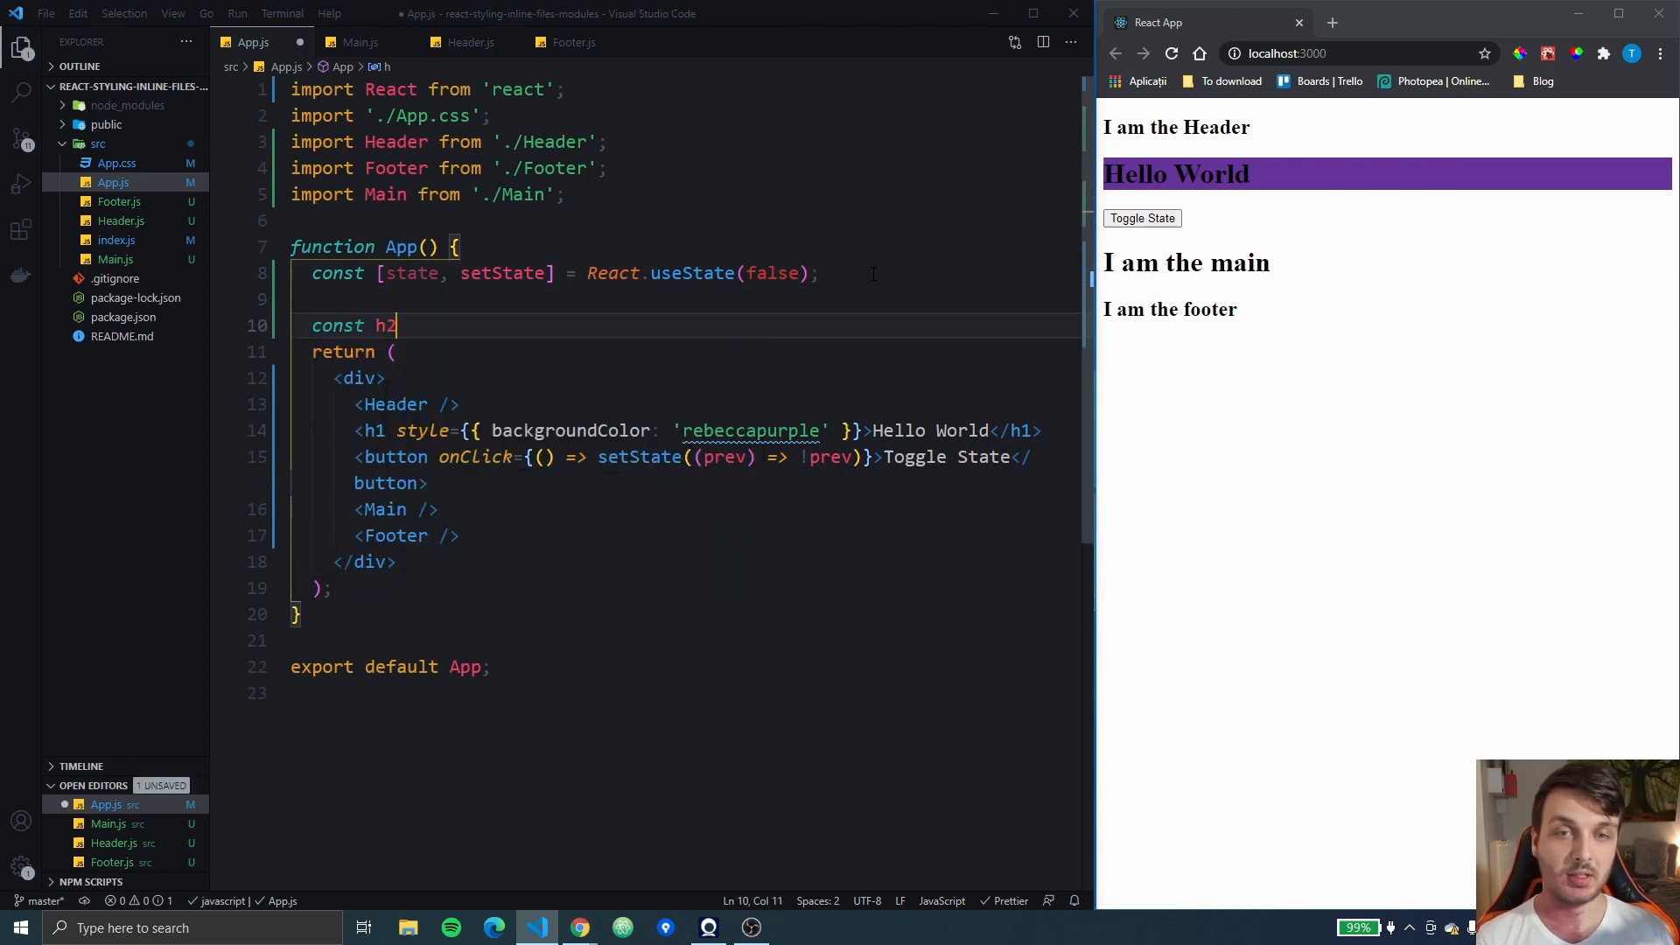
pyautogui.write('Style =')
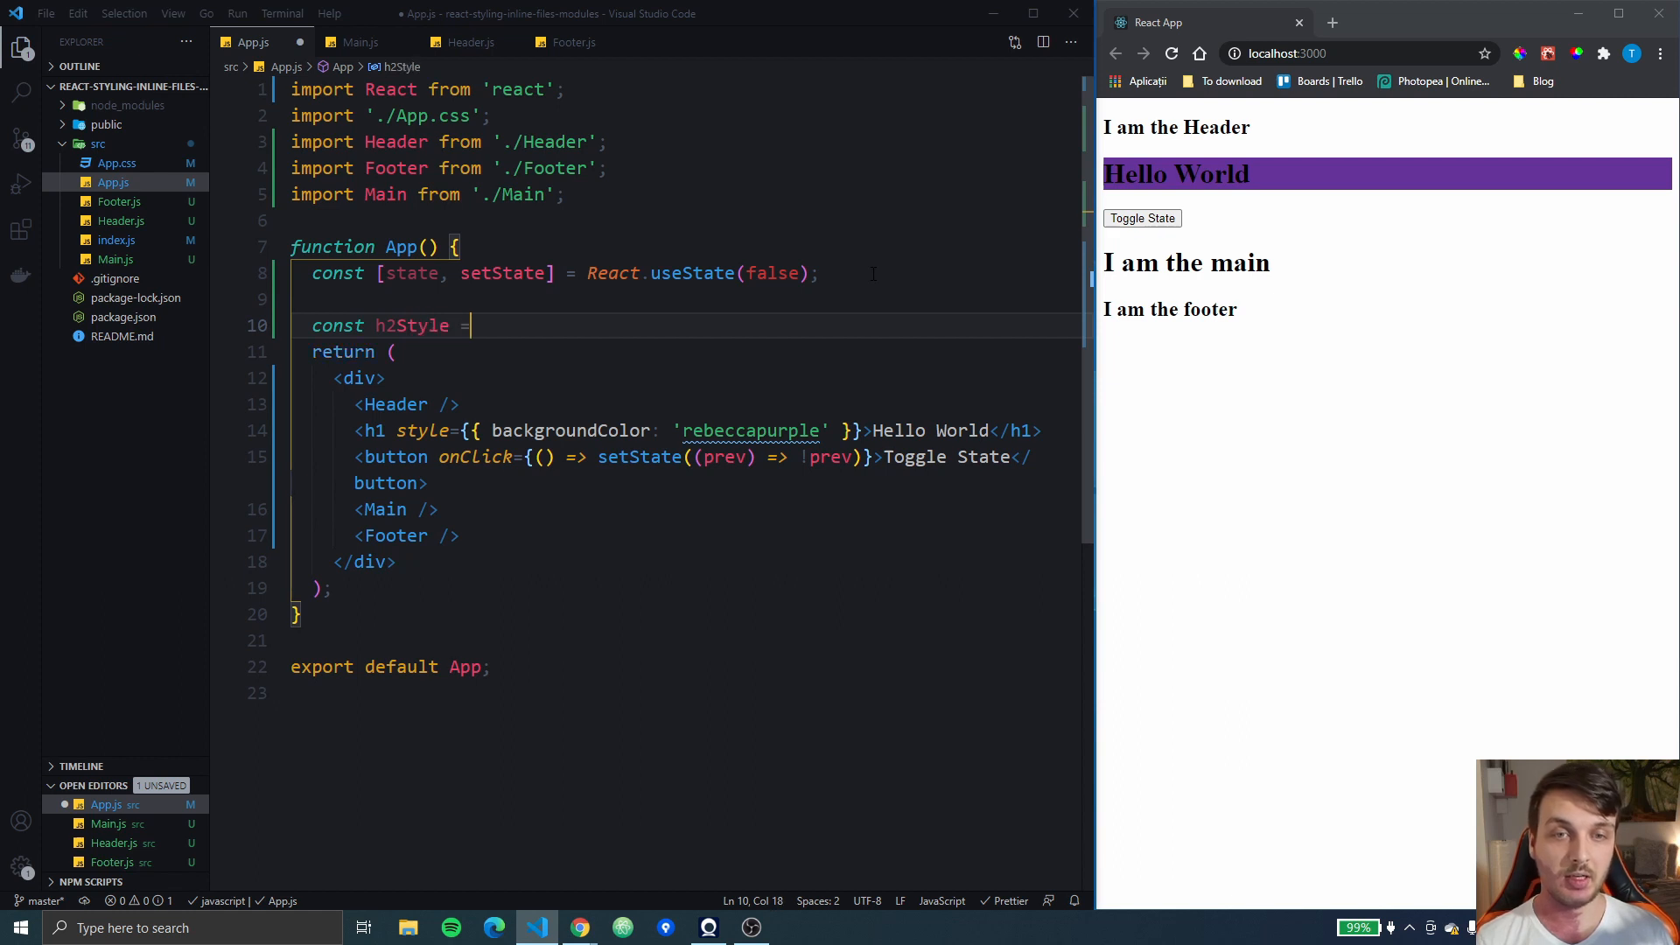
pyautogui.write('{}')
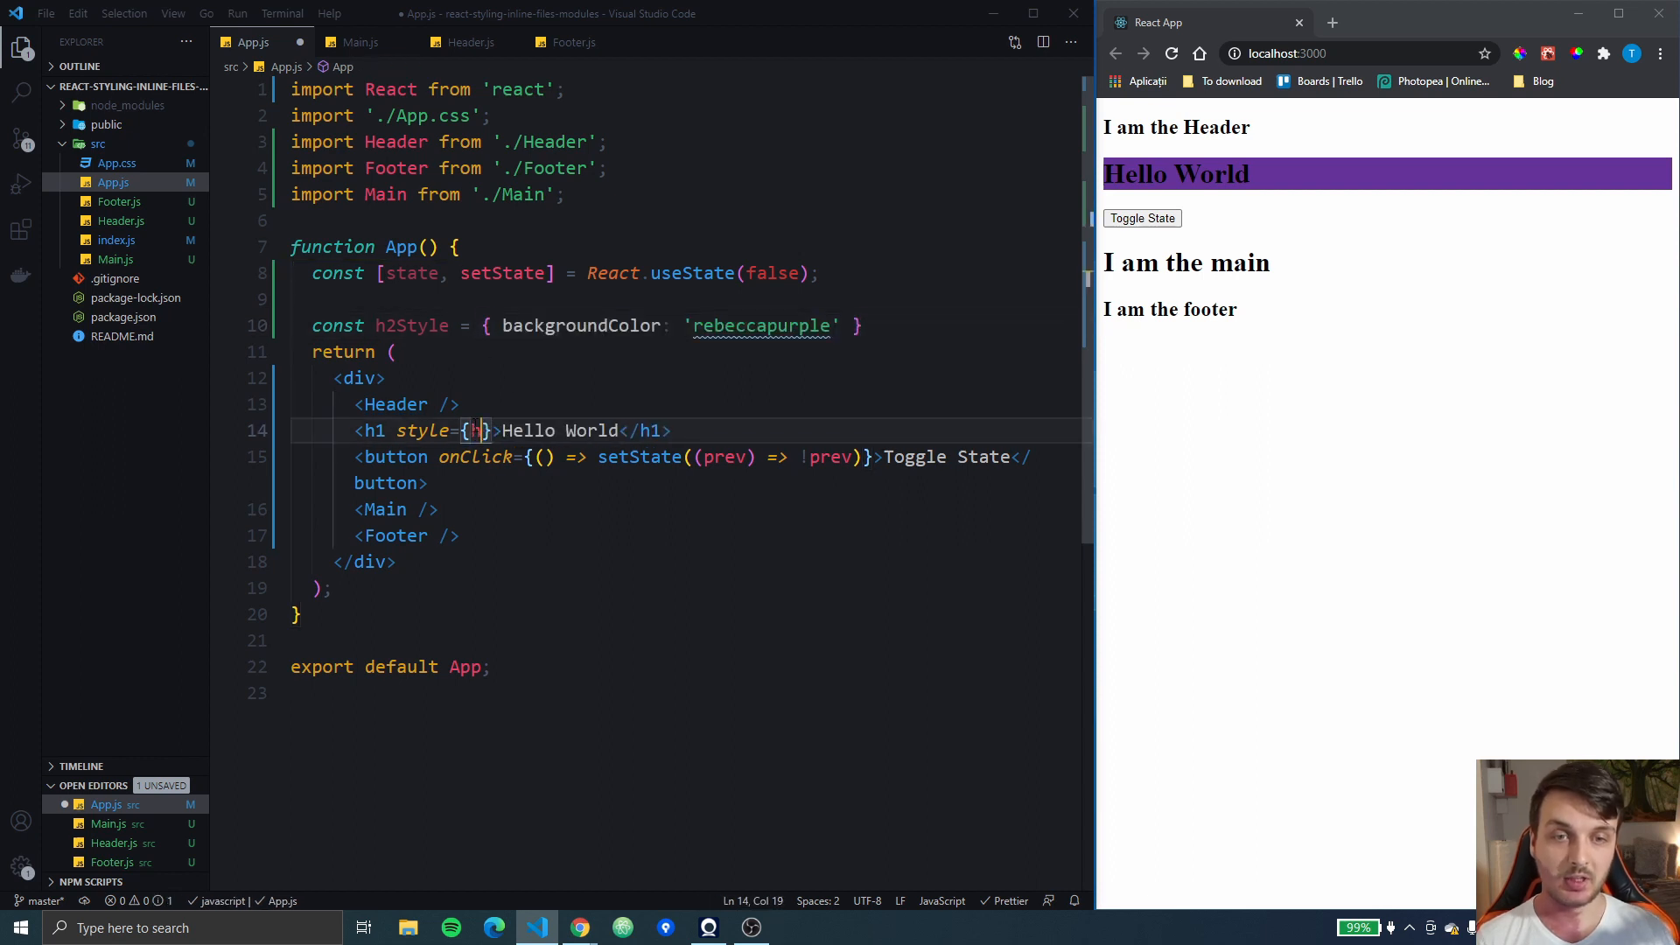
pyautogui.write('2Style')
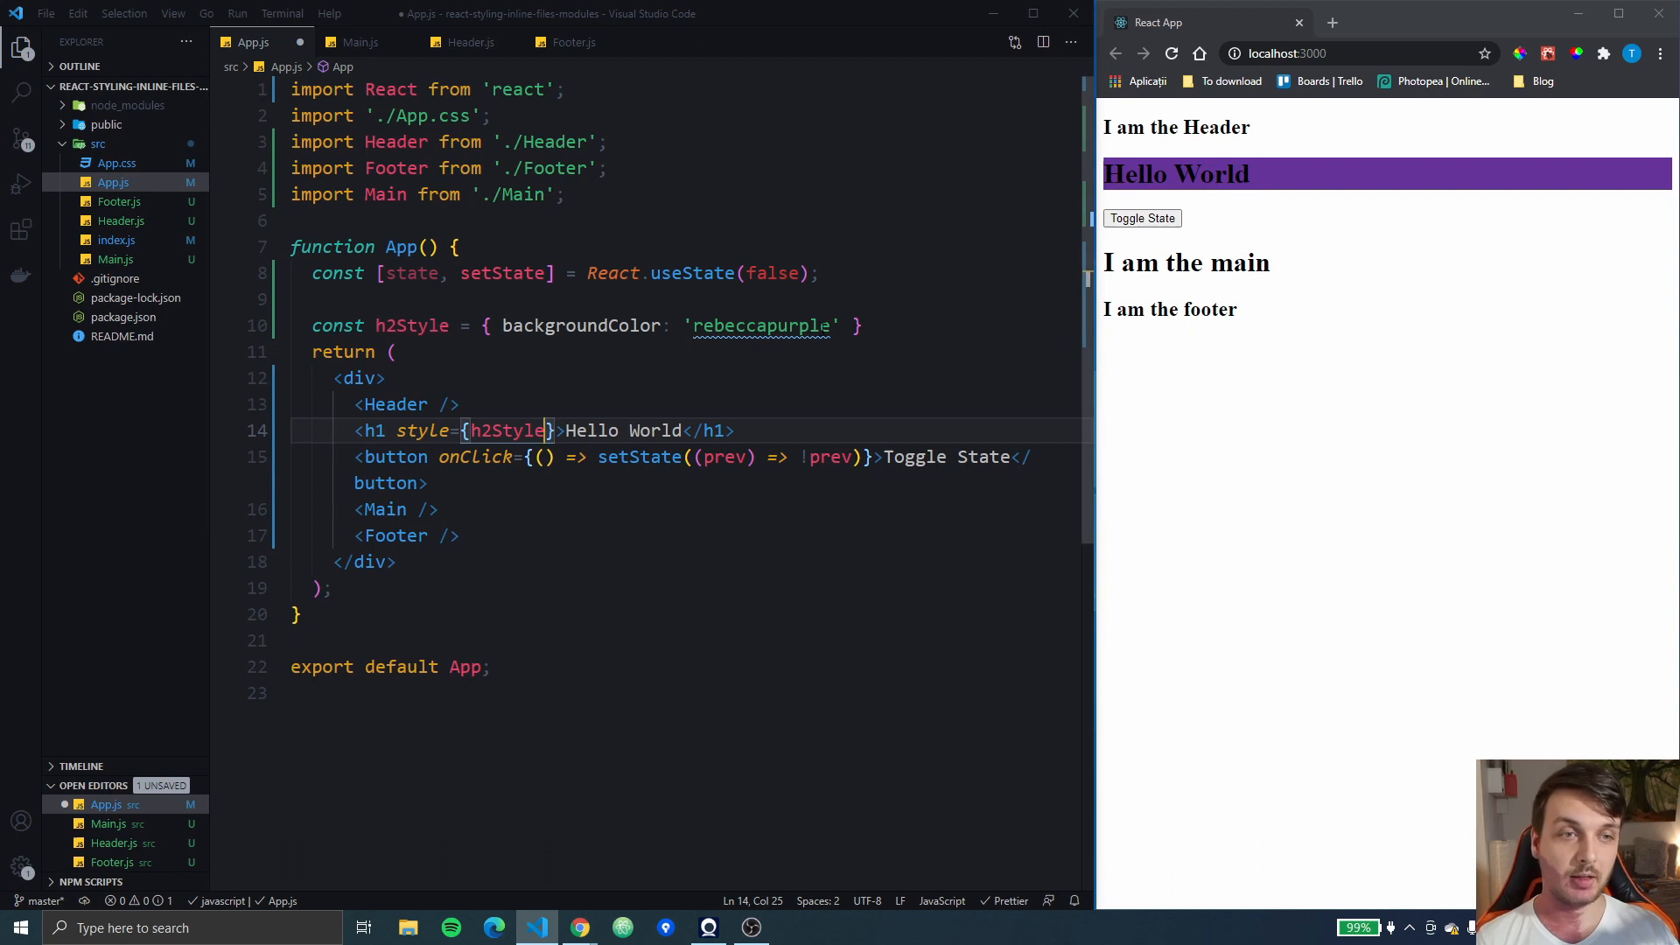
pyautogui.write(', col')
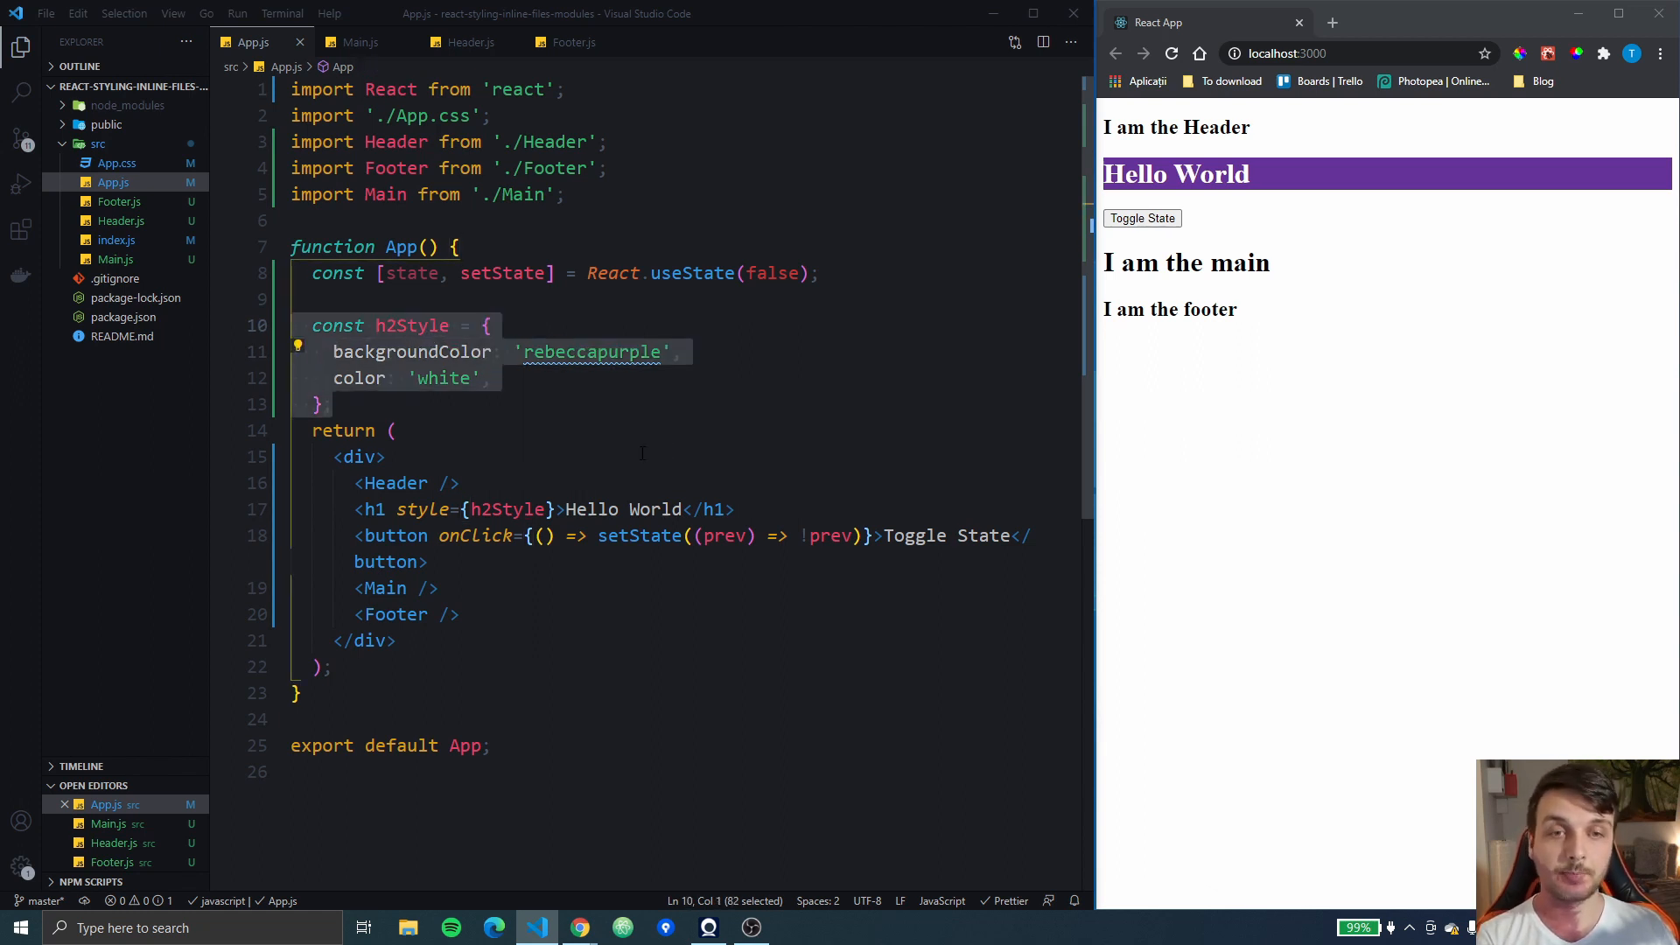
# Comment out the h2Style styling, add a plain <h1>Hello World</h1>, and open App.css
pyautogui.press('ctrl+/')
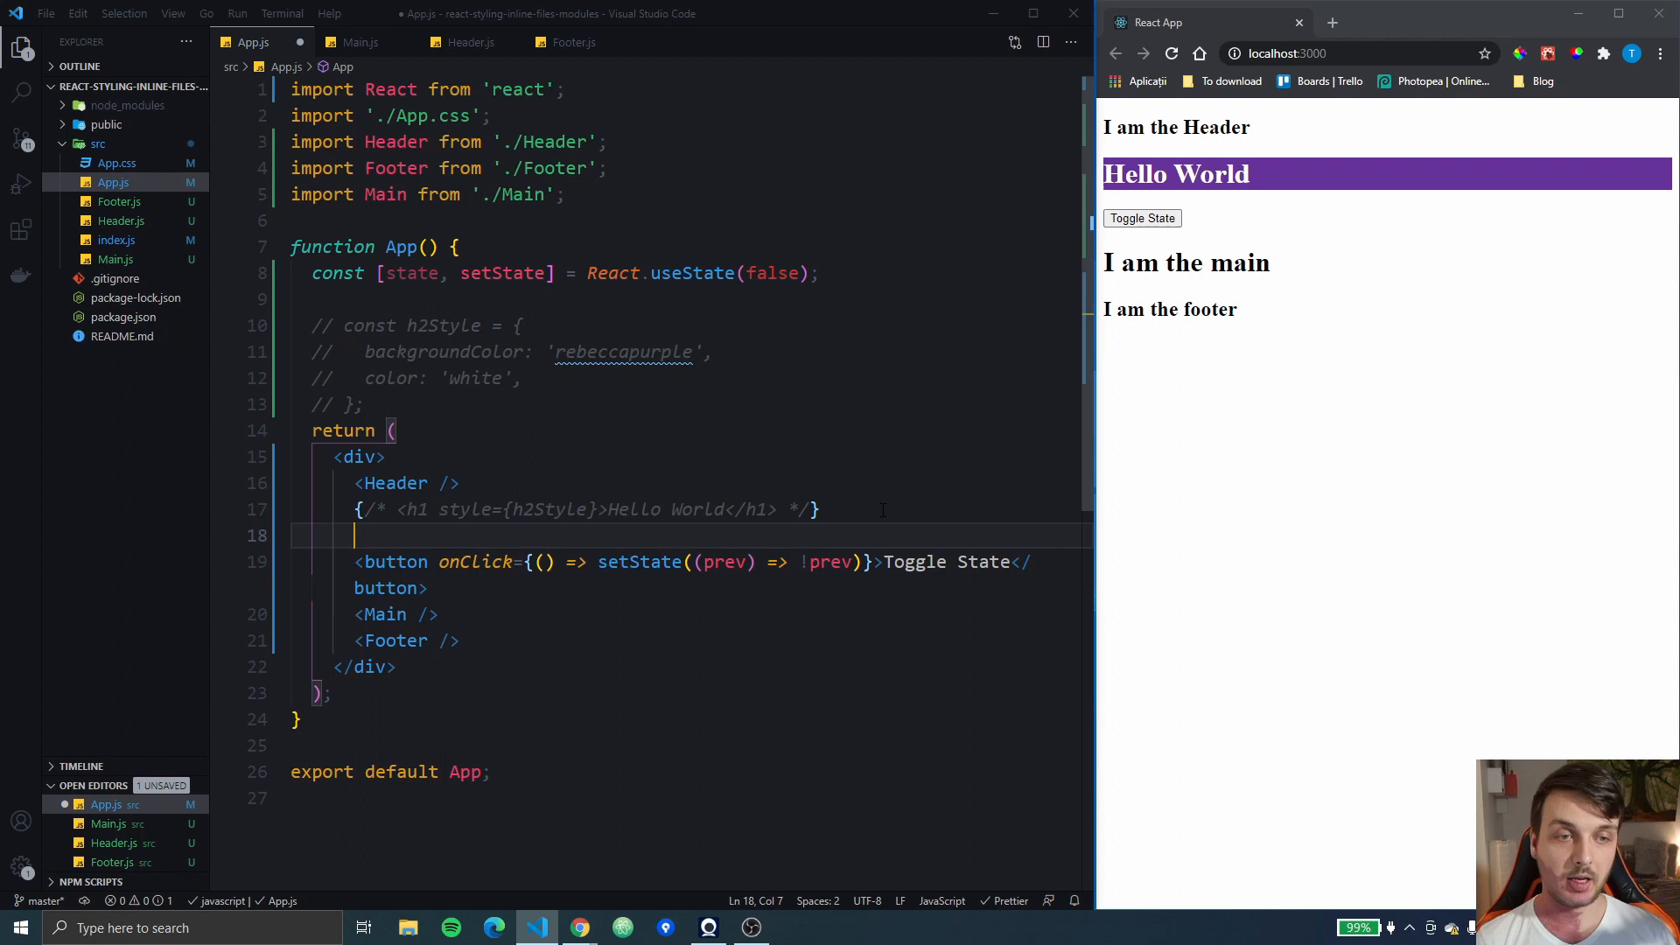
pyautogui.write('<h1></h1>')
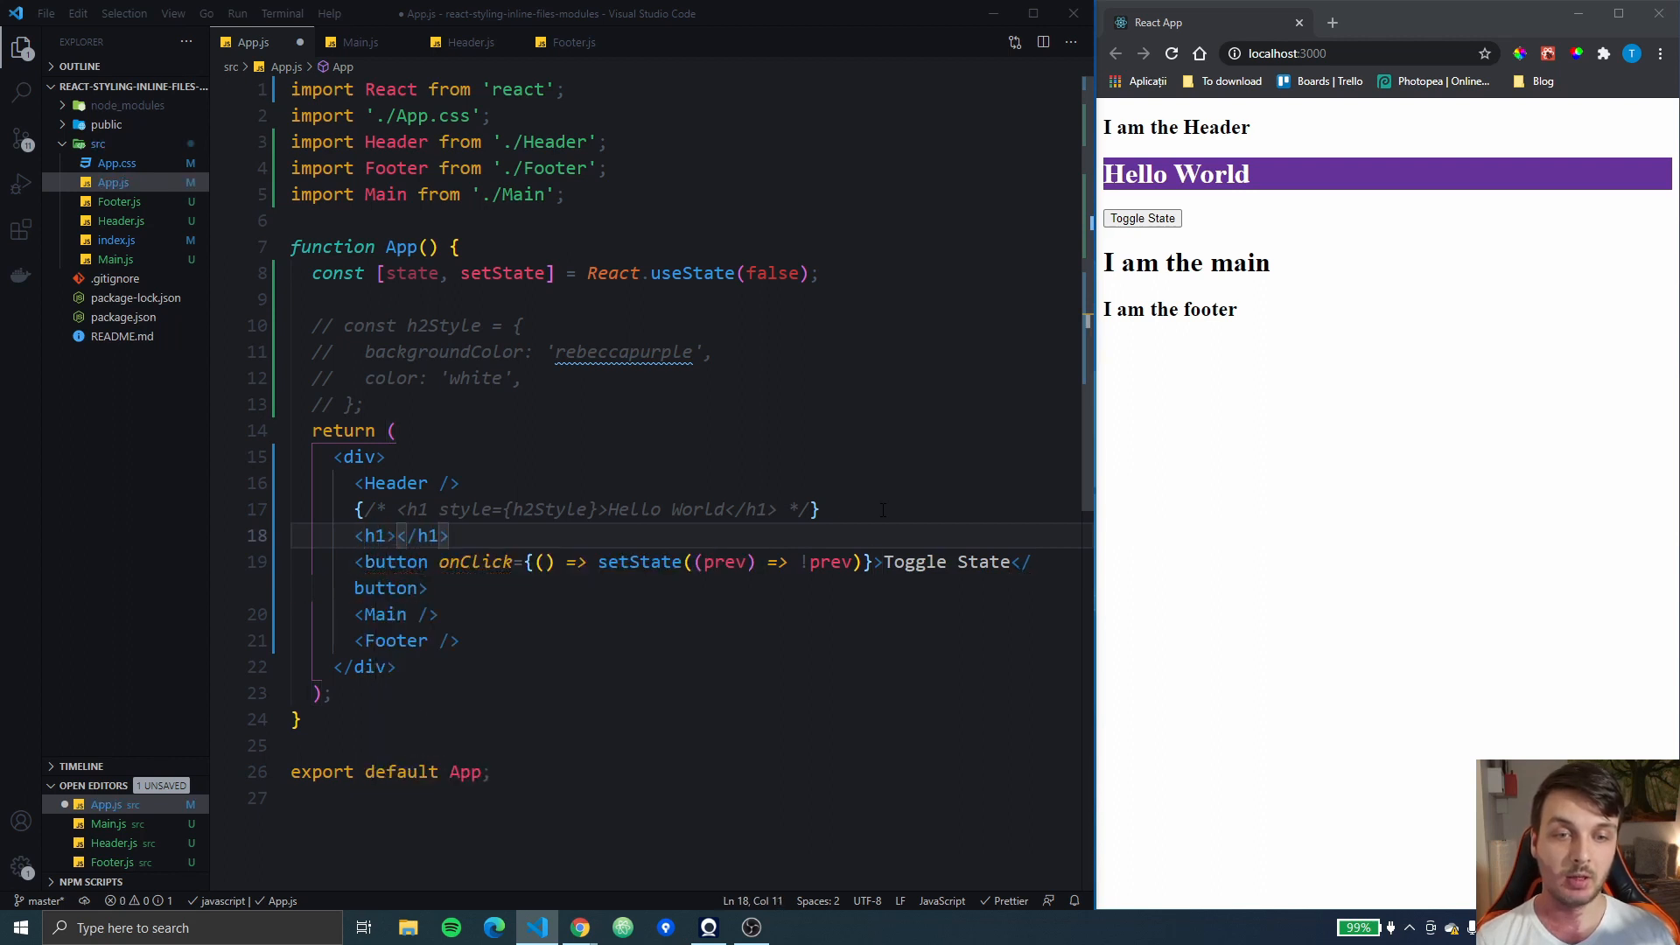
pyautogui.write('Hello')
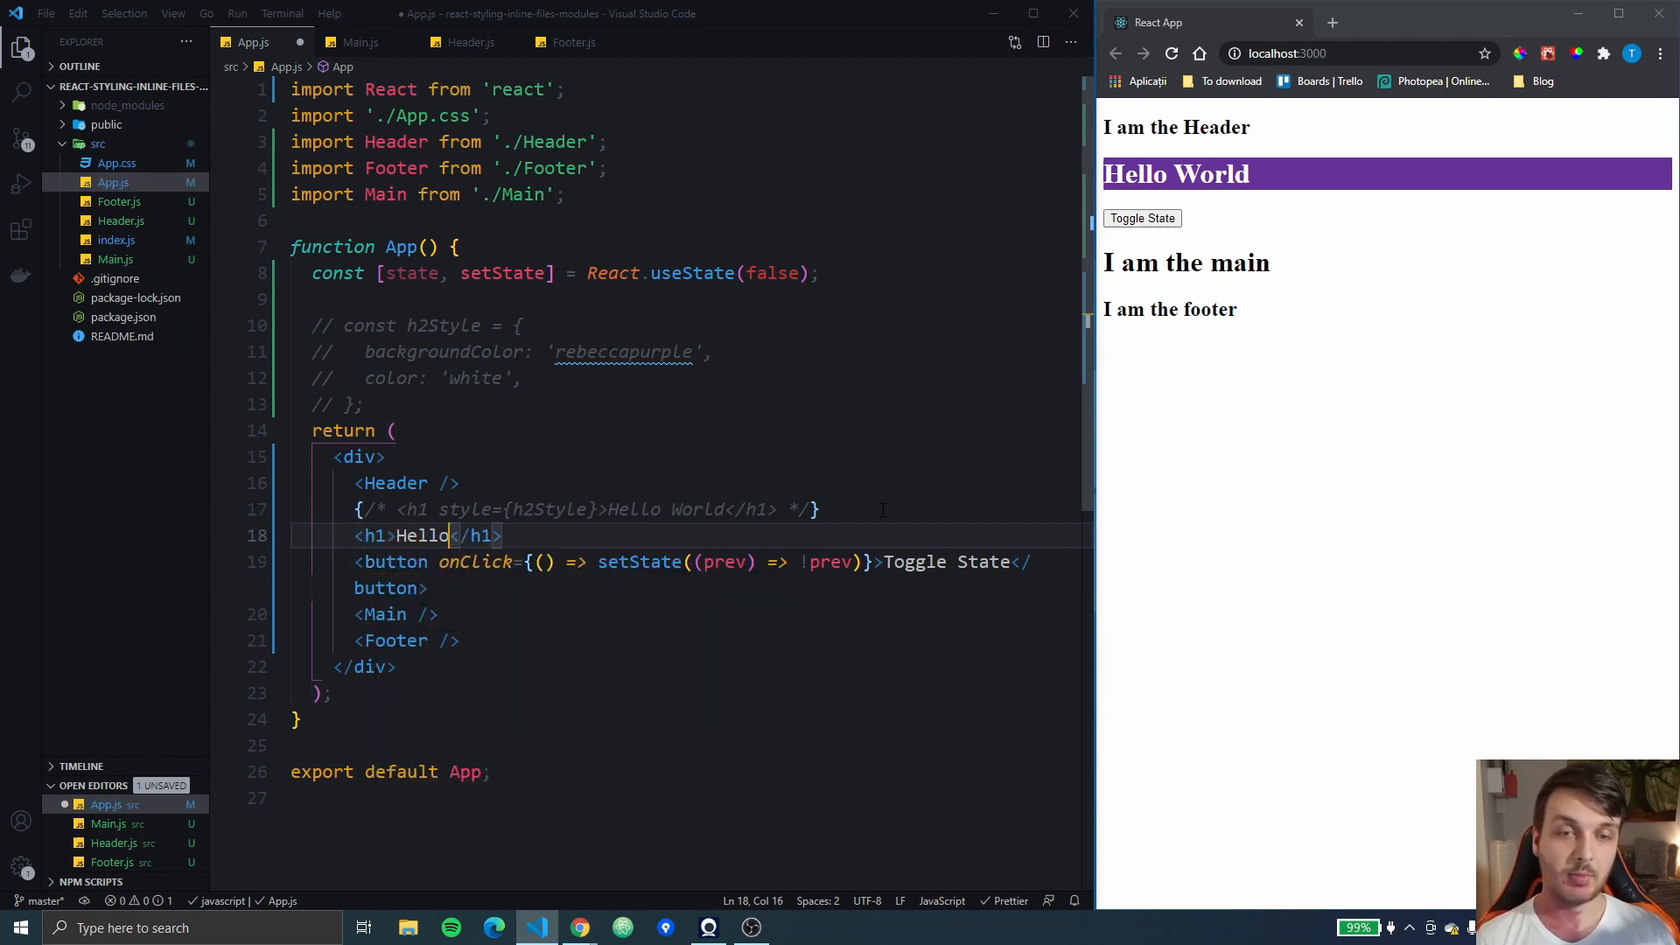
pyautogui.write('World')
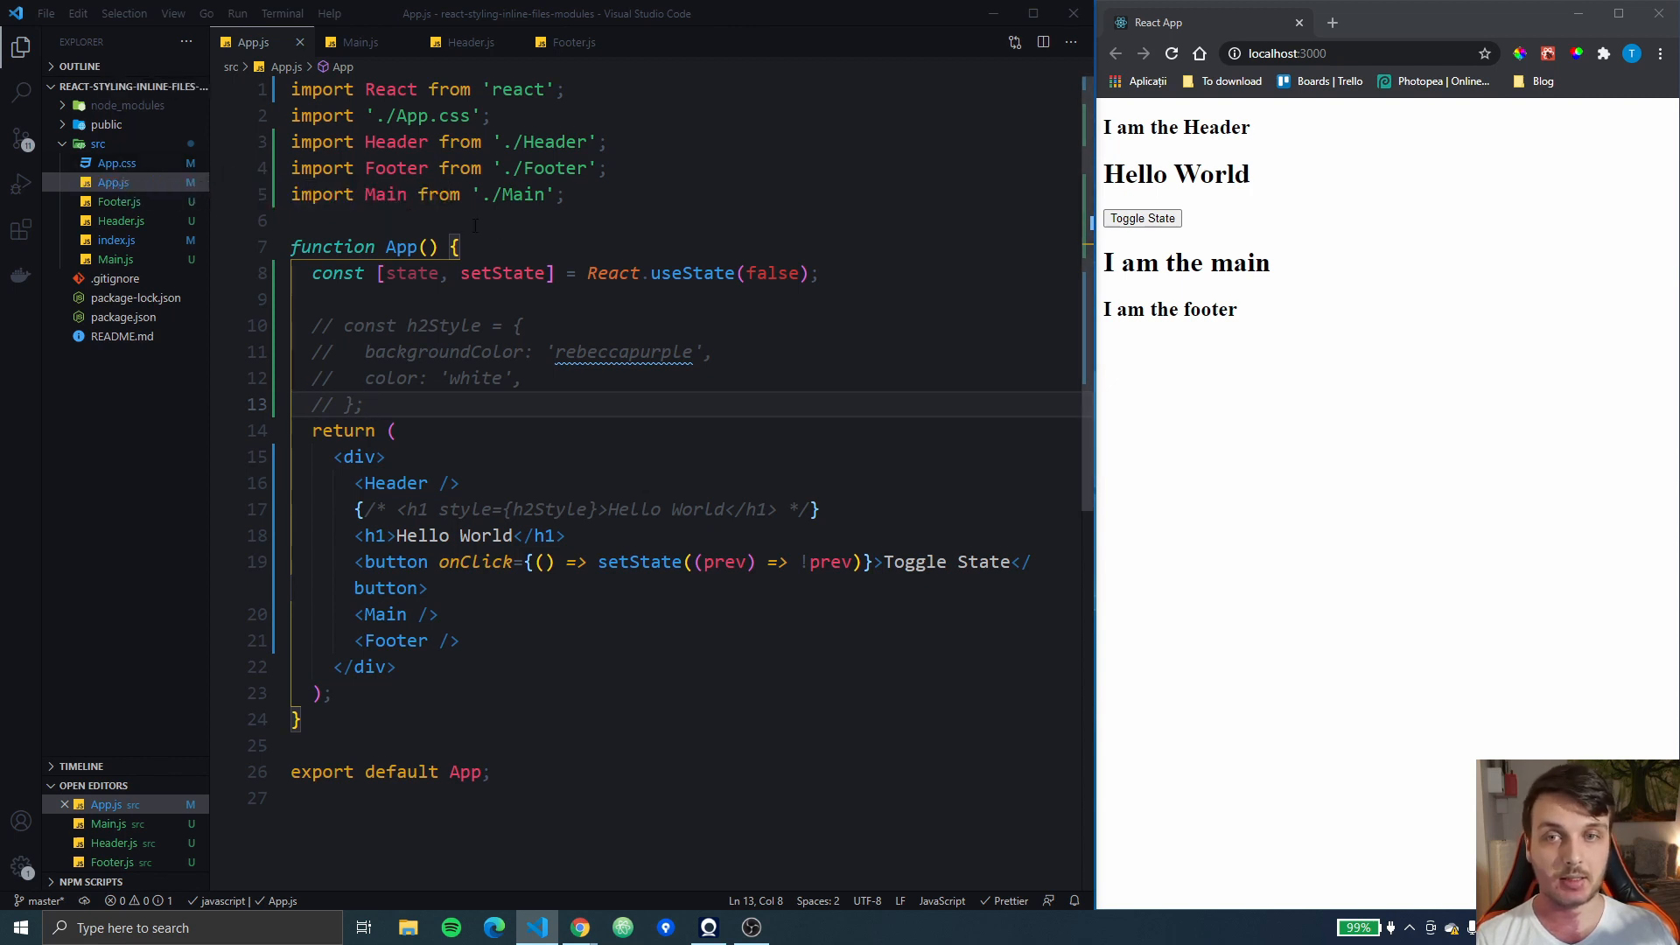
pyautogui.click(115, 163)
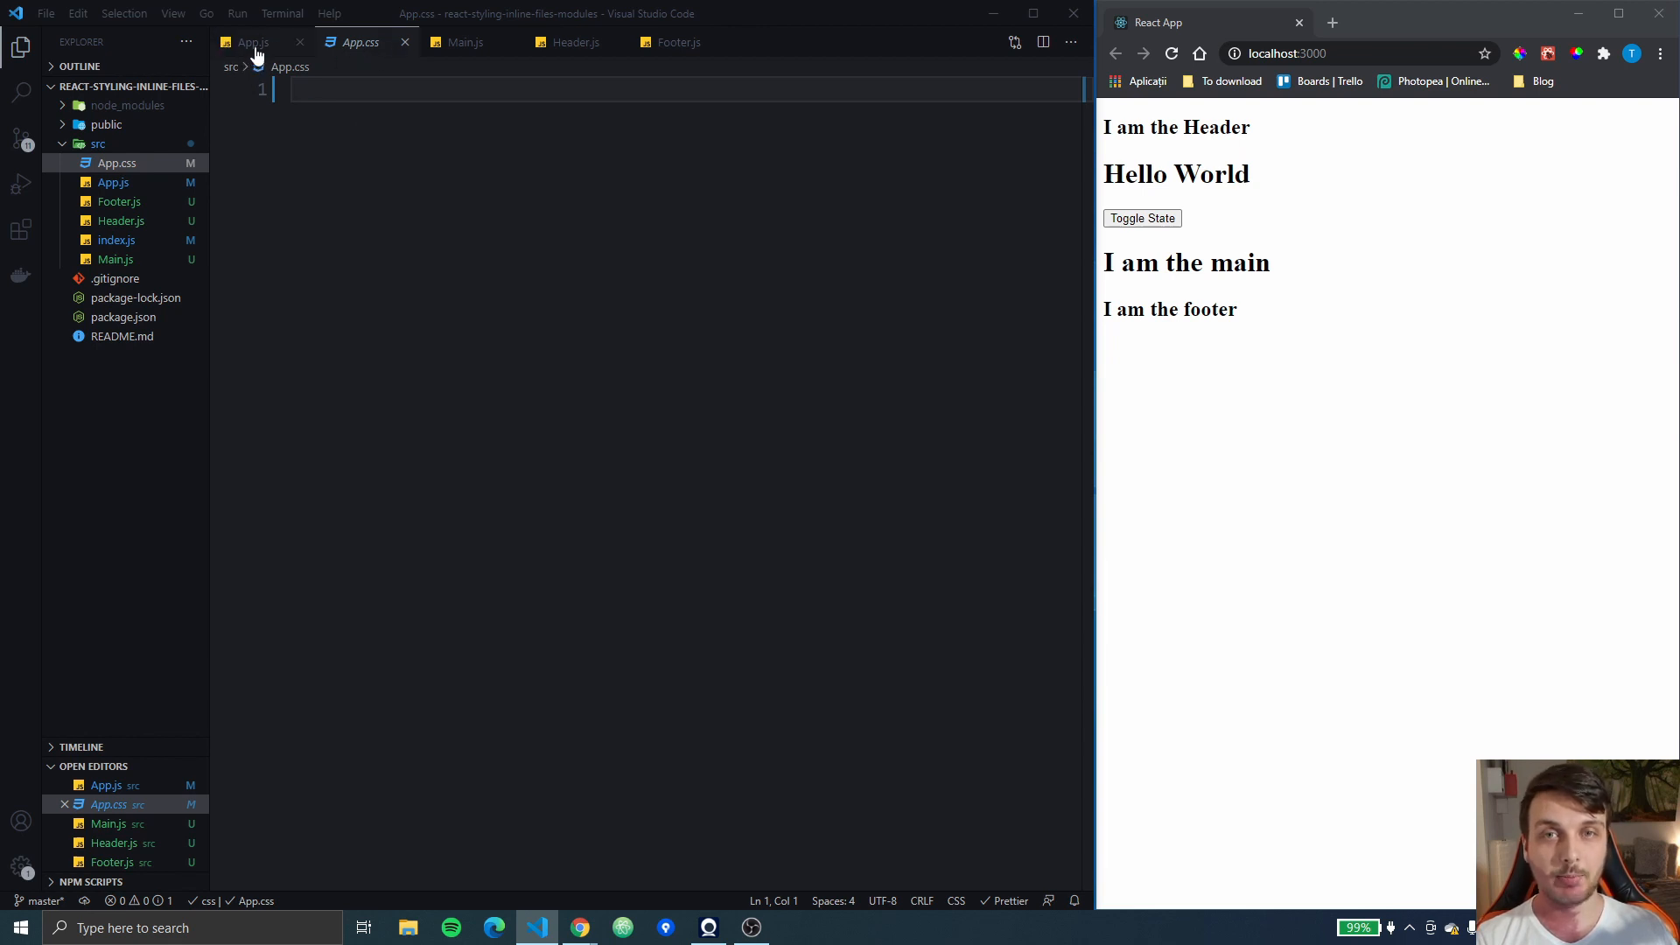
# Write a .main-header rule in App.css with rebeccapurple background and white text, then return to App.js
pyautogui.click(252, 42)
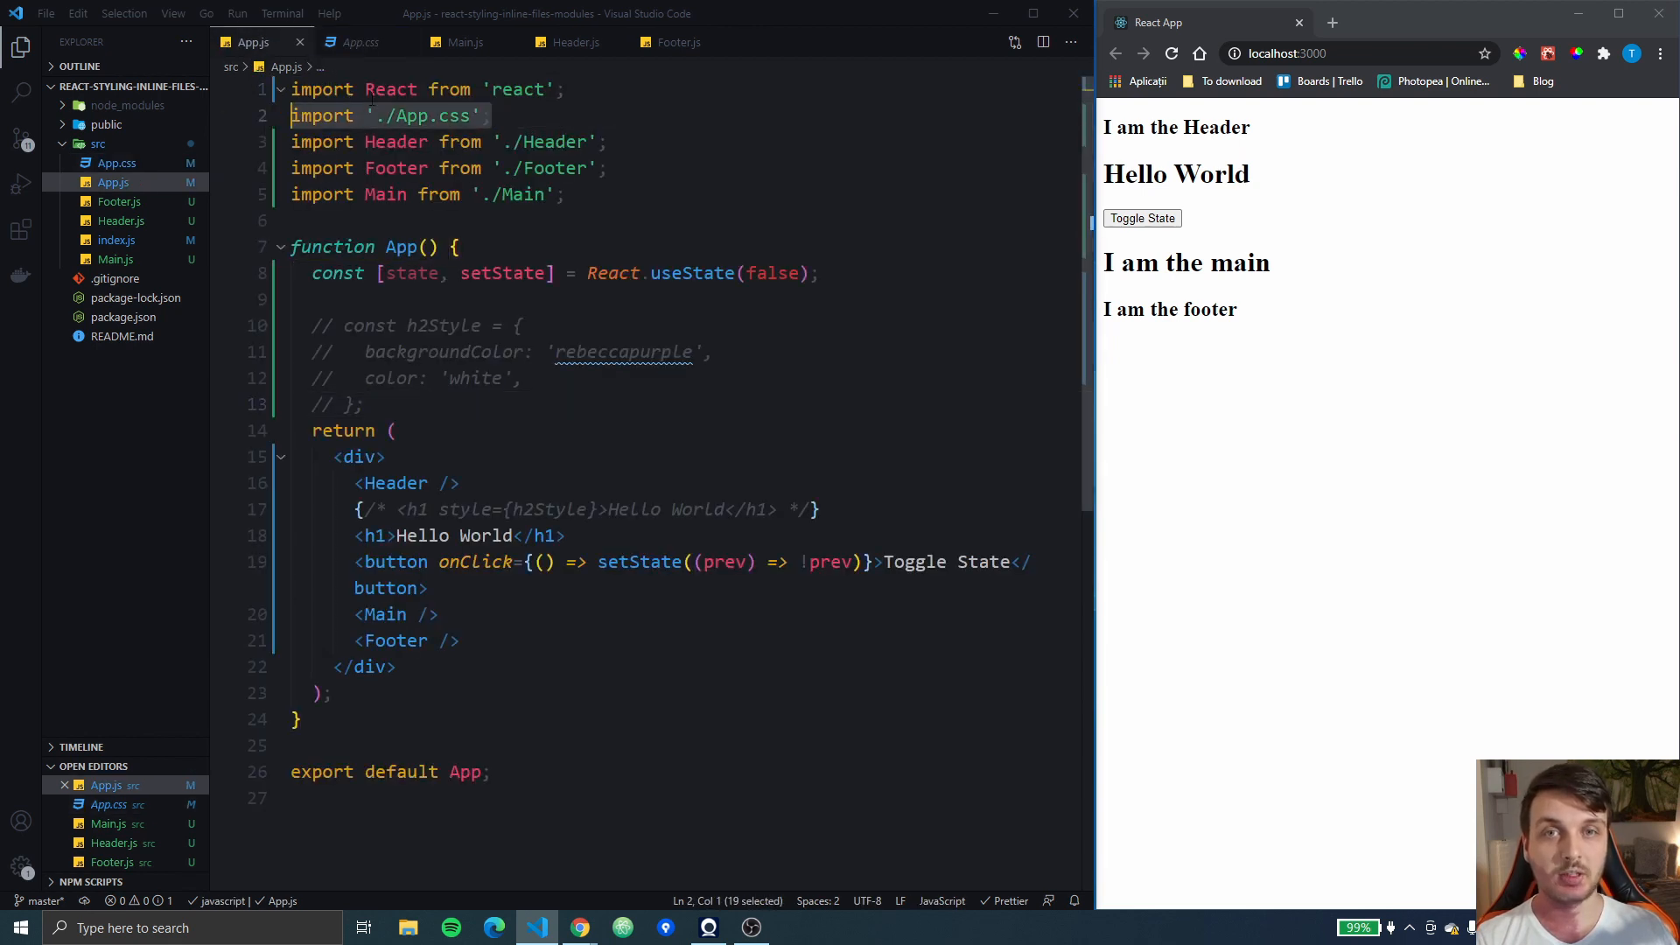
pyautogui.click(360, 42)
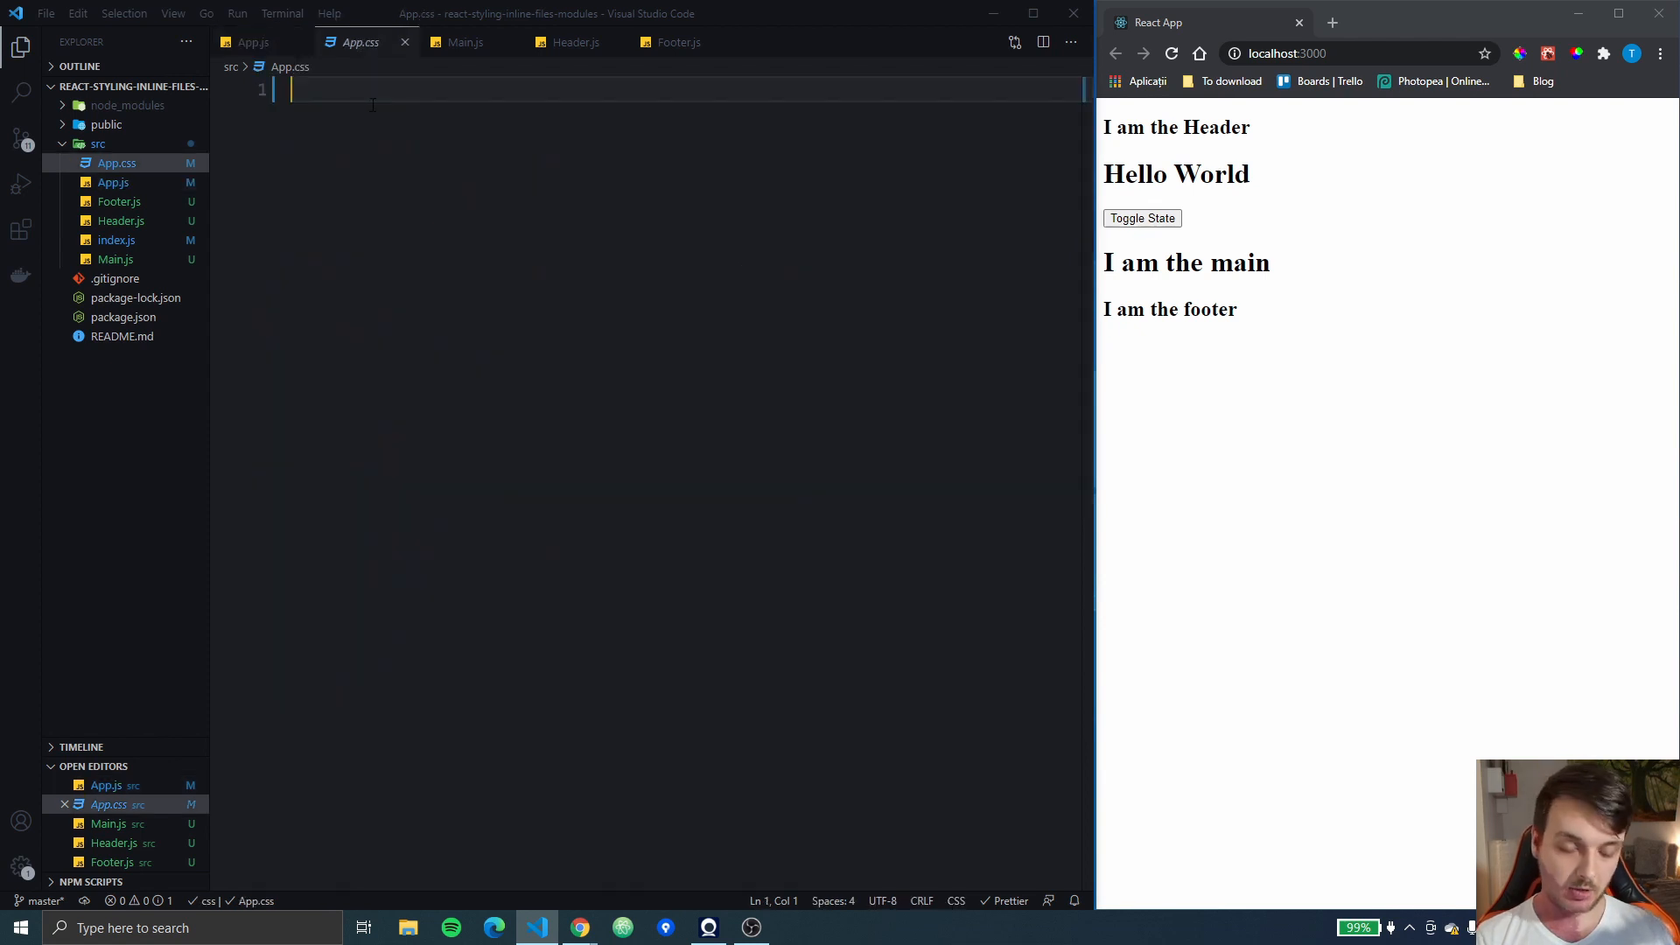
pyautogui.write('.')
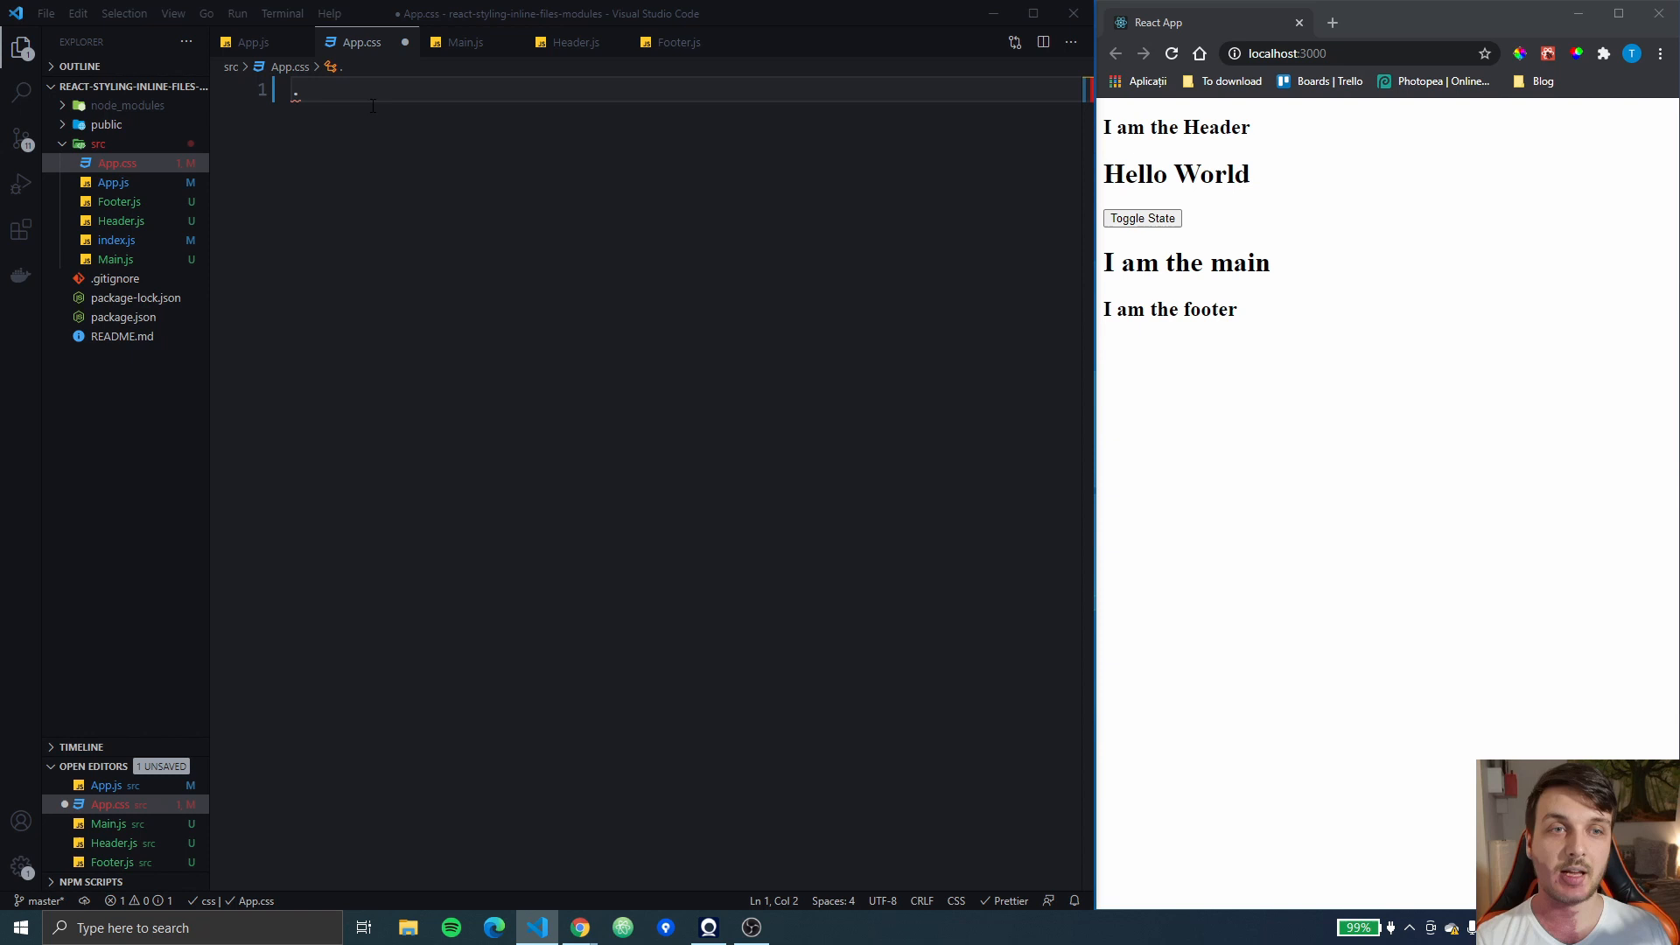
pyautogui.write('.Main')
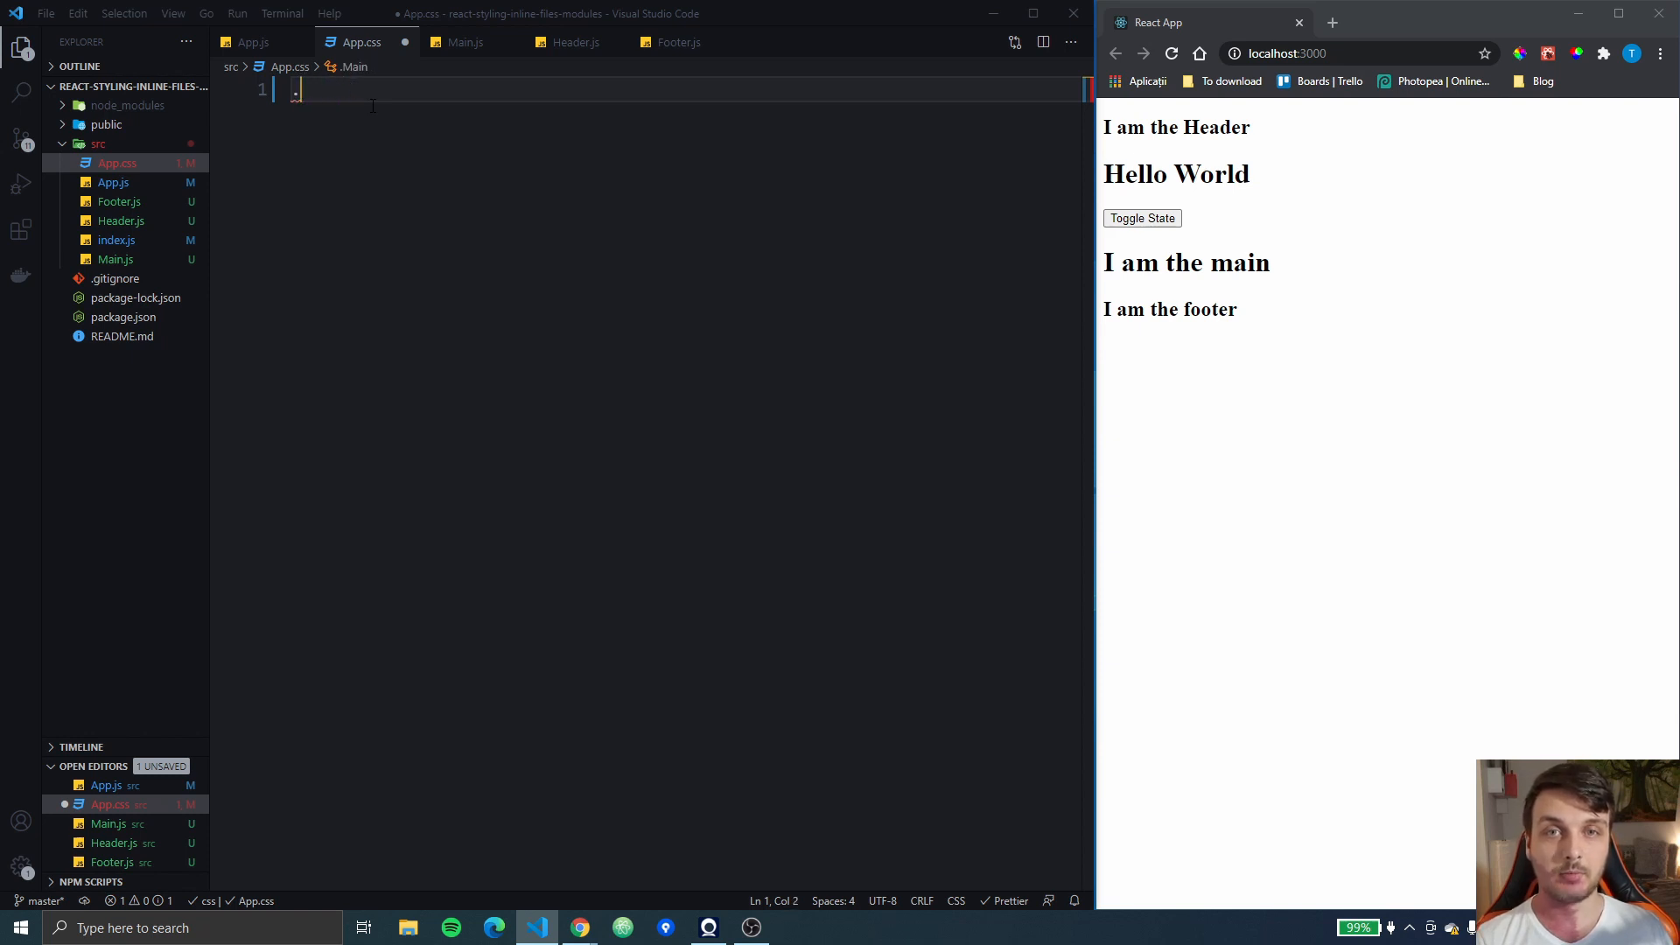
pyautogui.write('main-header {')
pyautogui.write('color: white;')
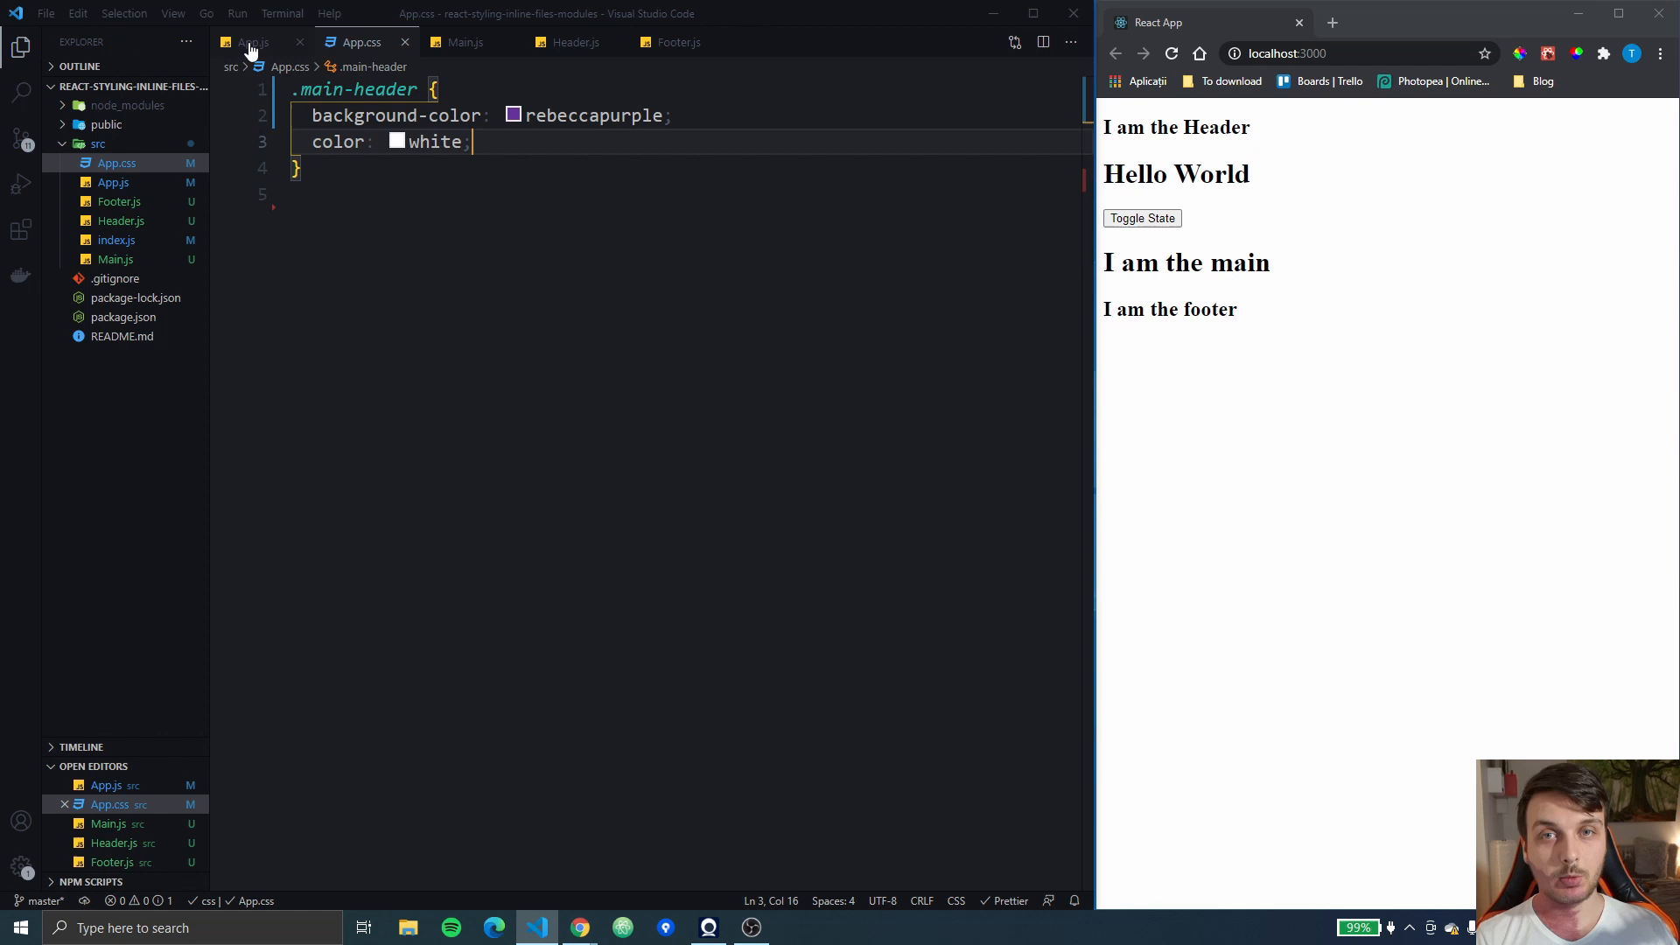
pyautogui.click(252, 42)
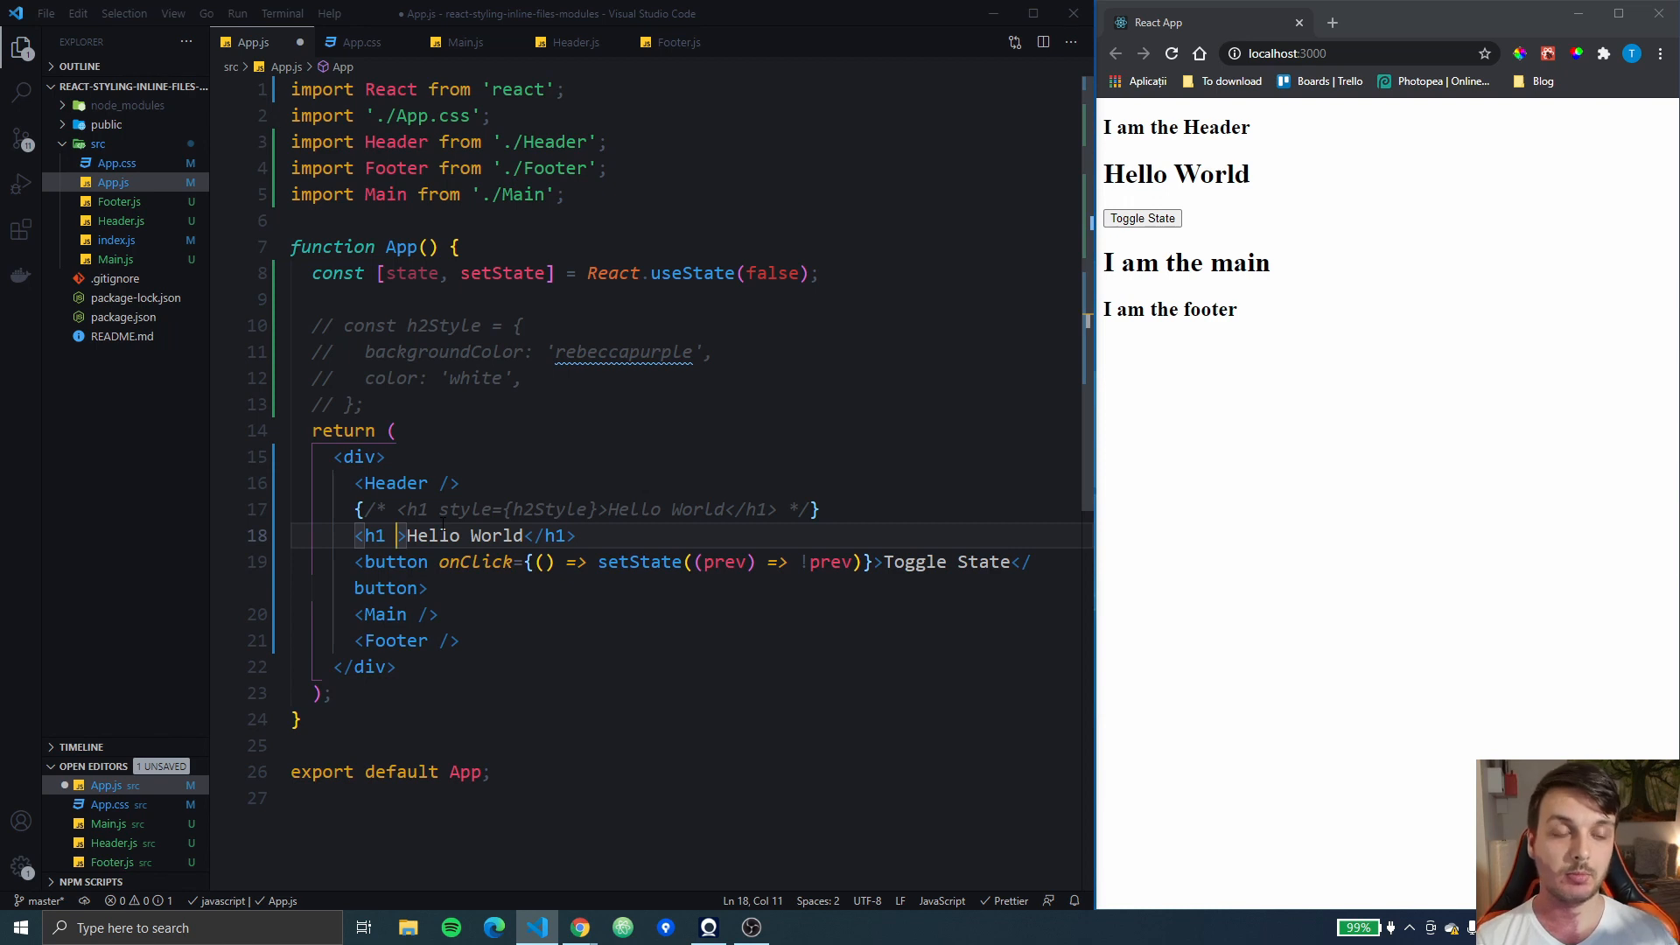
# Add className='main-header' to the Hello World h1 and save
pyautogui.write('className="')
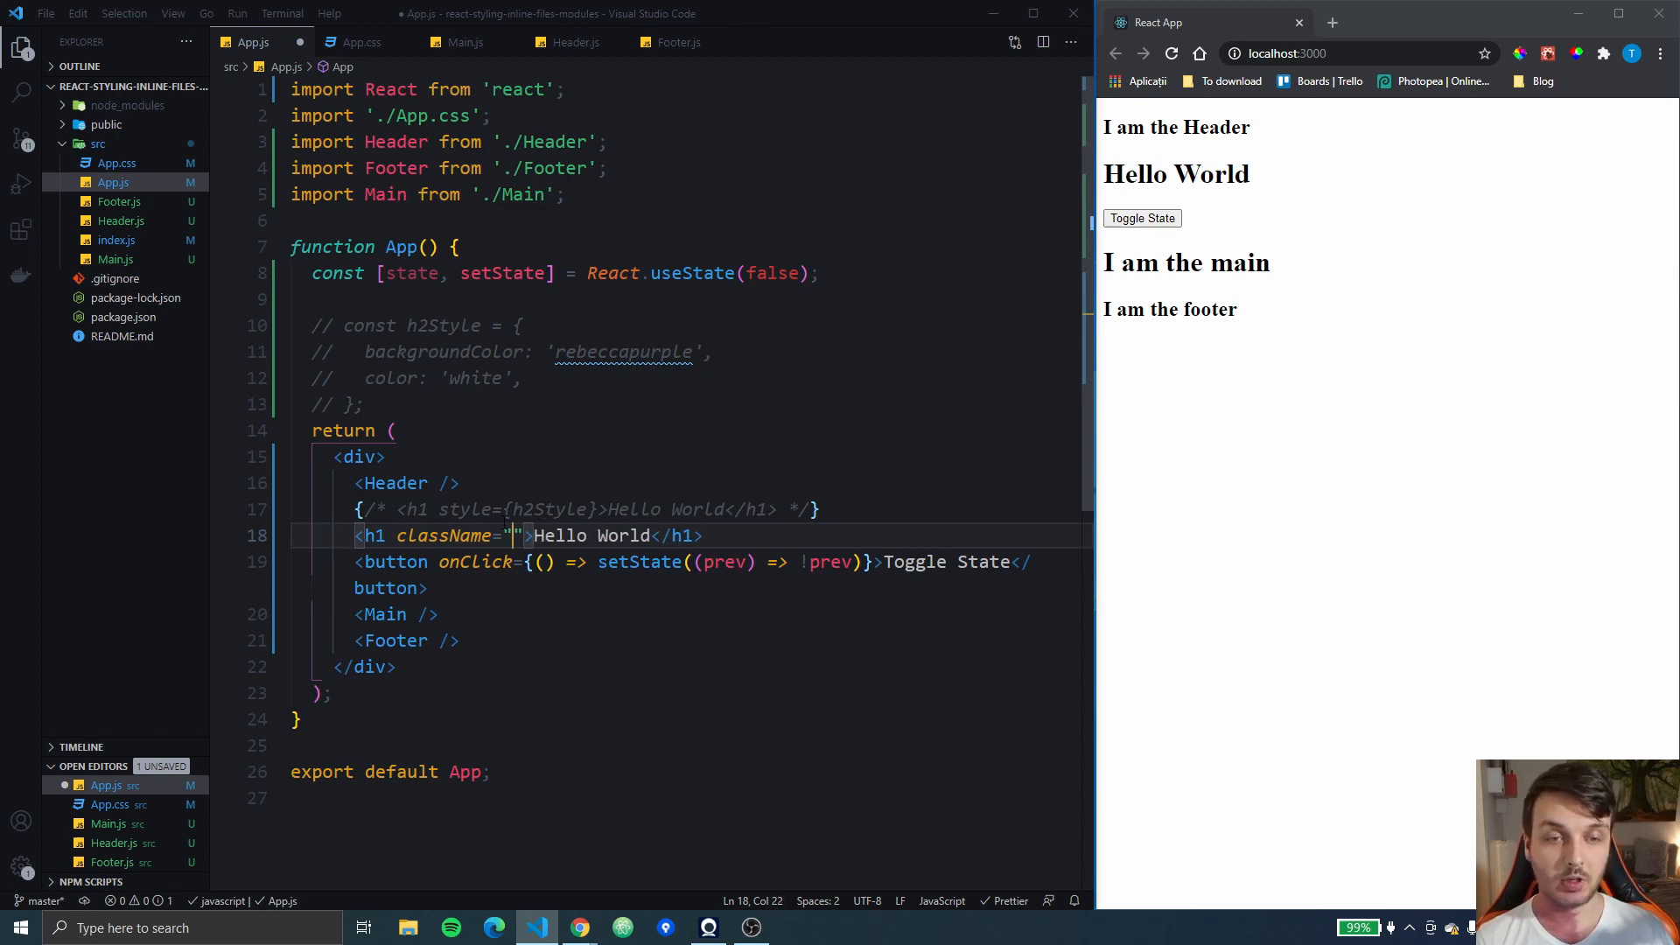
pyautogui.write("main-header'")
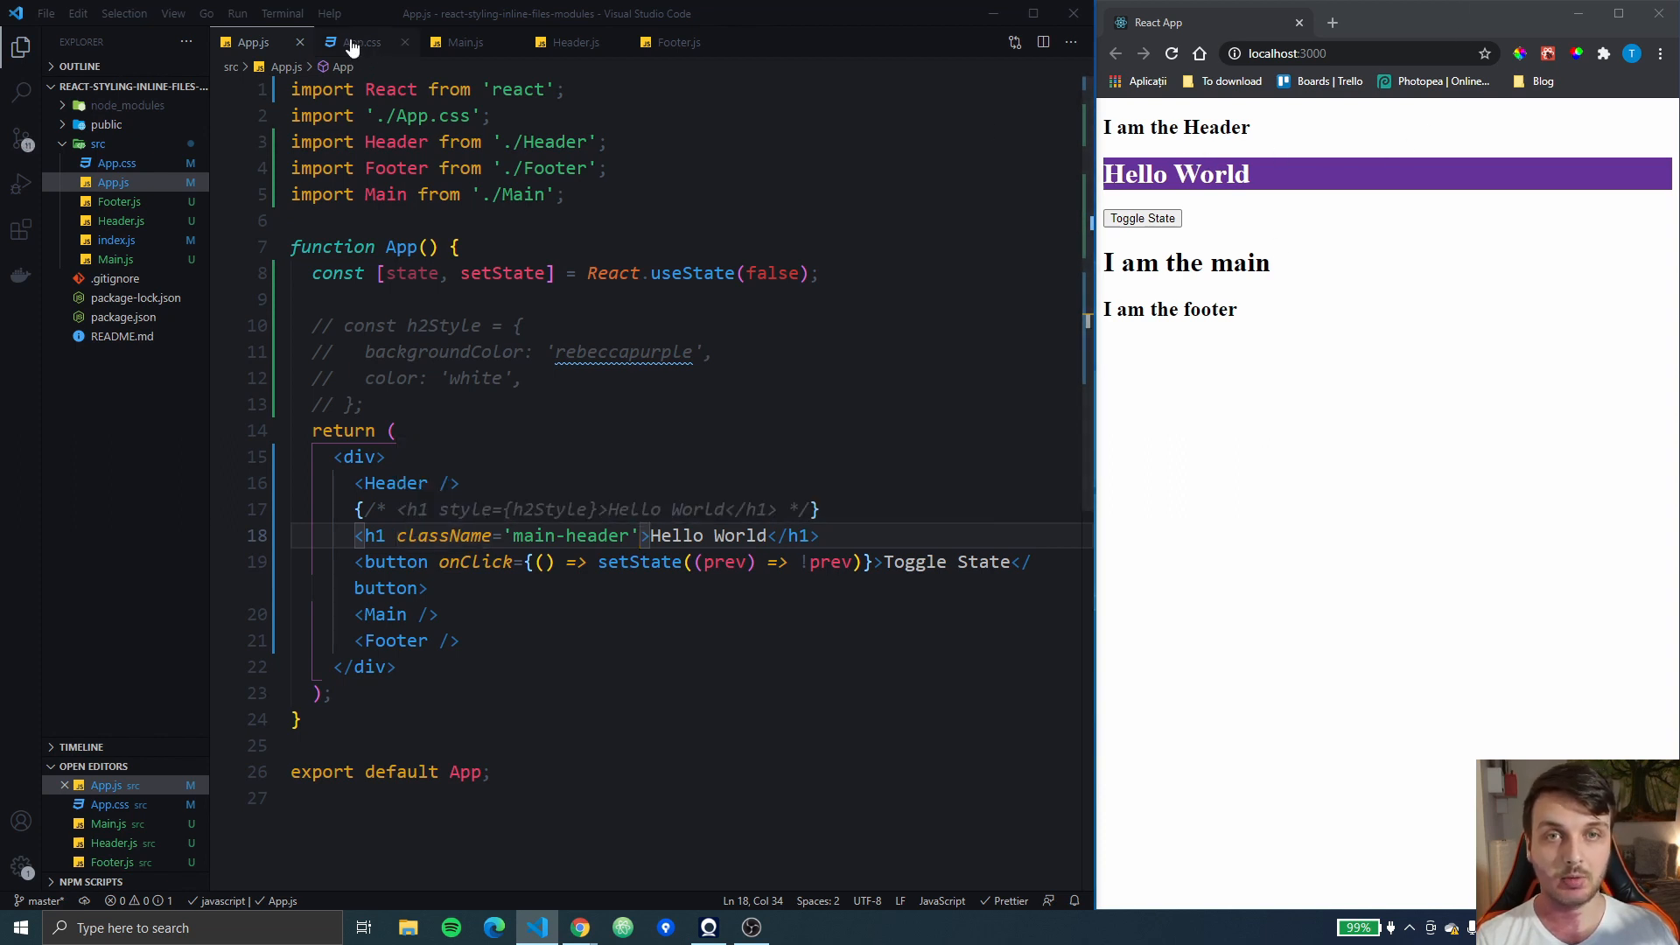
# Switch back to the App.css stylesheet with its .main-header rule
pyautogui.click(363, 42)
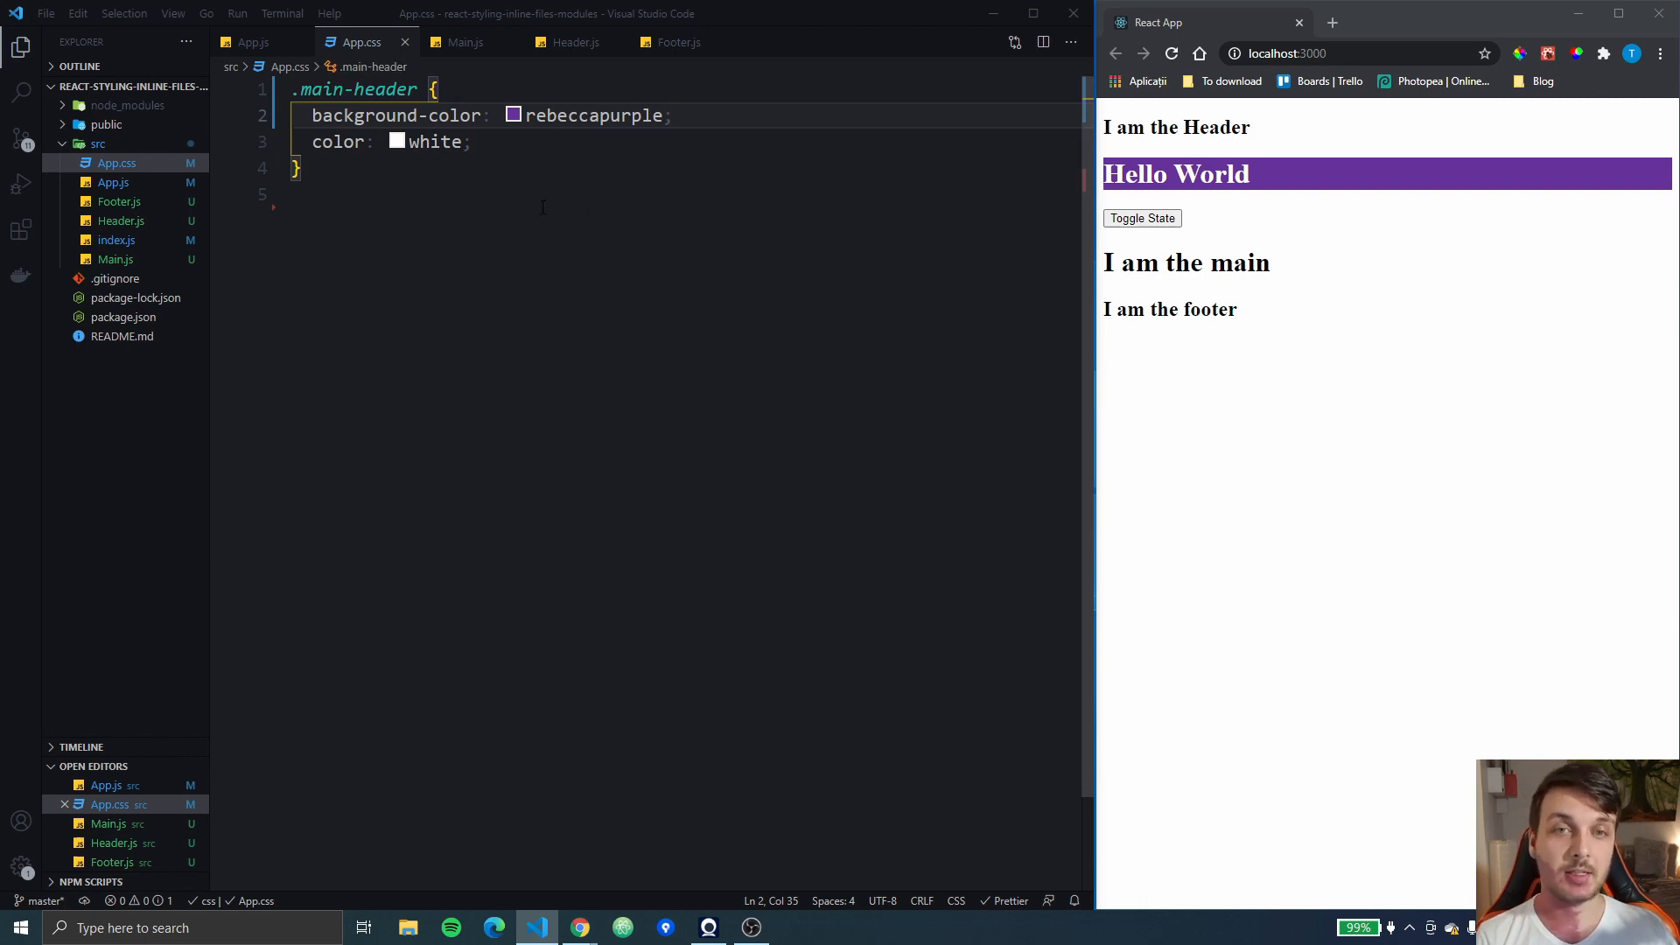
pyautogui.moveTo(231, 67)
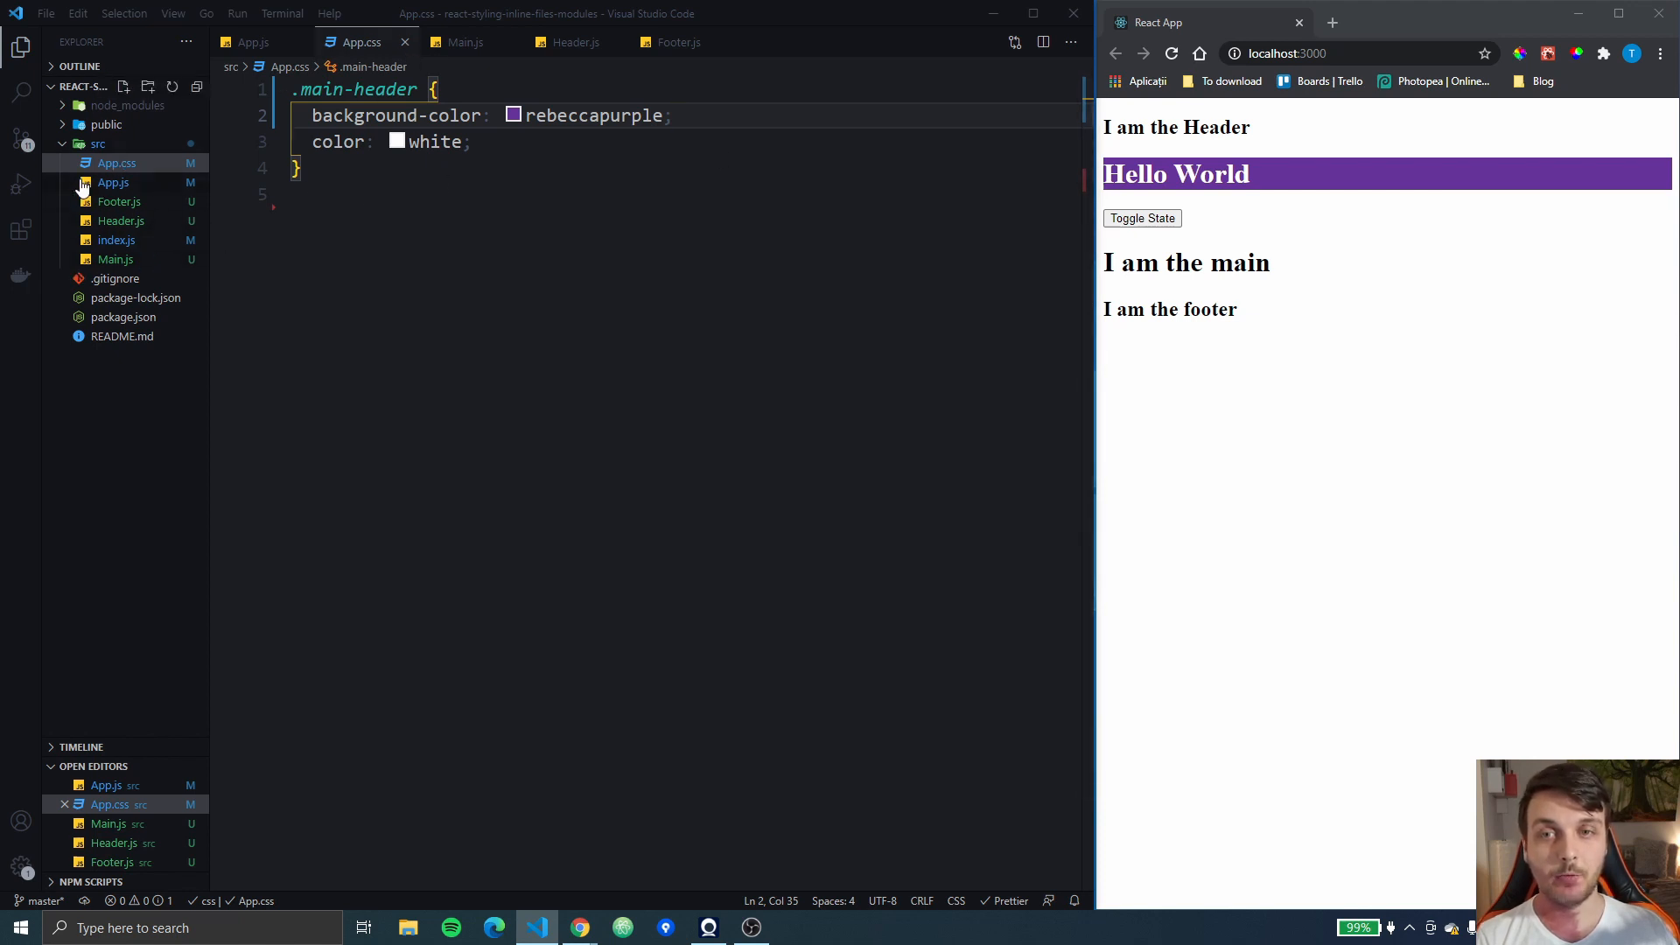
# Create Main.css in src and write a .header rule with background-color red
pyautogui.rightClick(98, 142)
pyautogui.write('Main.css')
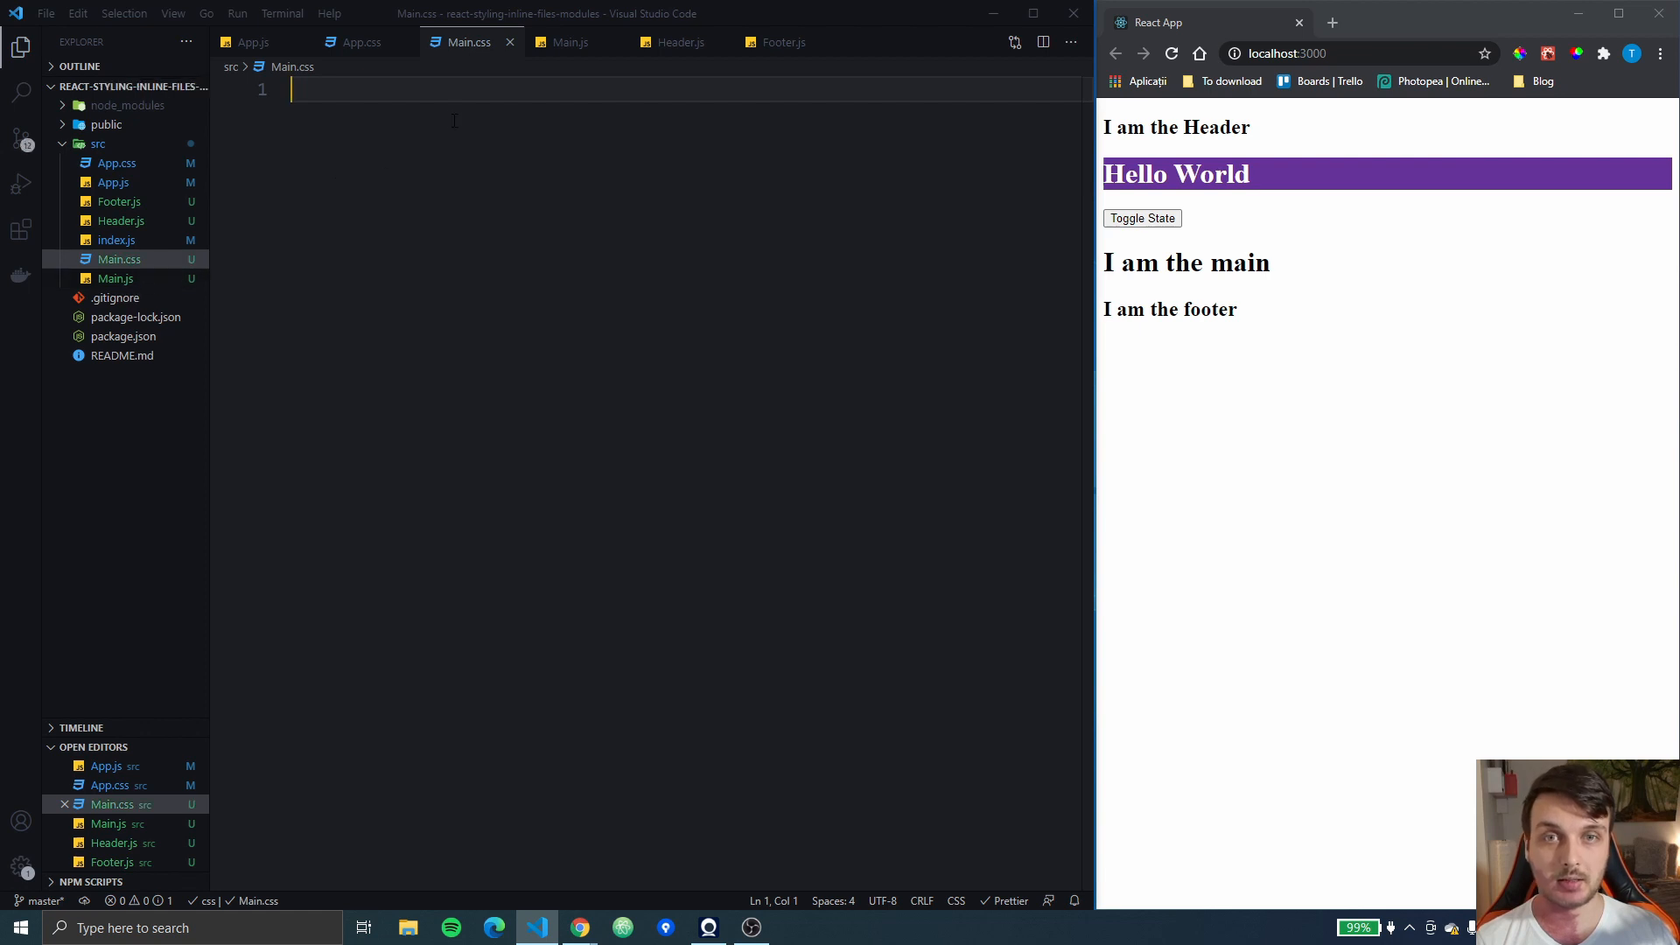
pyautogui.click(571, 42)
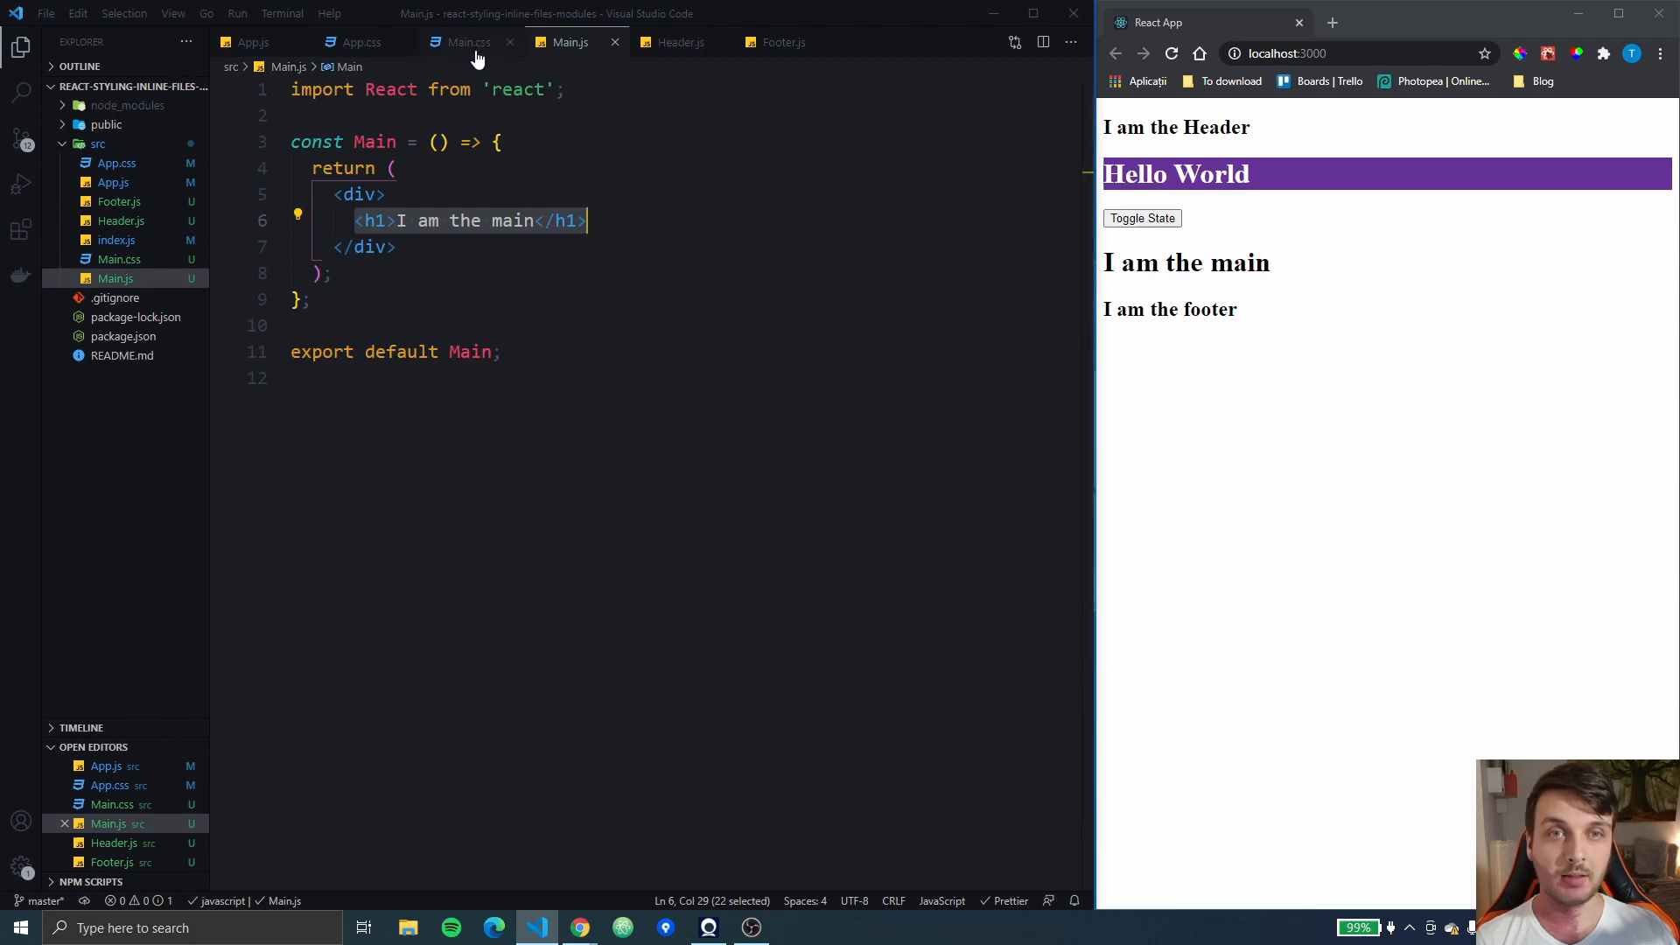
pyautogui.click(469, 42)
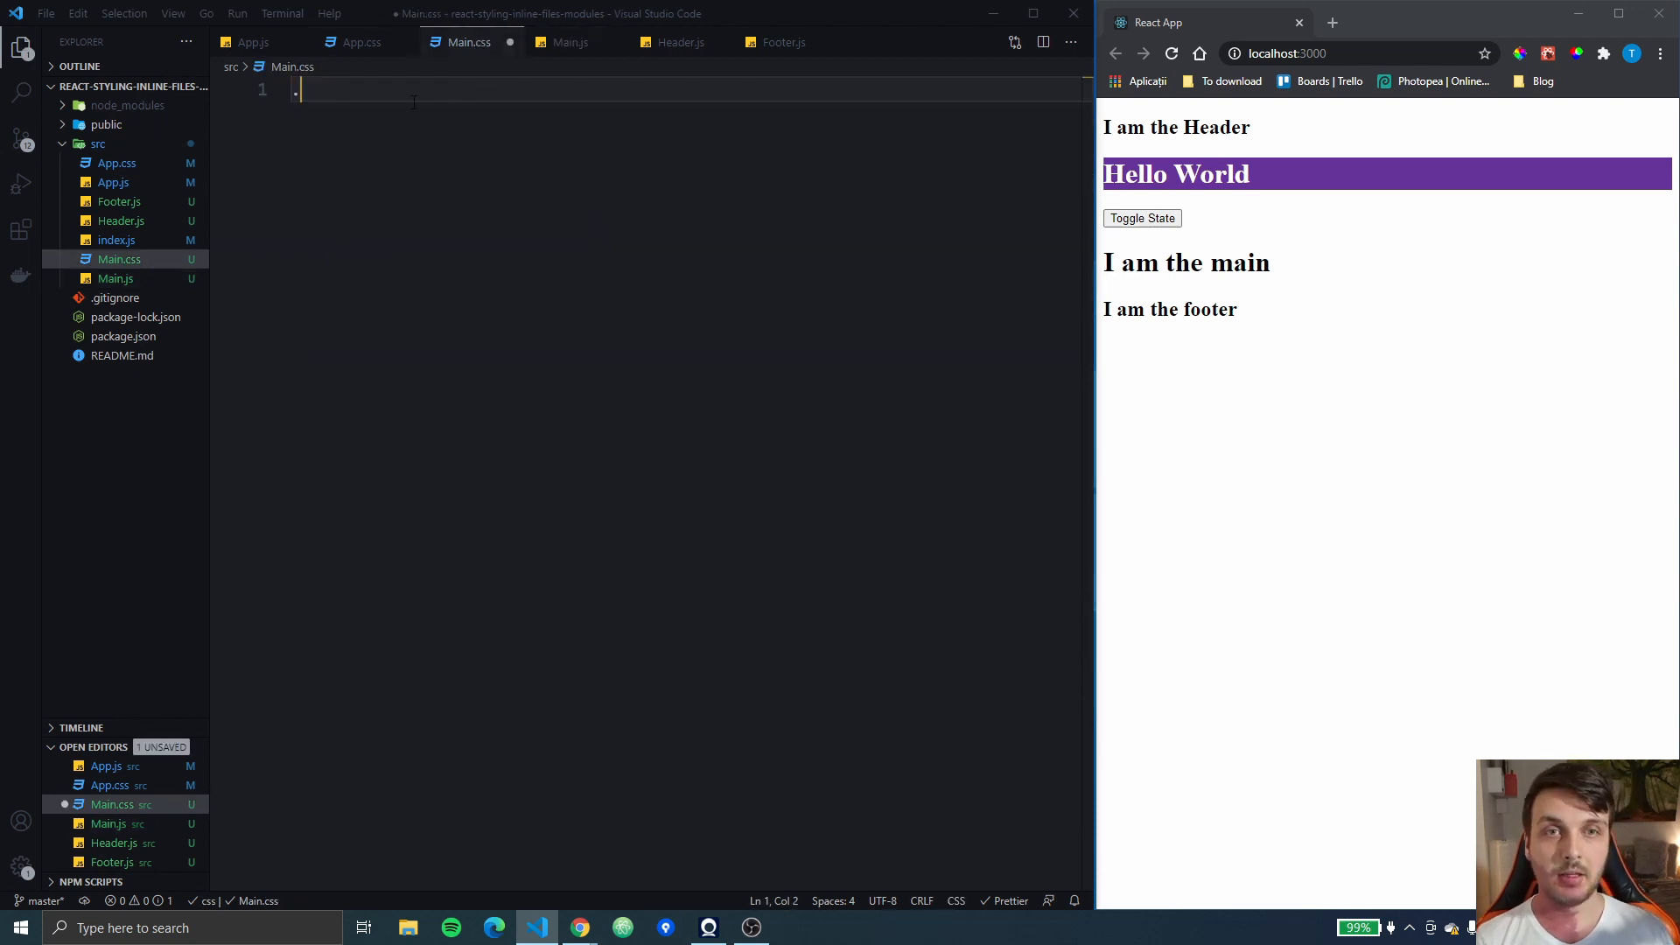
pyautogui.write('.header')
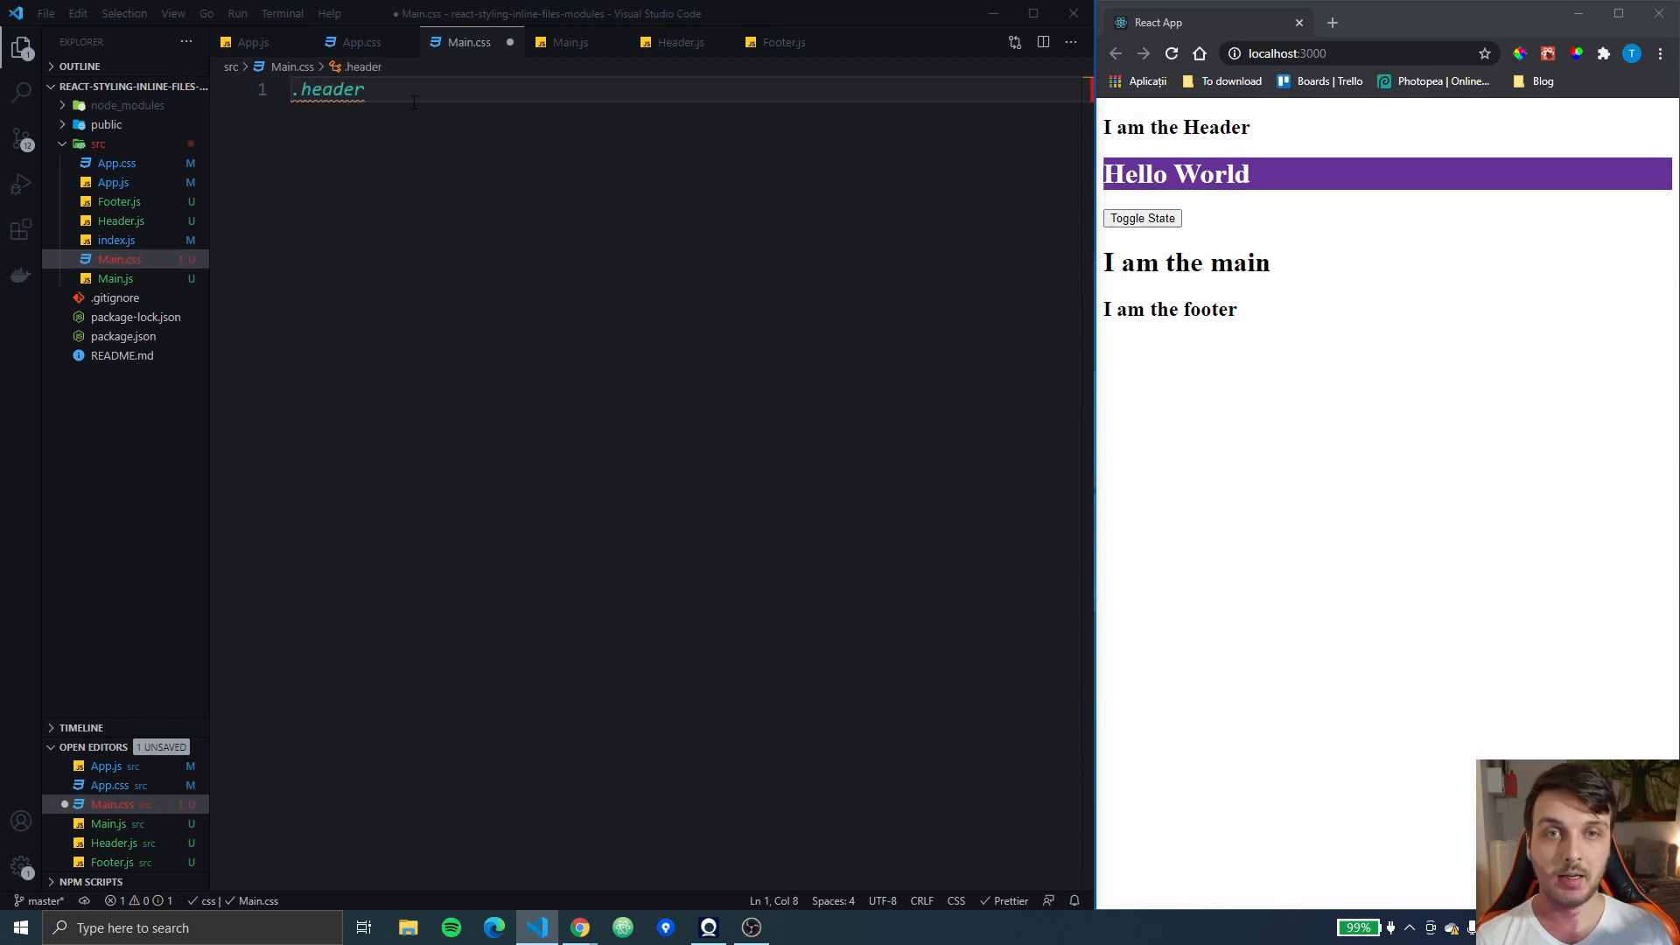
pyautogui.write('{')
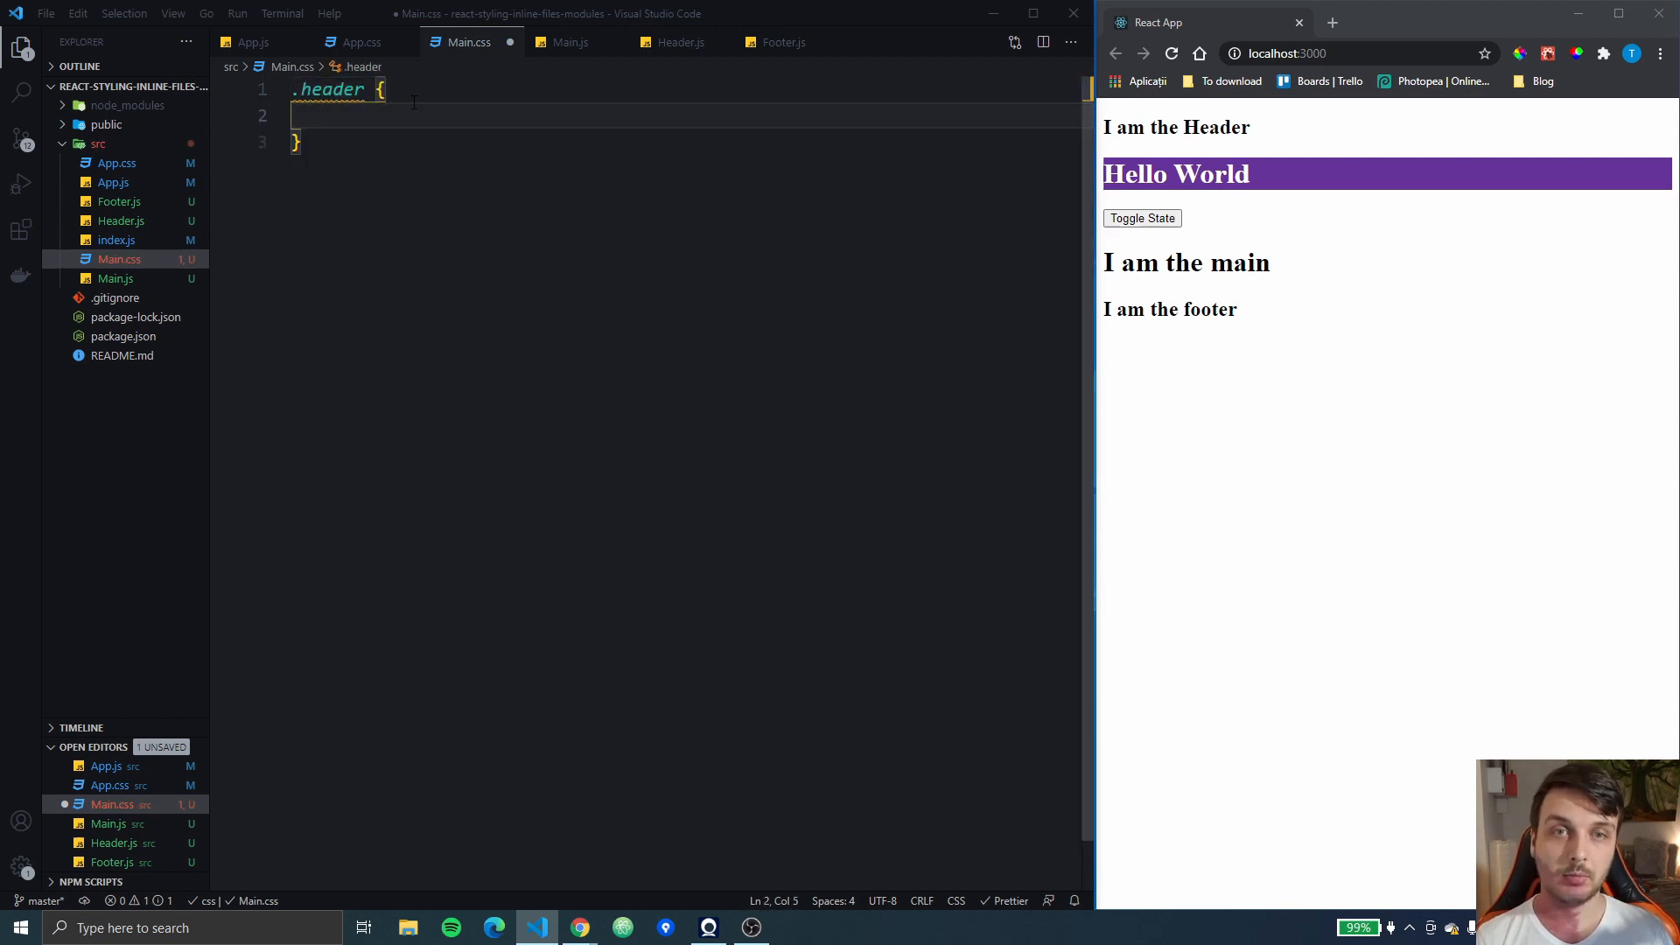
pyautogui.write('background-color: ;')
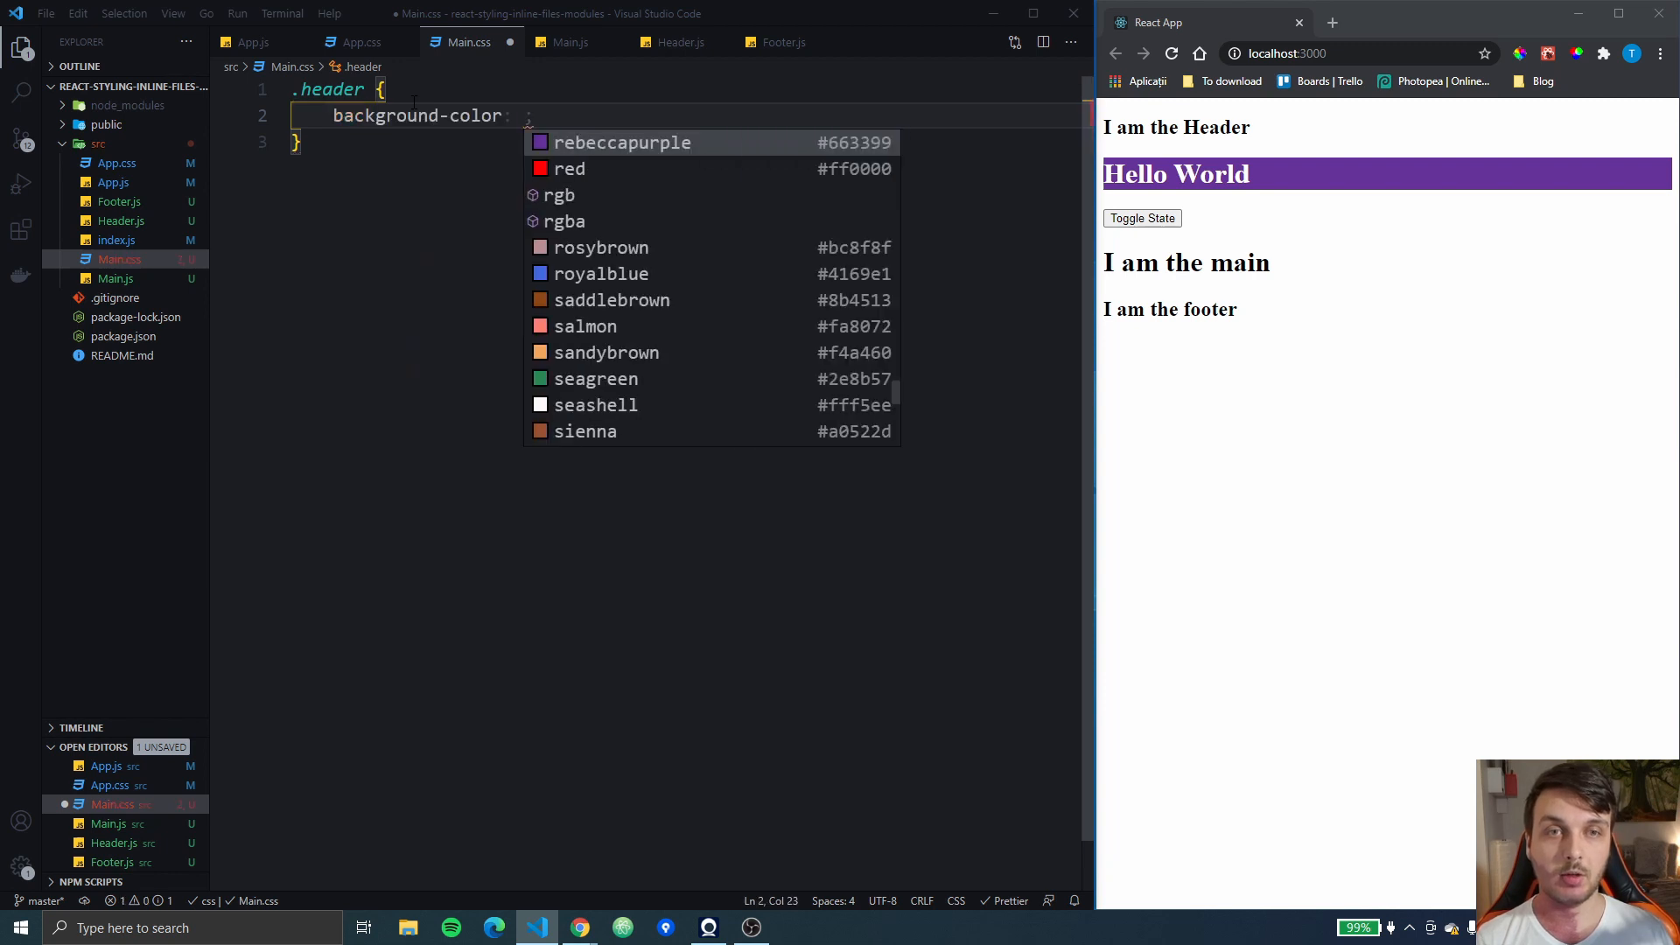
pyautogui.write('red')
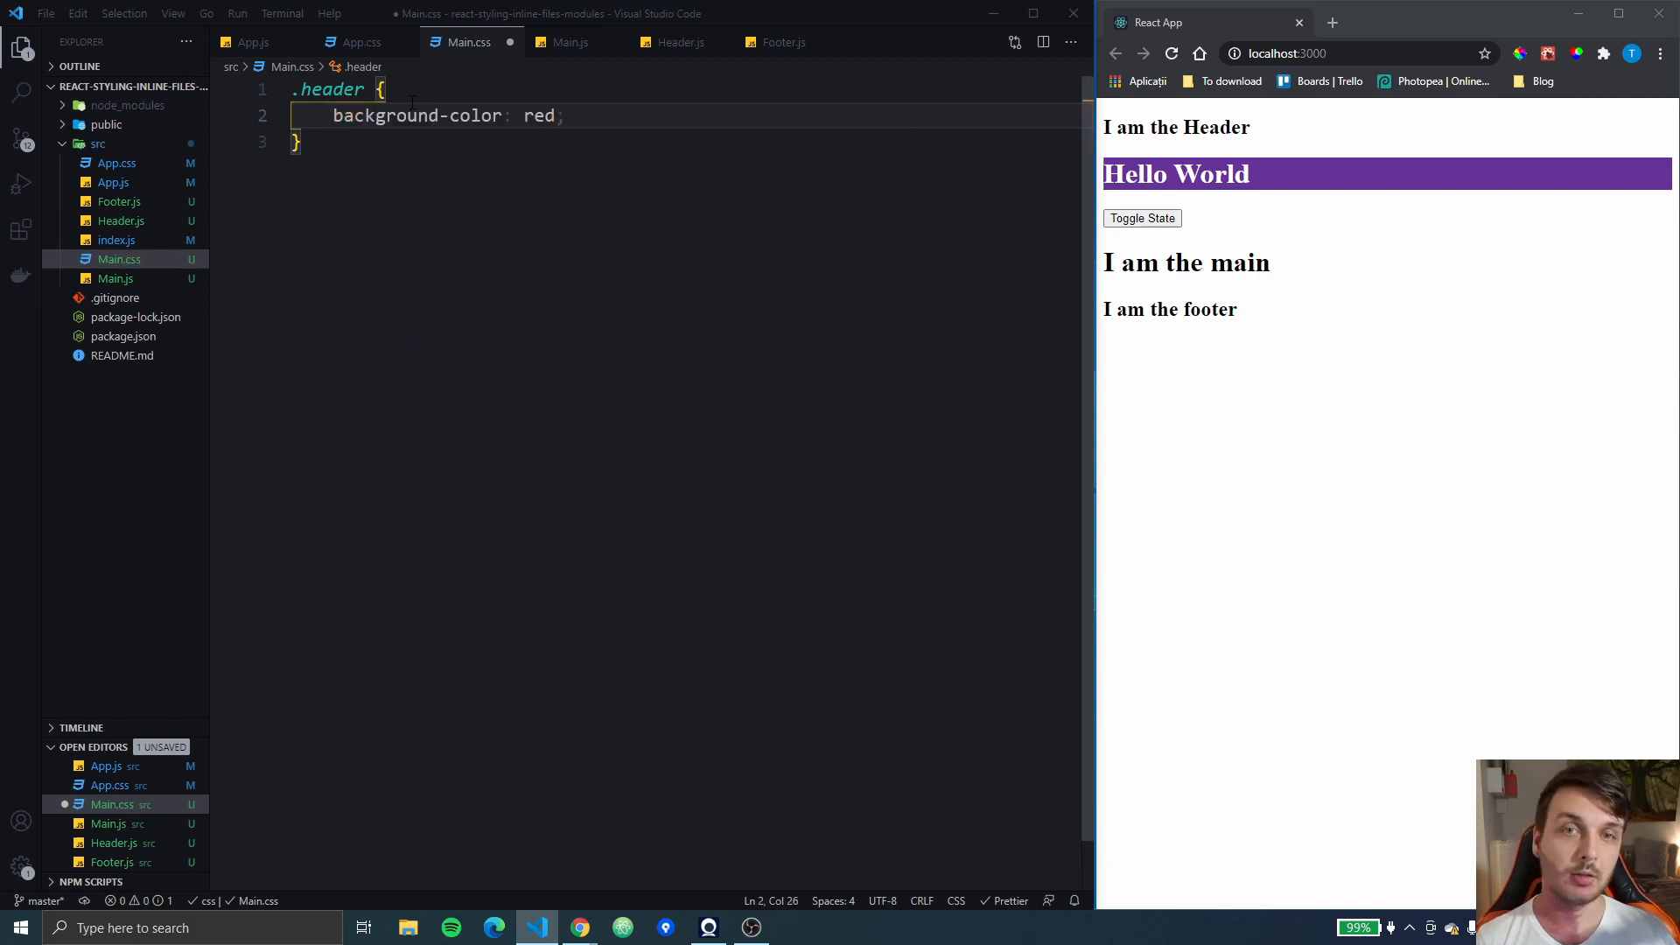
# Import './Main.css' in Main.js and give its h1 className 'header', then view App.css for comparison
pyautogui.click(570, 42)
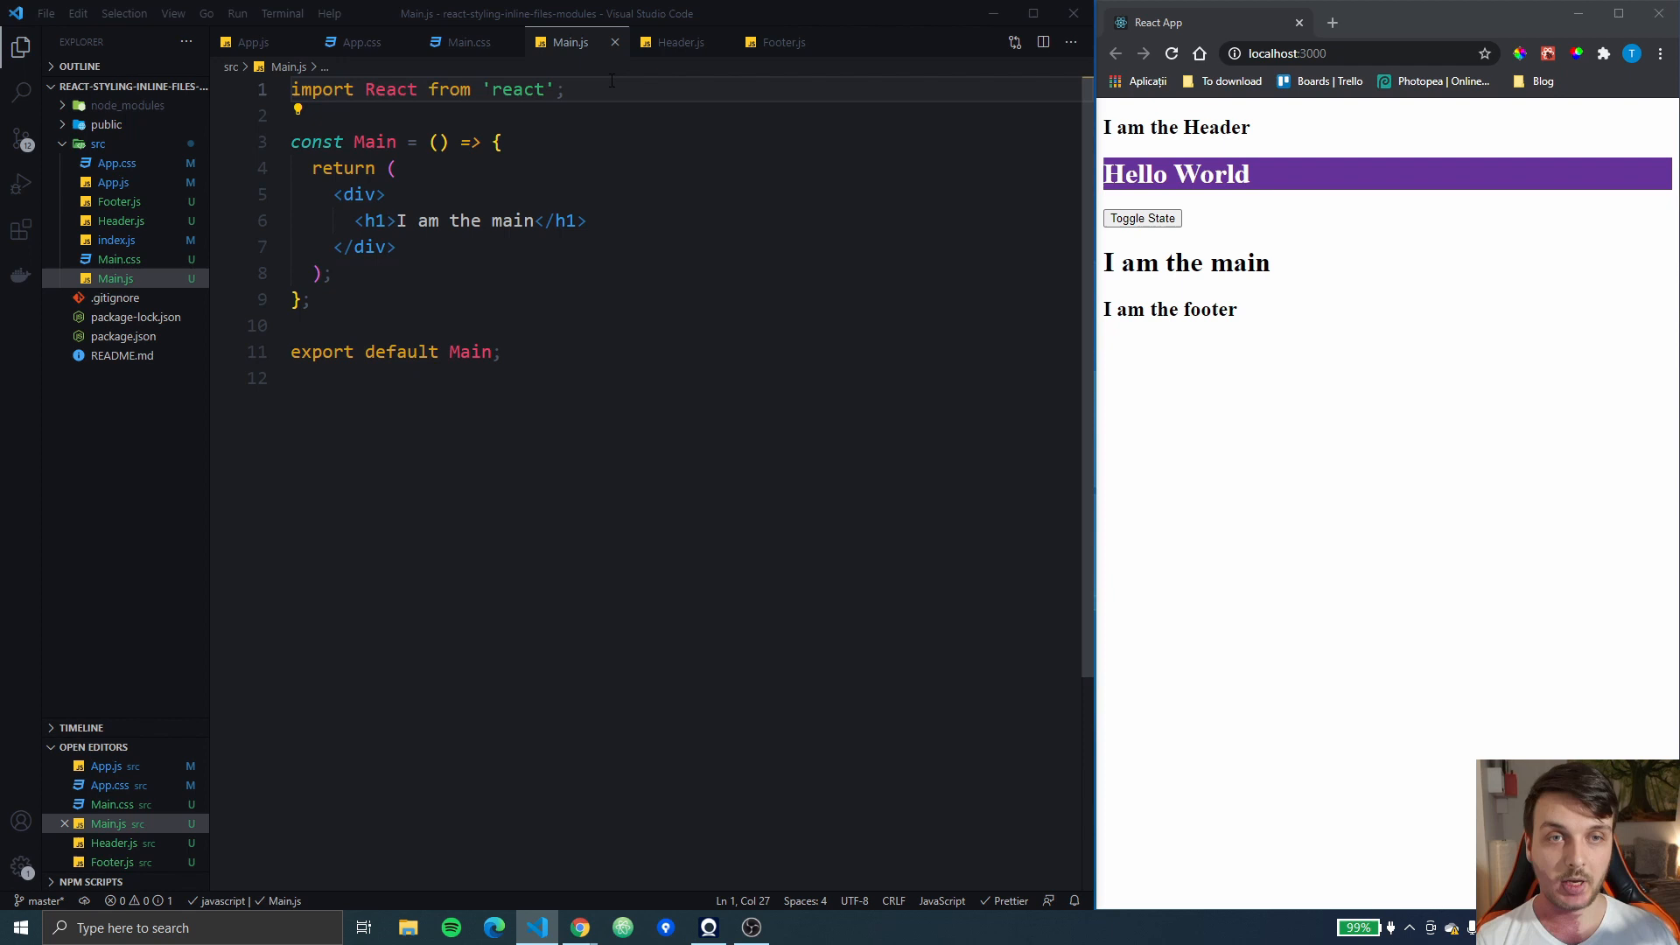
pyautogui.write("import '")
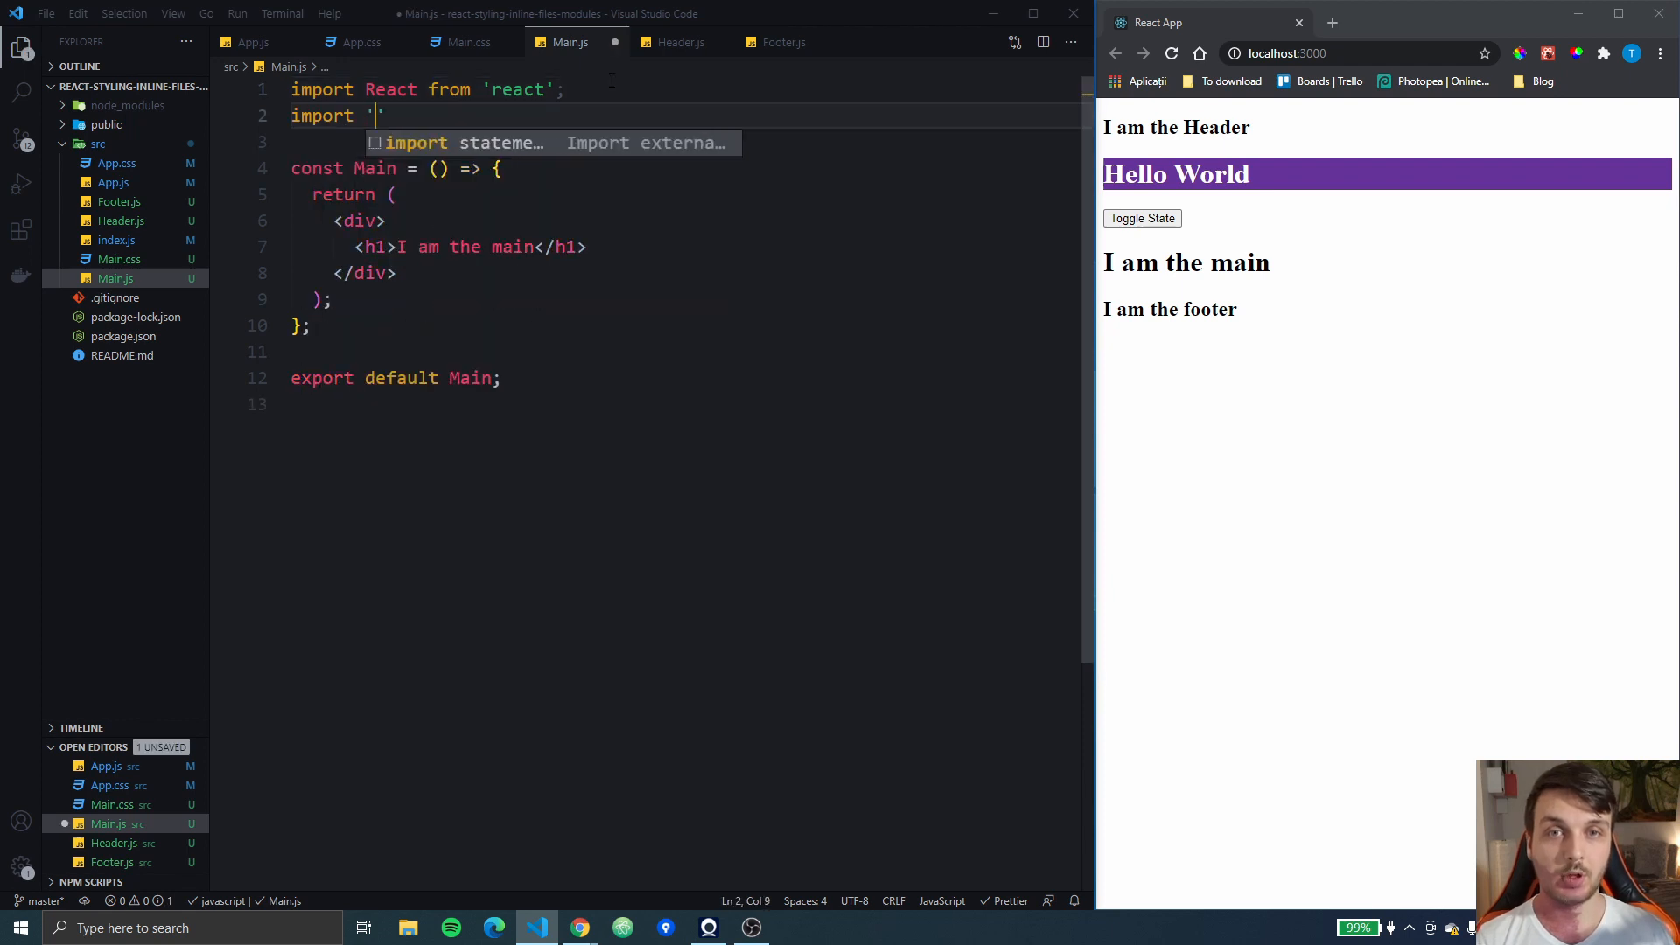
pyautogui.write('Main.css')
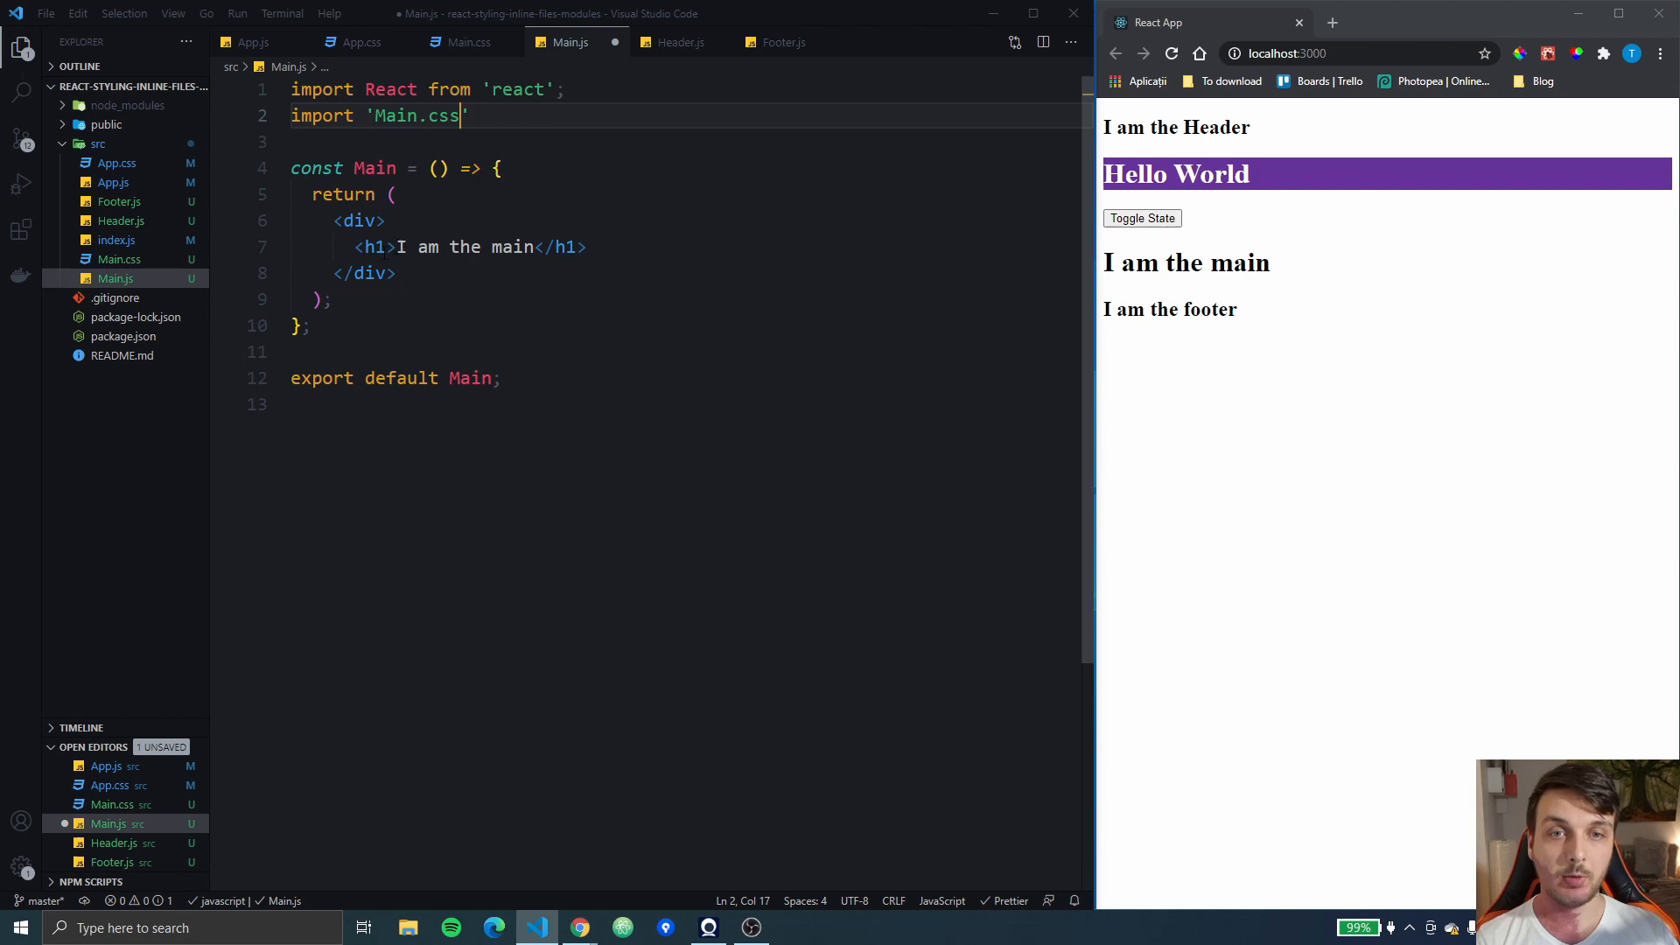
pyautogui.write('className=')
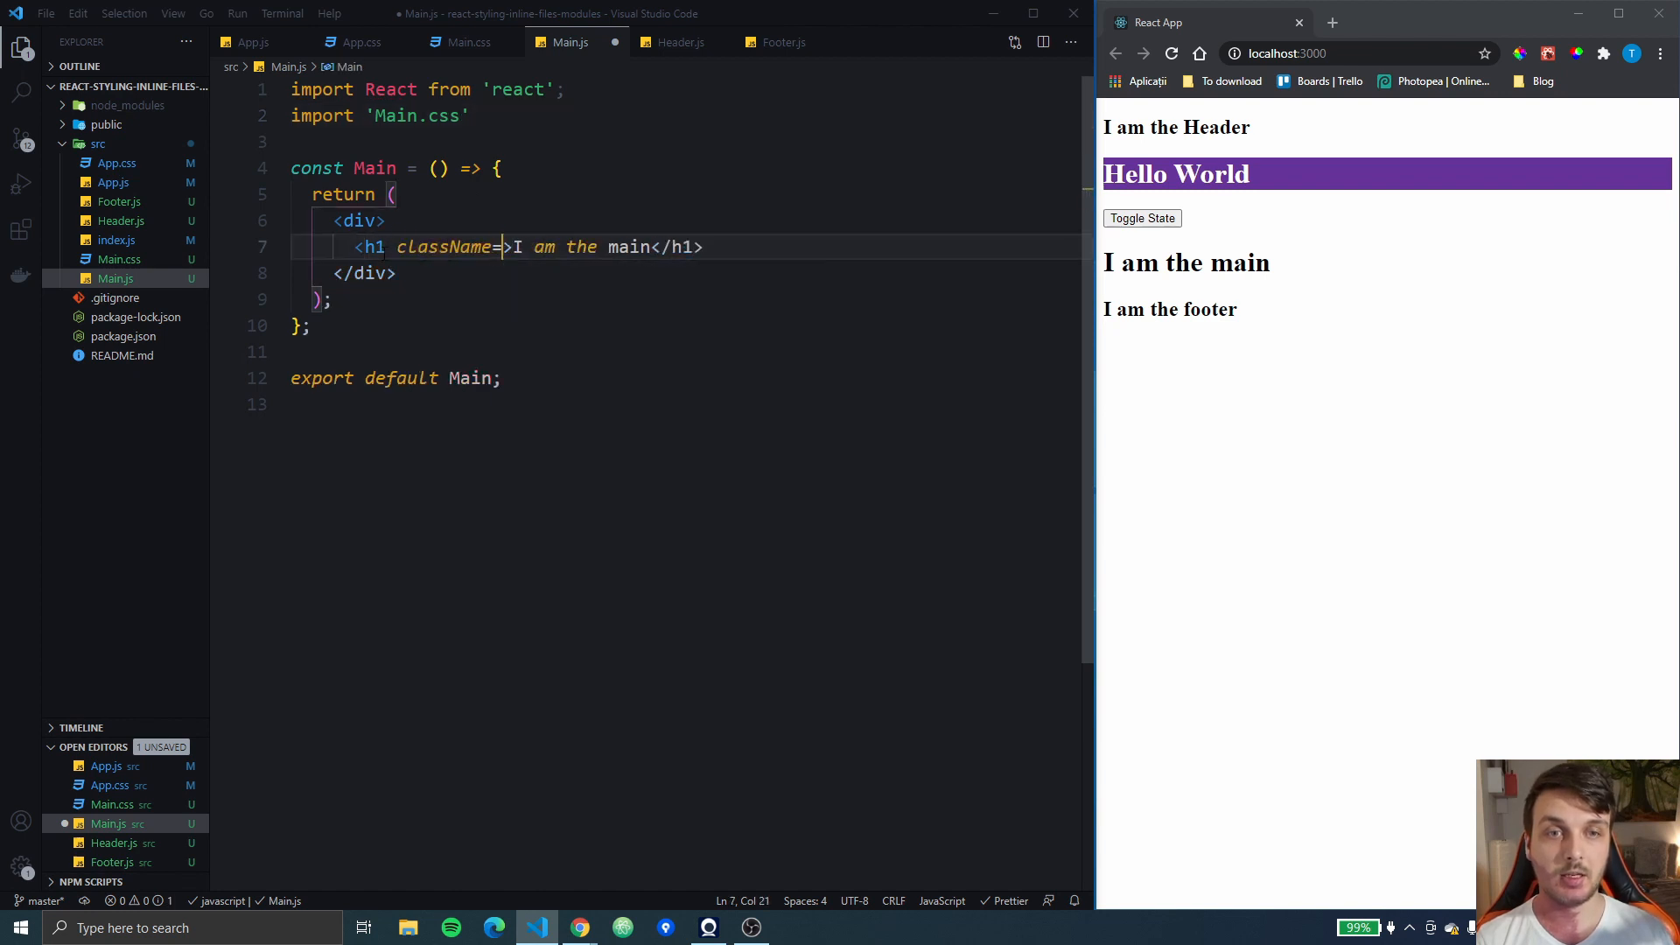
pyautogui.write('""')
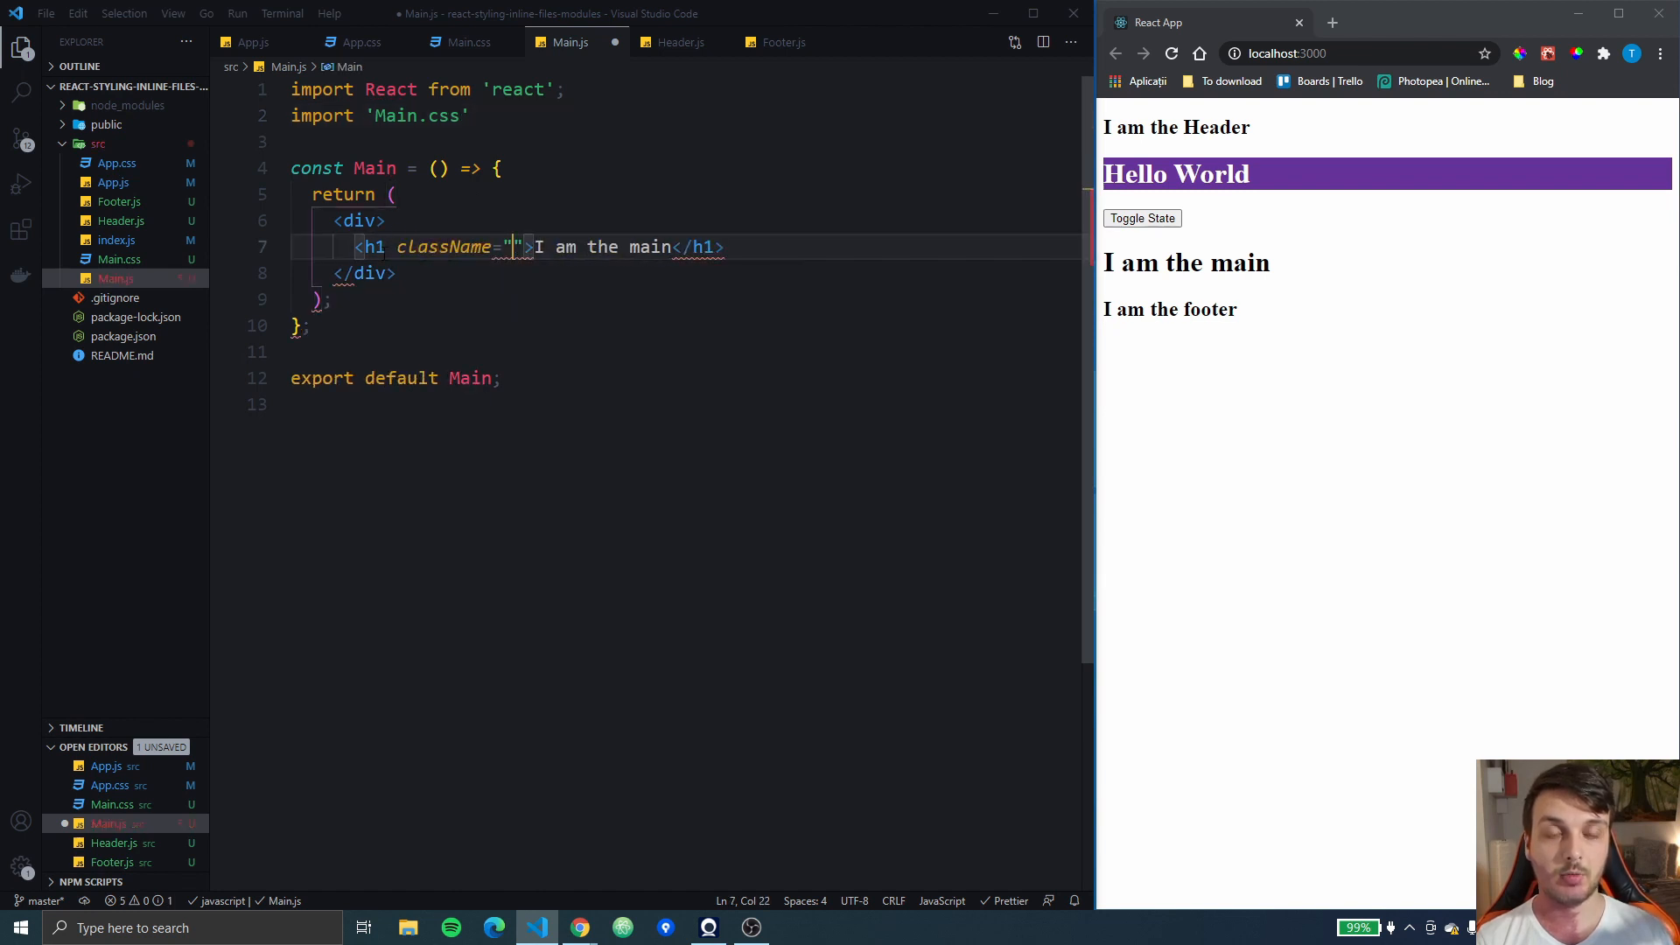
pyautogui.write('header')
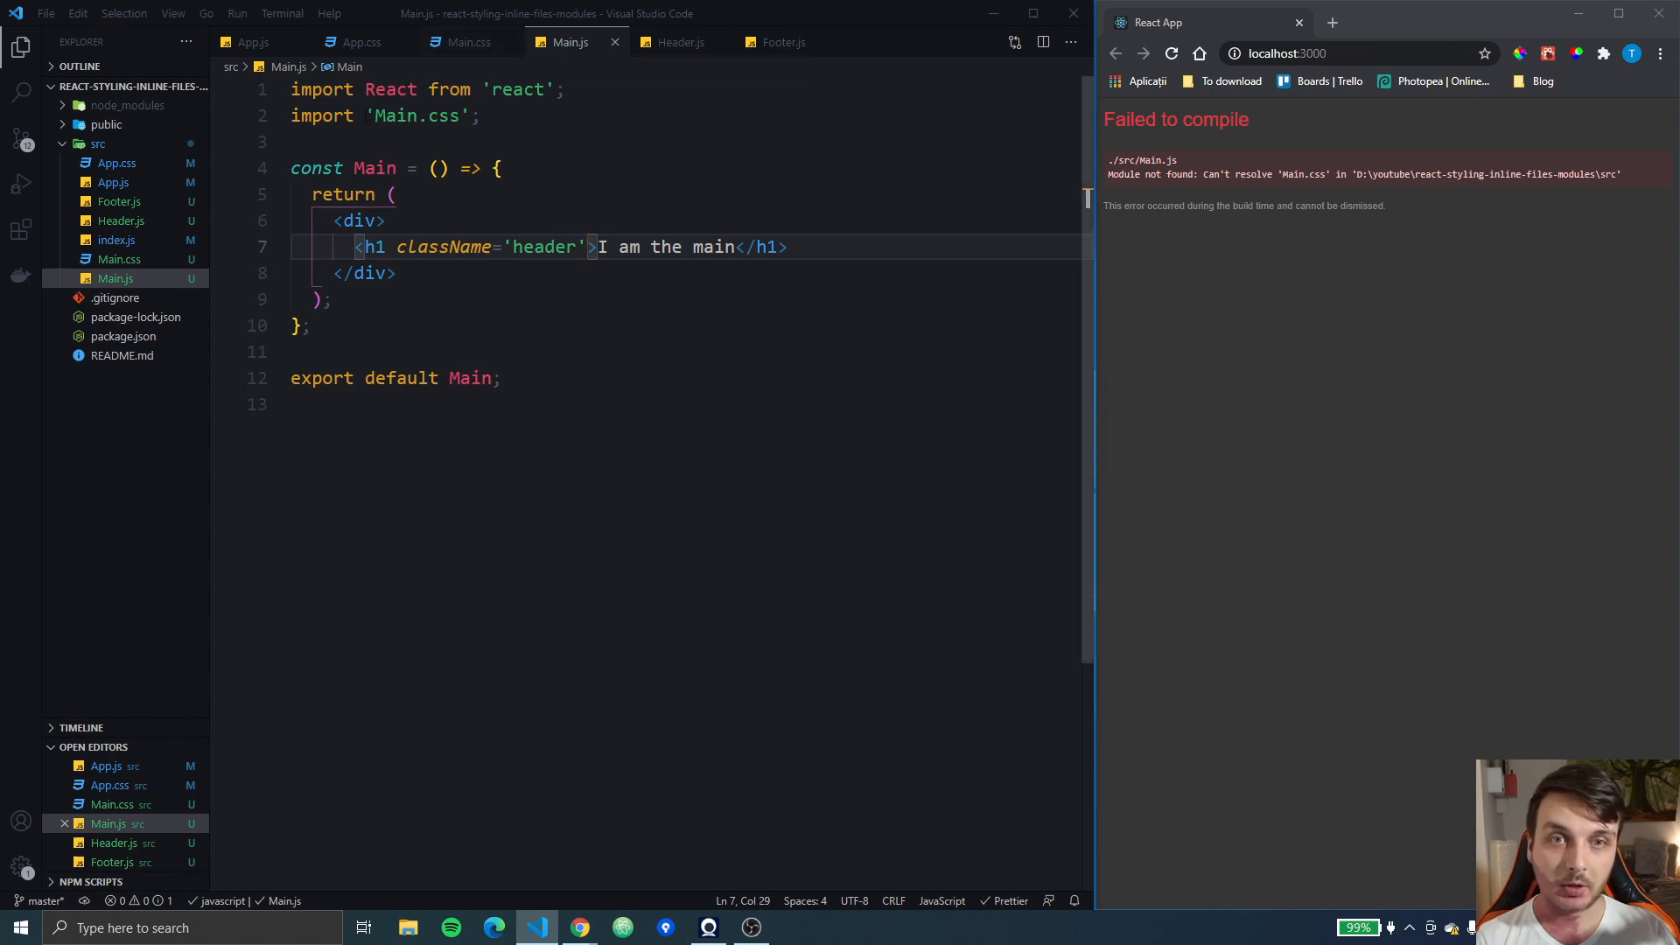
pyautogui.write('./')
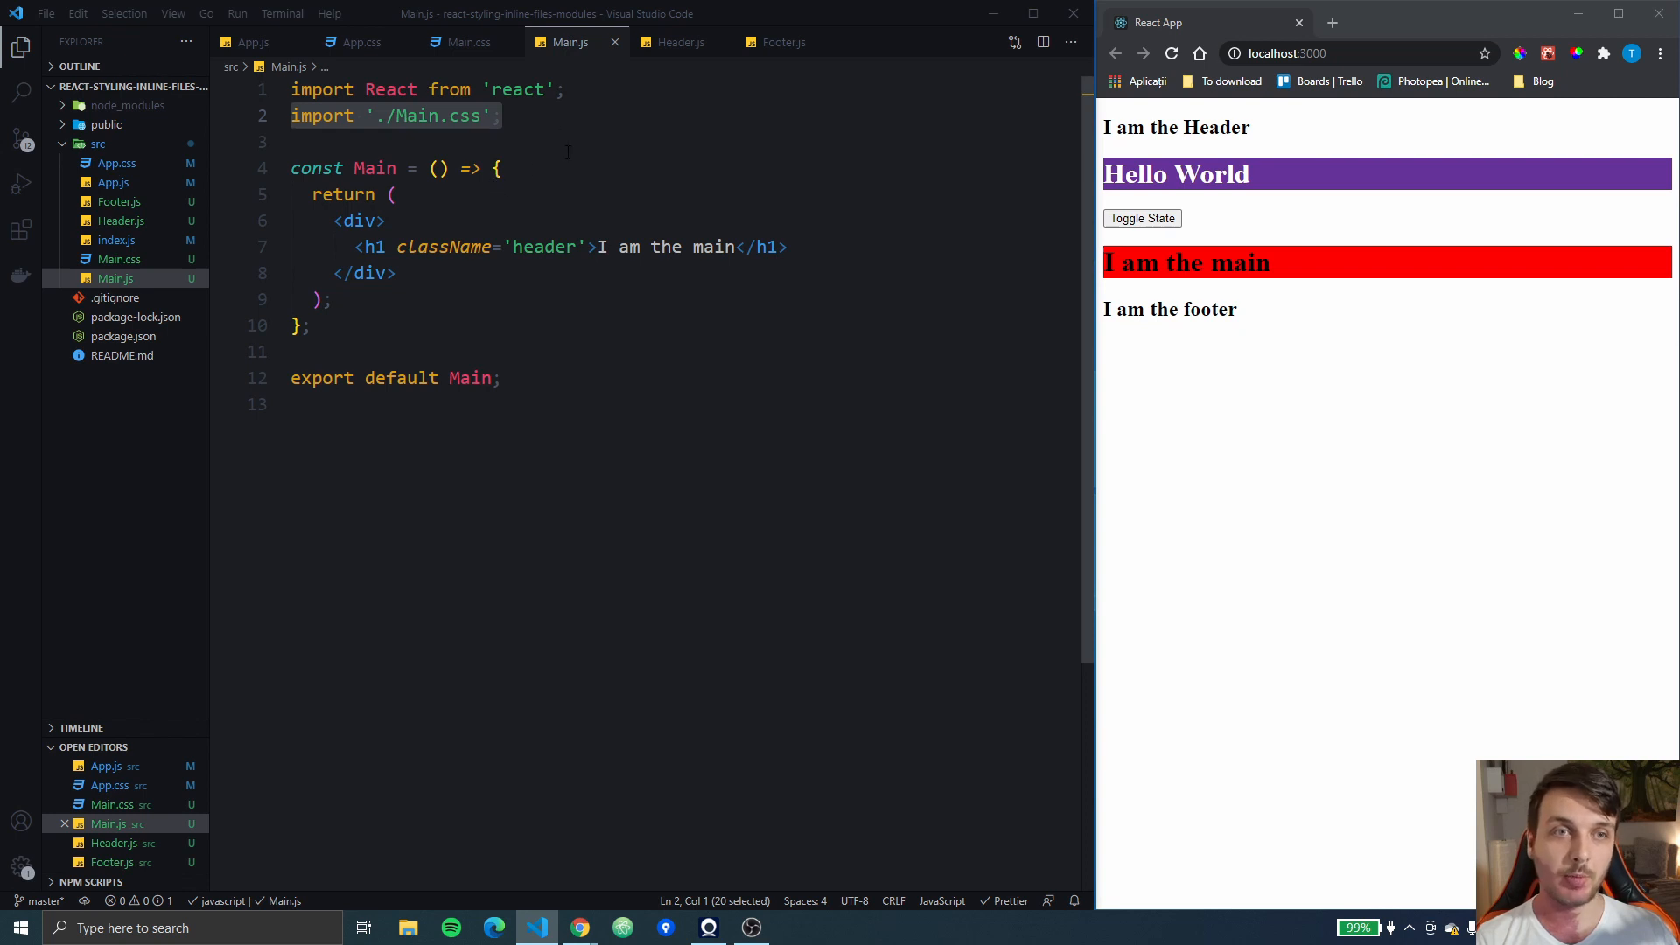
pyautogui.doubleClick(543, 246)
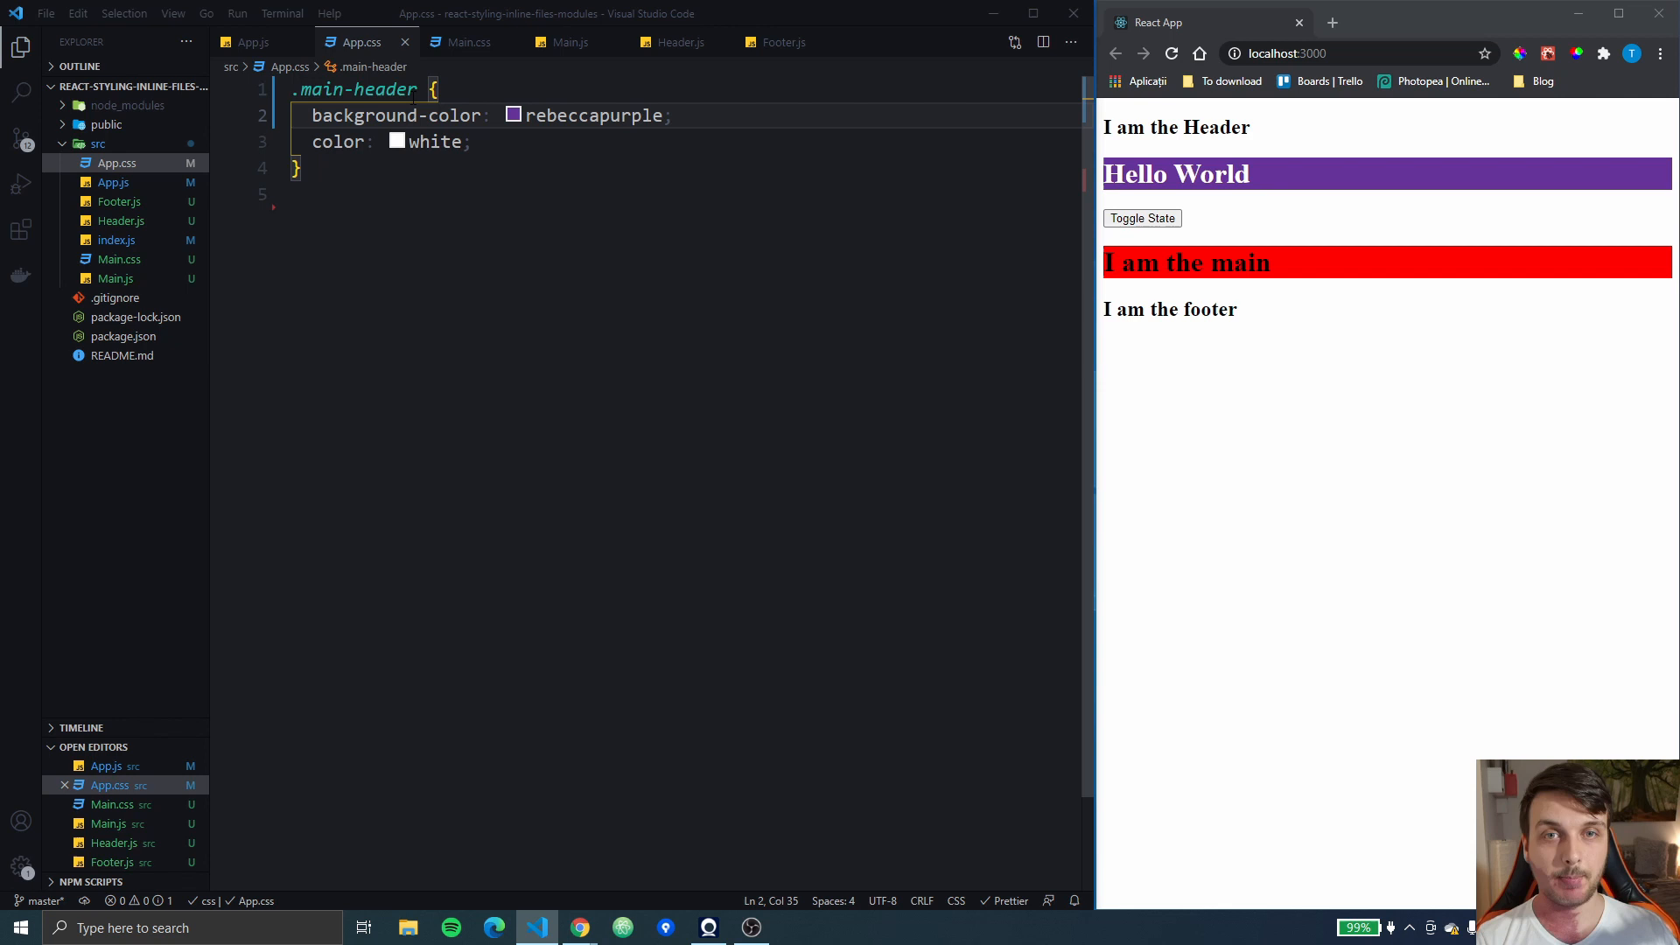
# Give Header.js's h2 className 'header' so it also renders red, then return to Main.js
pyautogui.doubleClick(354, 90)
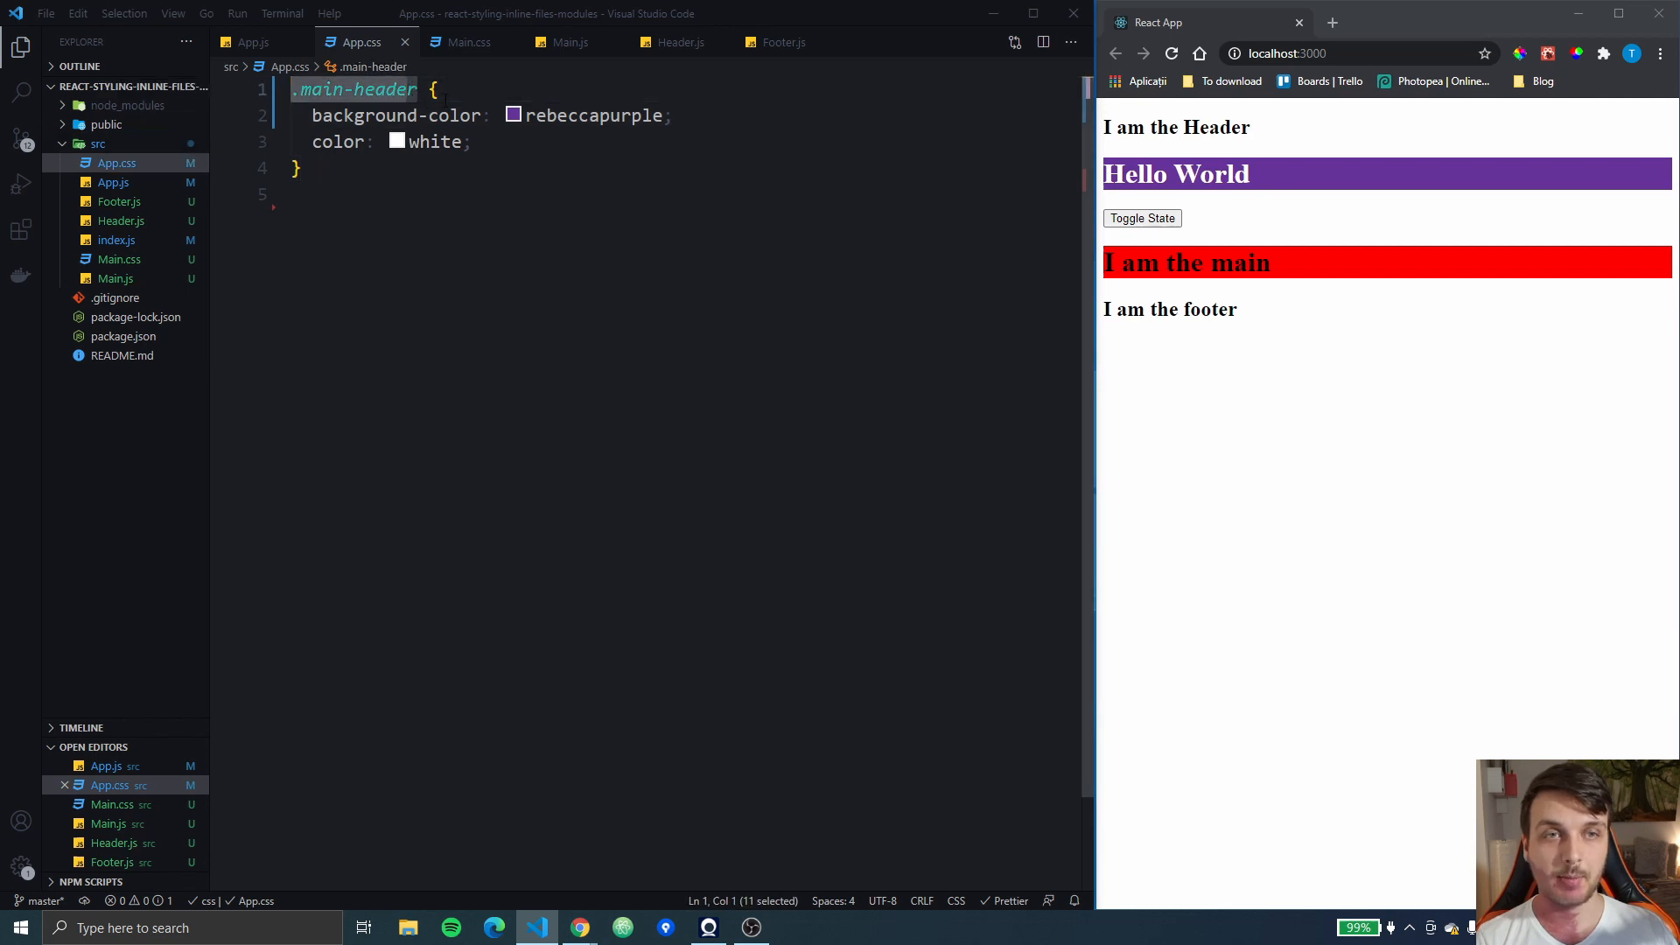
pyautogui.moveTo(572, 42)
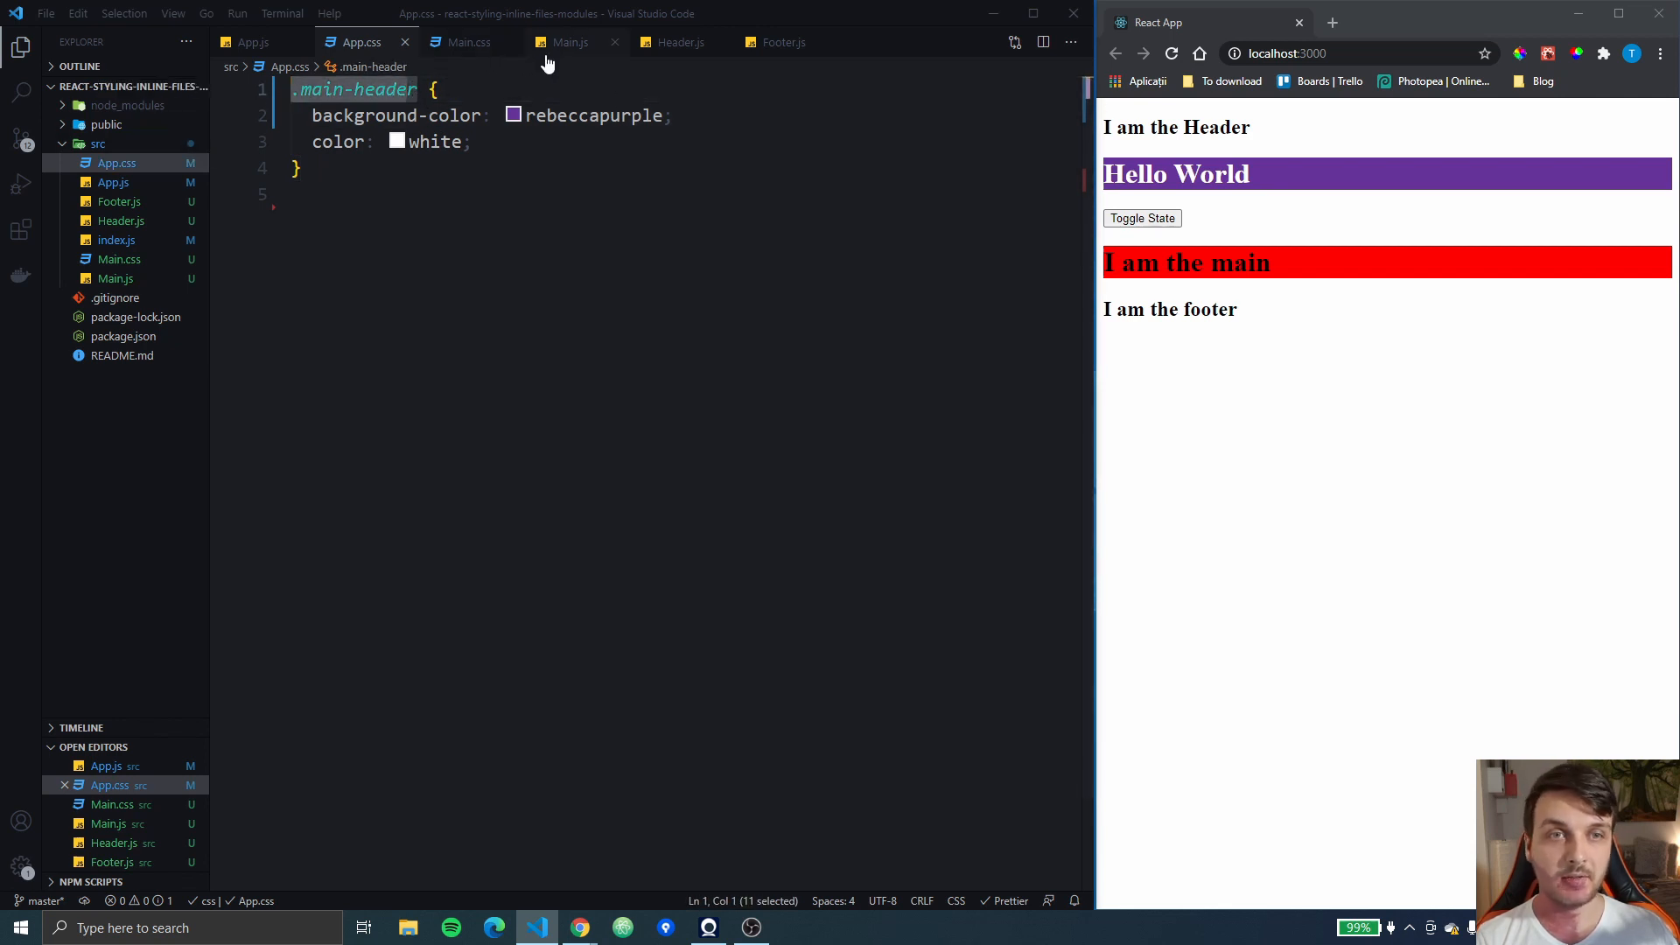
pyautogui.click(571, 42)
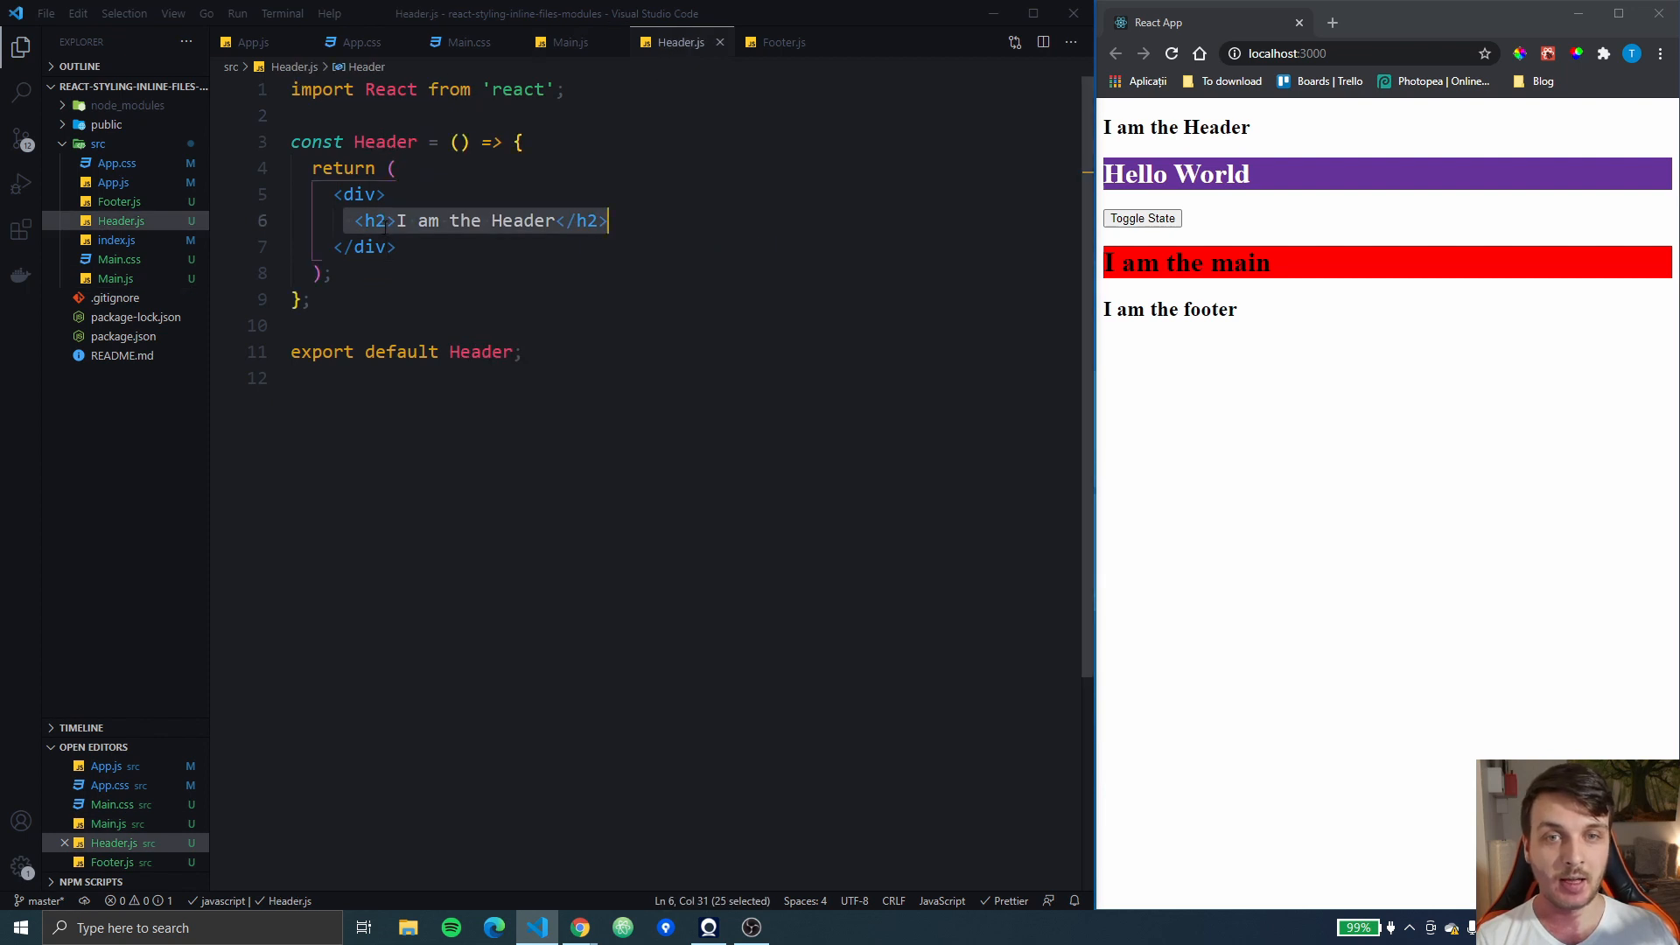
pyautogui.write('className=')
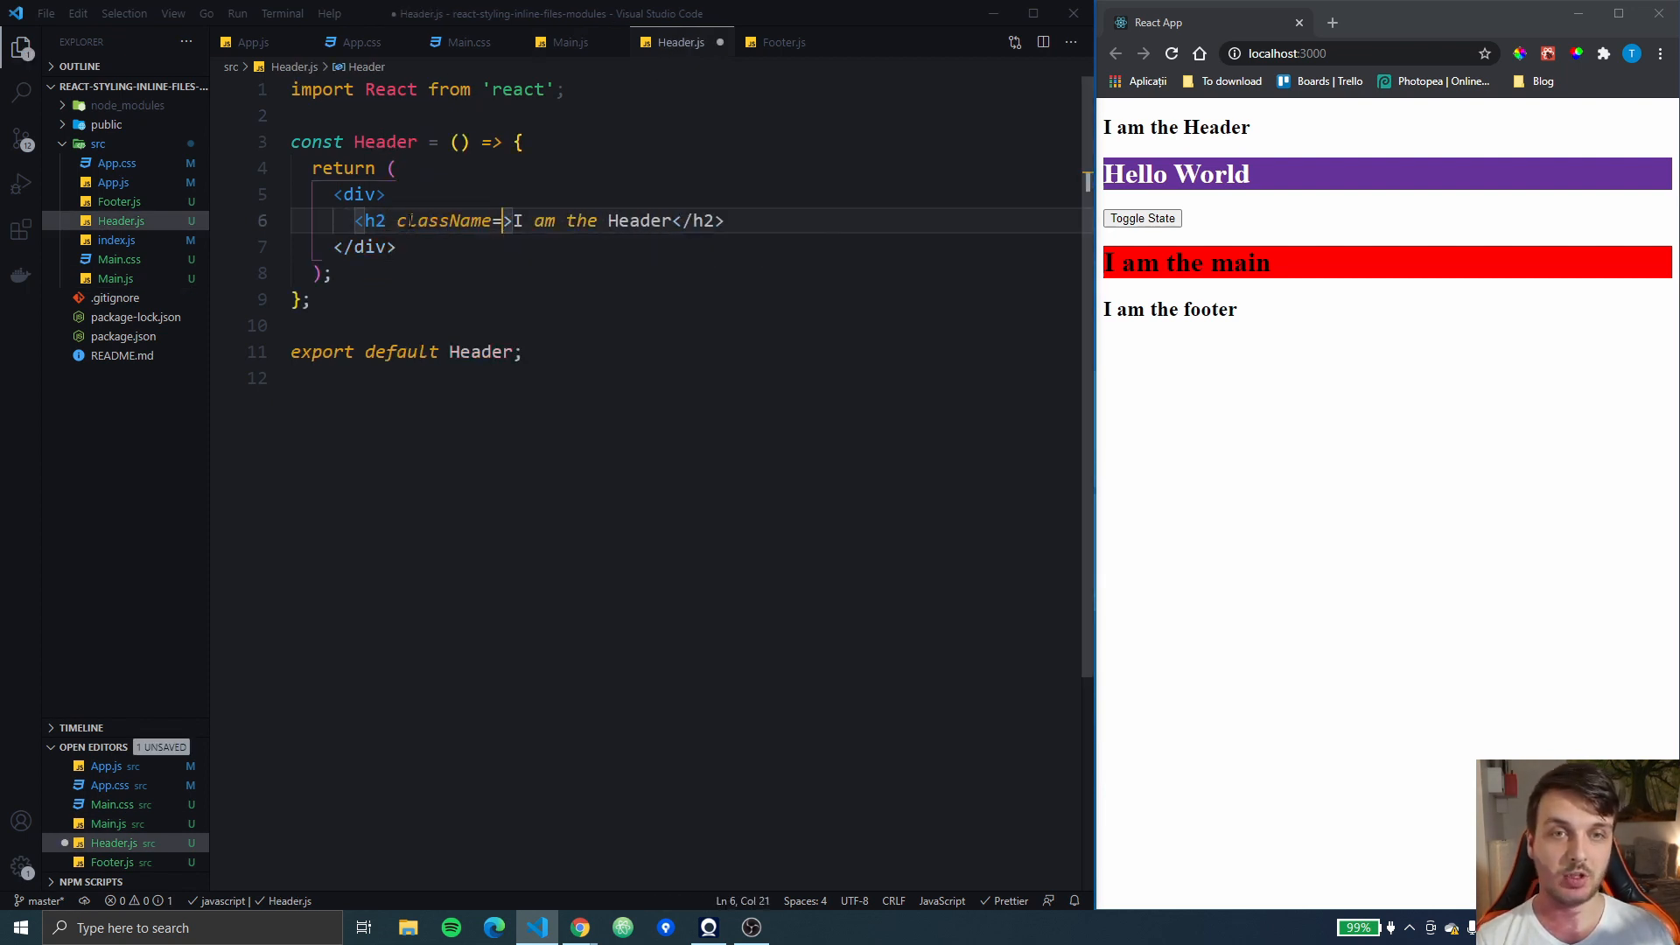
pyautogui.write('"')
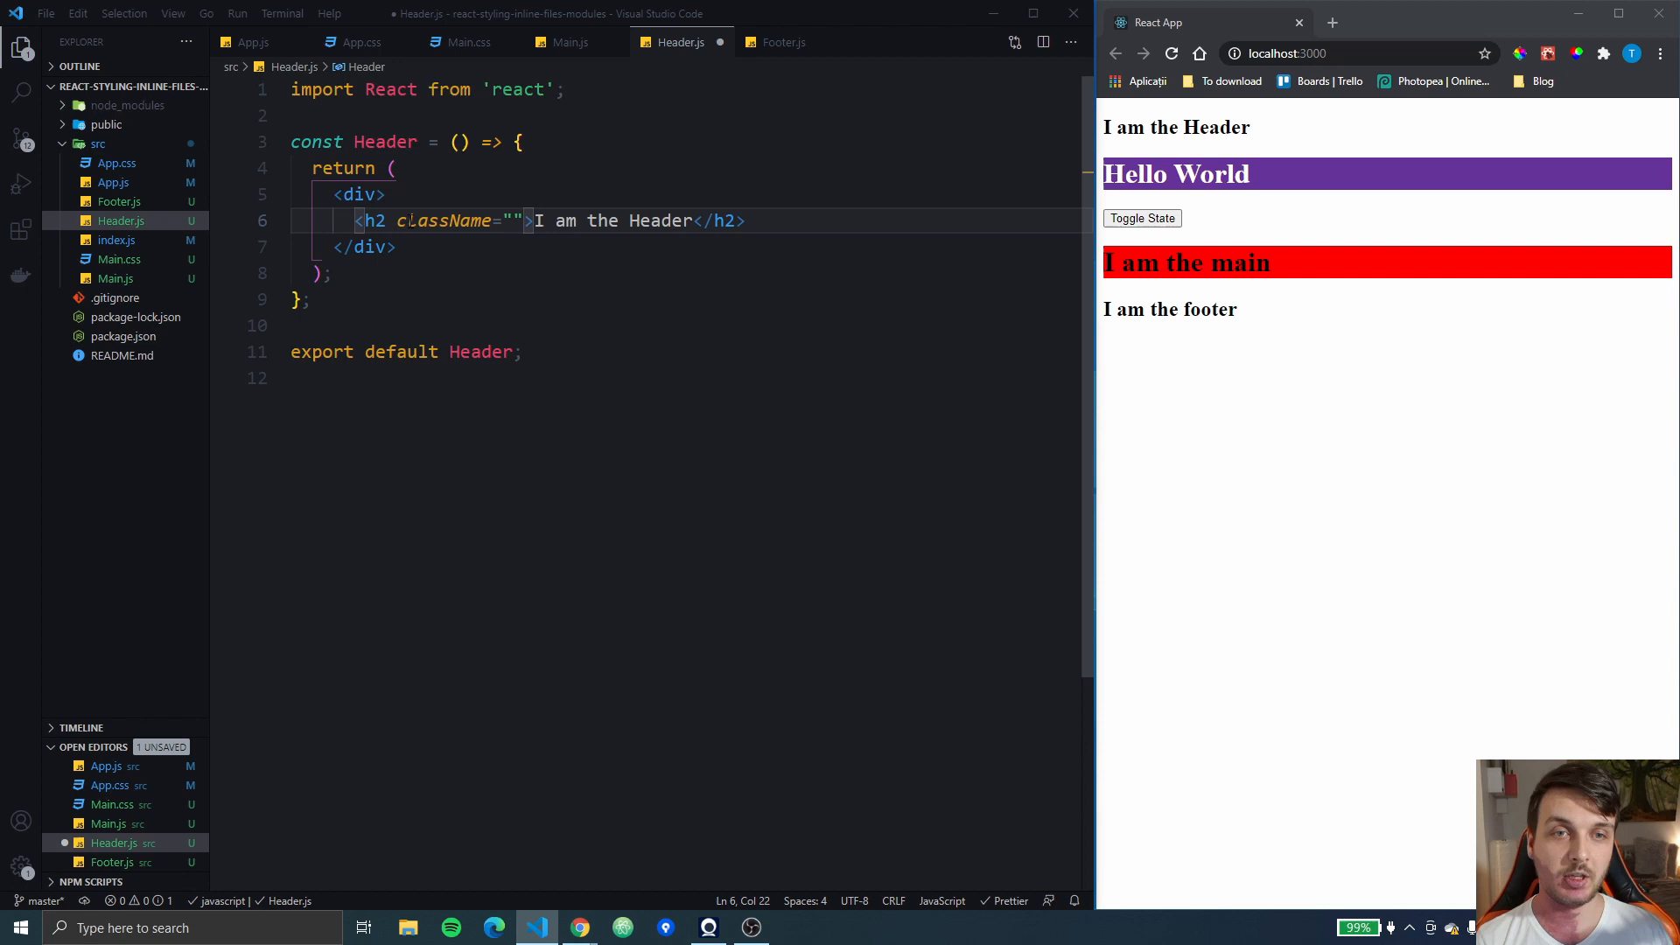
pyautogui.write("main-header'")
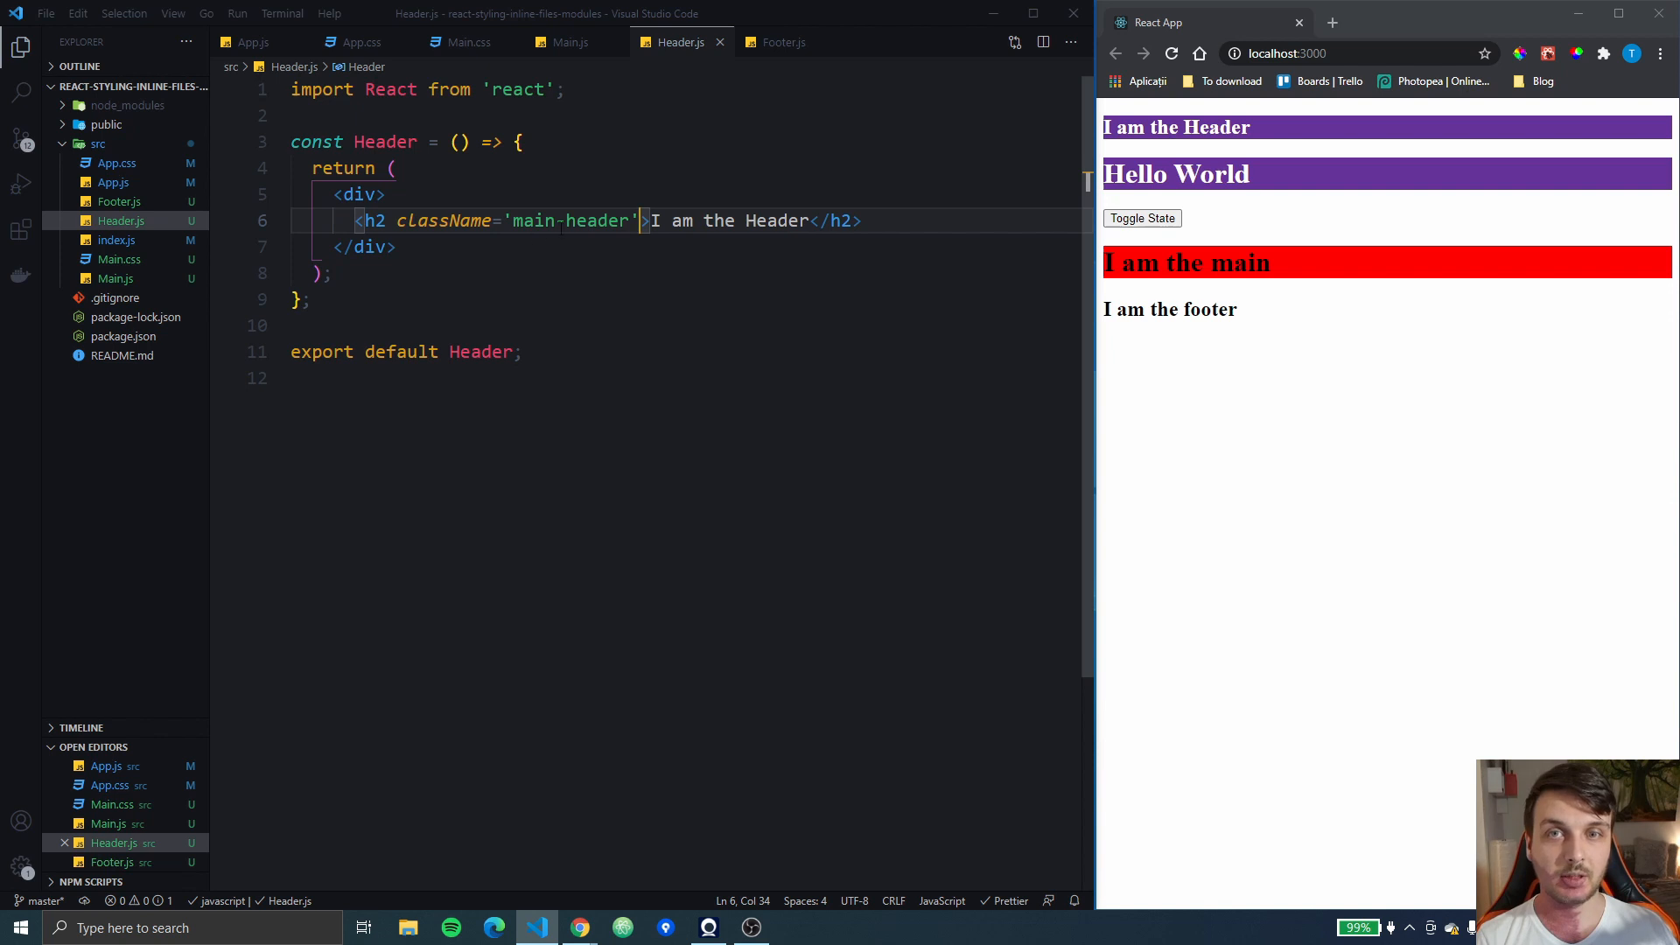
pyautogui.write('header')
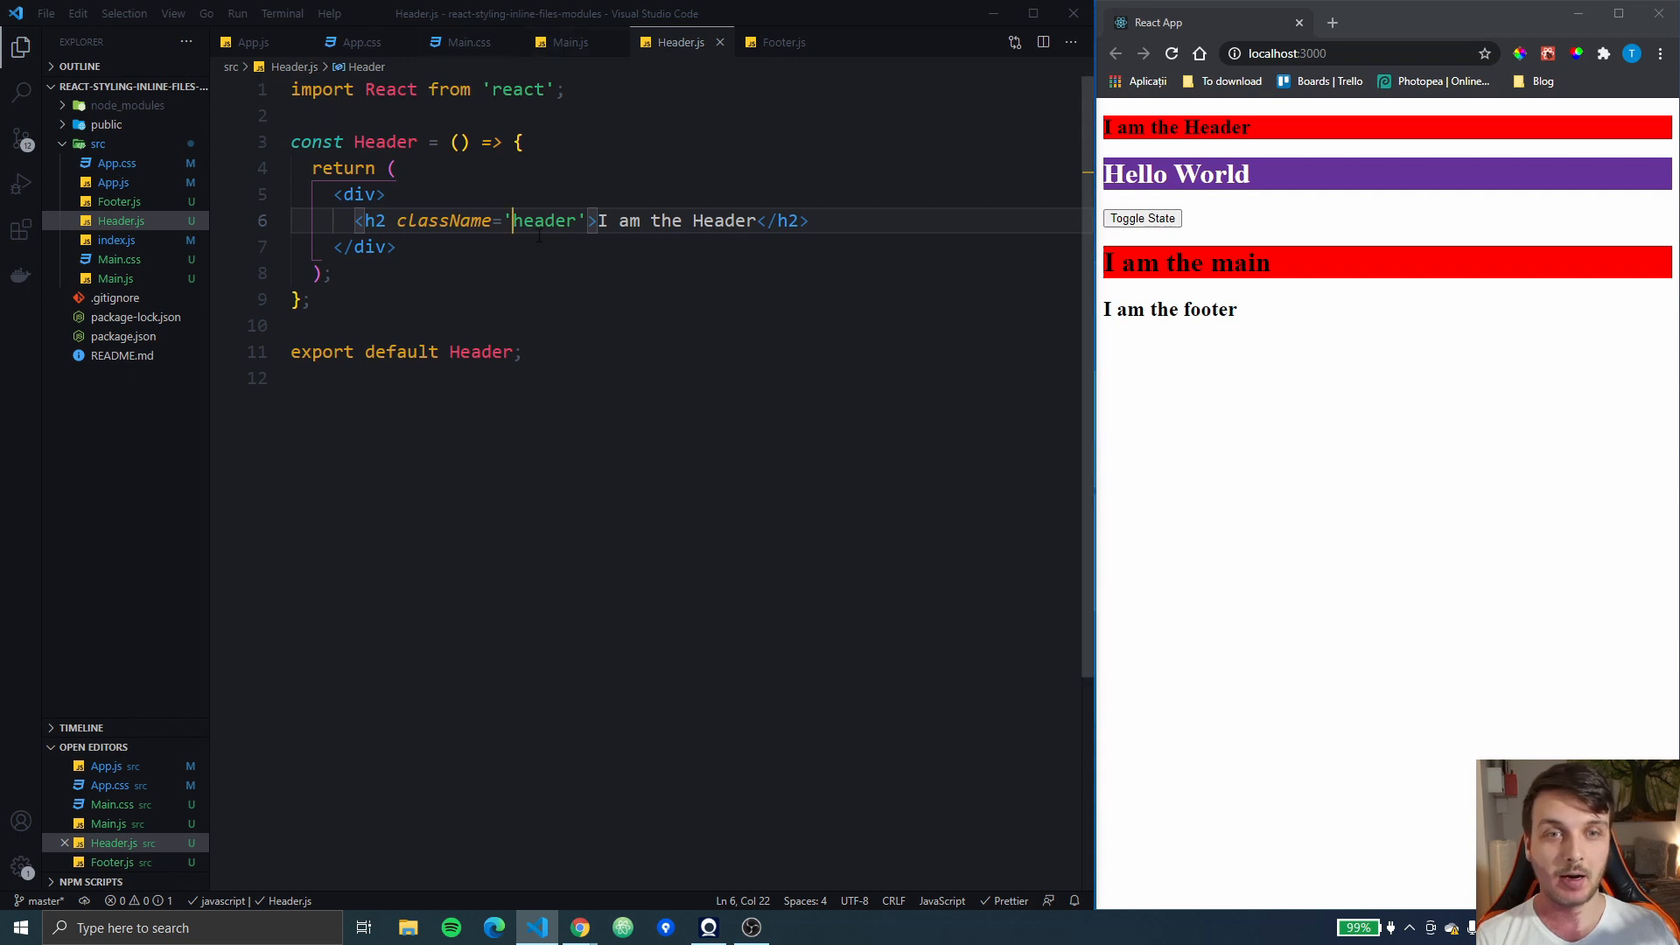
pyautogui.click(571, 42)
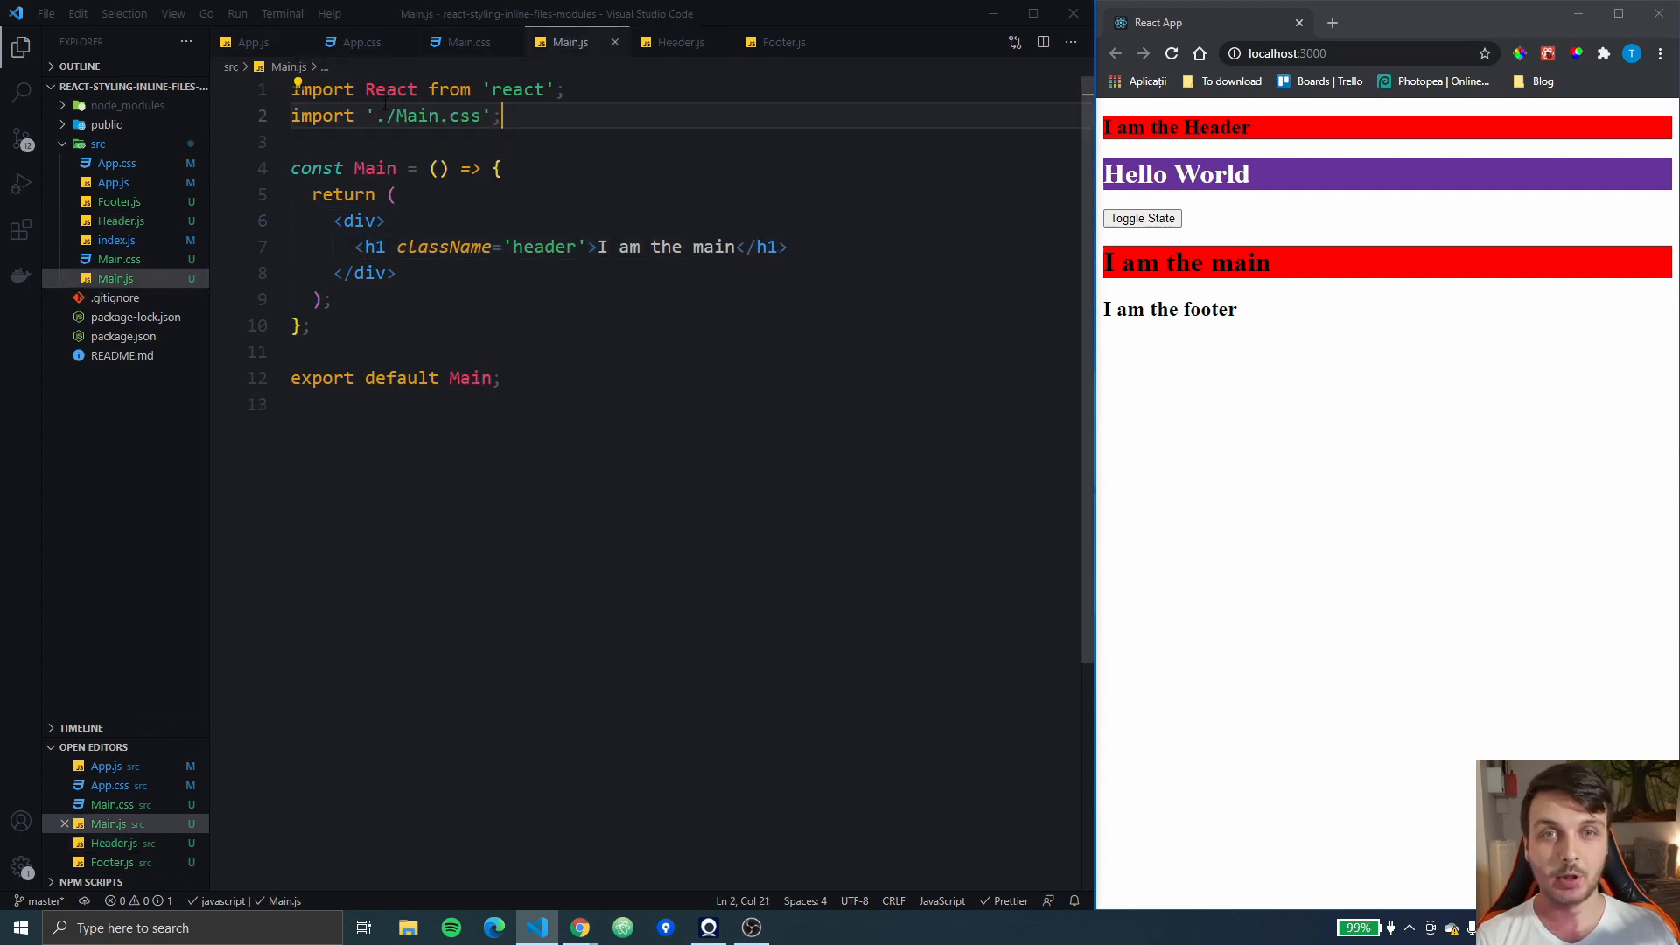
# Check Main.css, Main.js, App.js and App.css, trying !important on the purple rule before removing it
pyautogui.click(469, 42)
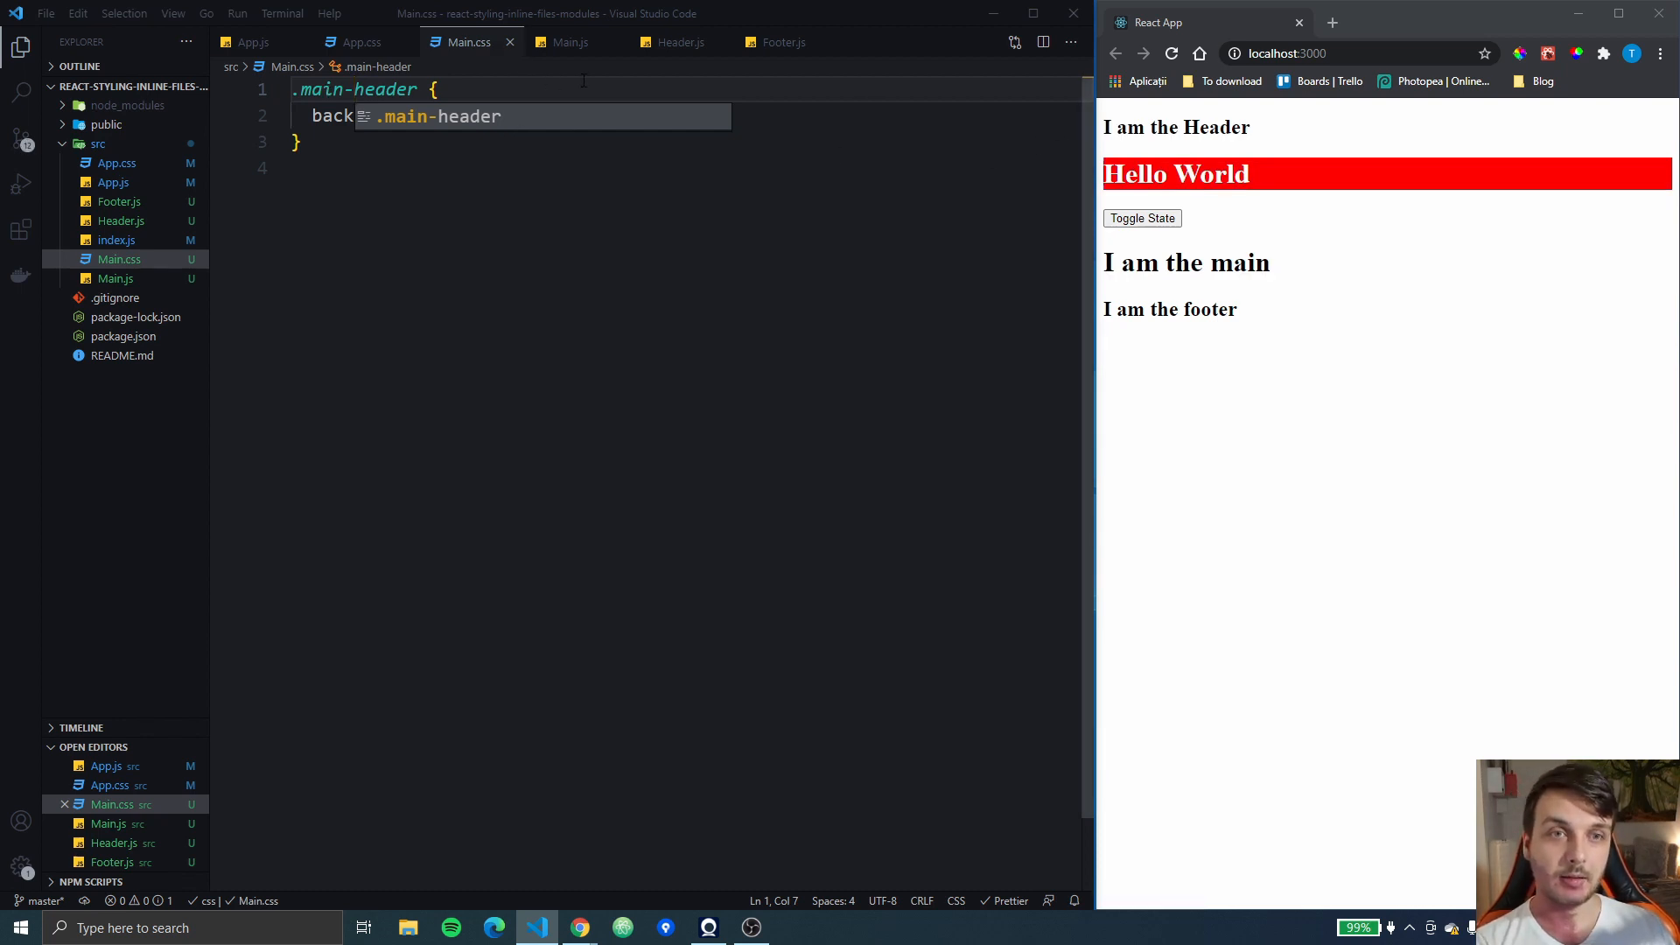
pyautogui.click(570, 42)
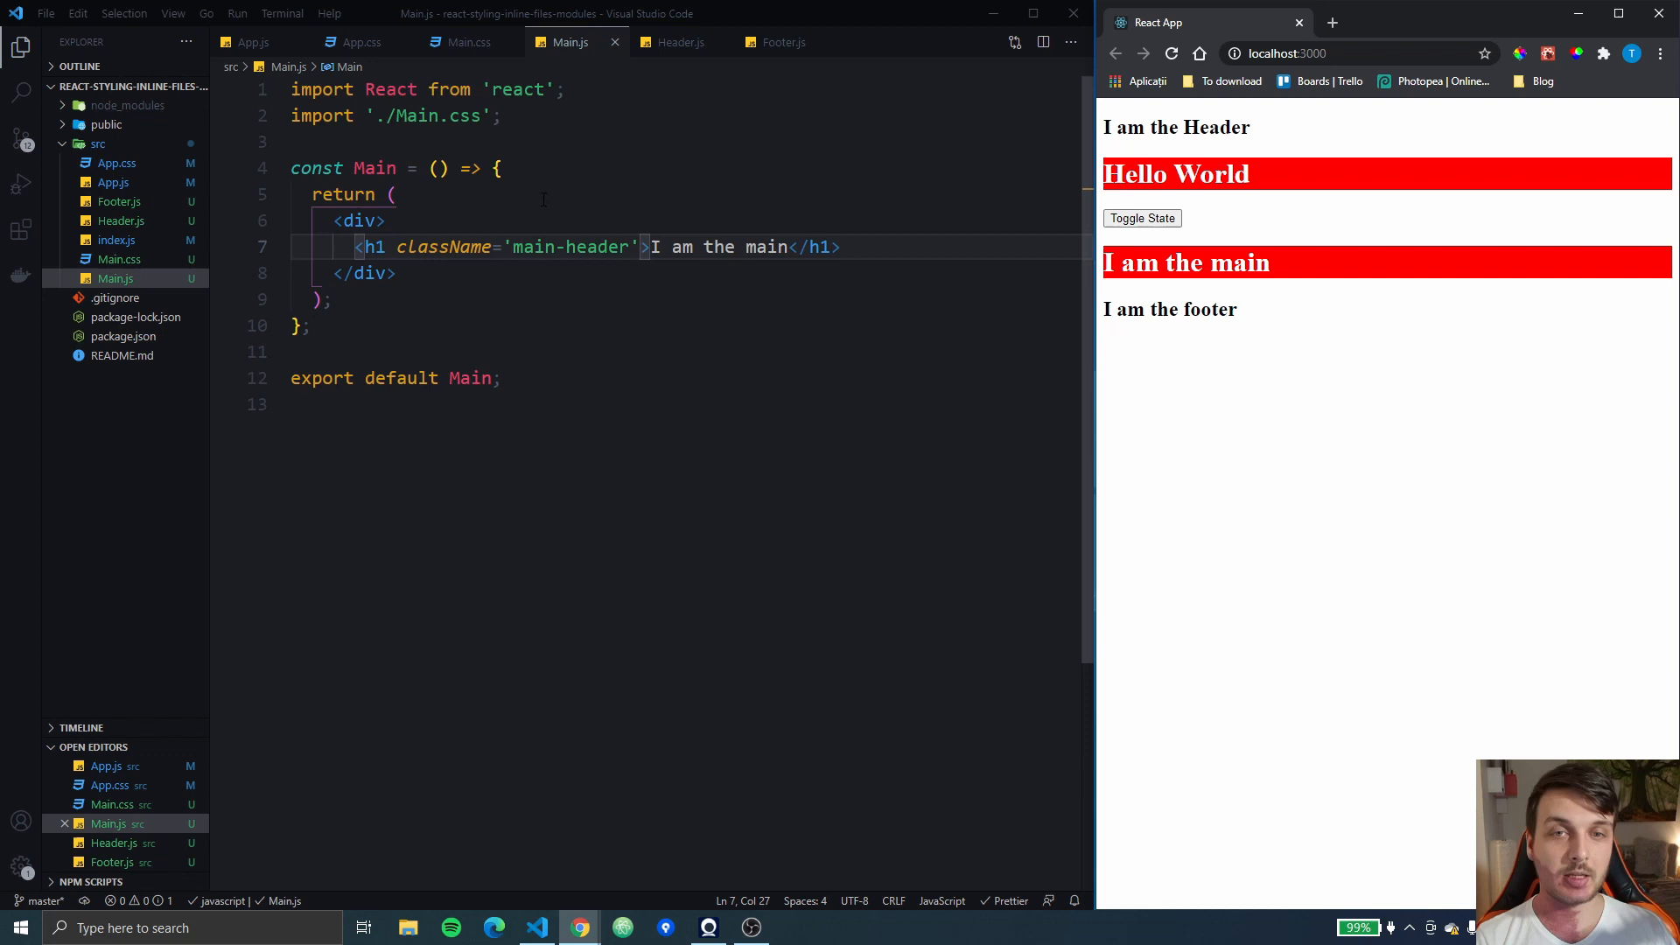
pyautogui.click(253, 42)
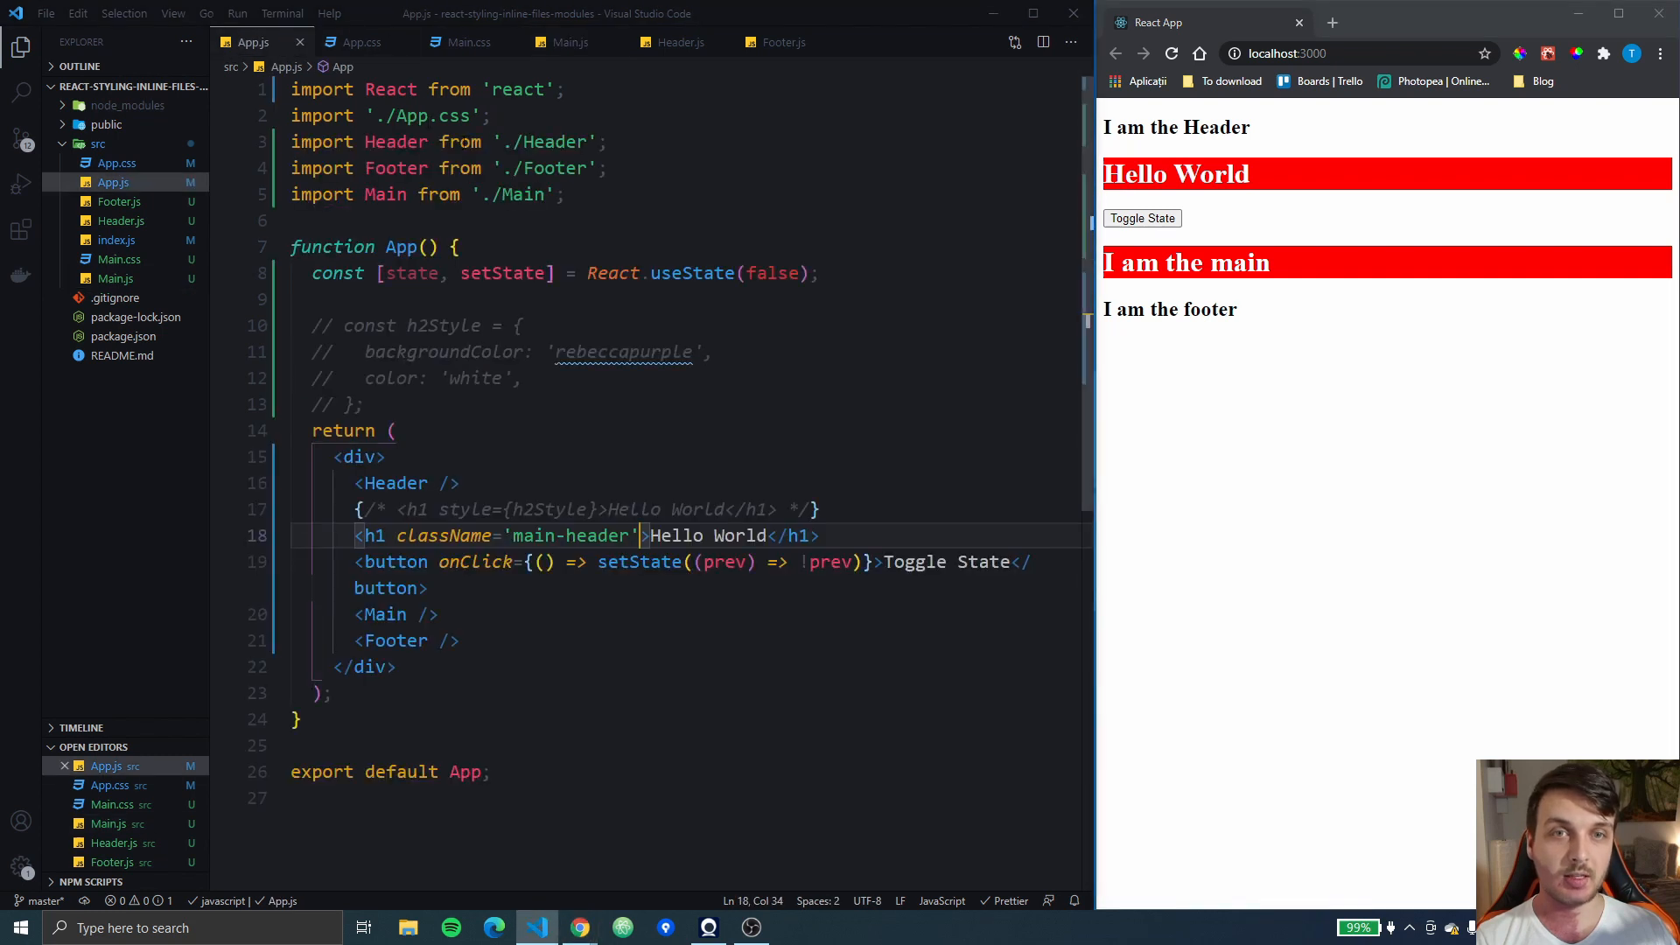
pyautogui.click(359, 42)
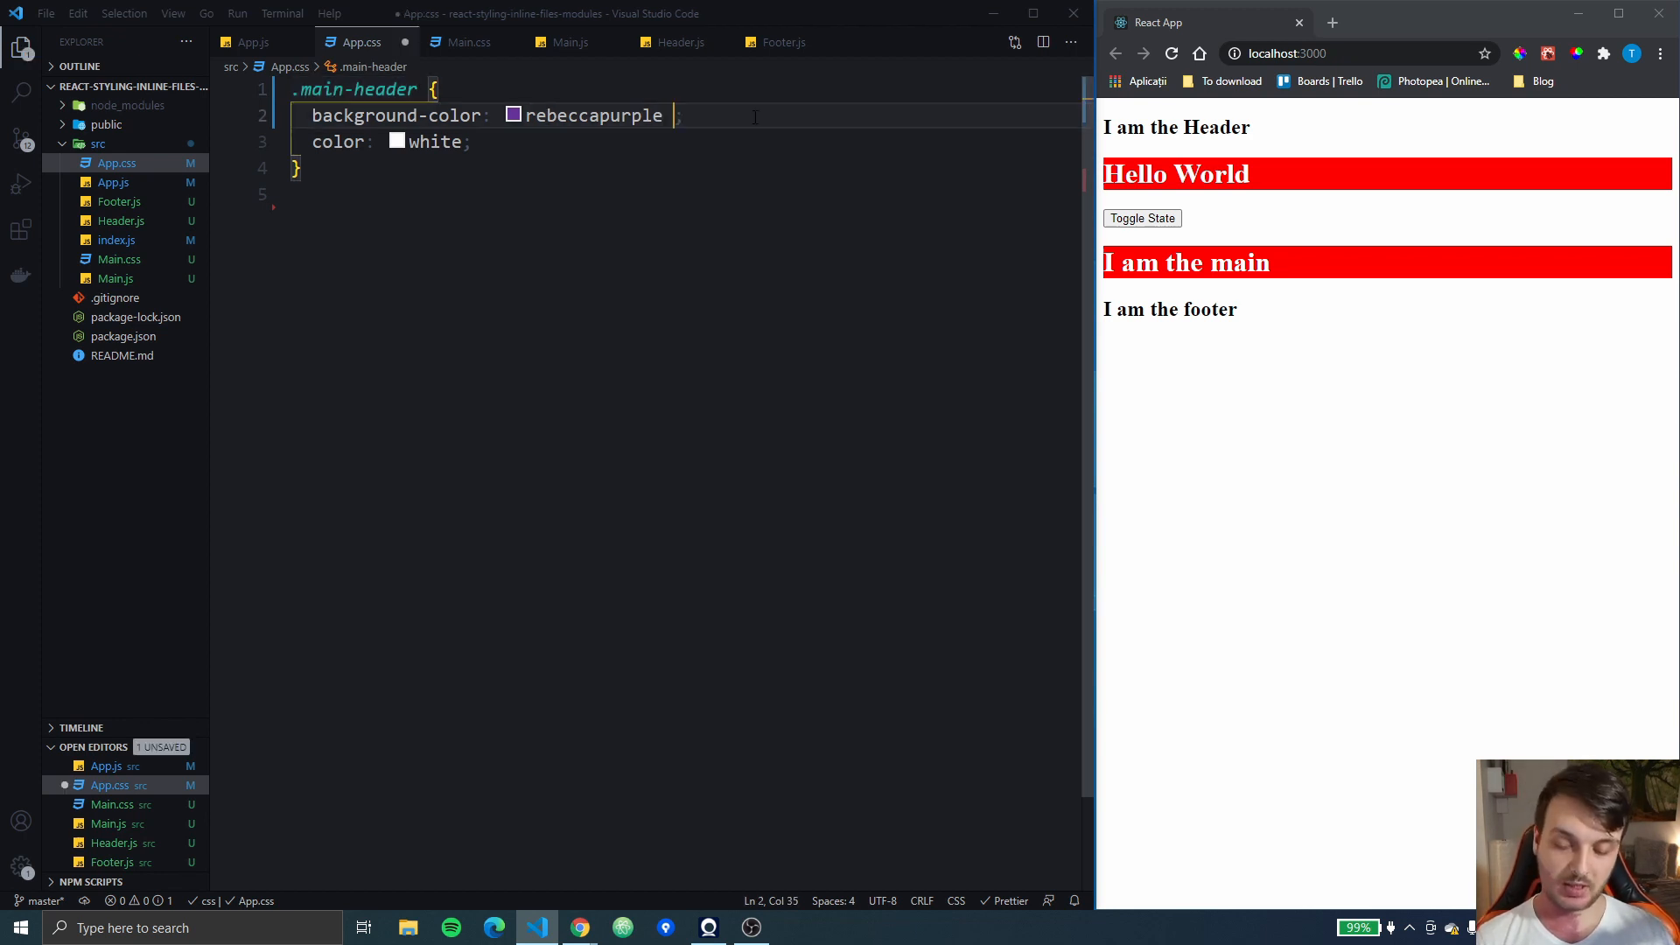
pyautogui.write('!important')
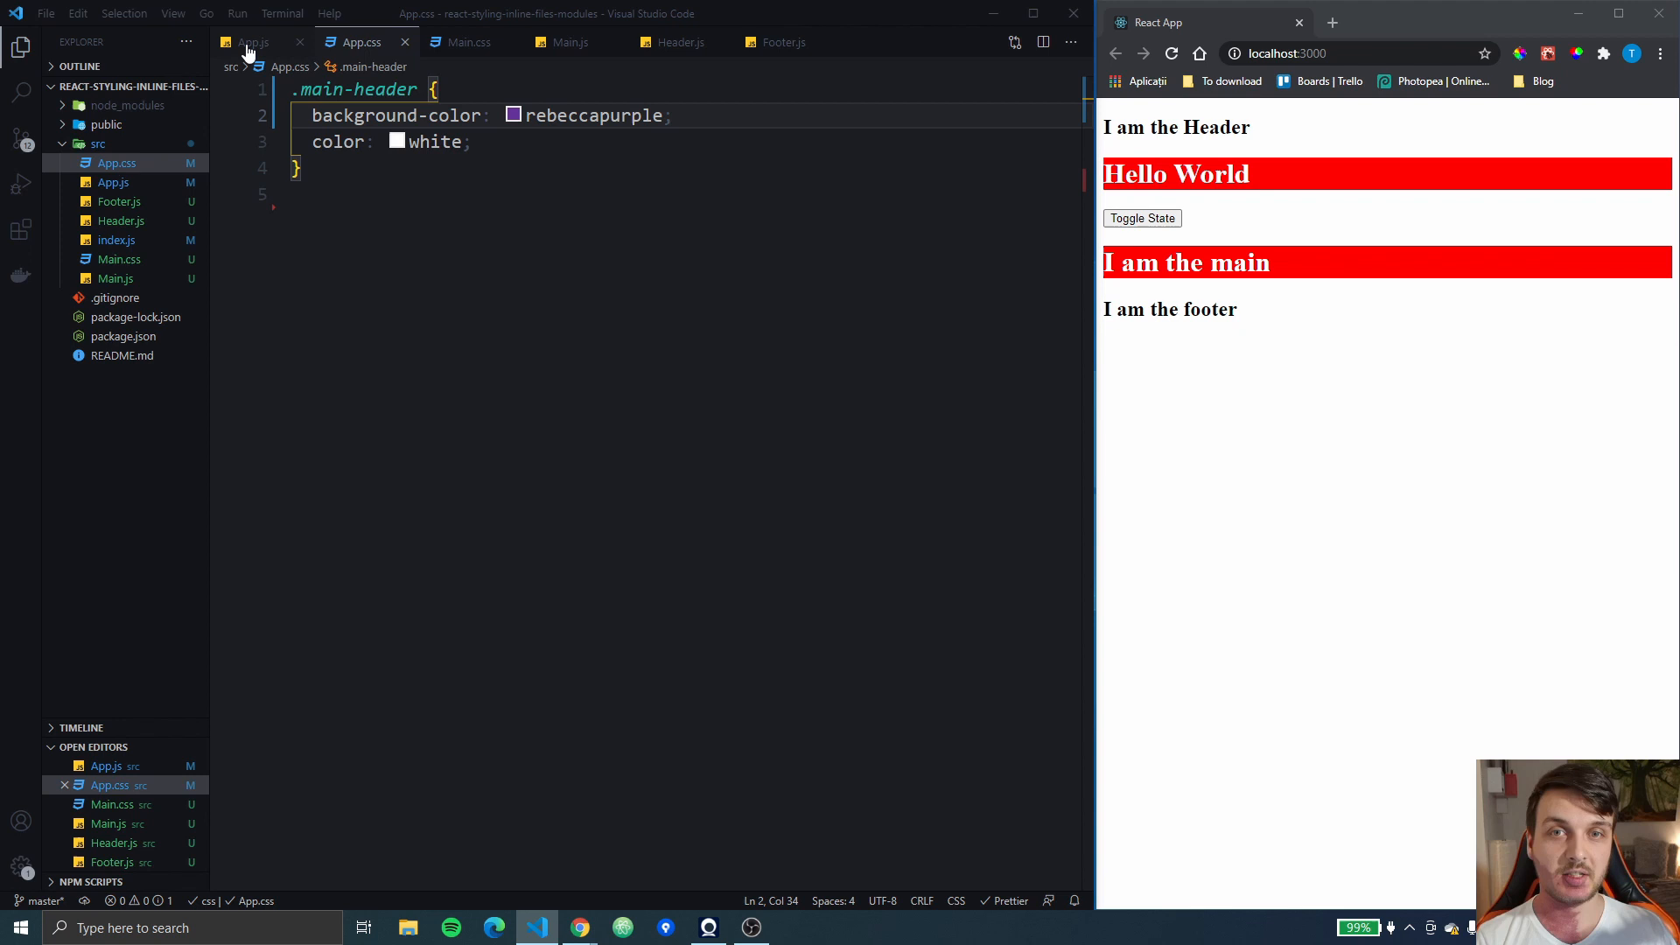
pyautogui.click(252, 42)
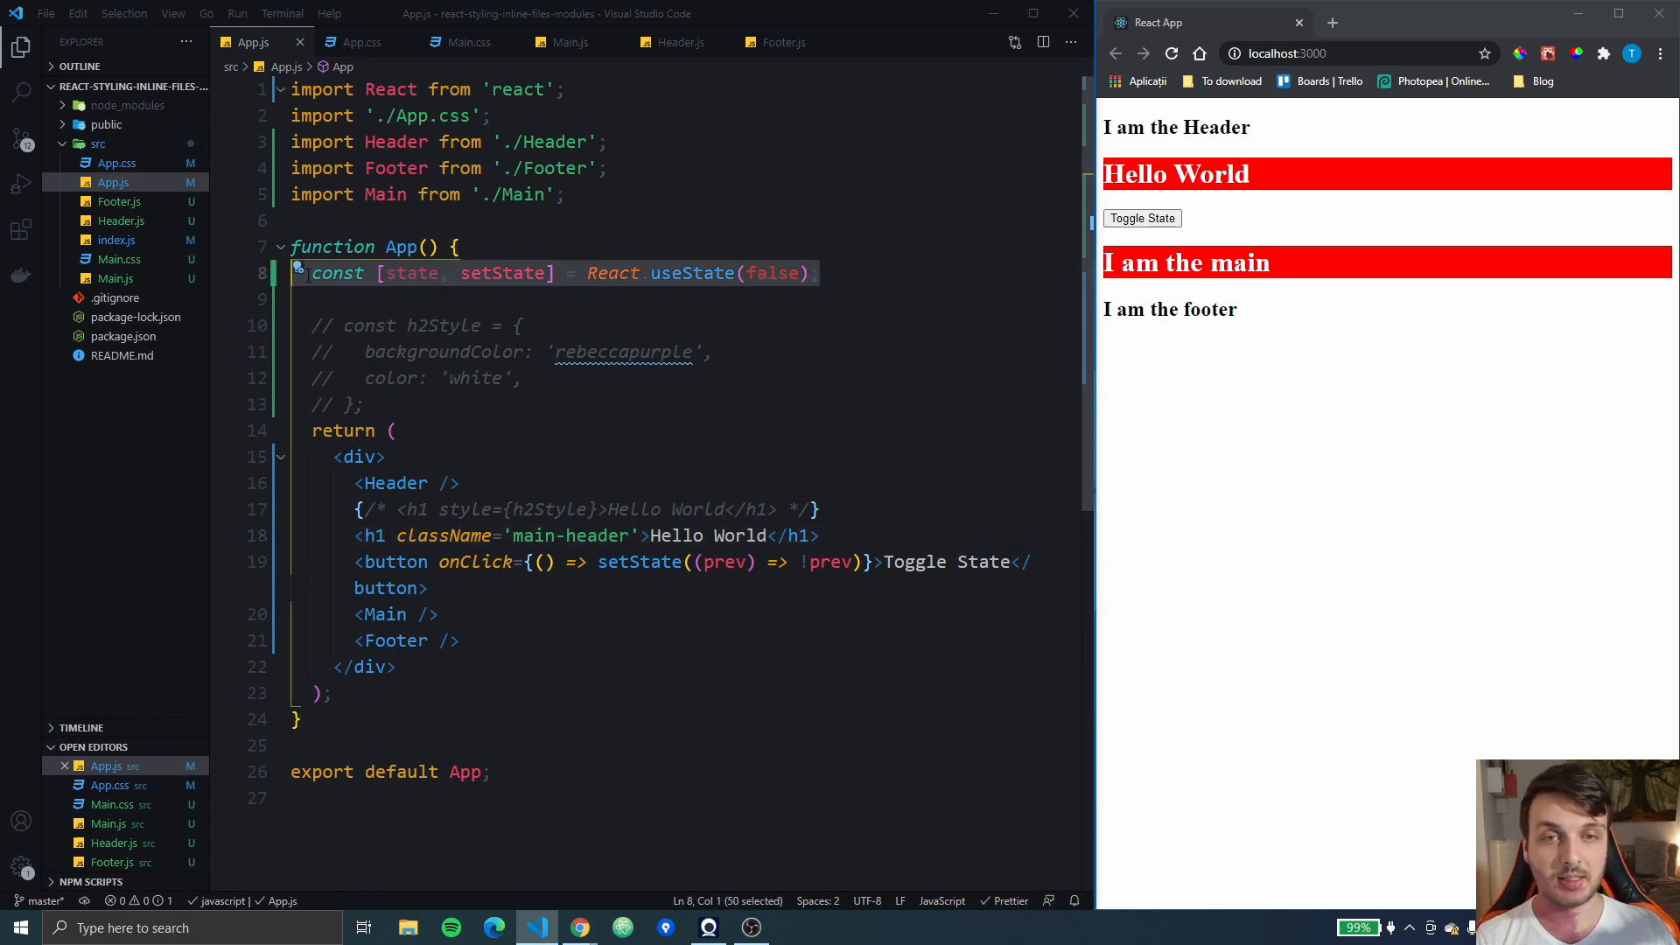
# Restore the h2Style object in App.js and change its background from rebeccapurple to blue
pyautogui.doubleClick(409, 273)
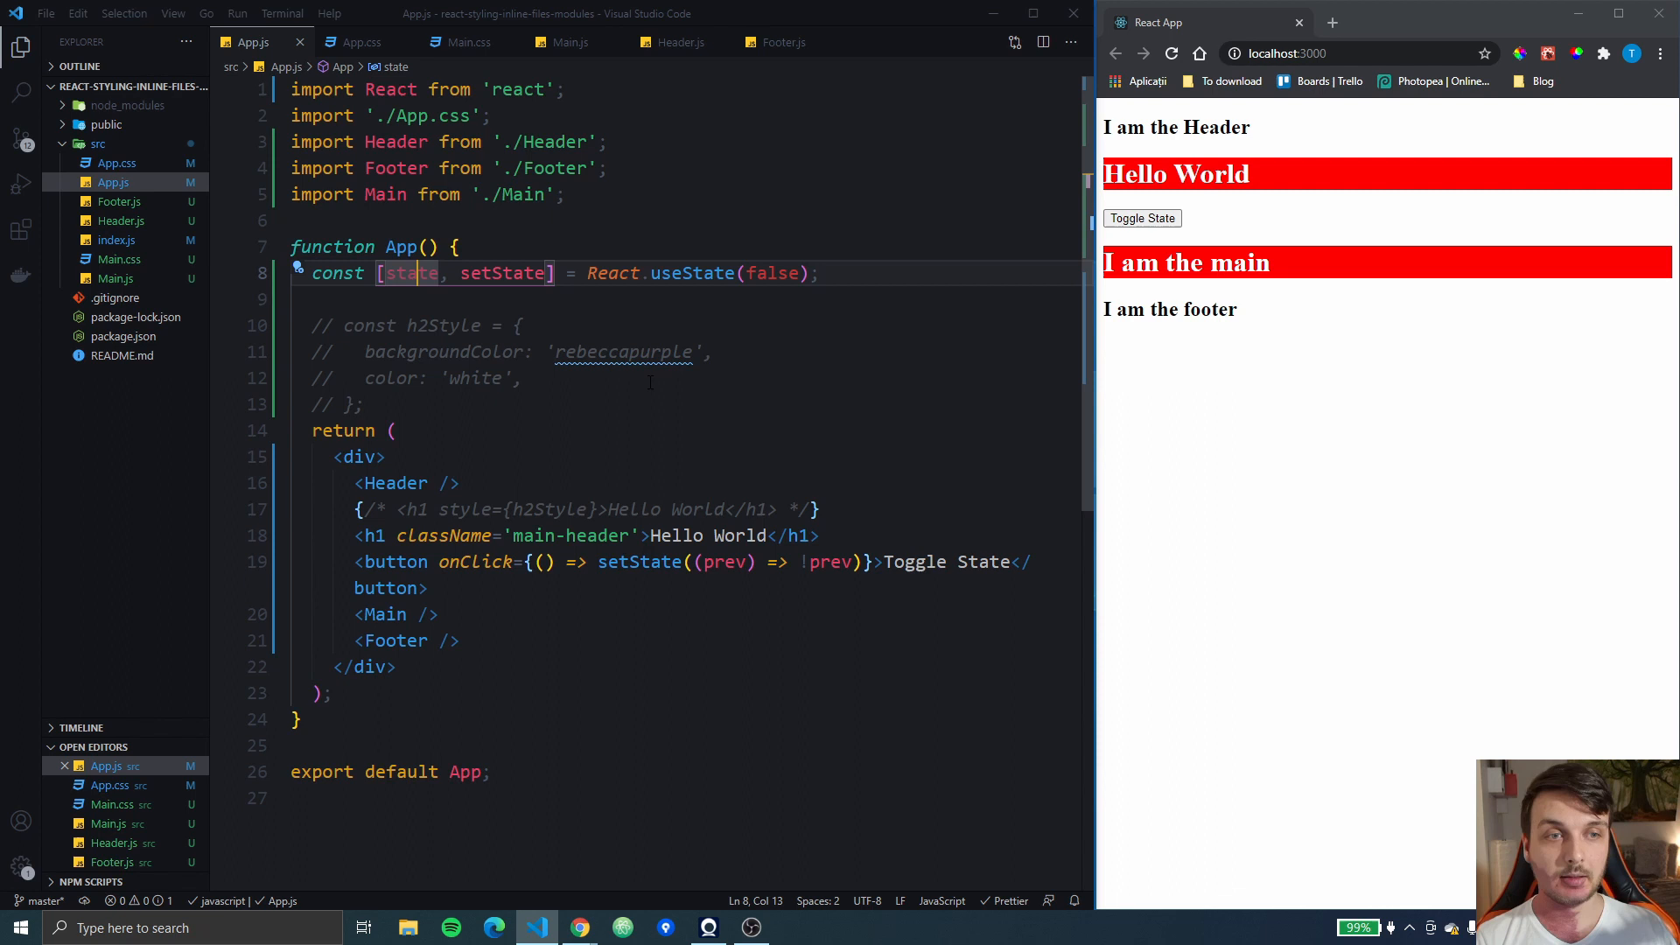
pyautogui.moveTo(866, 366)
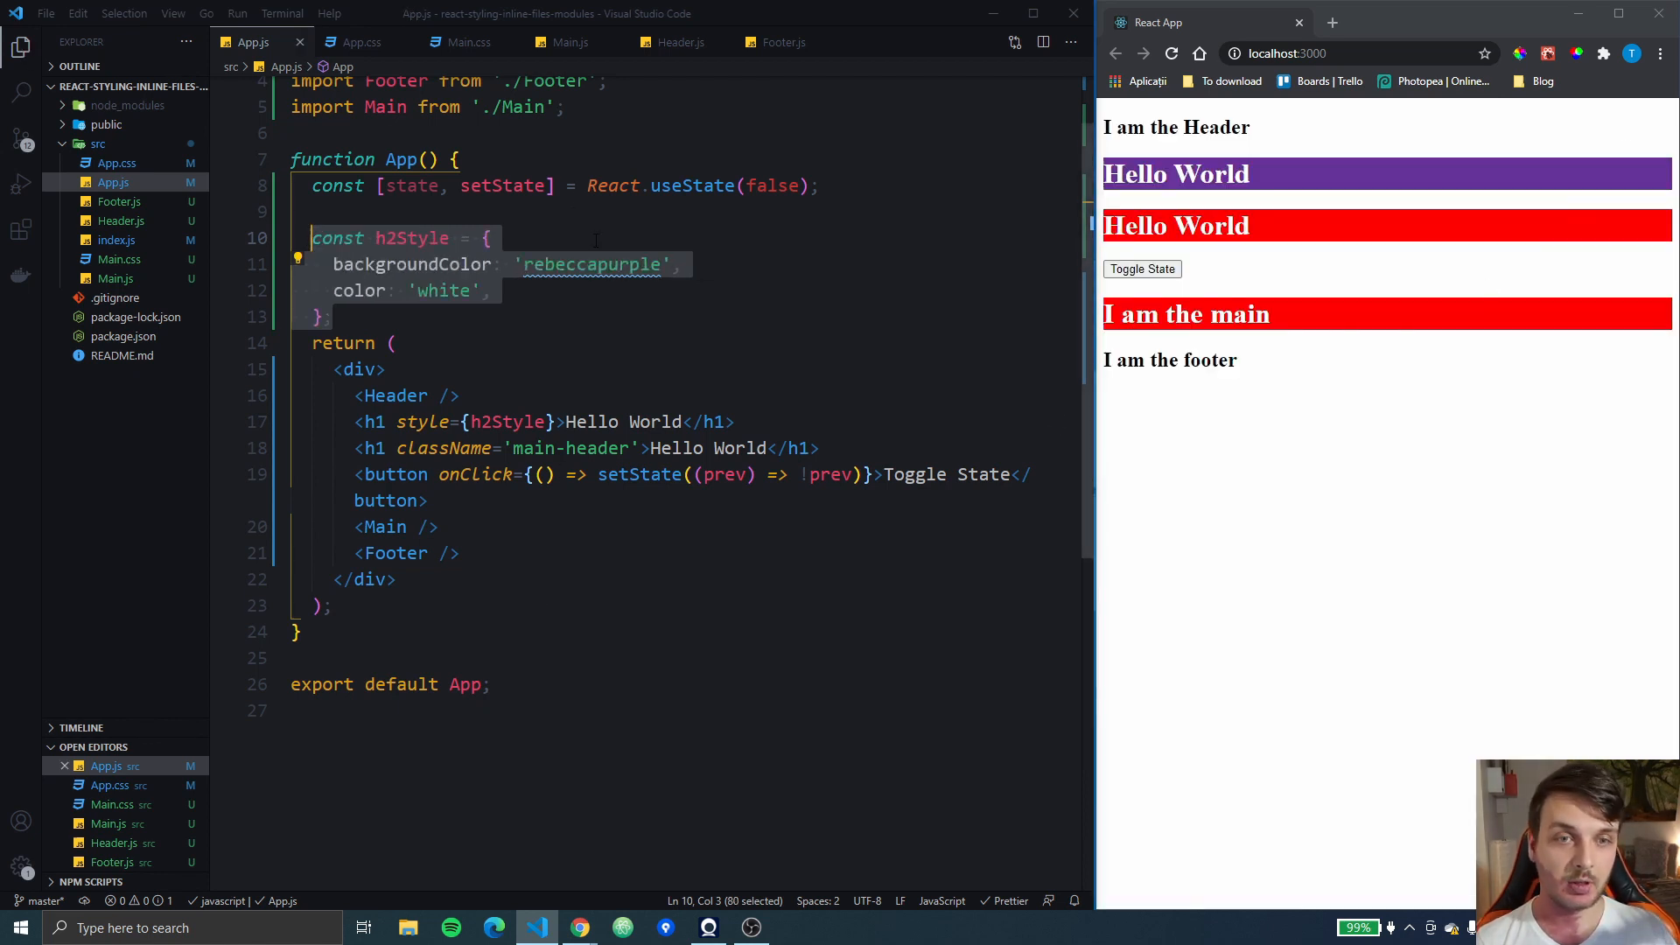
pyautogui.doubleClick(590, 264)
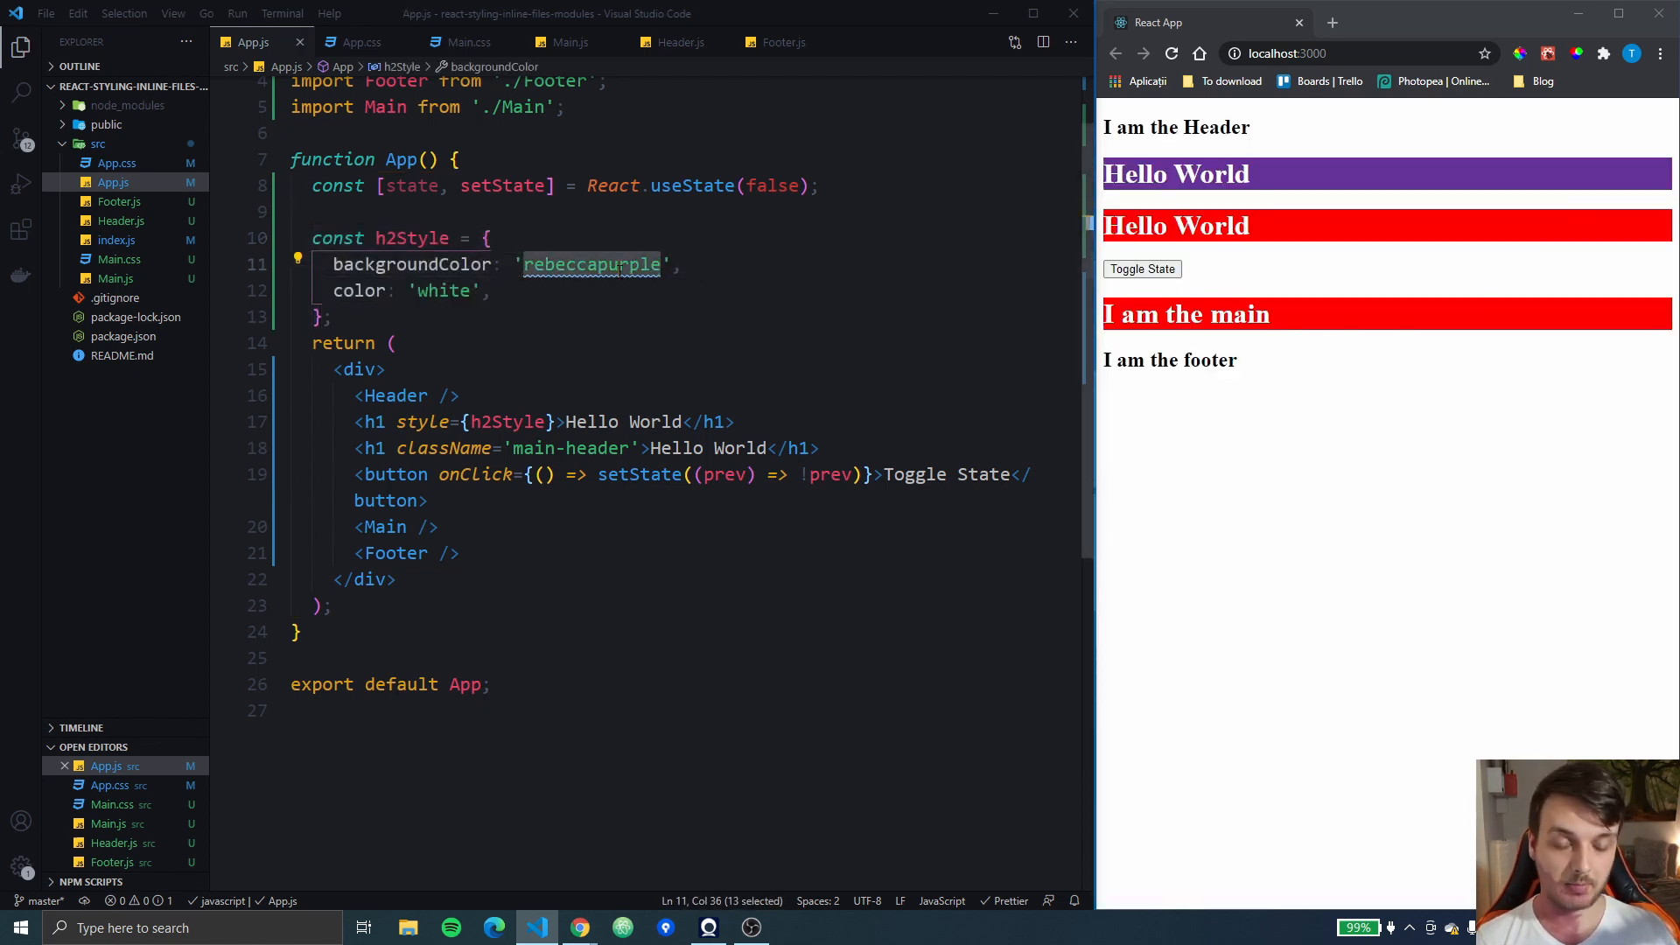
pyautogui.write('blue')
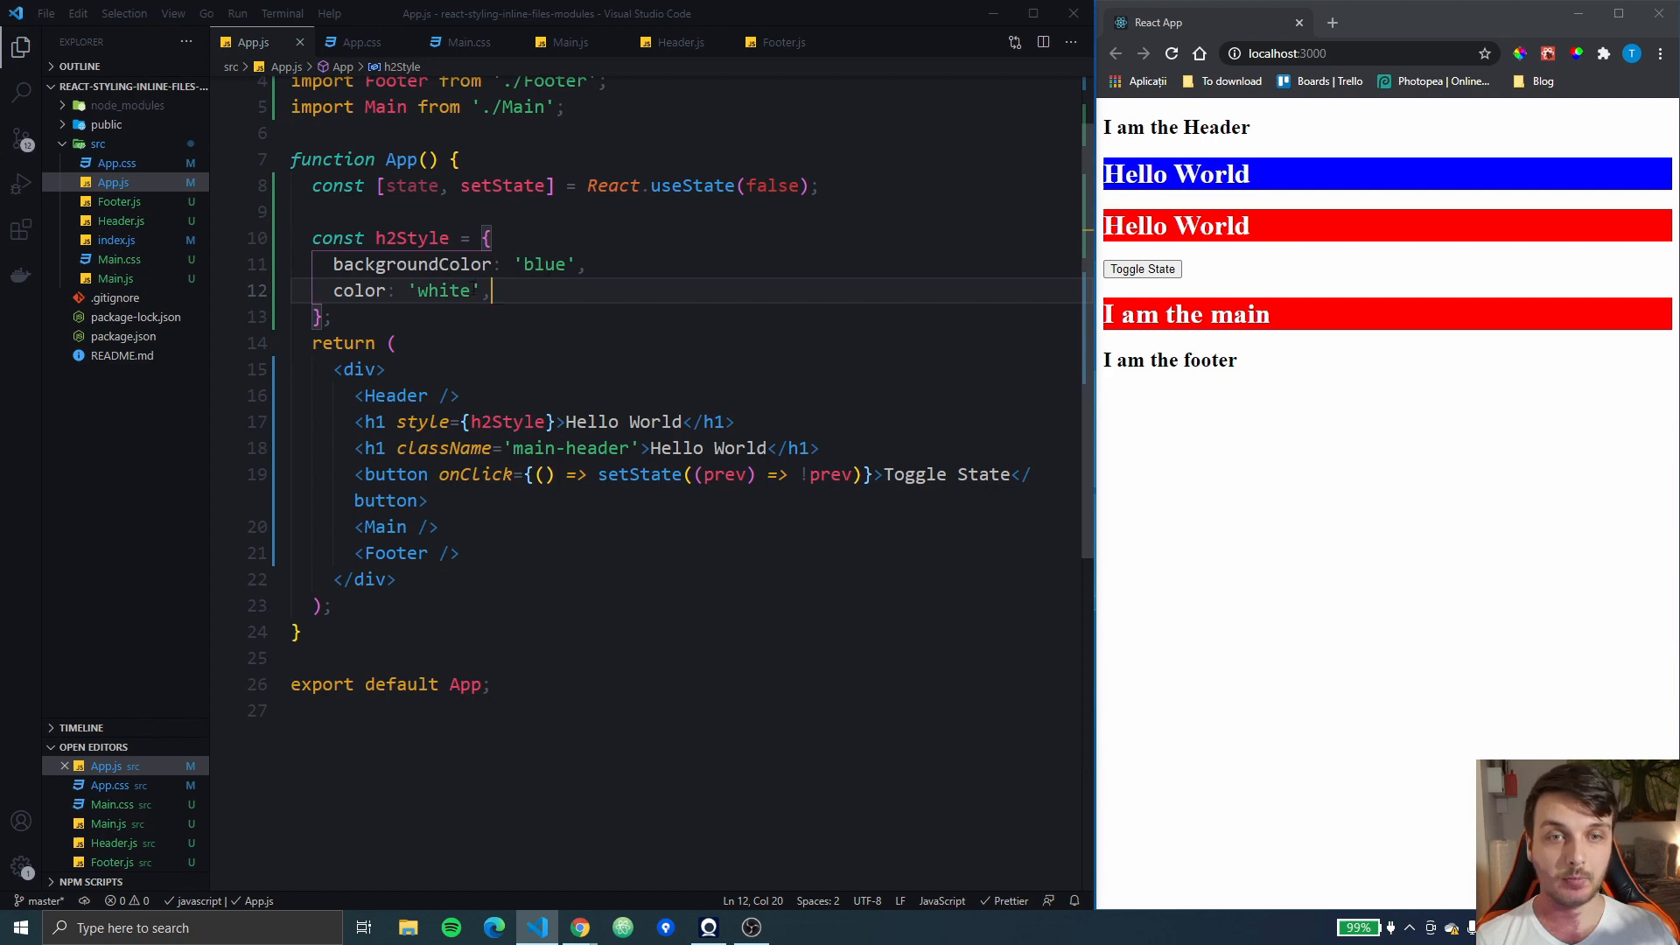
# Make h2Style's text colour state ? 'yellow' : 'green' instead of white
pyautogui.doubleClick(442, 290)
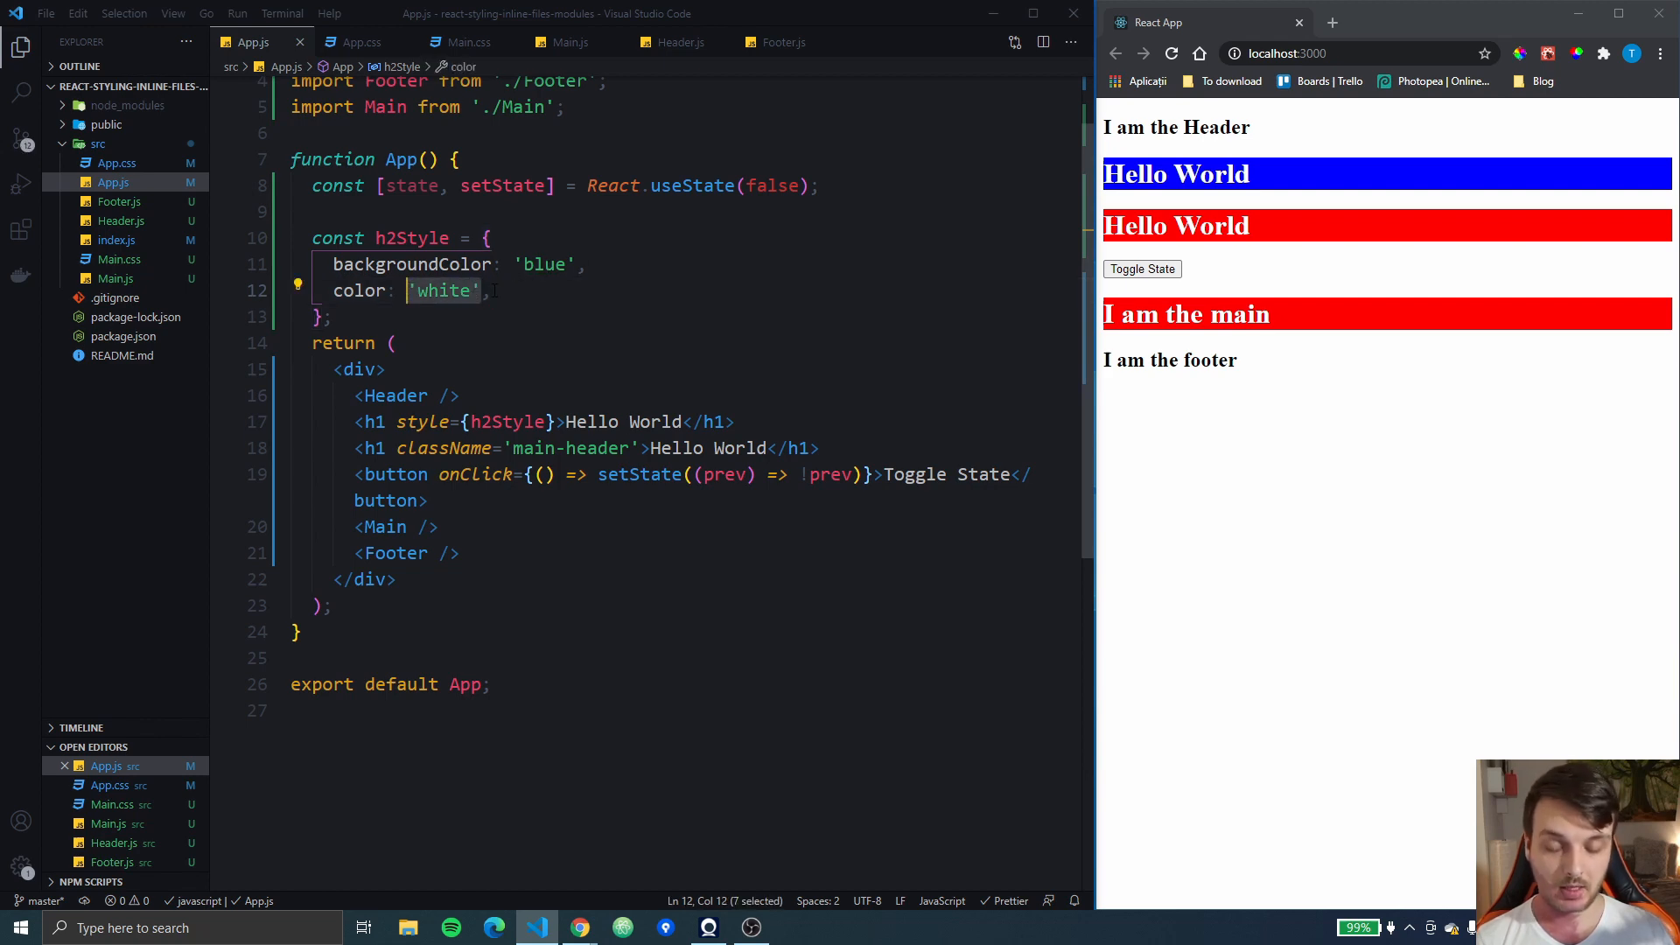
pyautogui.write('stte')
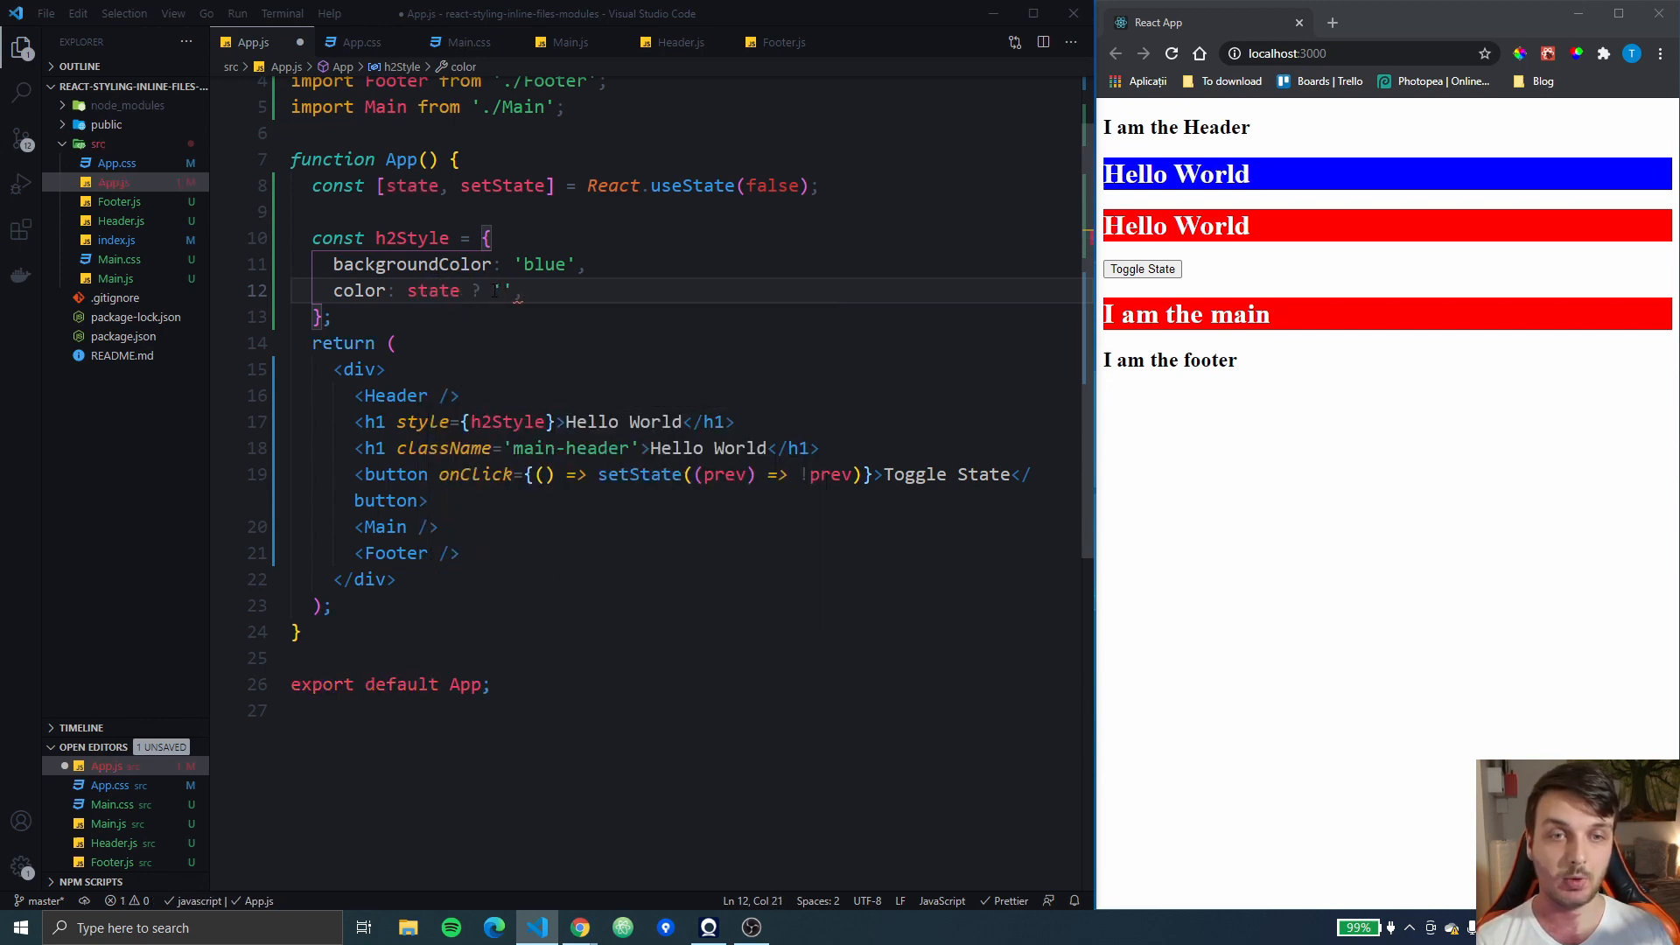
pyautogui.write('yell')
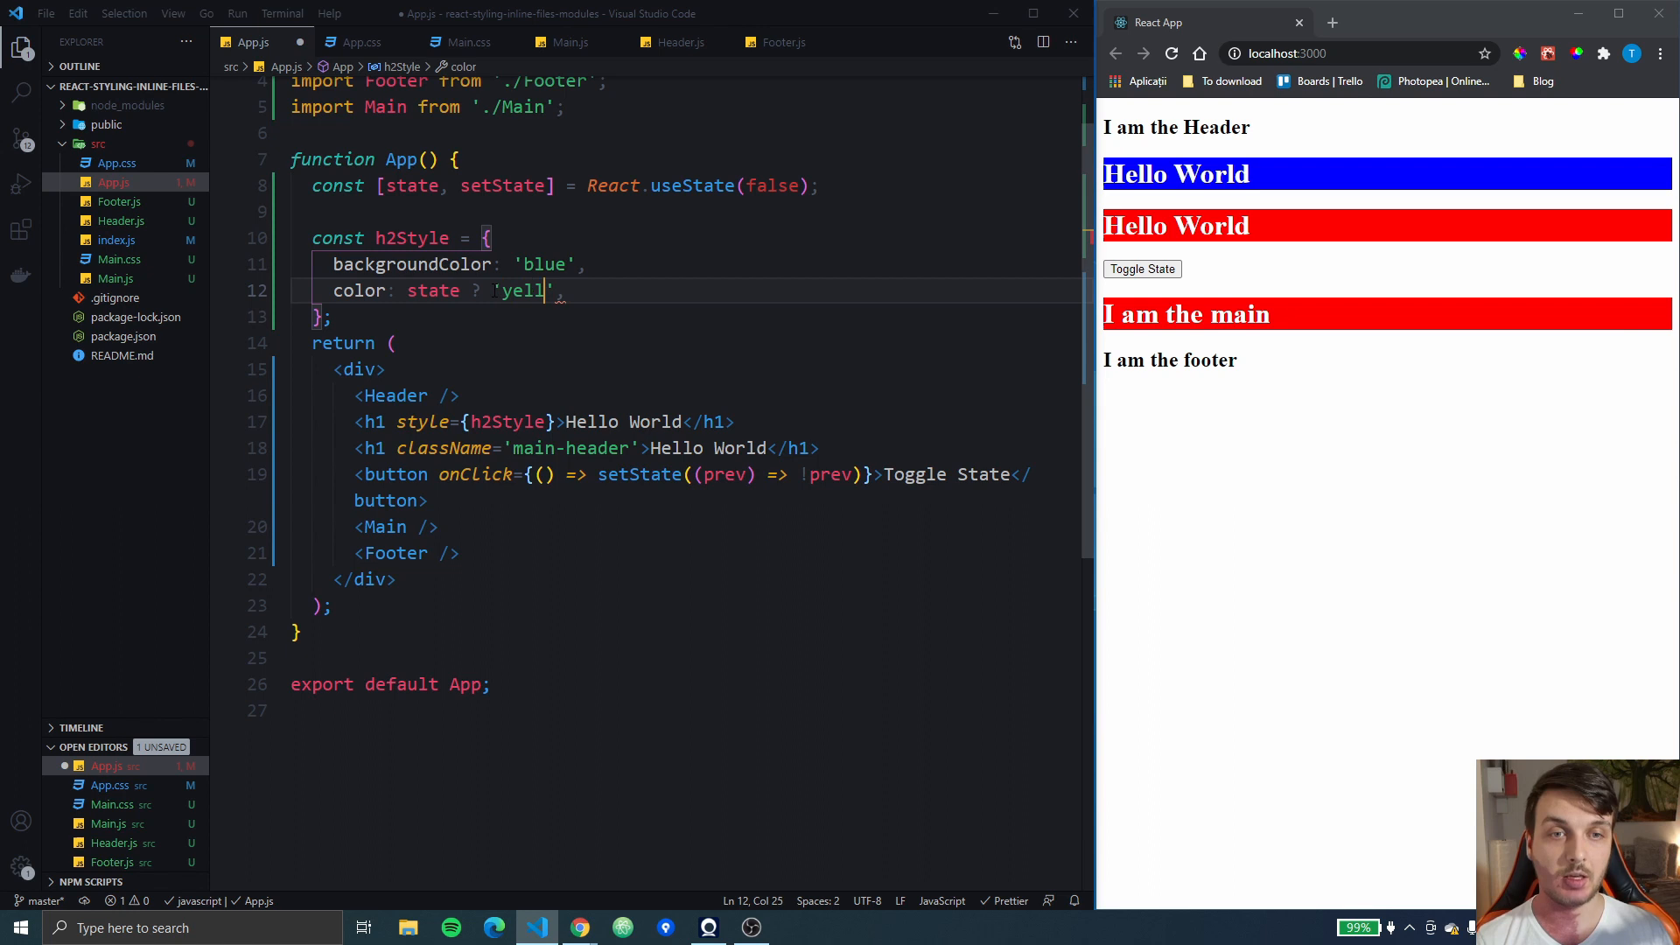
pyautogui.write('ow')
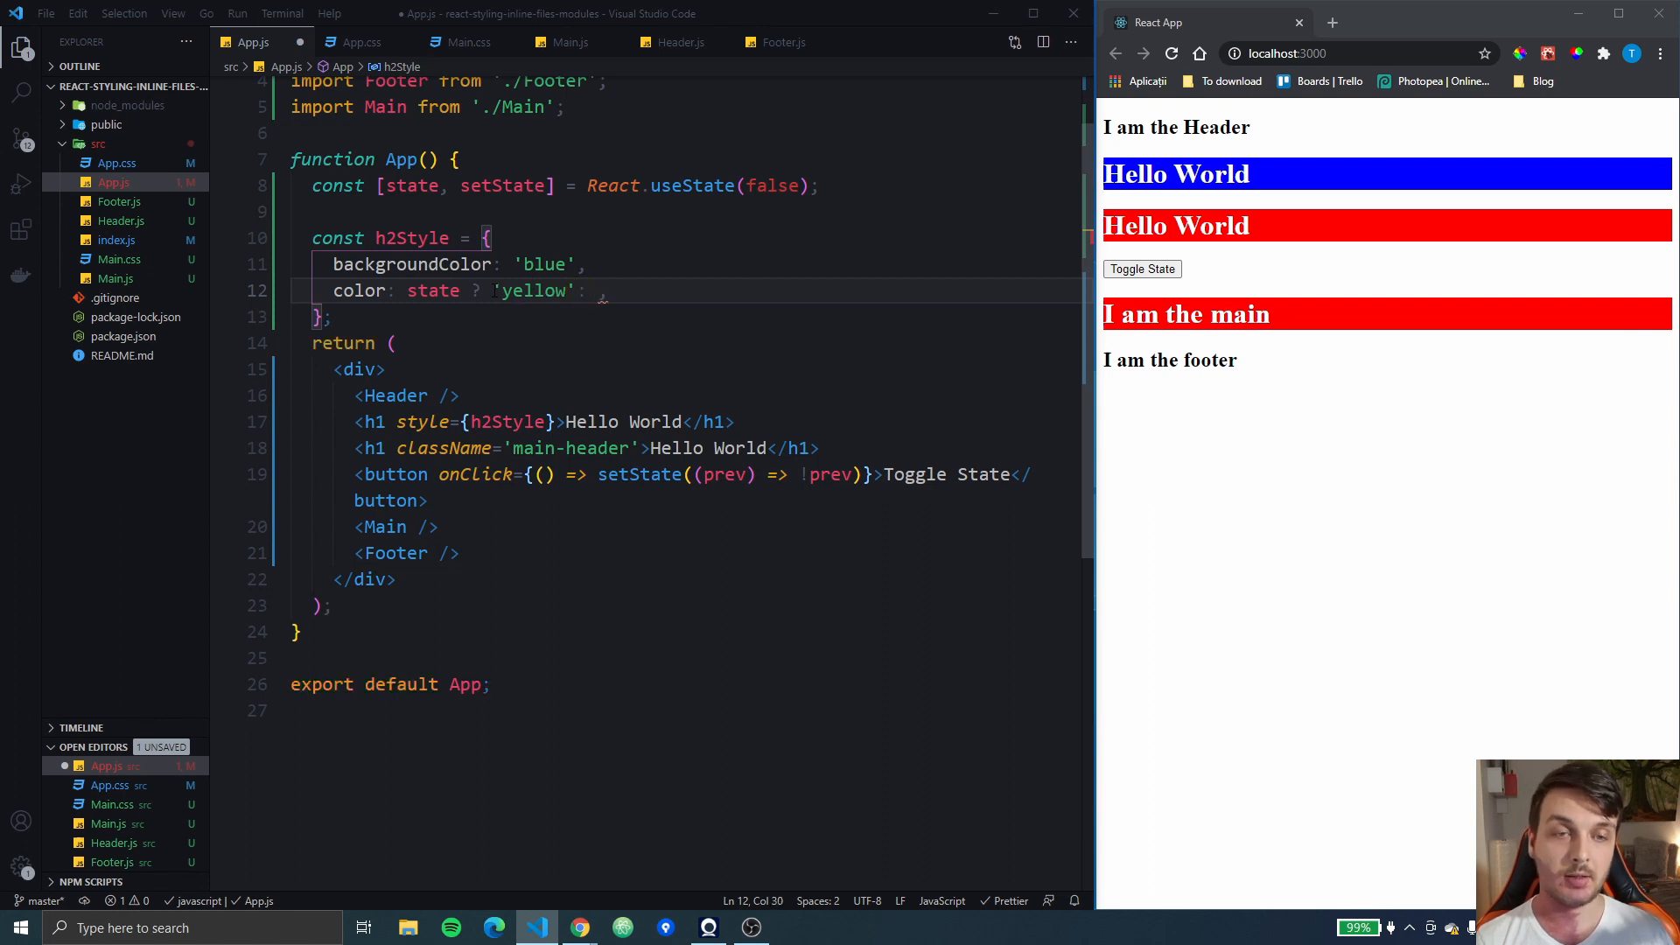
pyautogui.write("'green'")
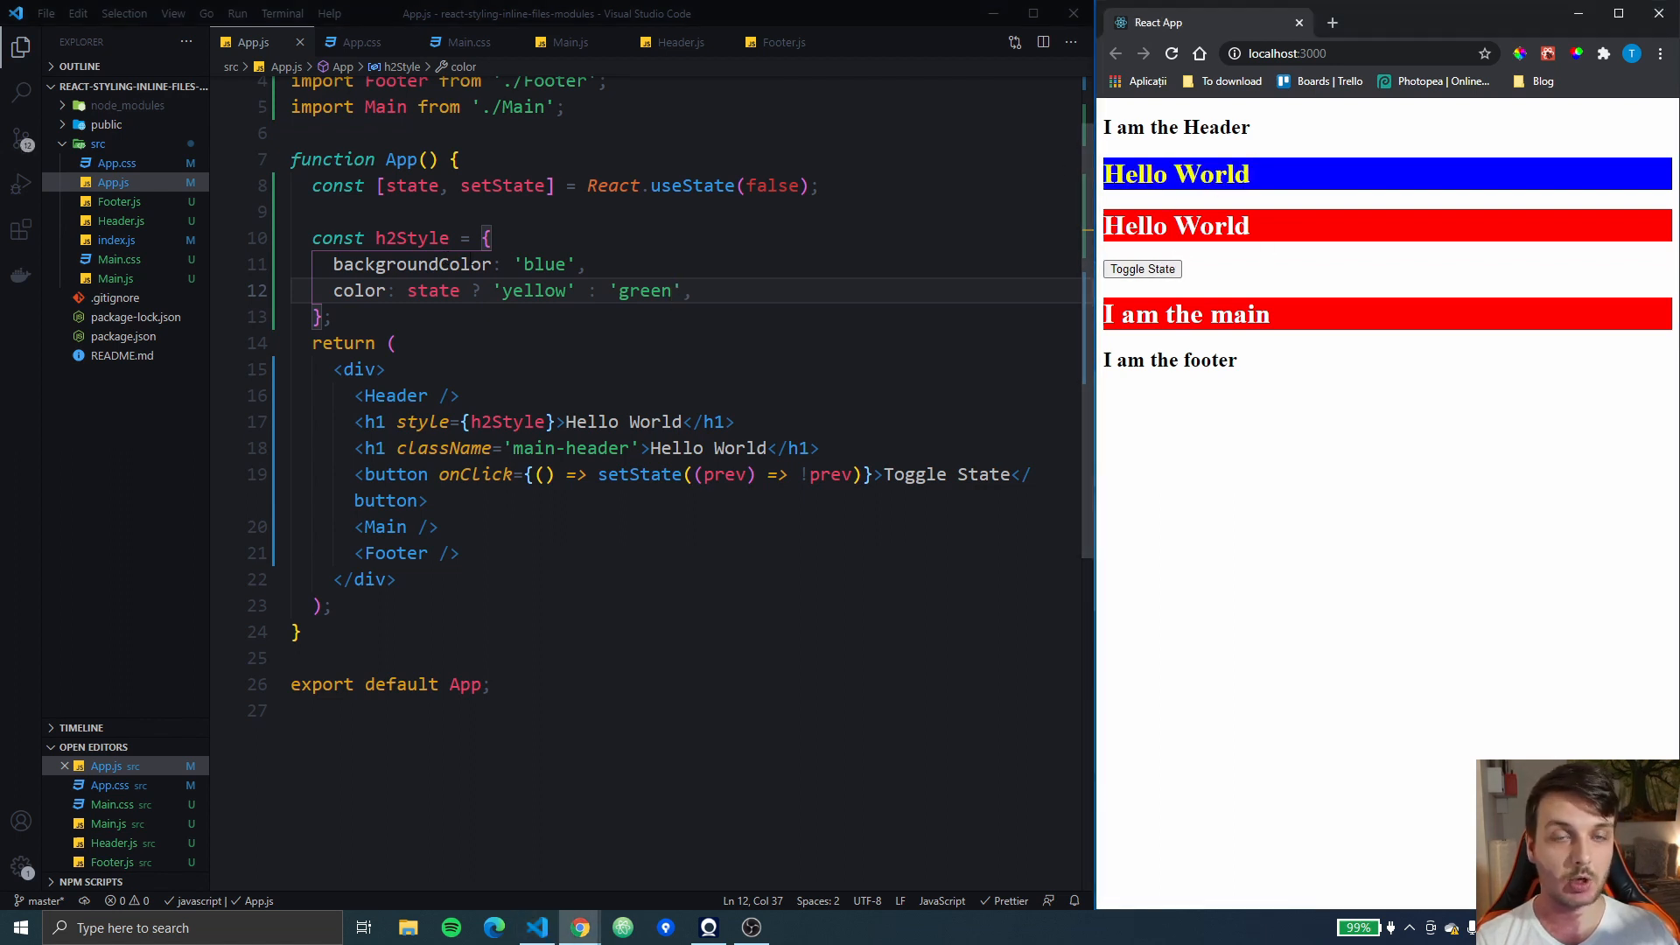
# Comment out the whole h2Style object with Ctrl+/
pyautogui.doubleClick(534, 291)
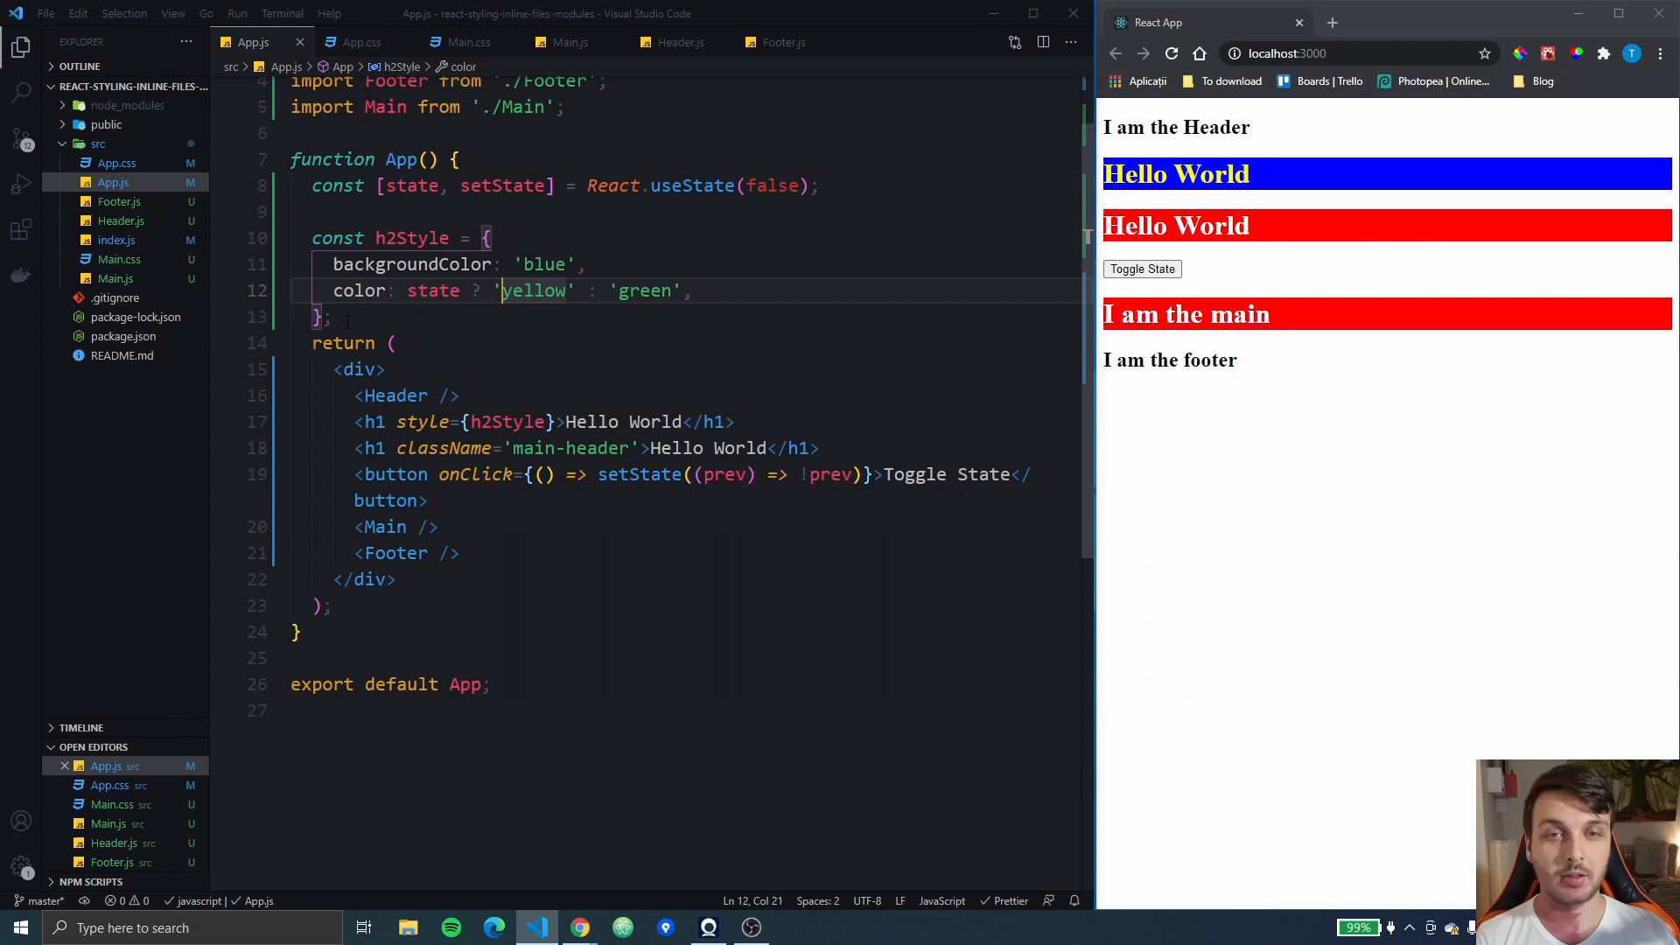
pyautogui.press('ctrl+/')
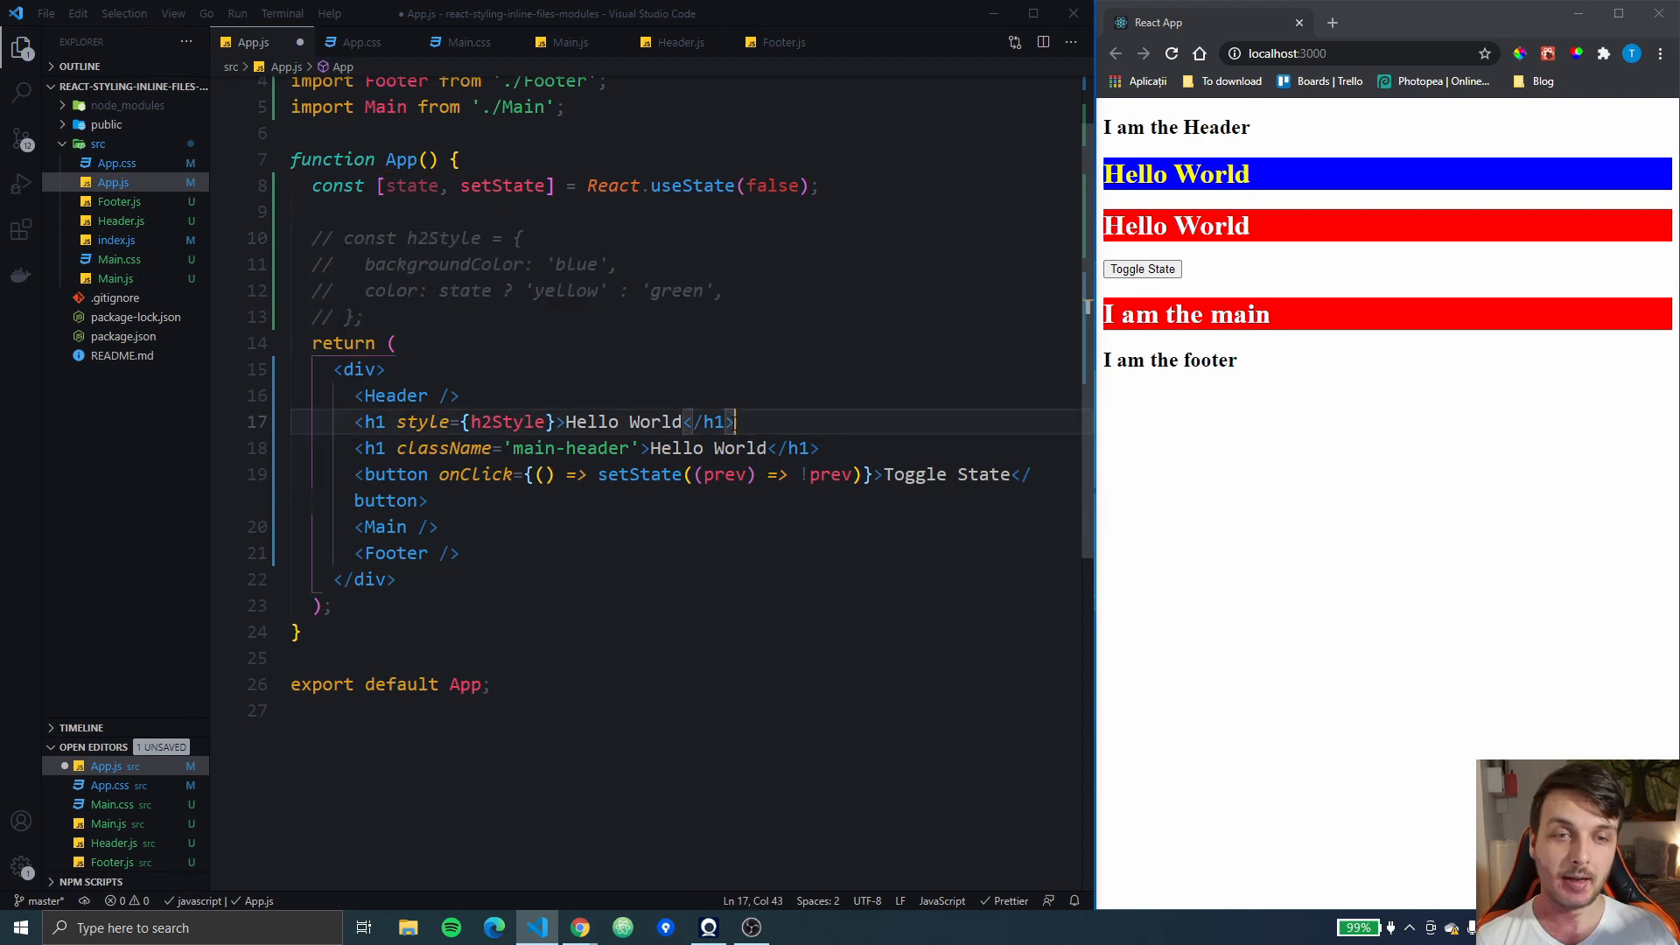
# Comment out the inline-styled h1 and rename .main-header to .header in Main.css
pyautogui.press('ctrl+/')
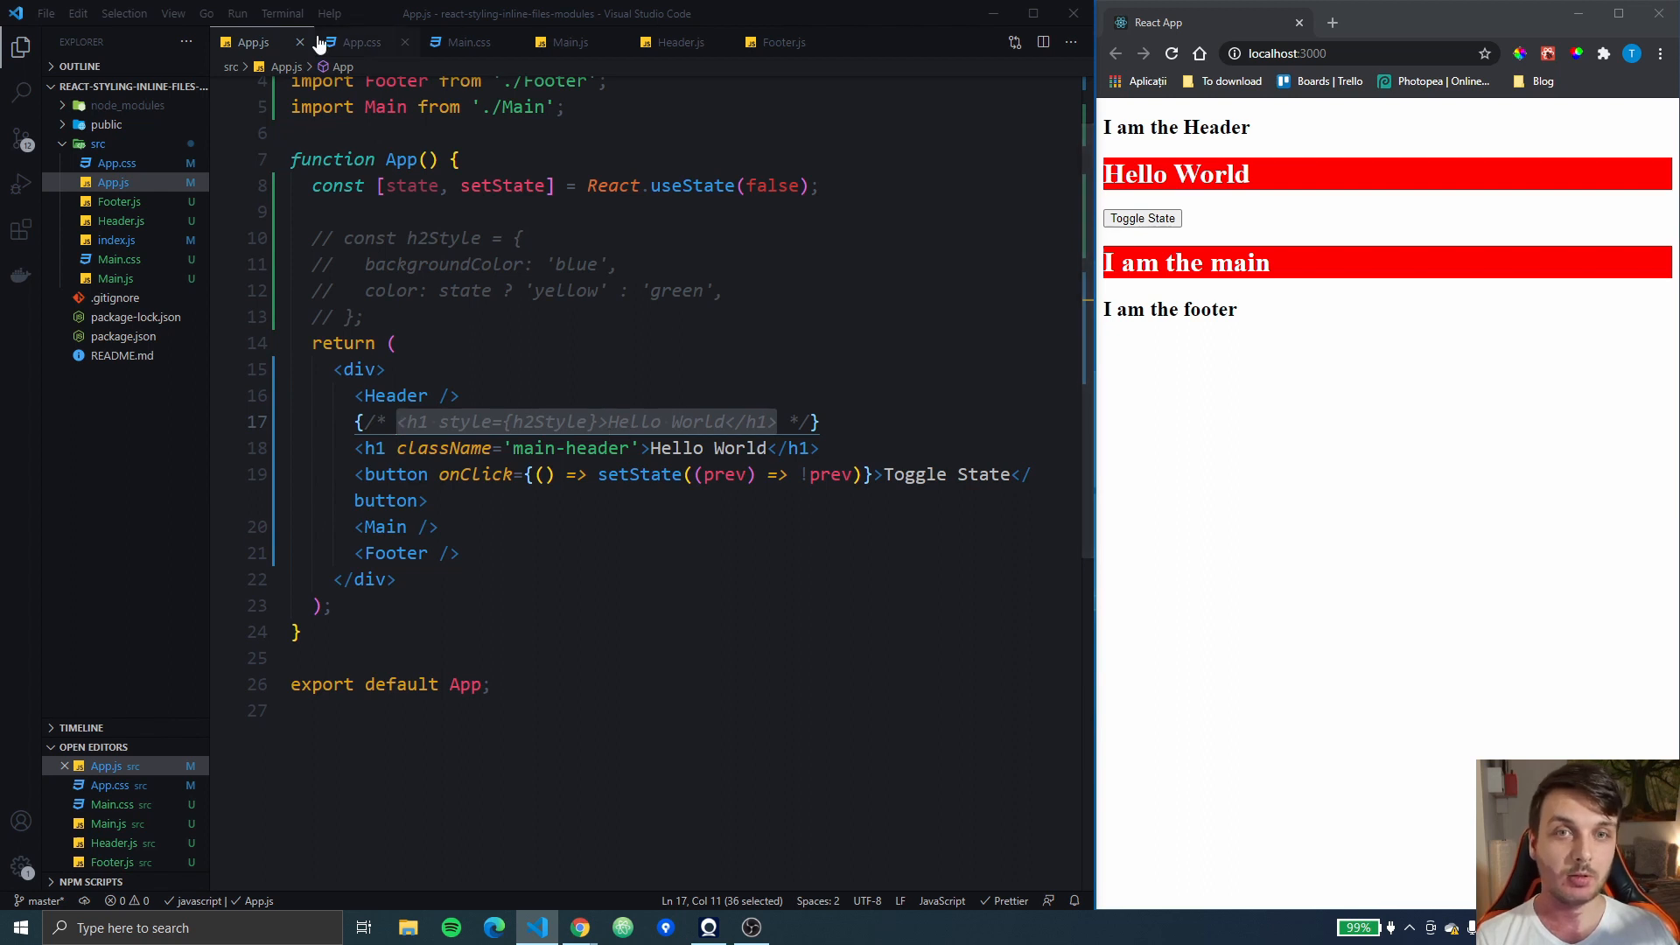
pyautogui.click(469, 42)
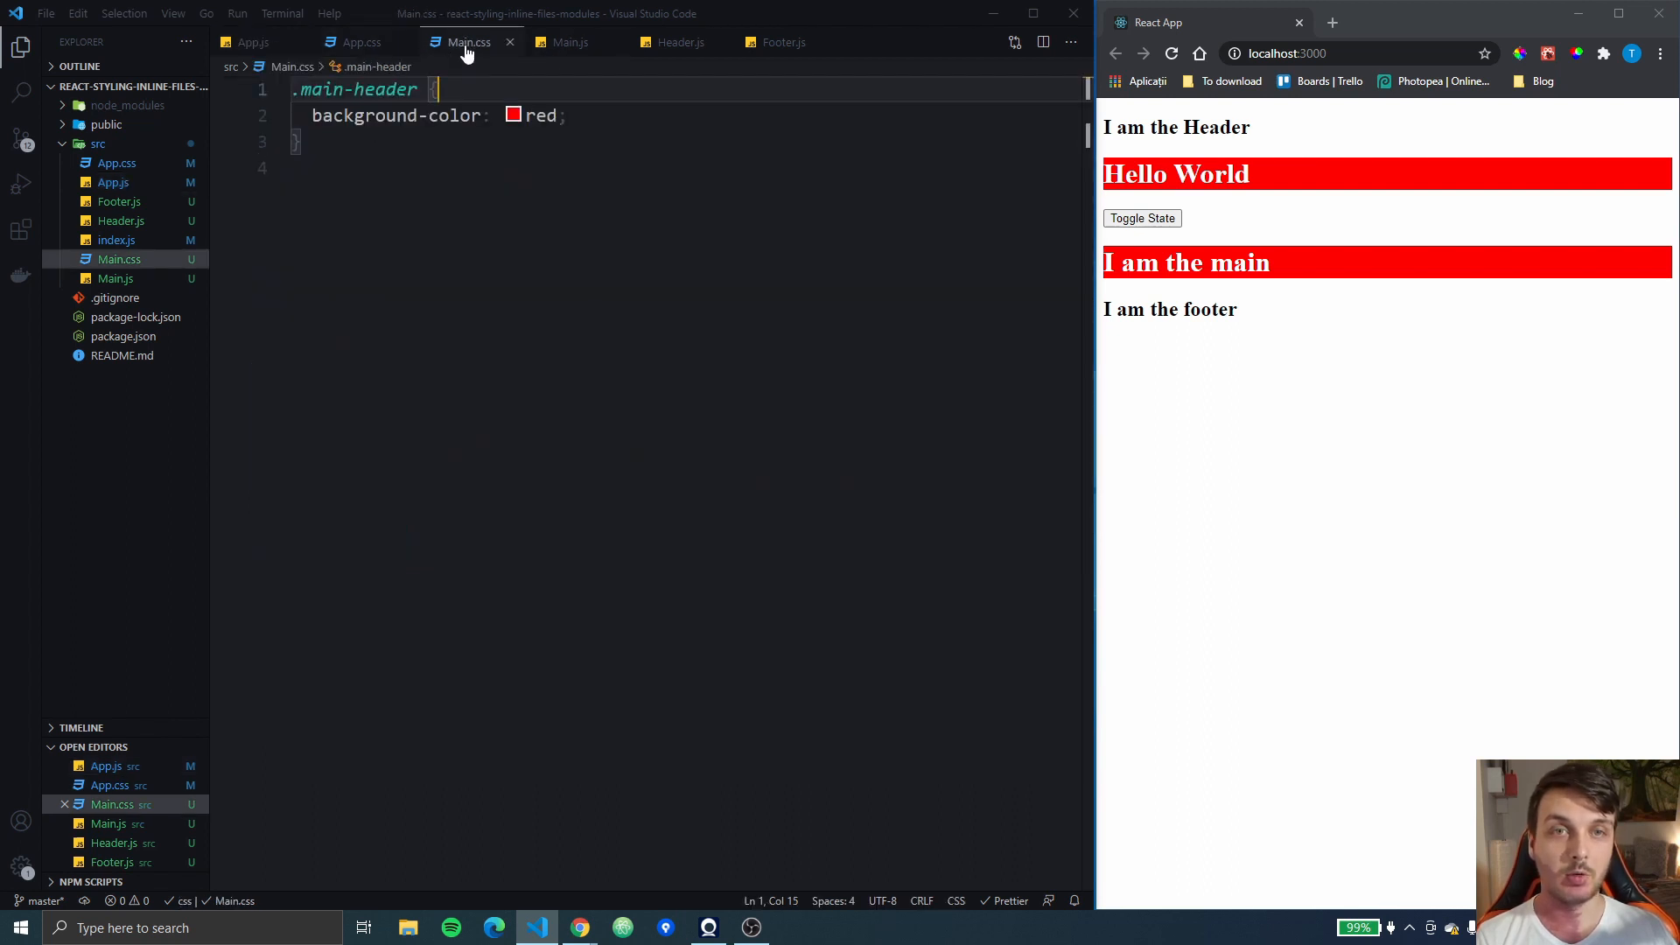
pyautogui.doubleClick(326, 90)
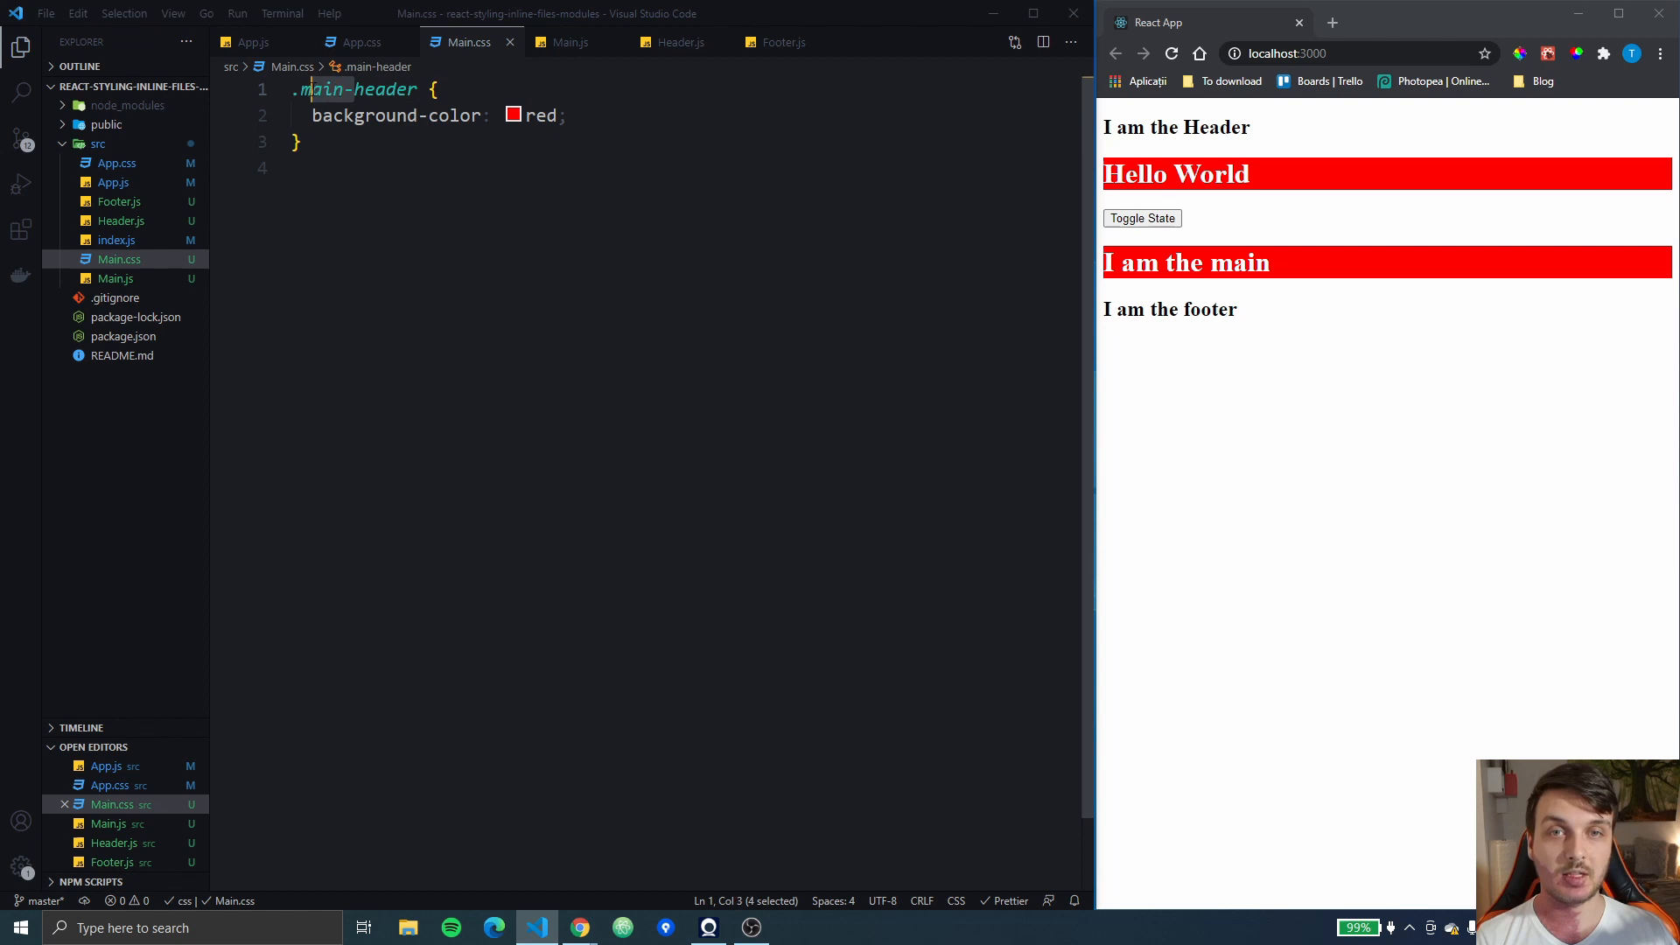
pyautogui.write('header')
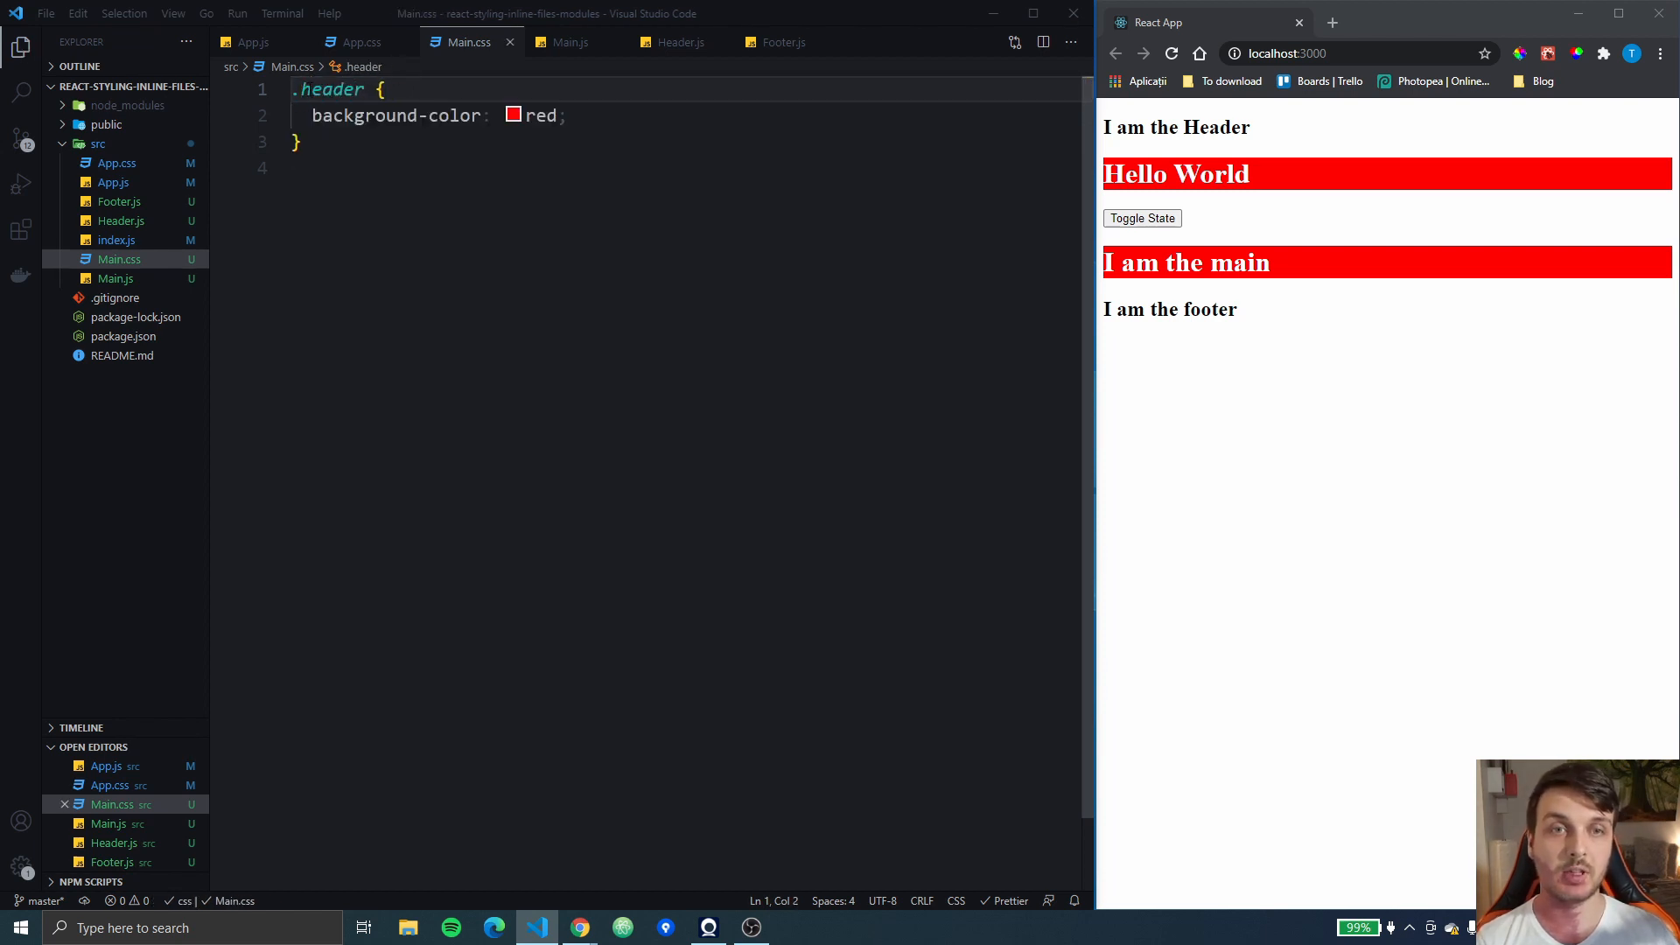
# Review Main, Header, Main.css and App.css, ending back on App.js
pyautogui.click(570, 42)
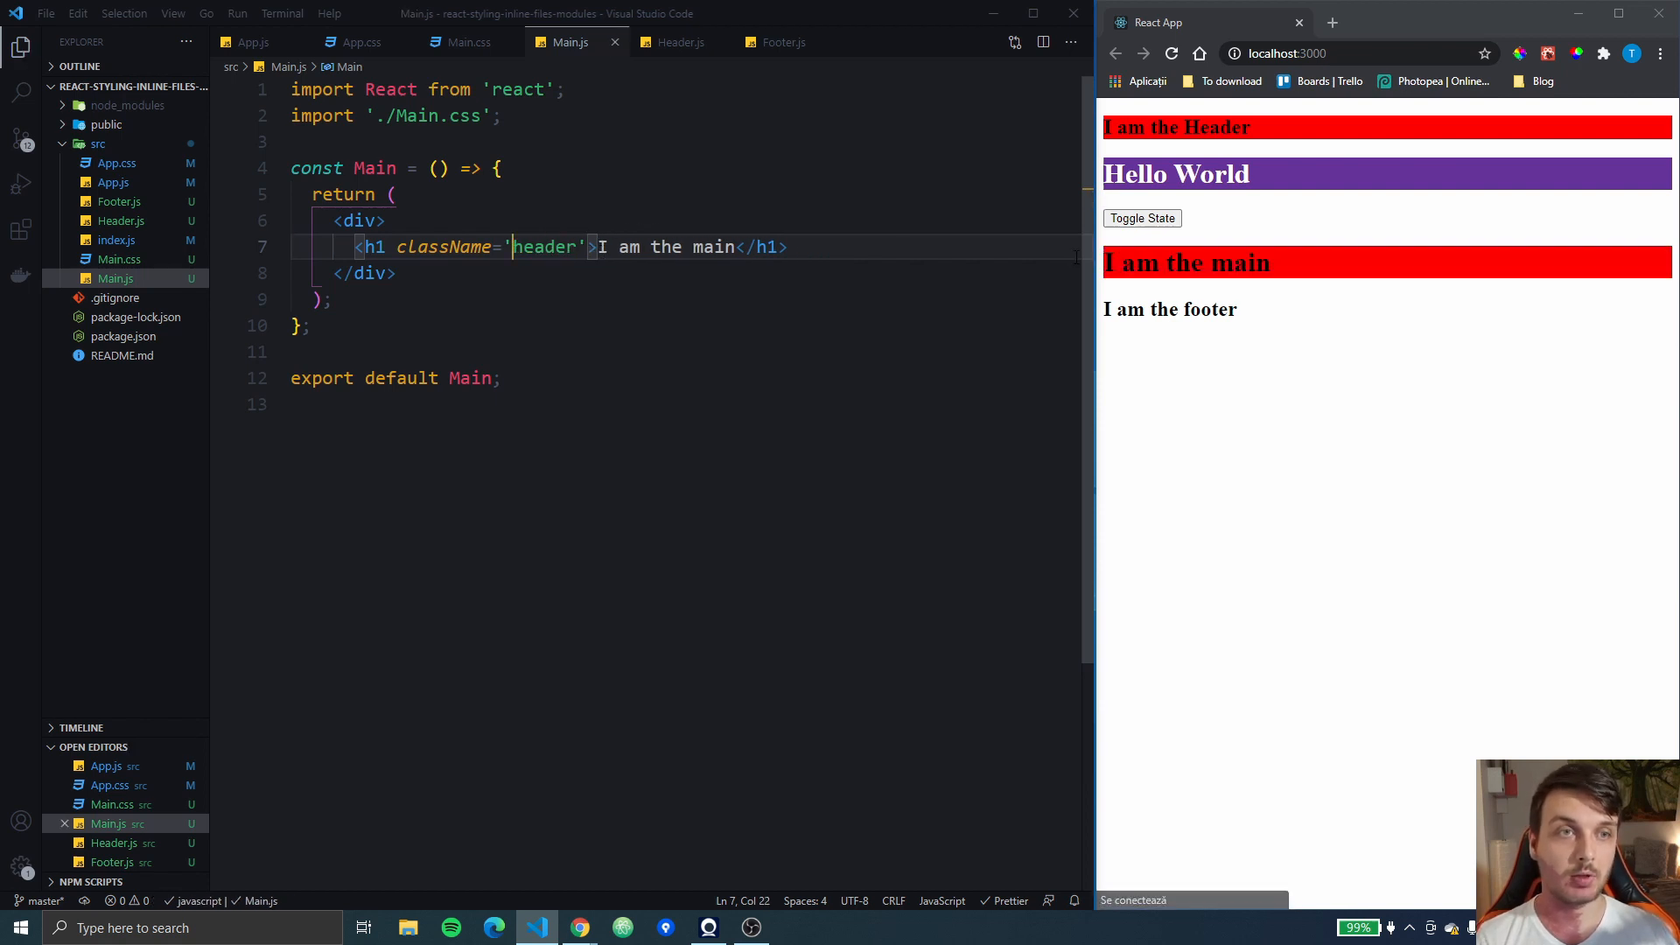
pyautogui.click(679, 42)
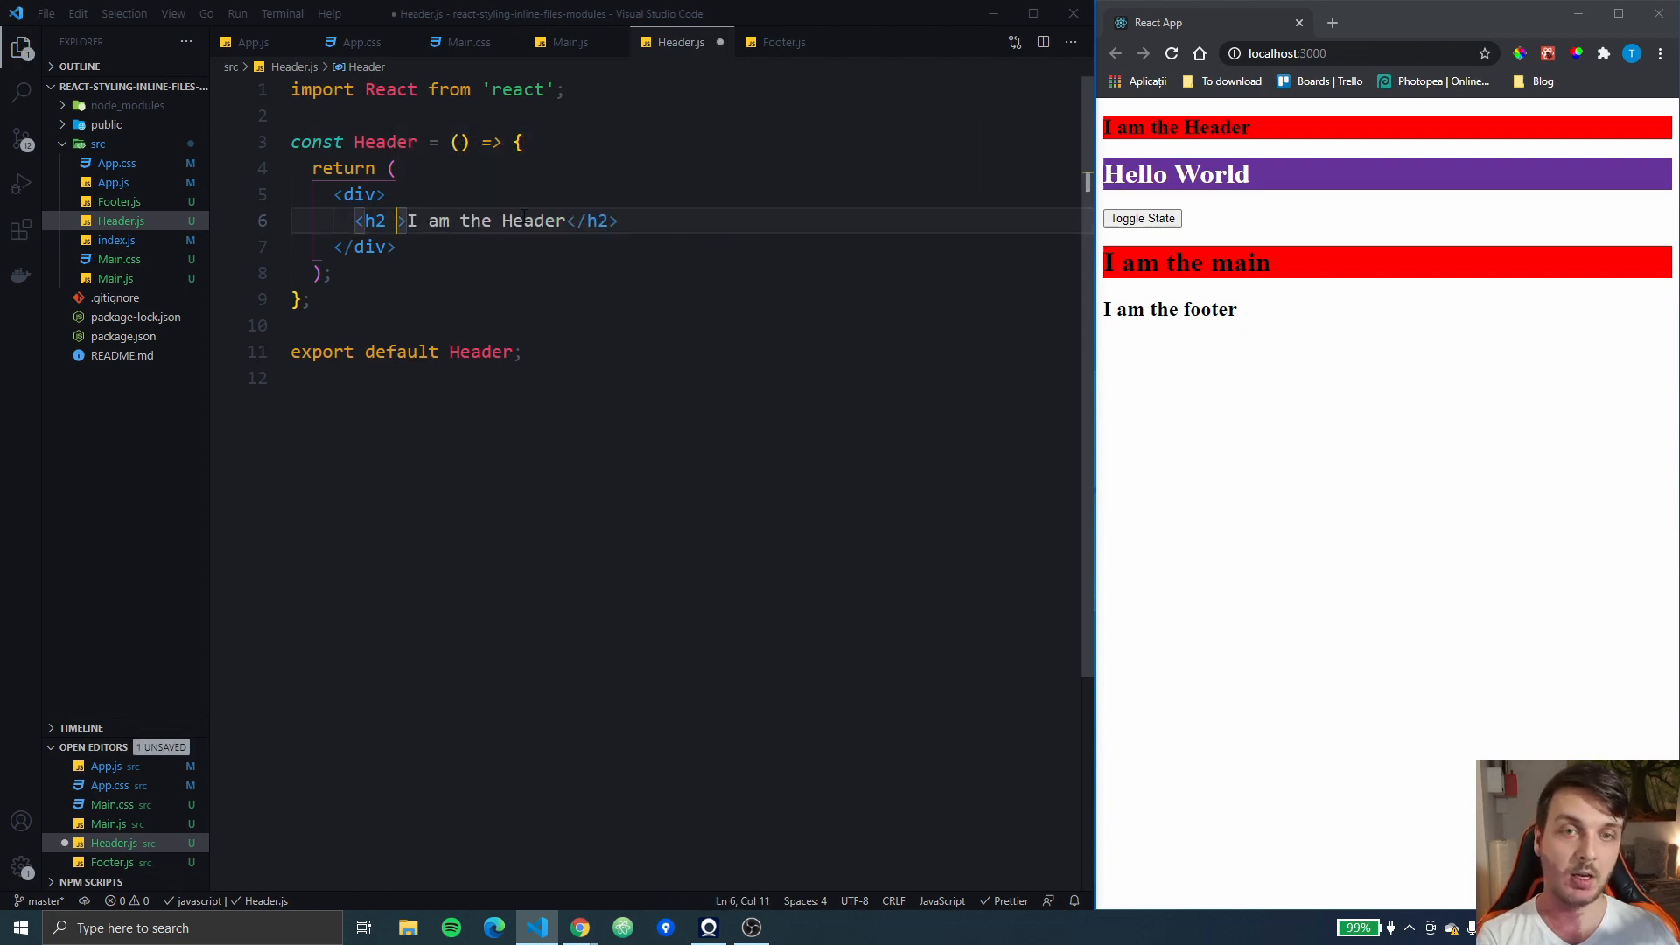
pyautogui.click(469, 42)
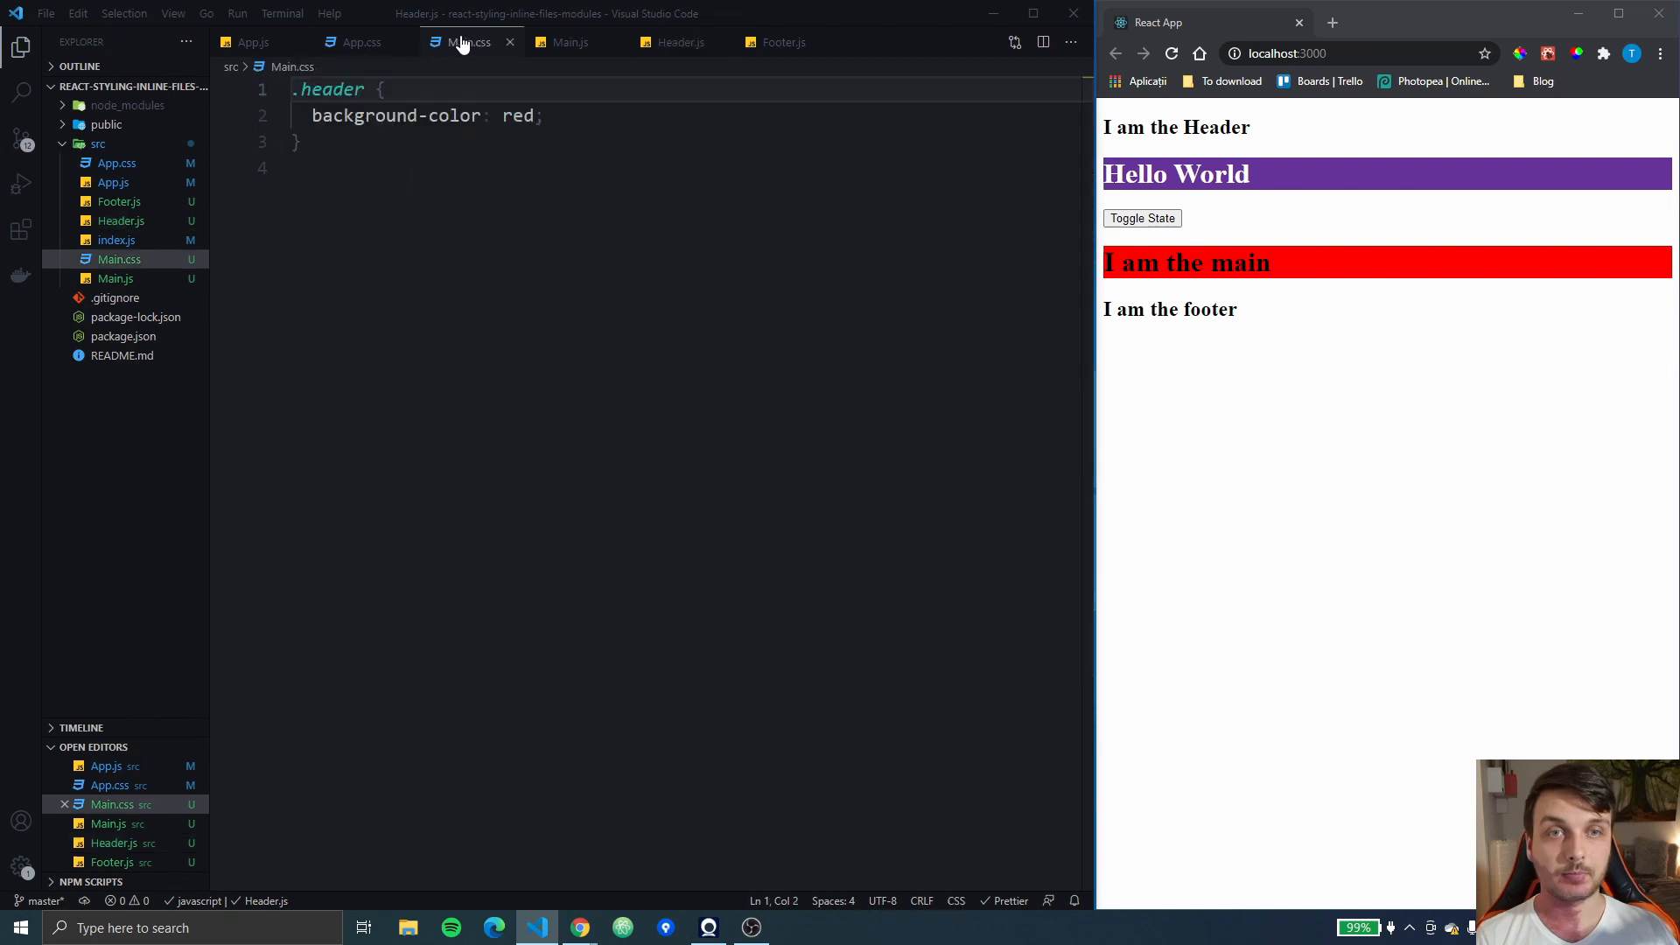
pyautogui.click(360, 42)
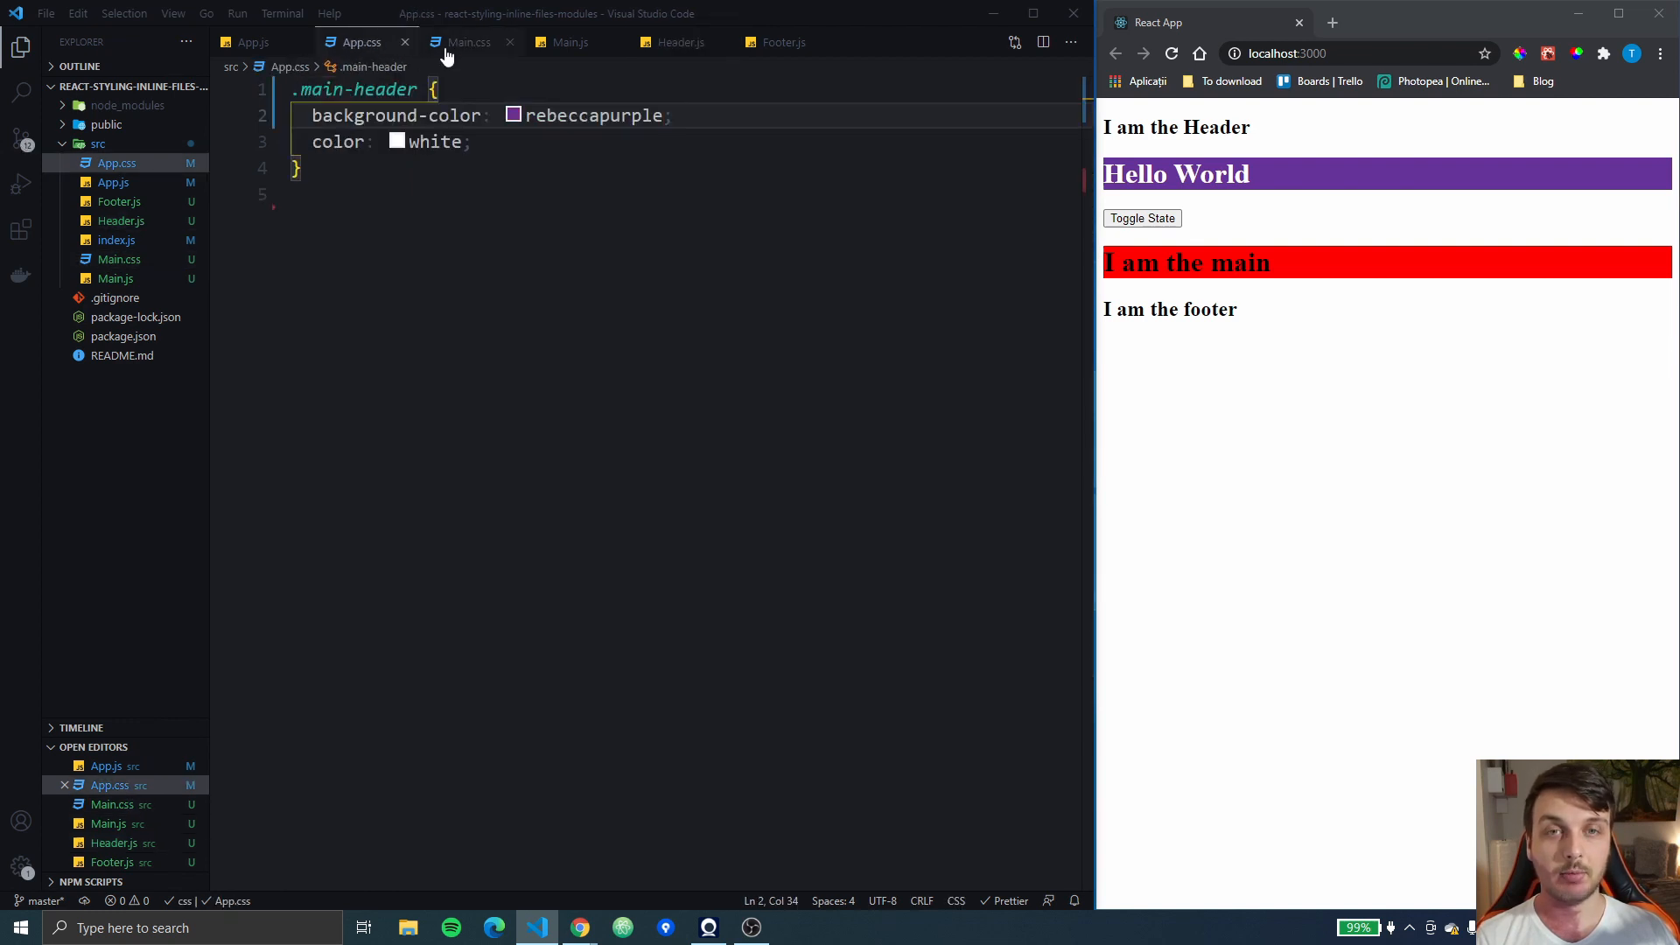
pyautogui.click(469, 42)
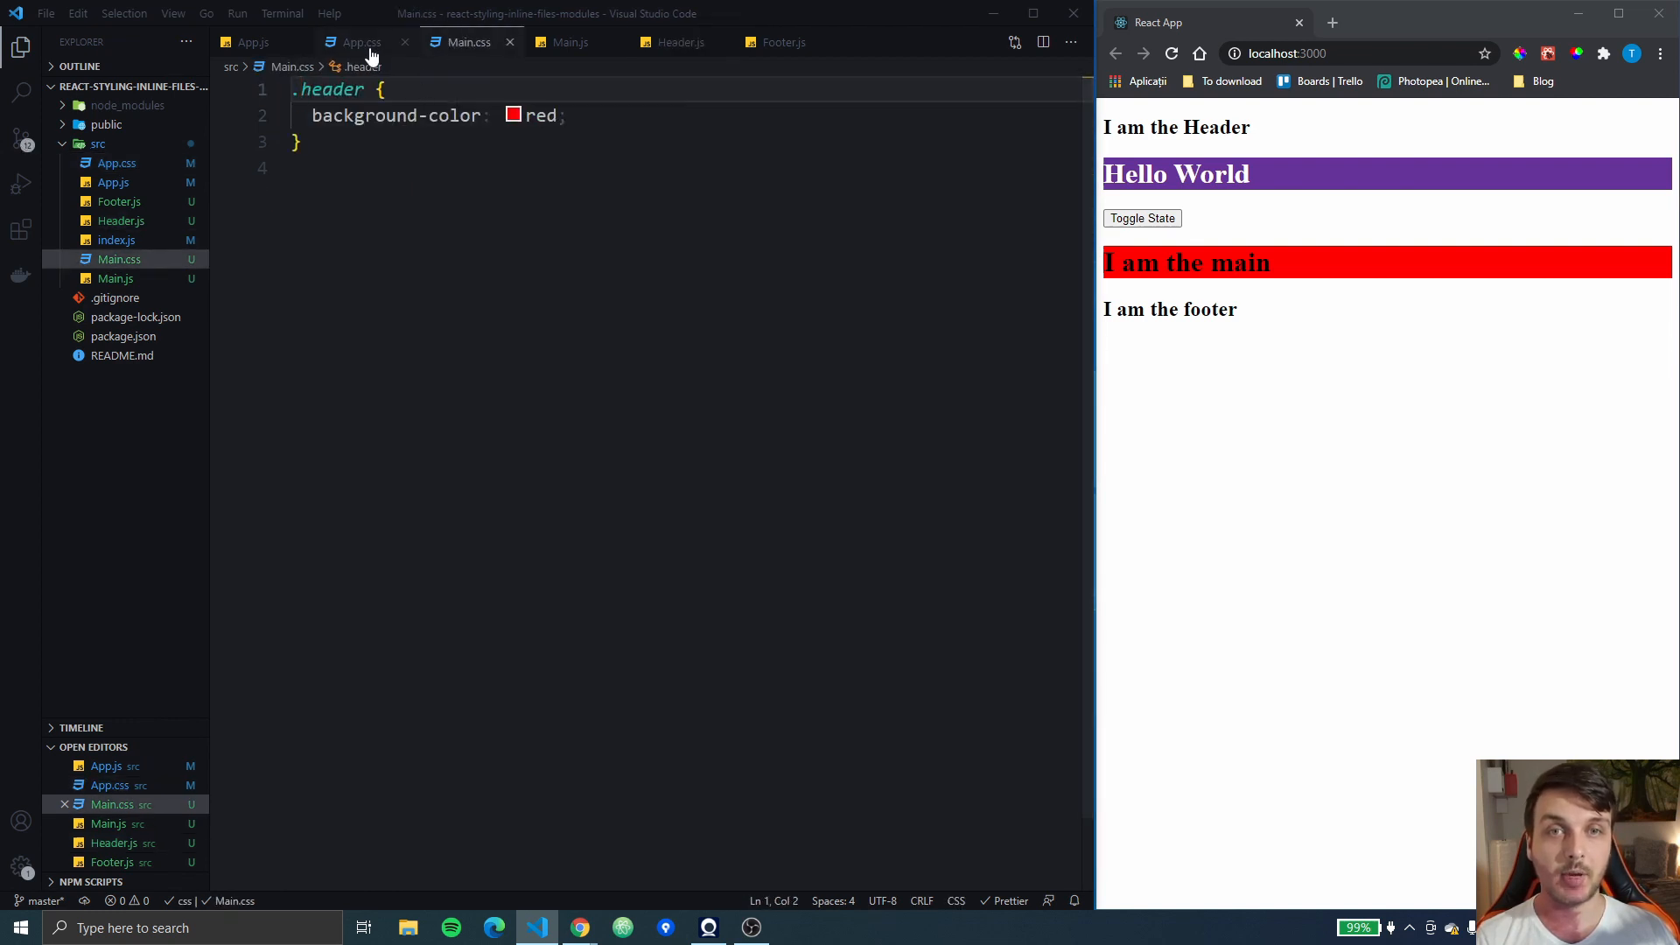
pyautogui.click(361, 42)
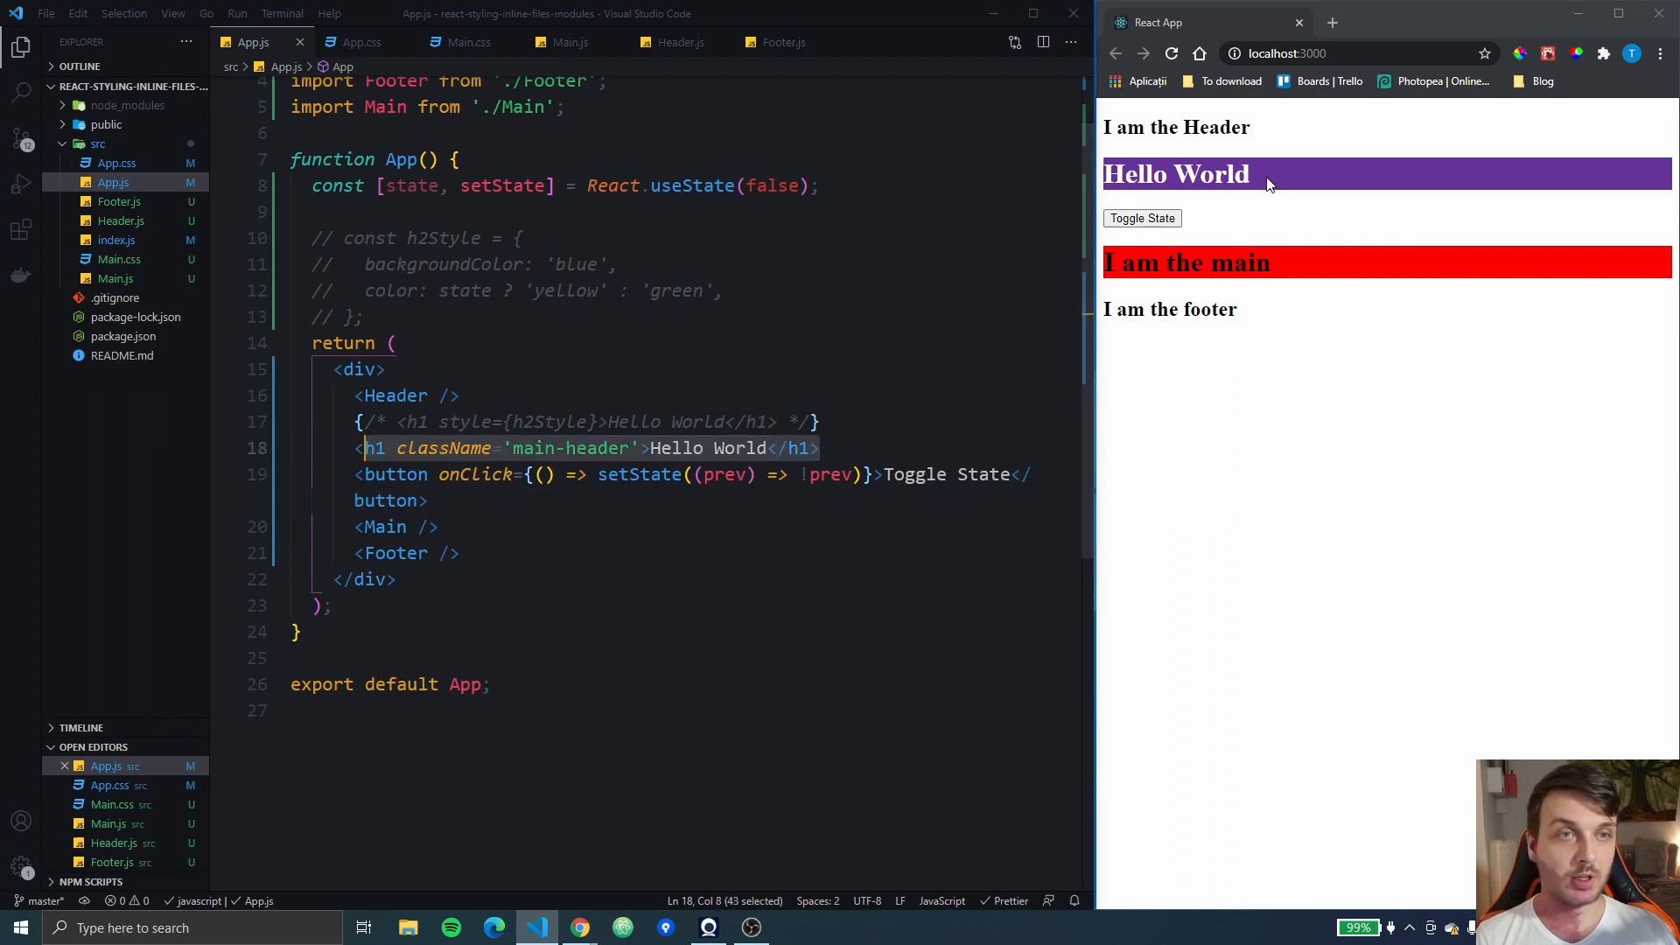
pyautogui.moveTo(719, 341)
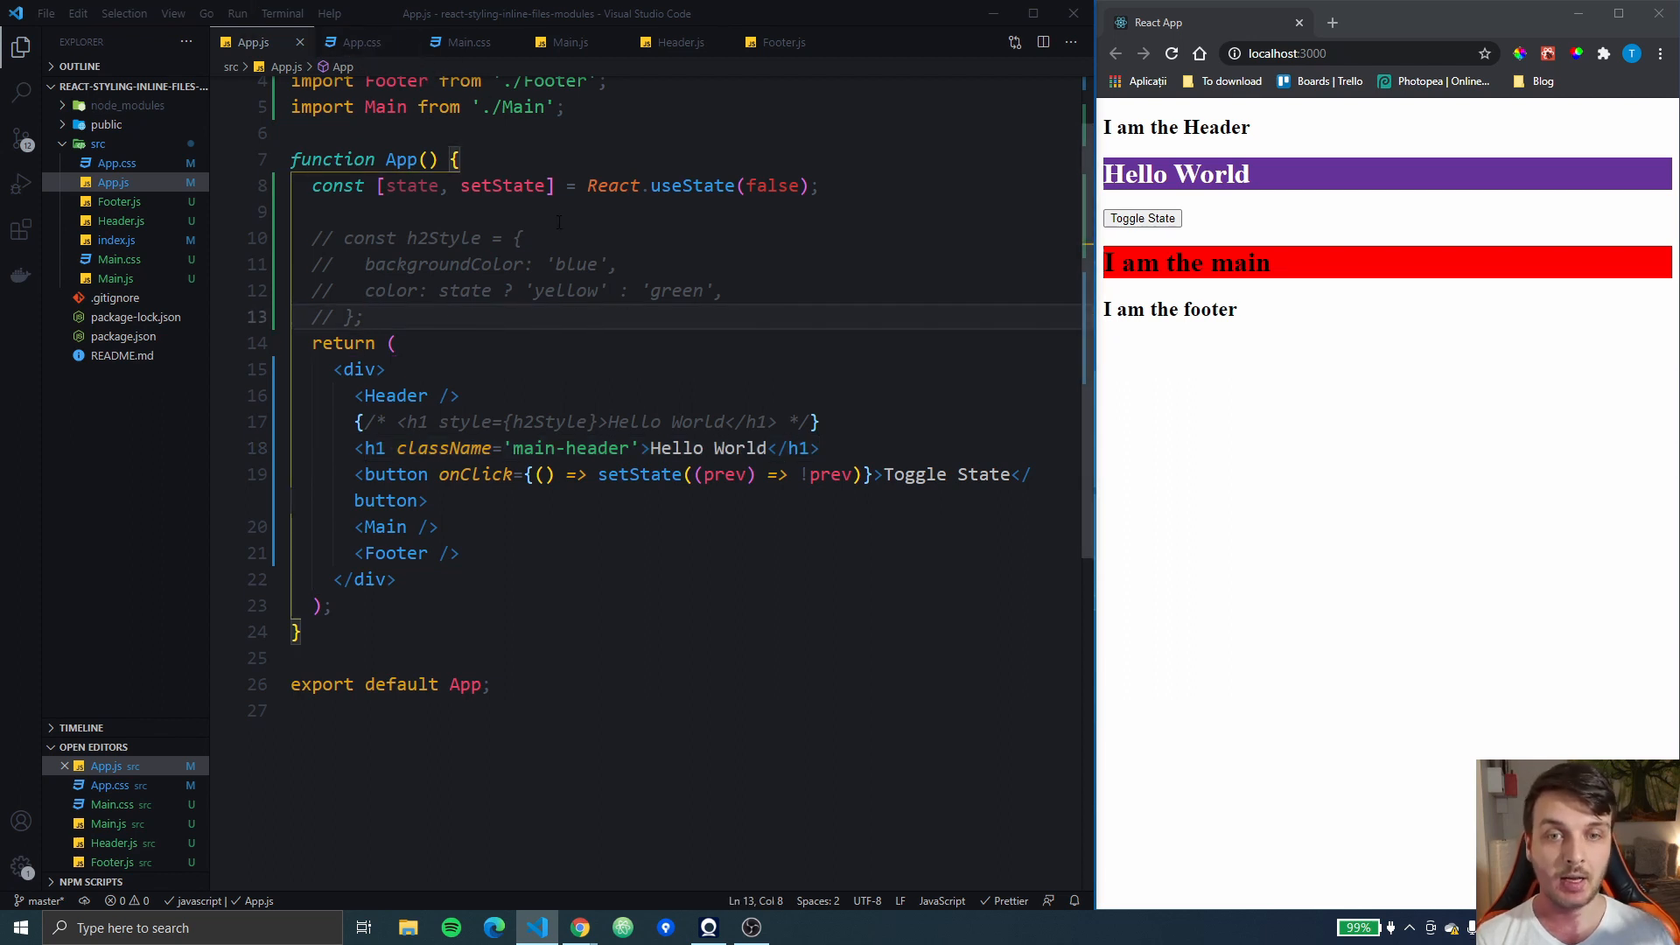
# Declare let headerStyle = 'main-header' above the return in App.js
pyautogui.write(';et')
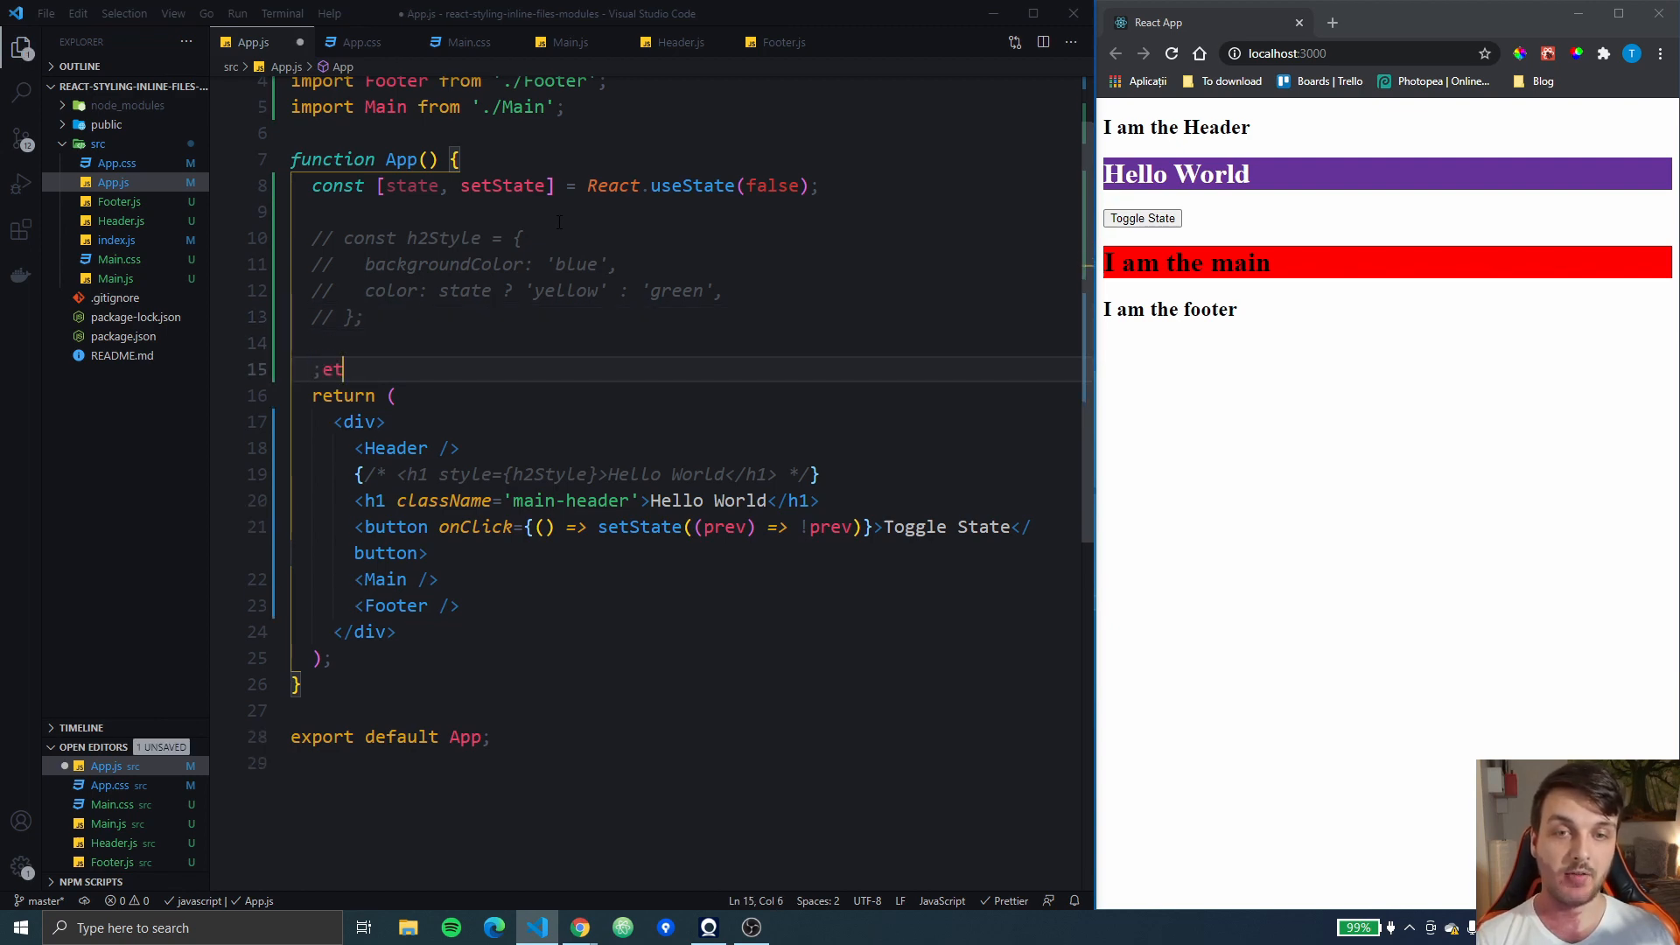
pyautogui.write('let')
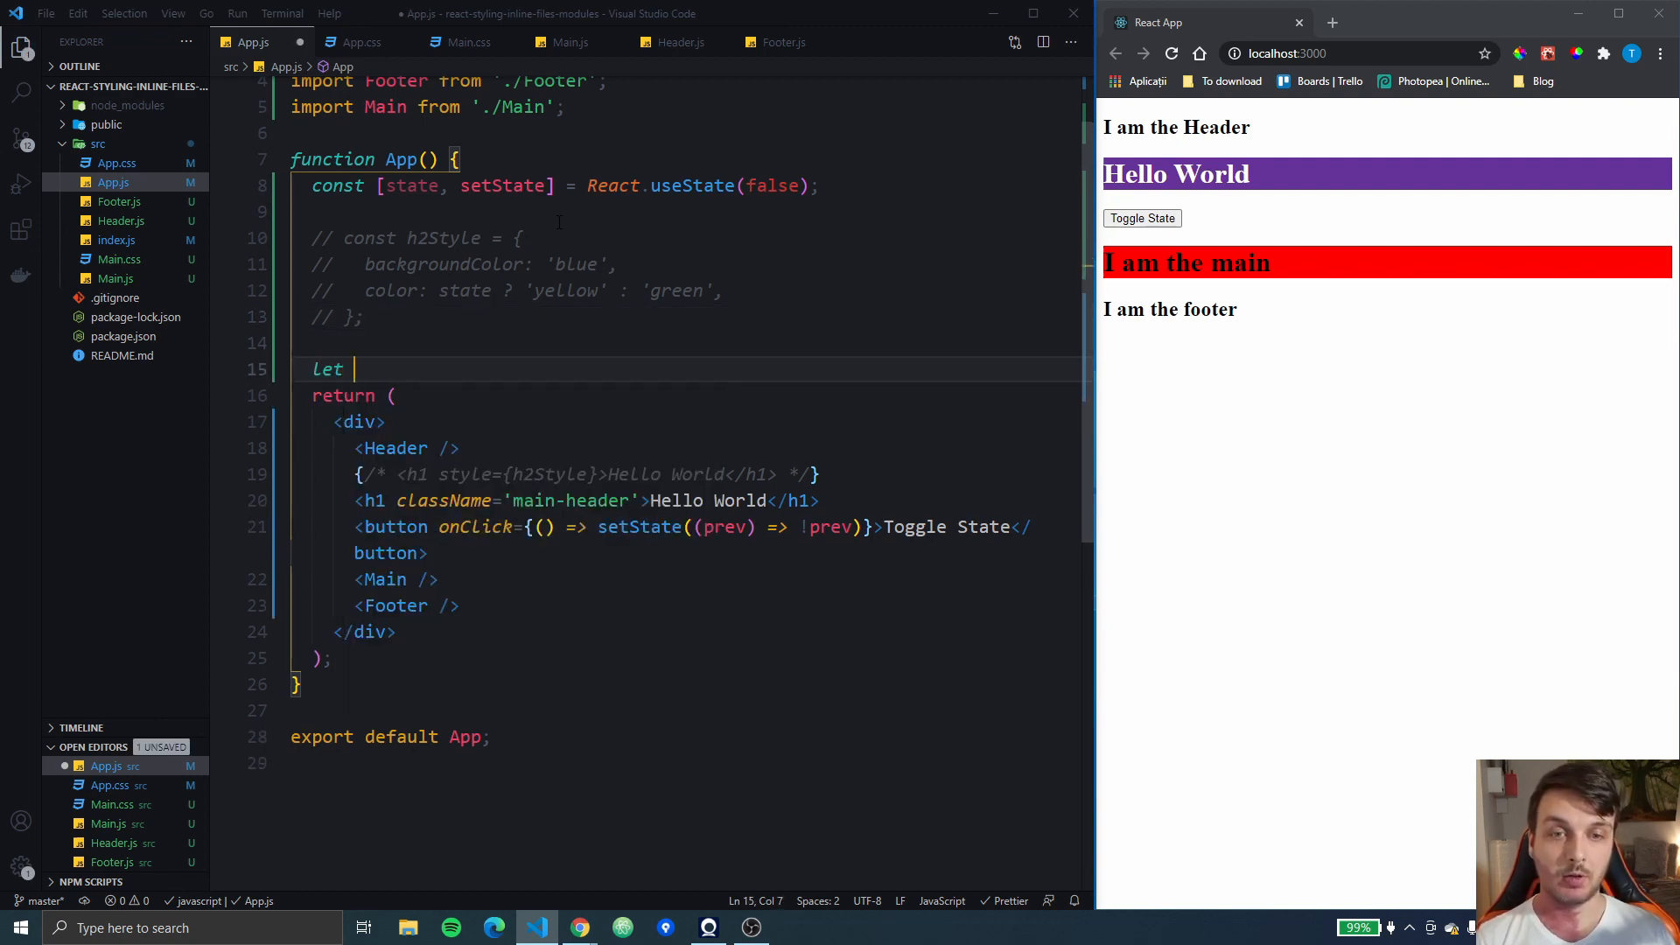
pyautogui.write('header')
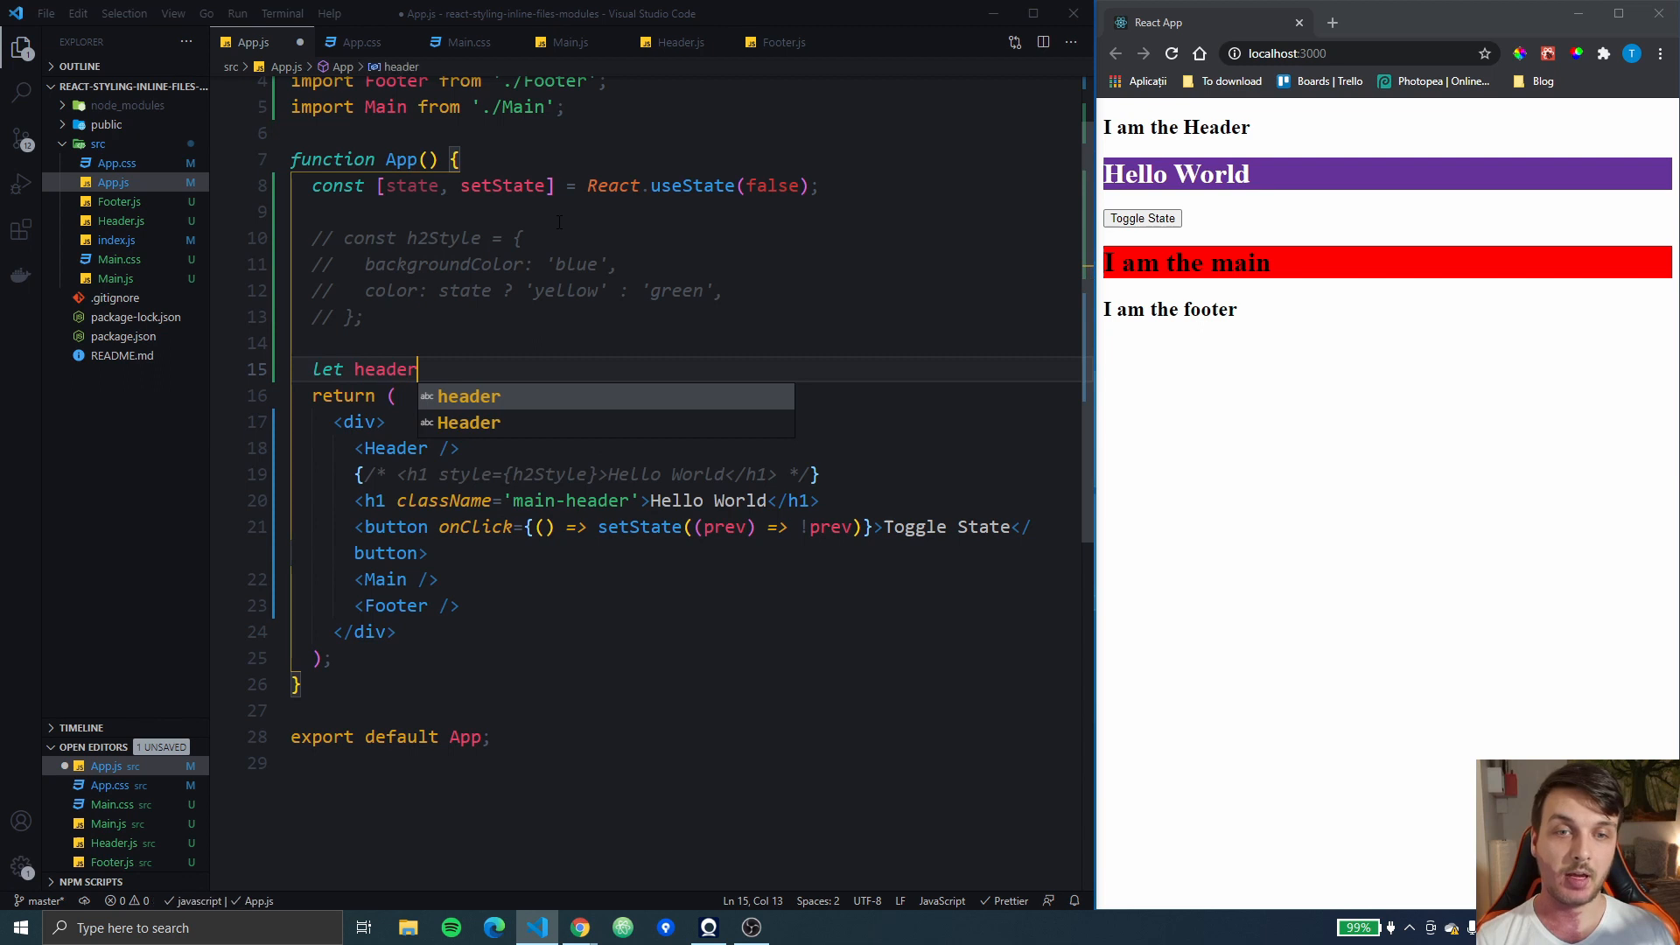
pyautogui.write('Style= ""')
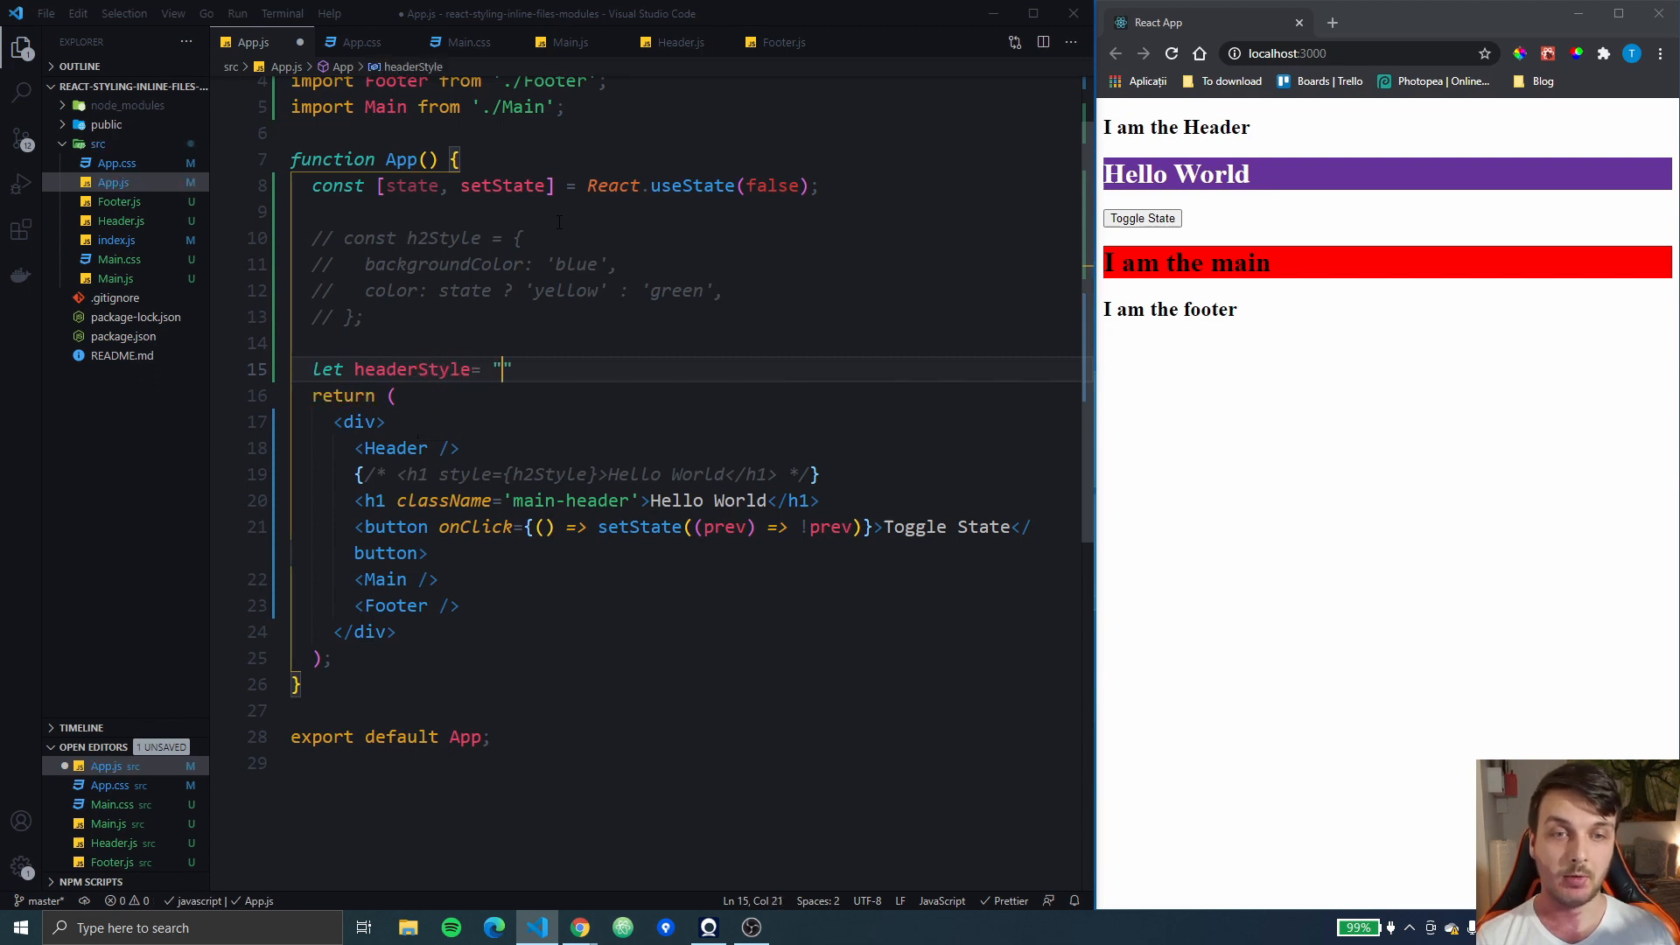
pyautogui.write('main-')
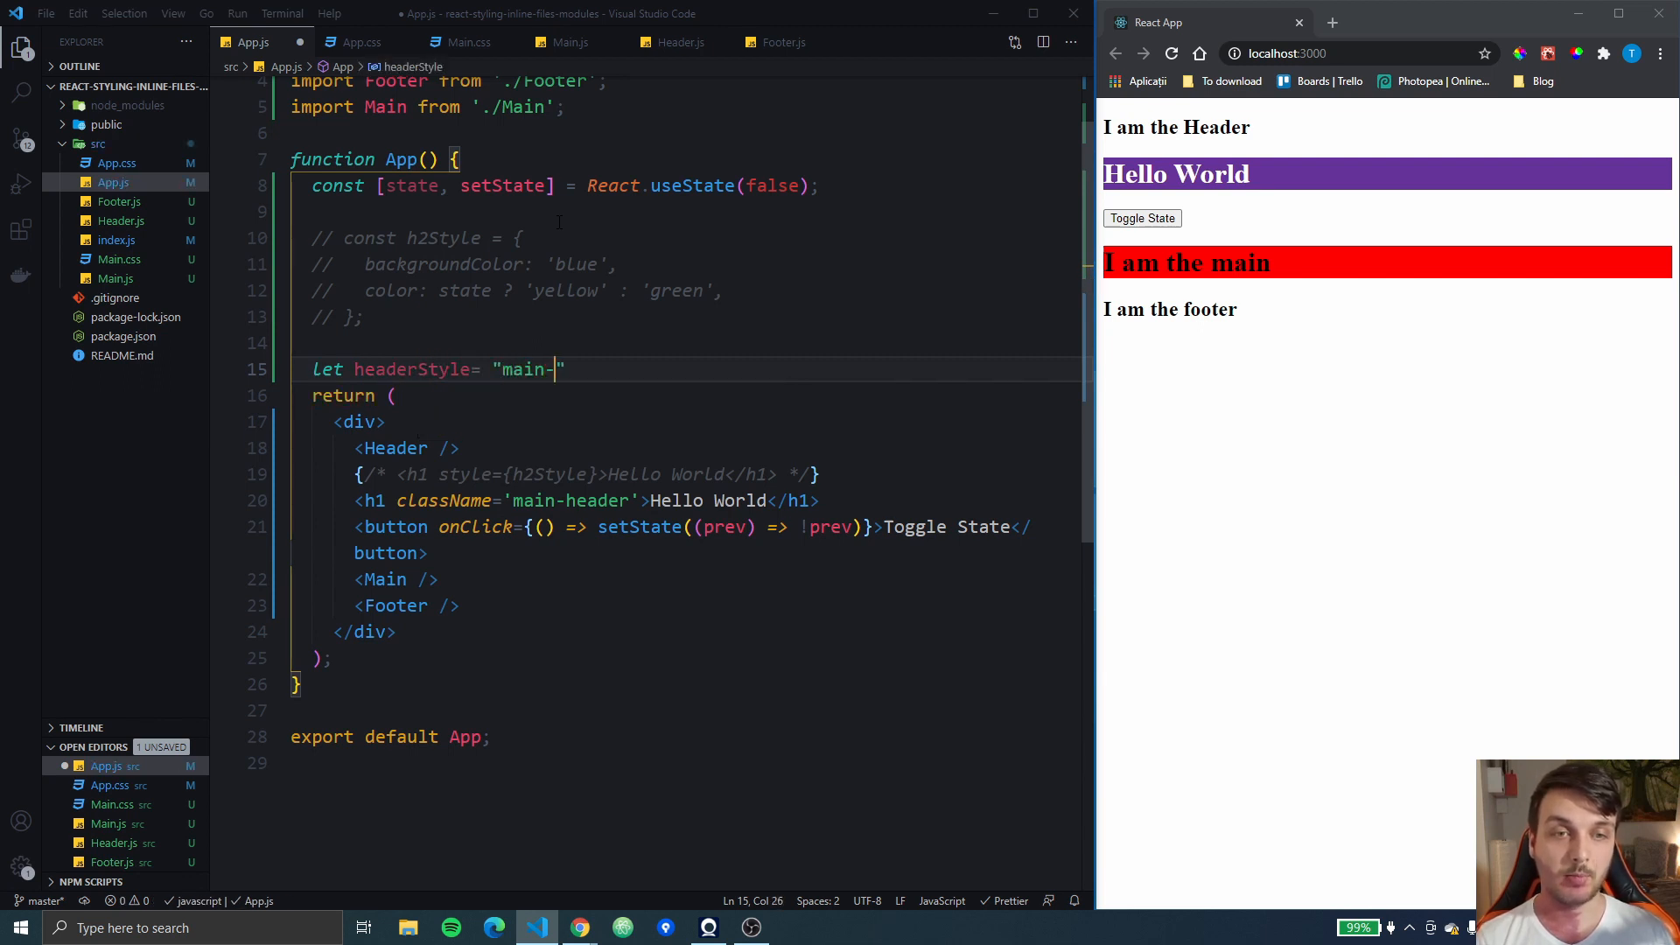
pyautogui.write('header')
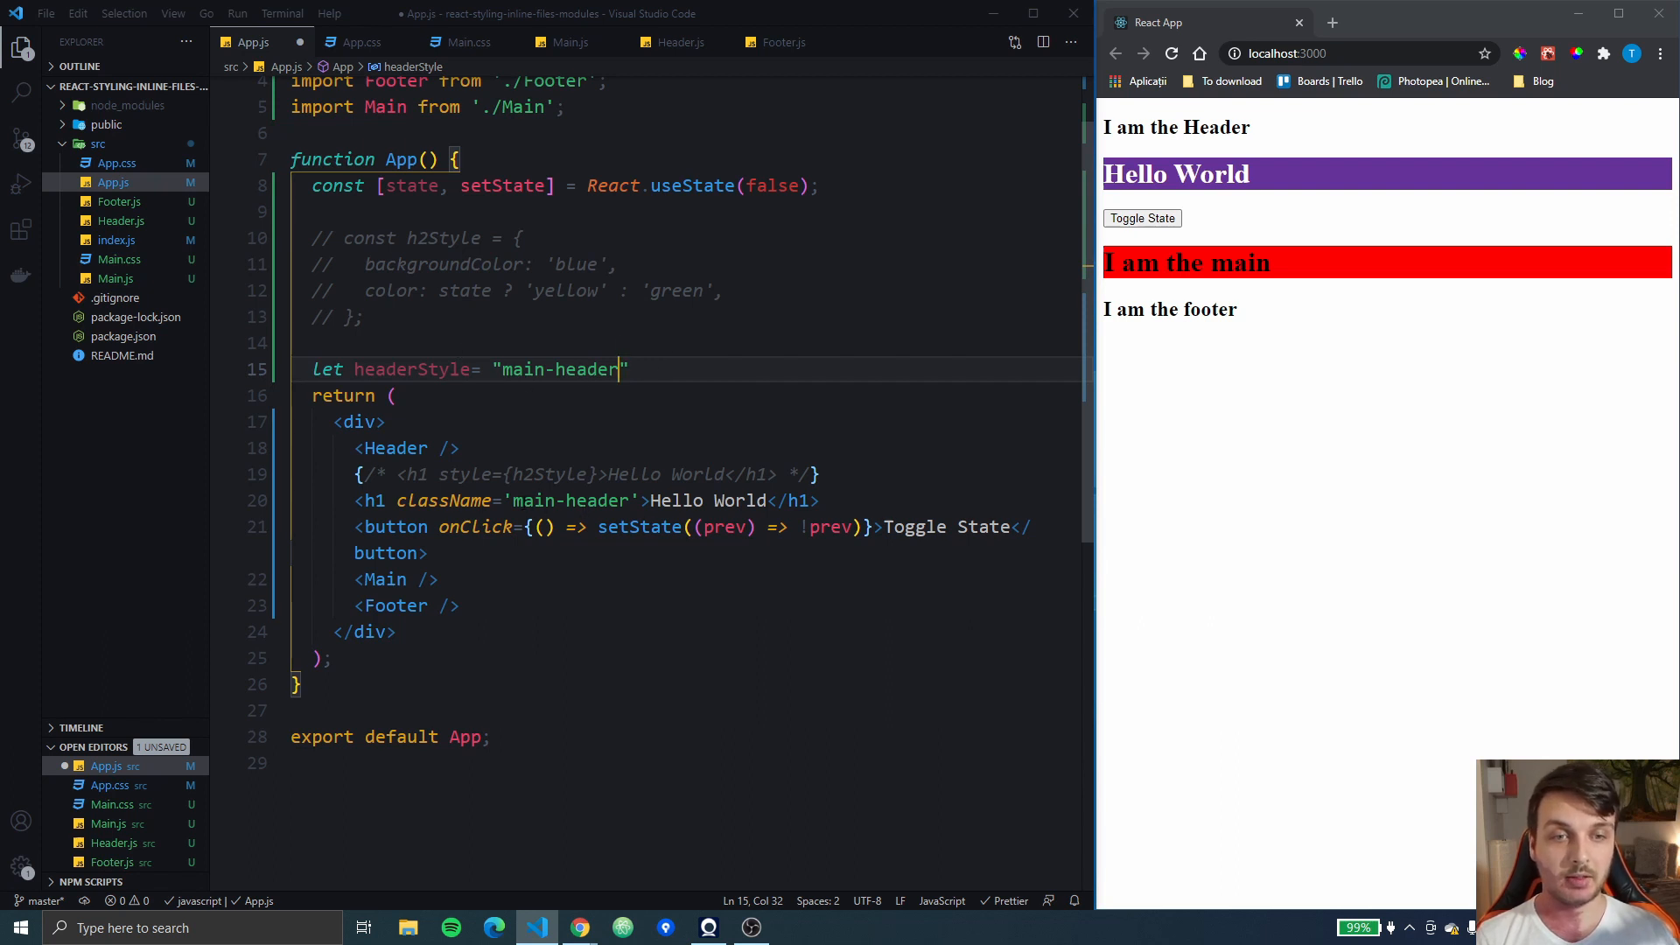
pyautogui.doubleClick(569, 500)
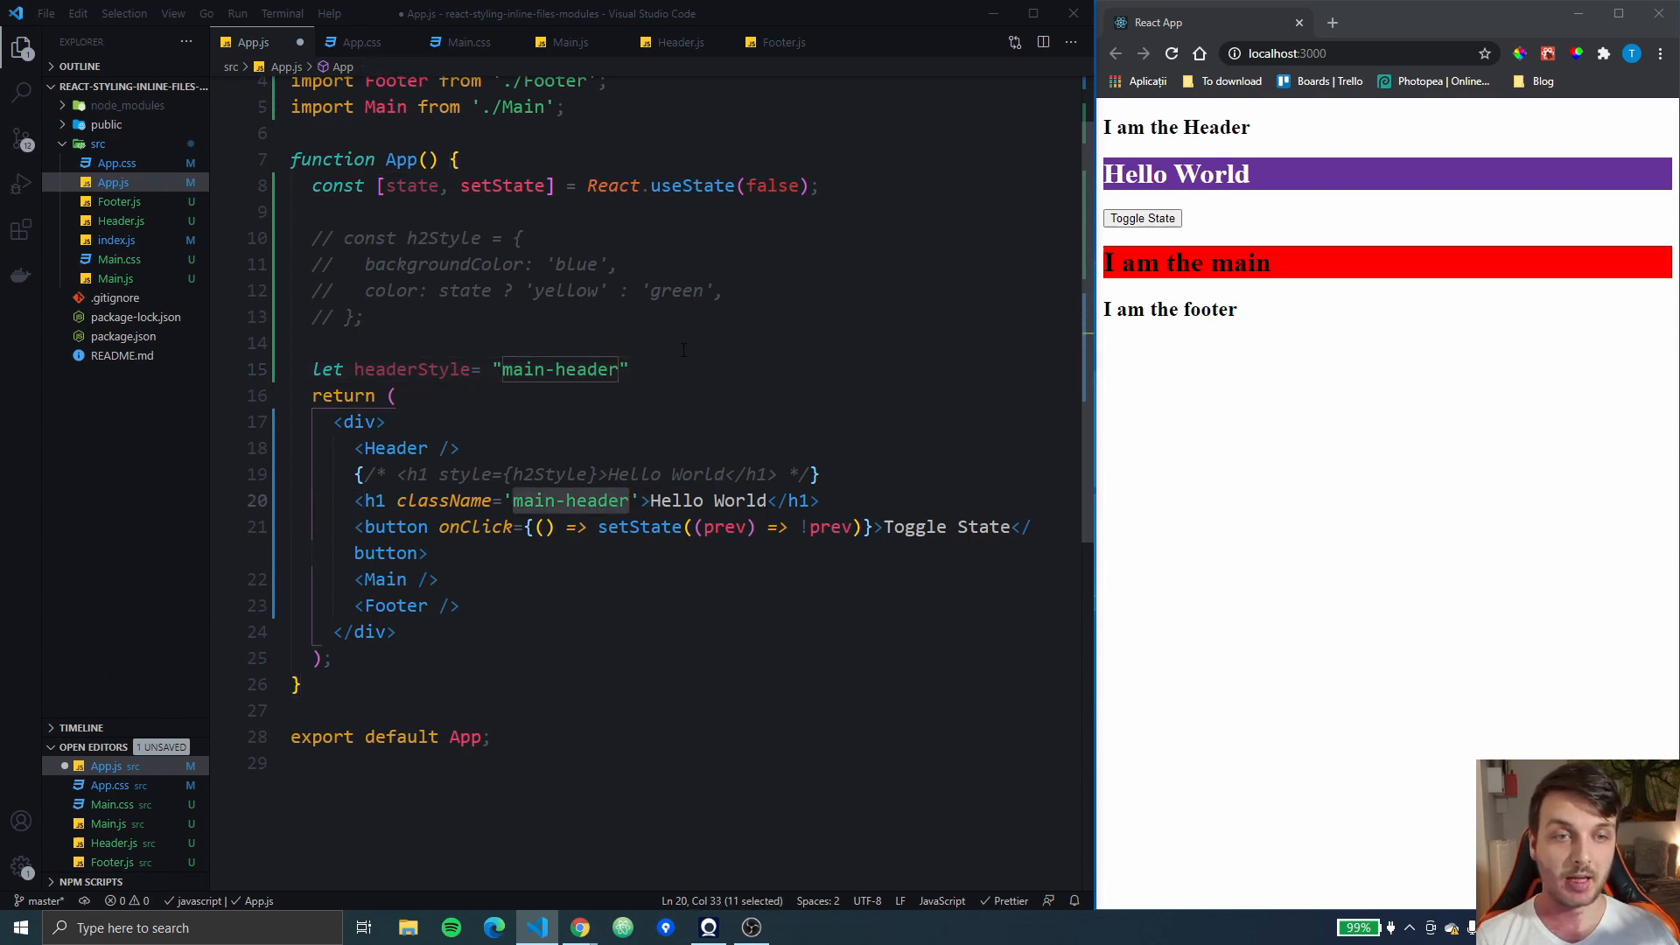
# Add if (state) { headerStyle += ' color-green' } and save the file
pyautogui.write('oif')
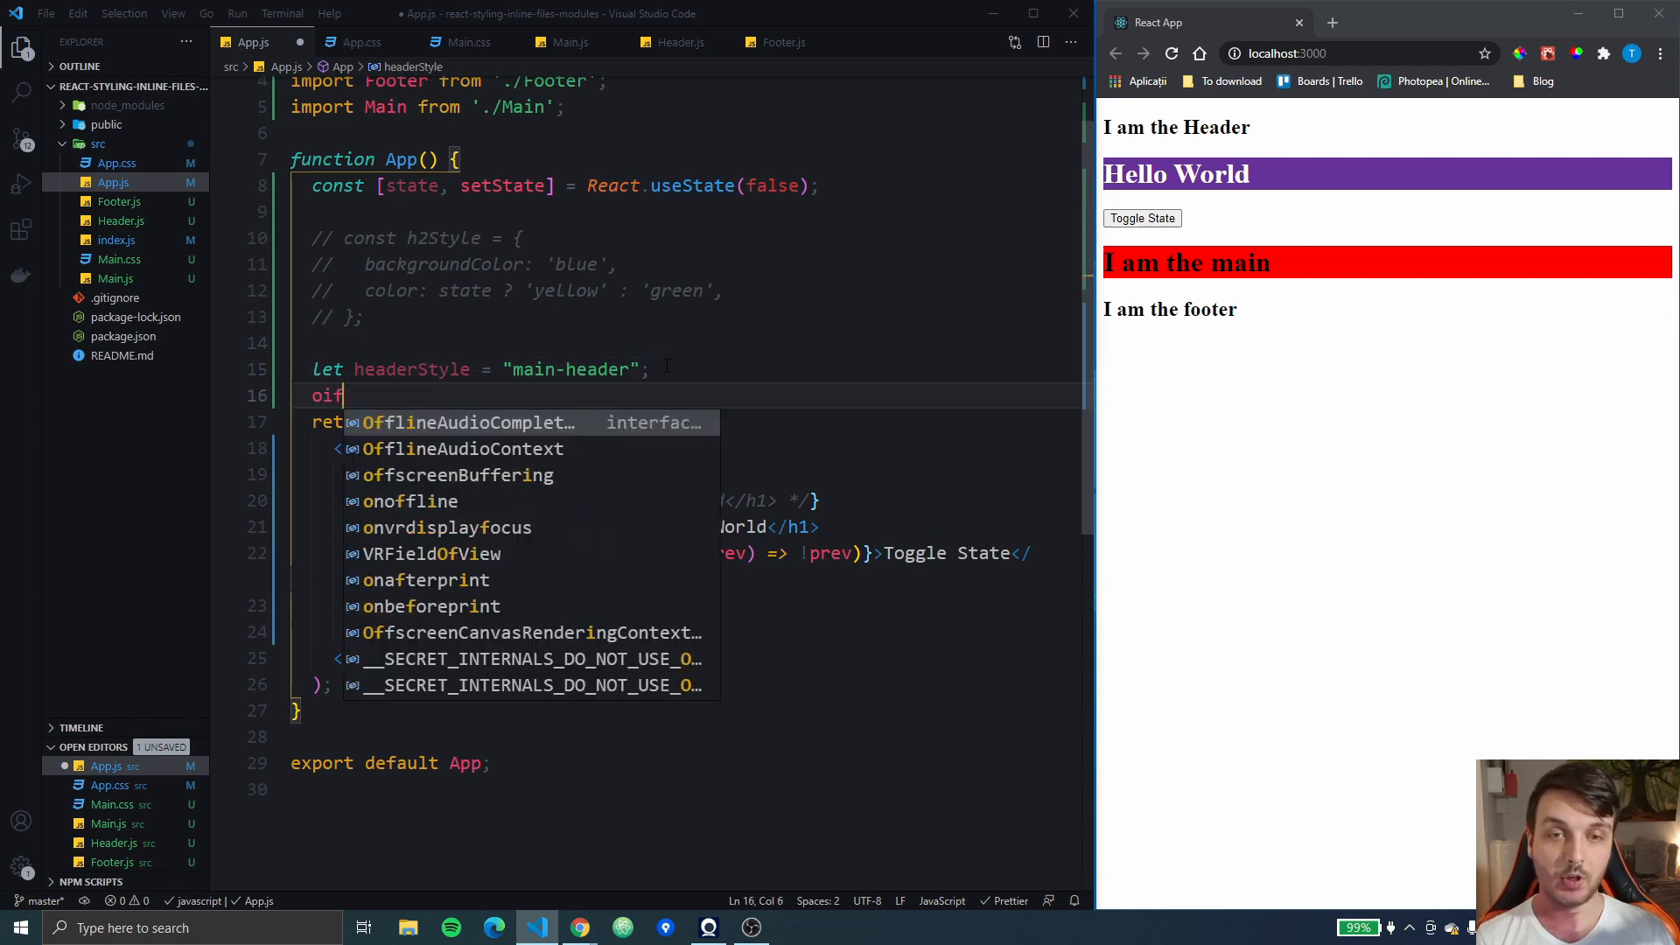
pyautogui.write('offscreenBu')
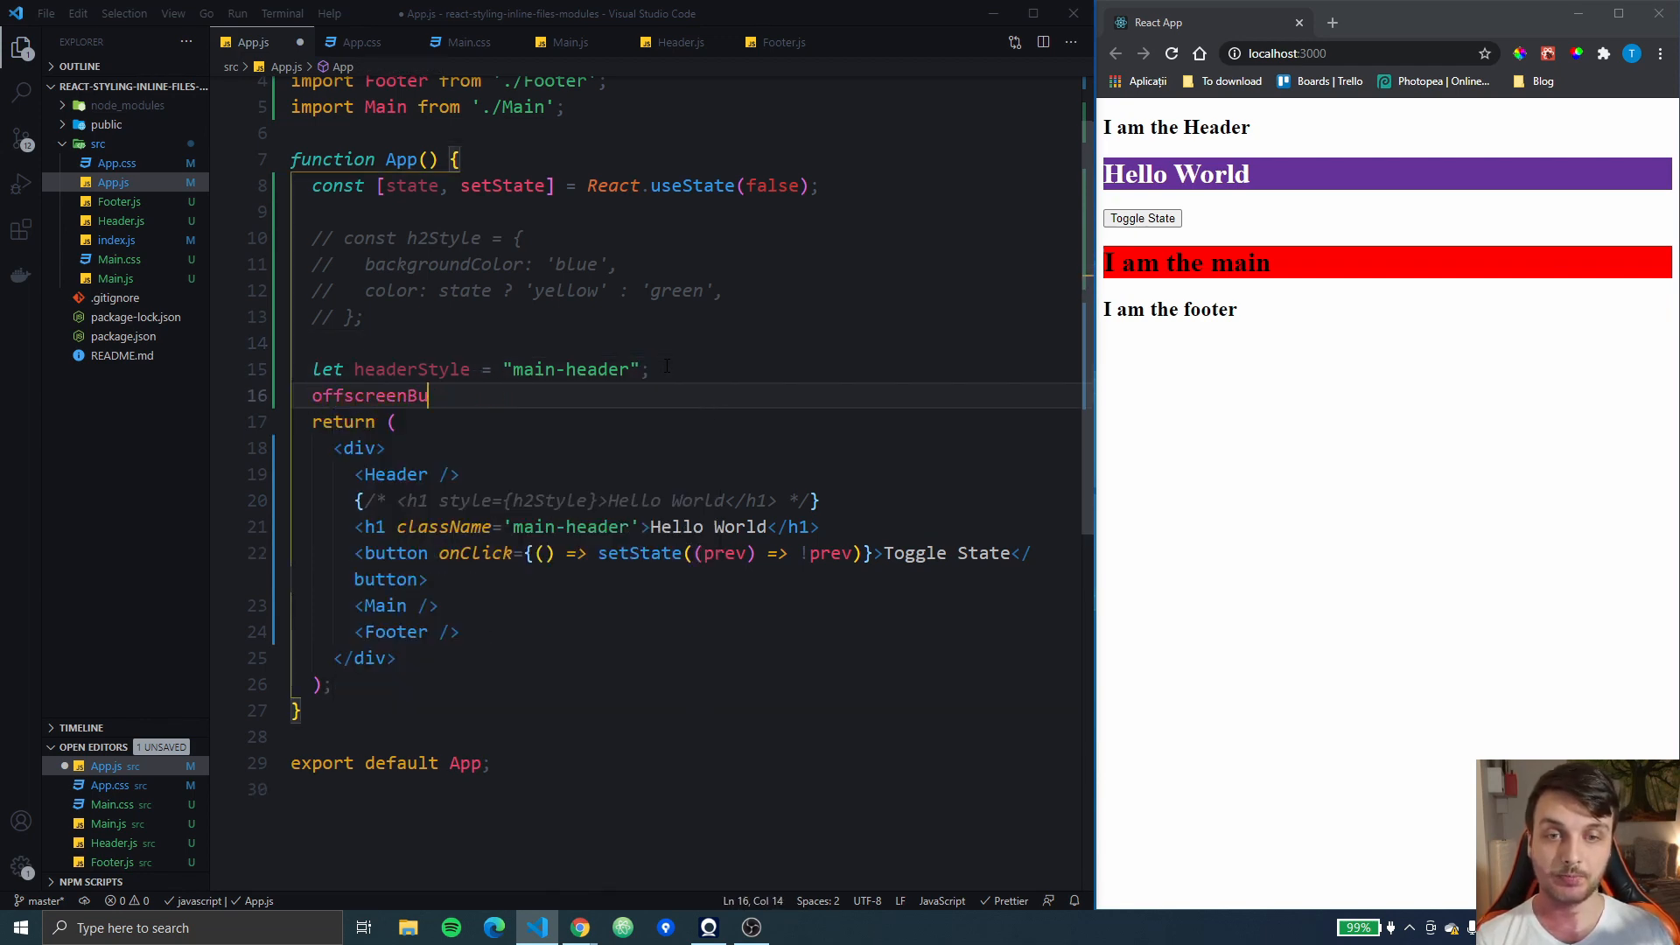
pyautogui.write('if(state) {')
pyautogui.write('jhe')
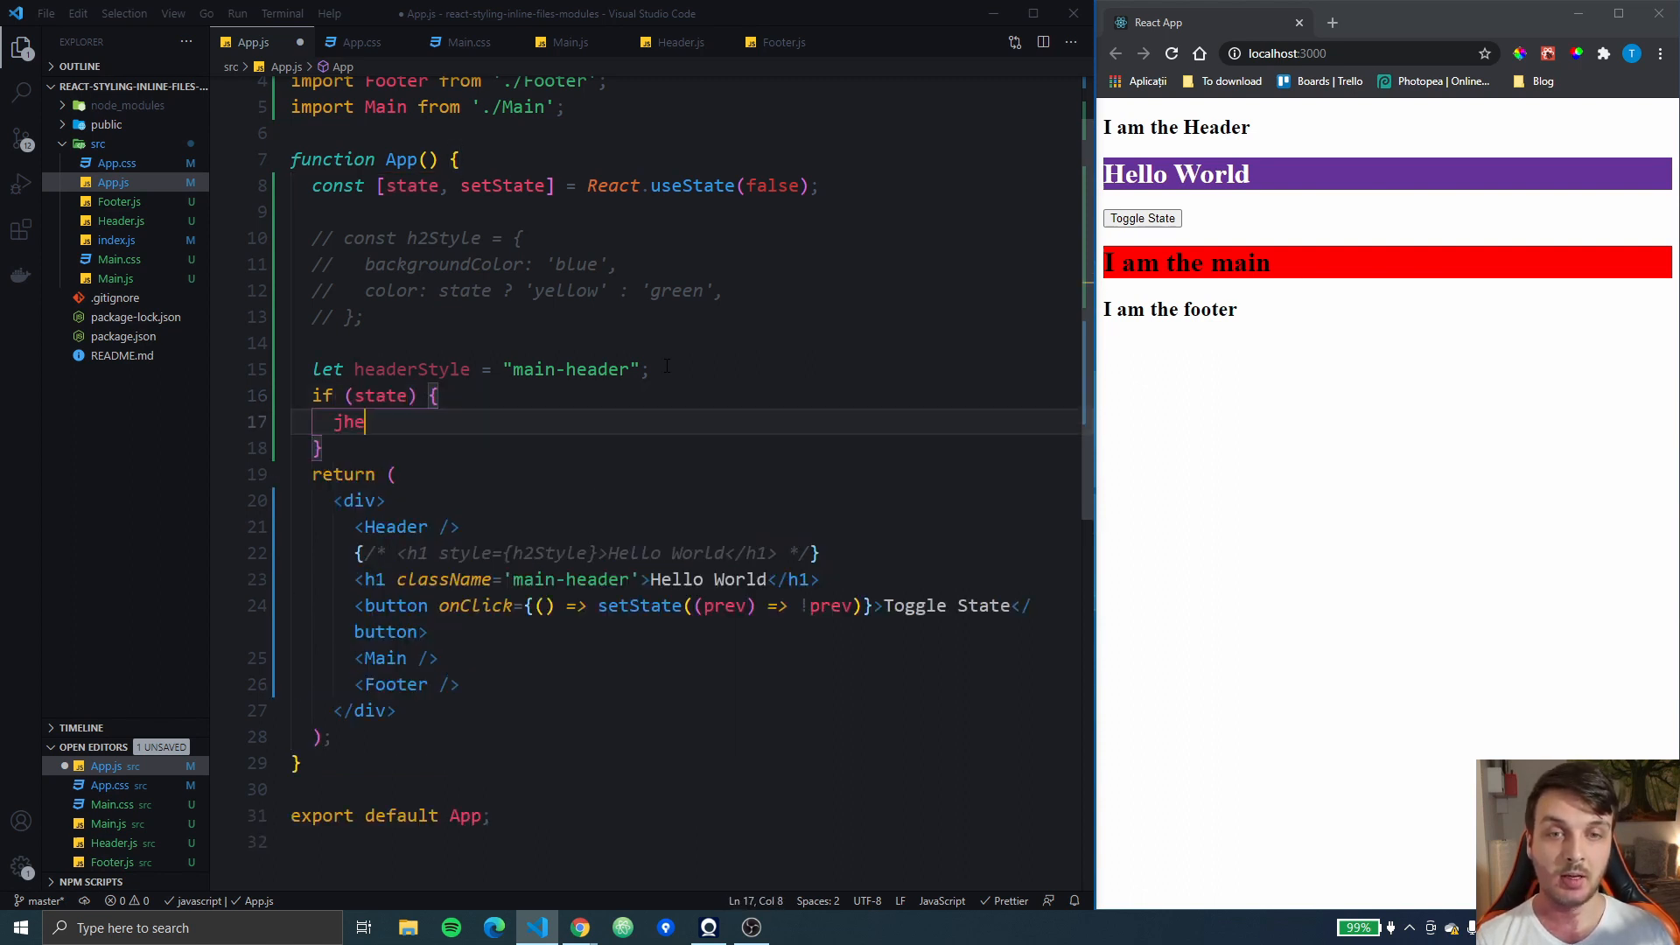
pyautogui.write('Header')
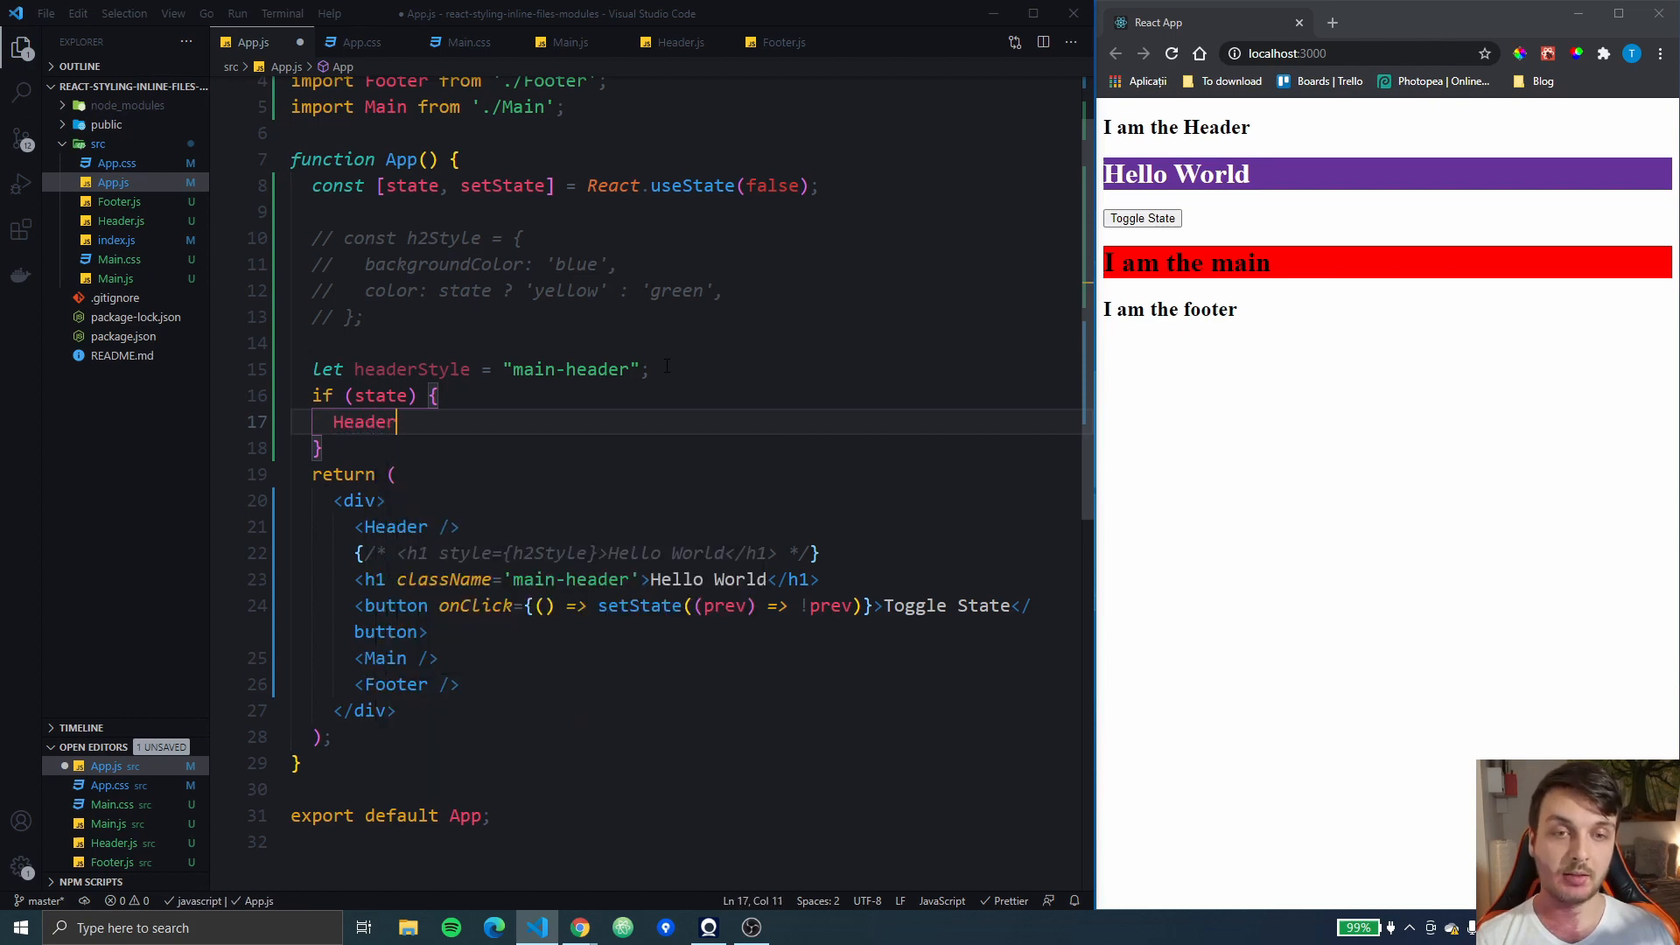
pyautogui.press('Backspace')
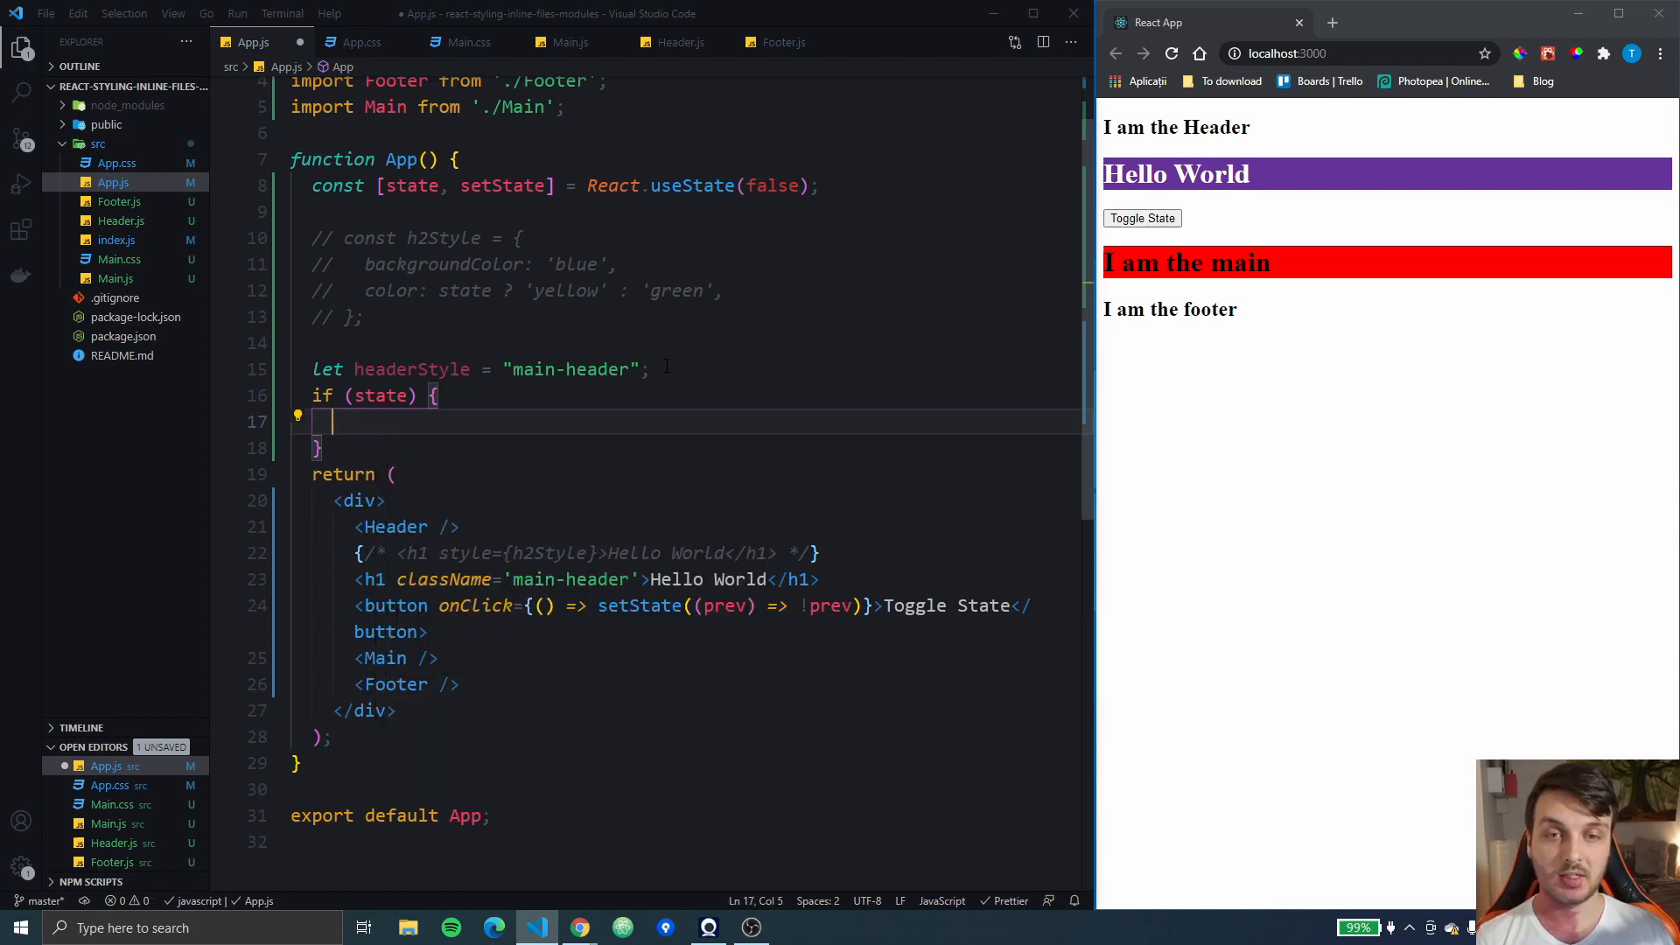
pyautogui.write("headerStyle += '")
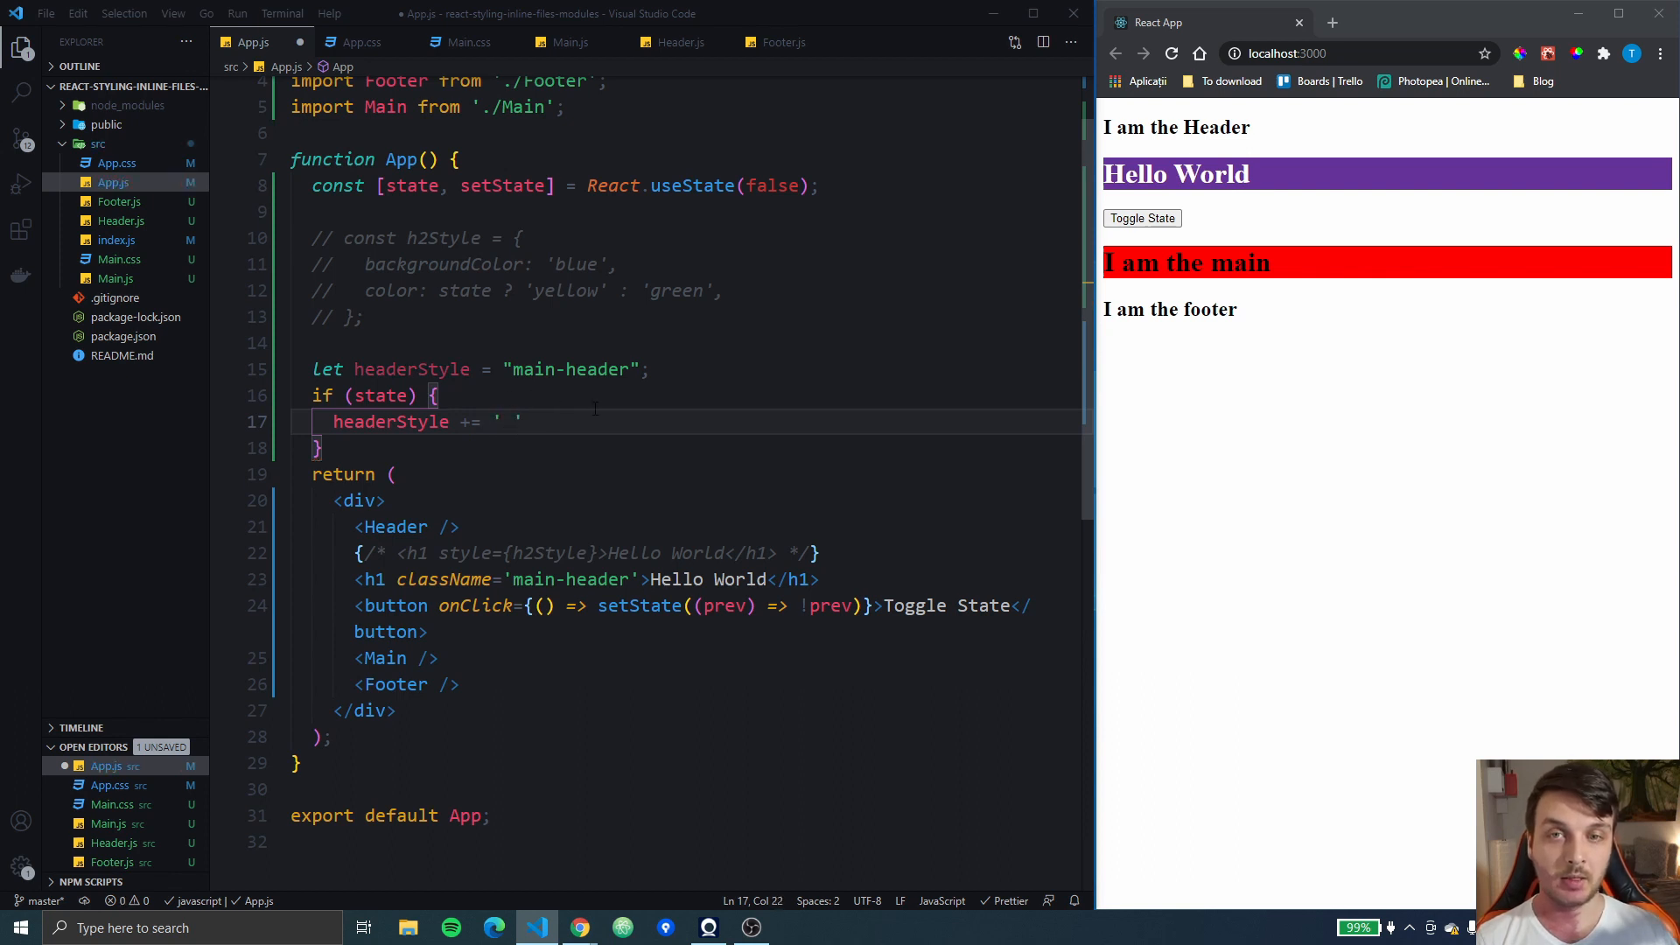
pyautogui.write('color-')
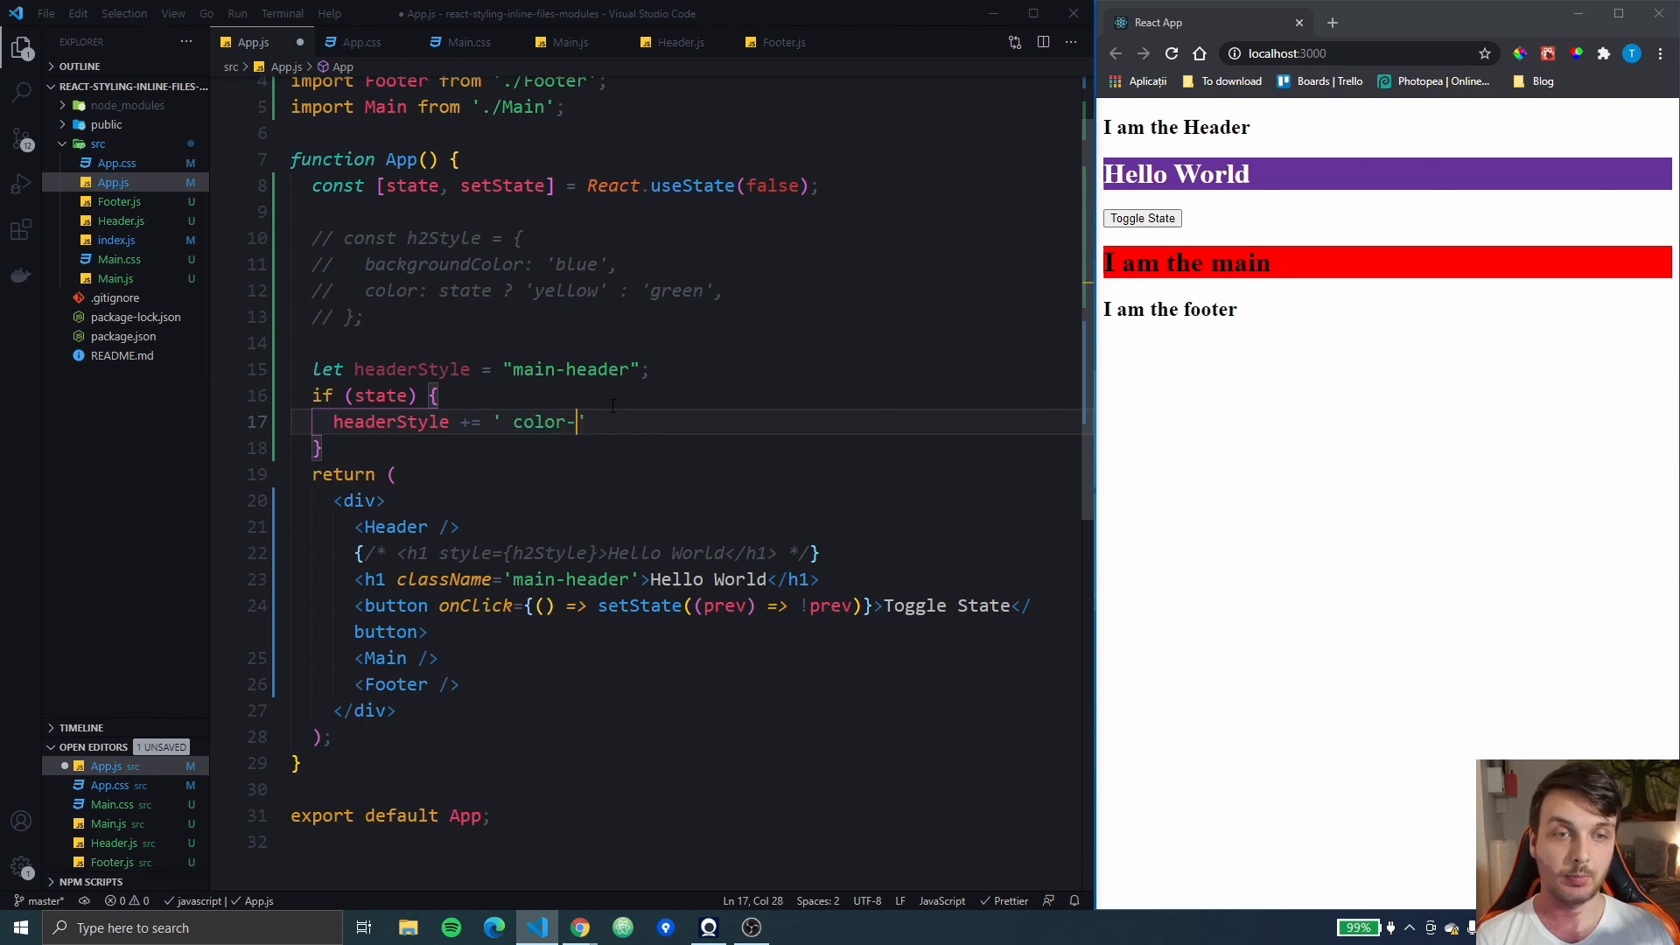
pyautogui.write('green')
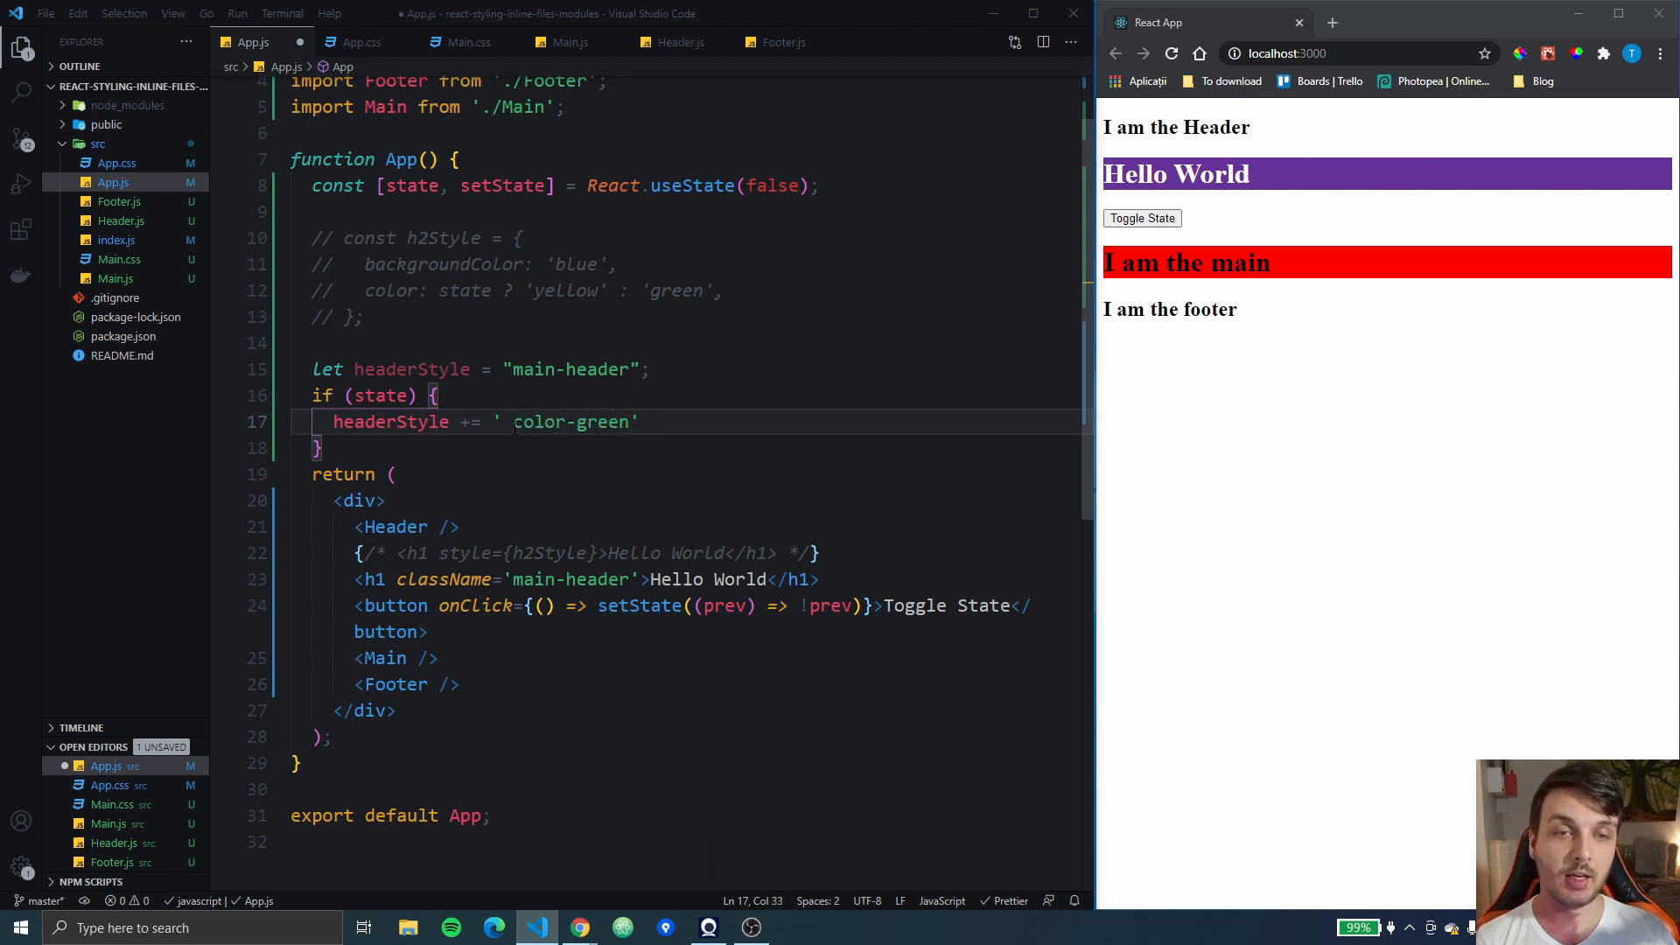
pyautogui.press('ctrl+s')
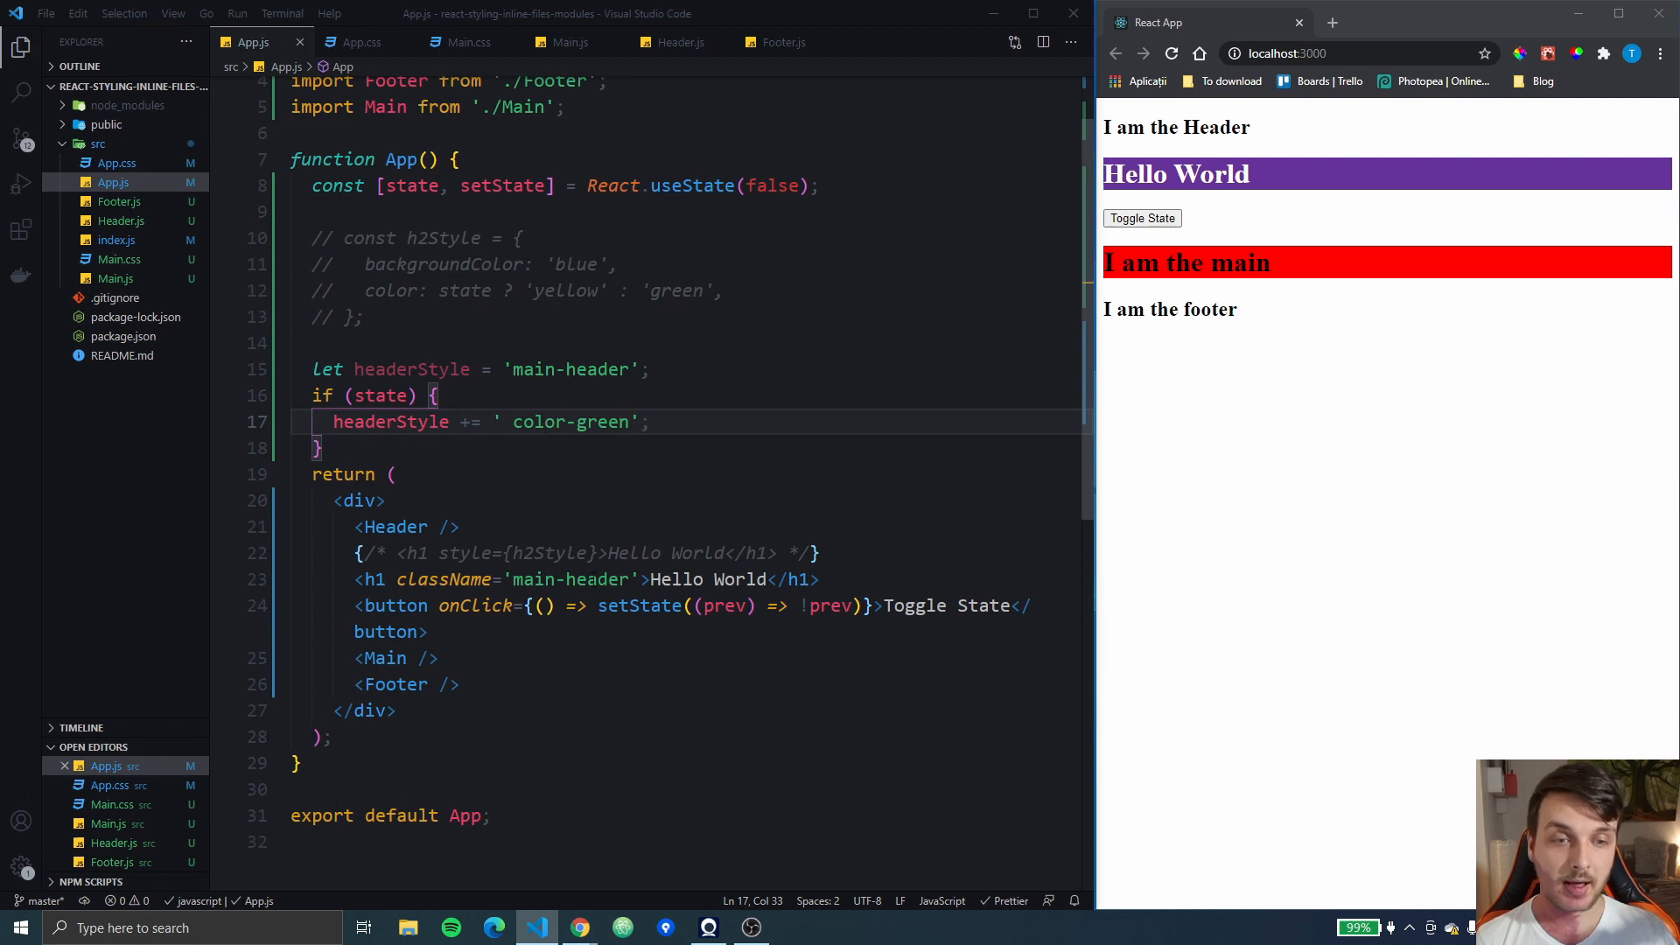
# Replace the h1's fixed 'main-header' className with the headerStyle variable
pyautogui.doubleClick(567, 579)
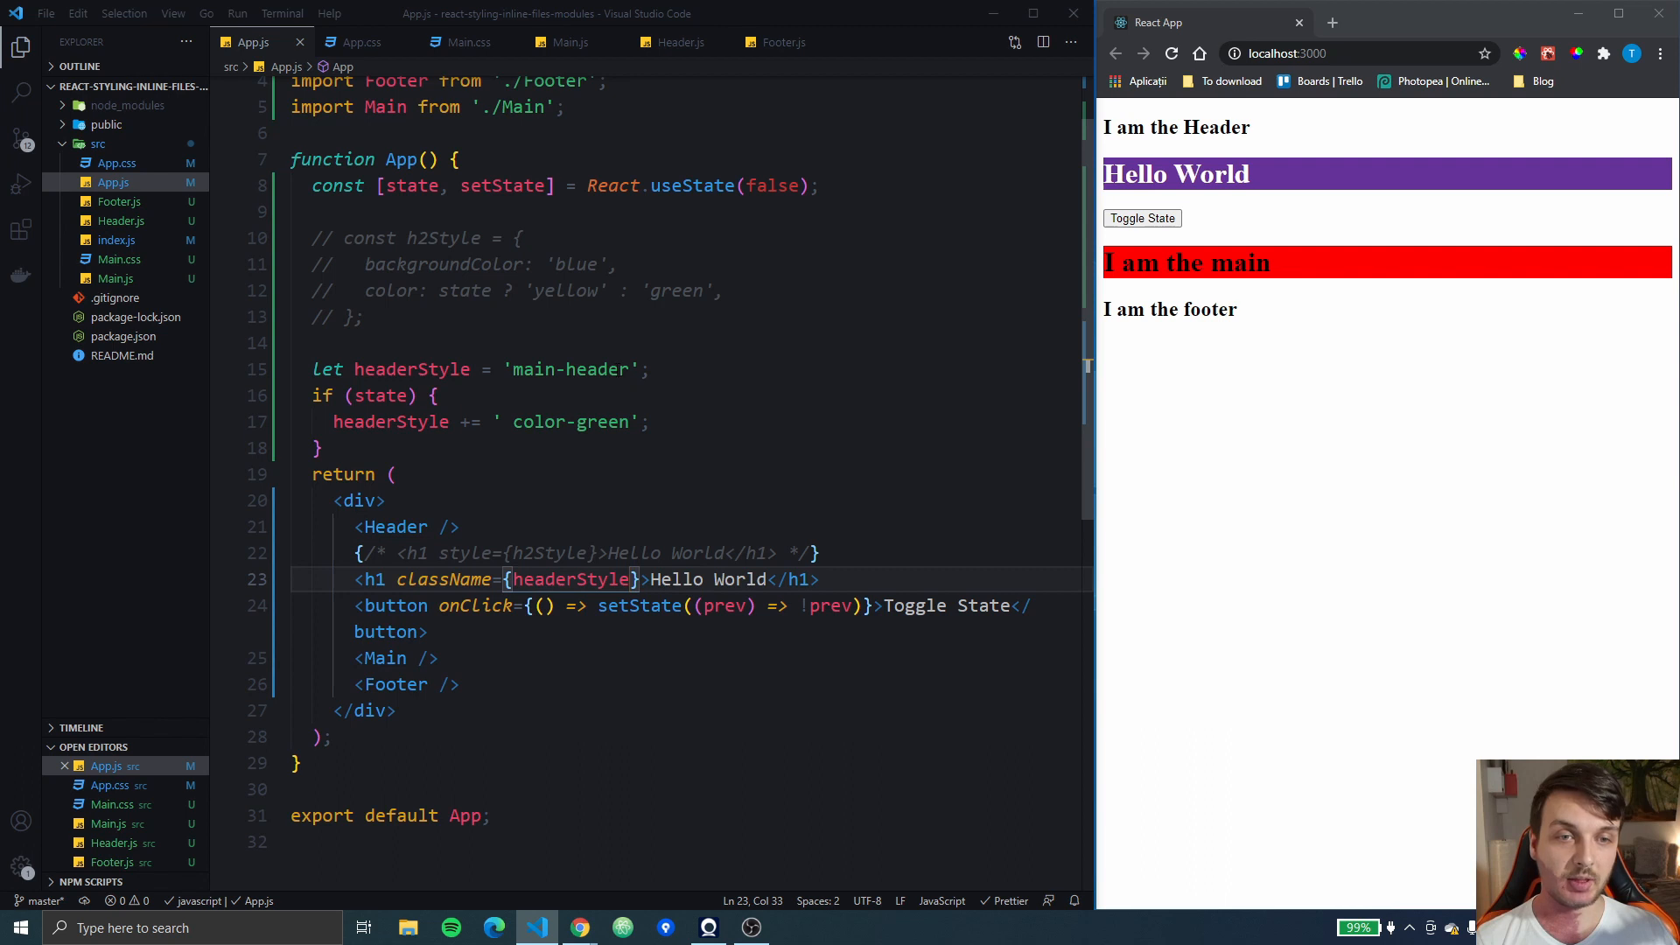
pyautogui.moveTo(1143, 214)
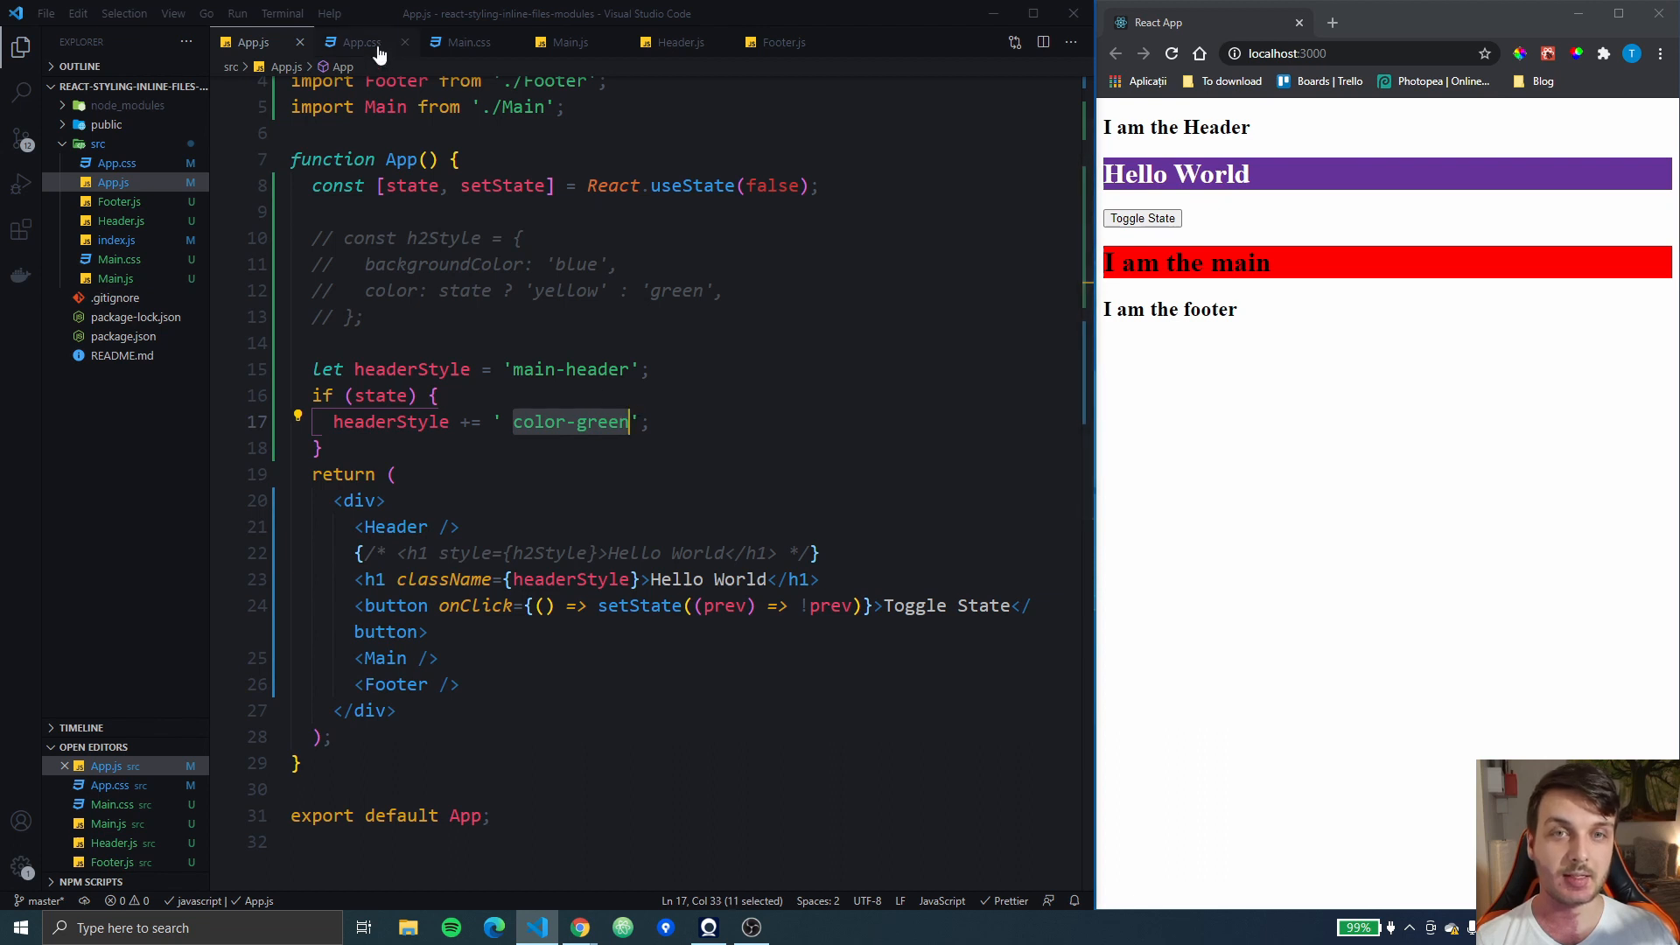
# Add a .color-green { color: green; } rule to App.css
pyautogui.click(359, 42)
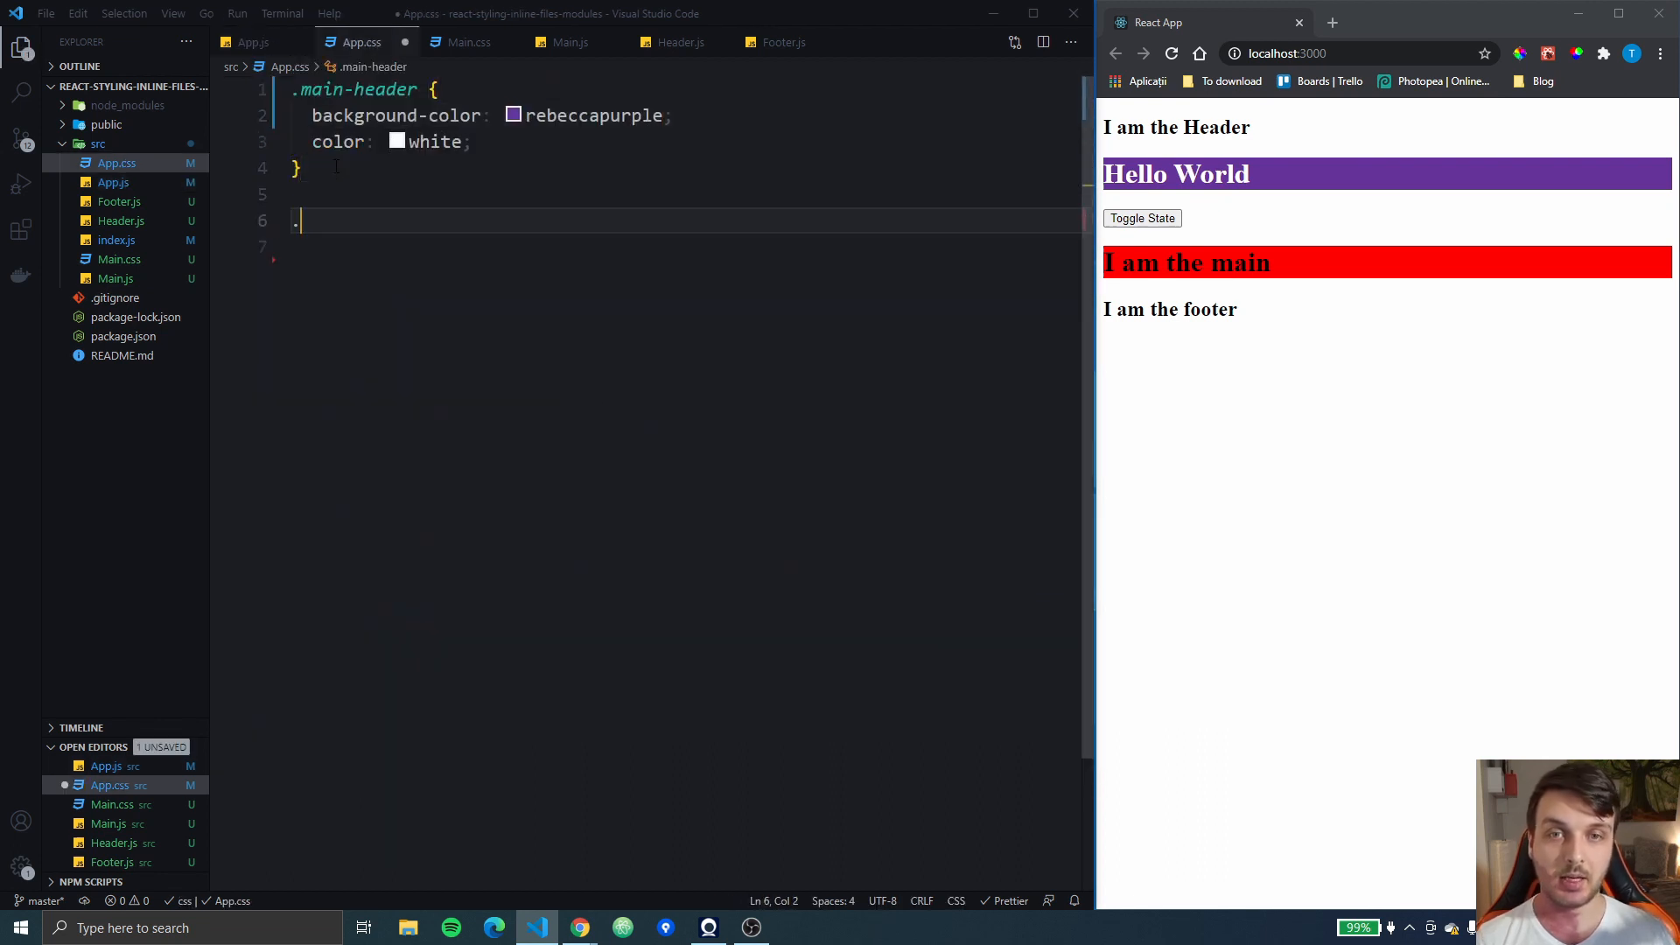
pyautogui.write('colo-')
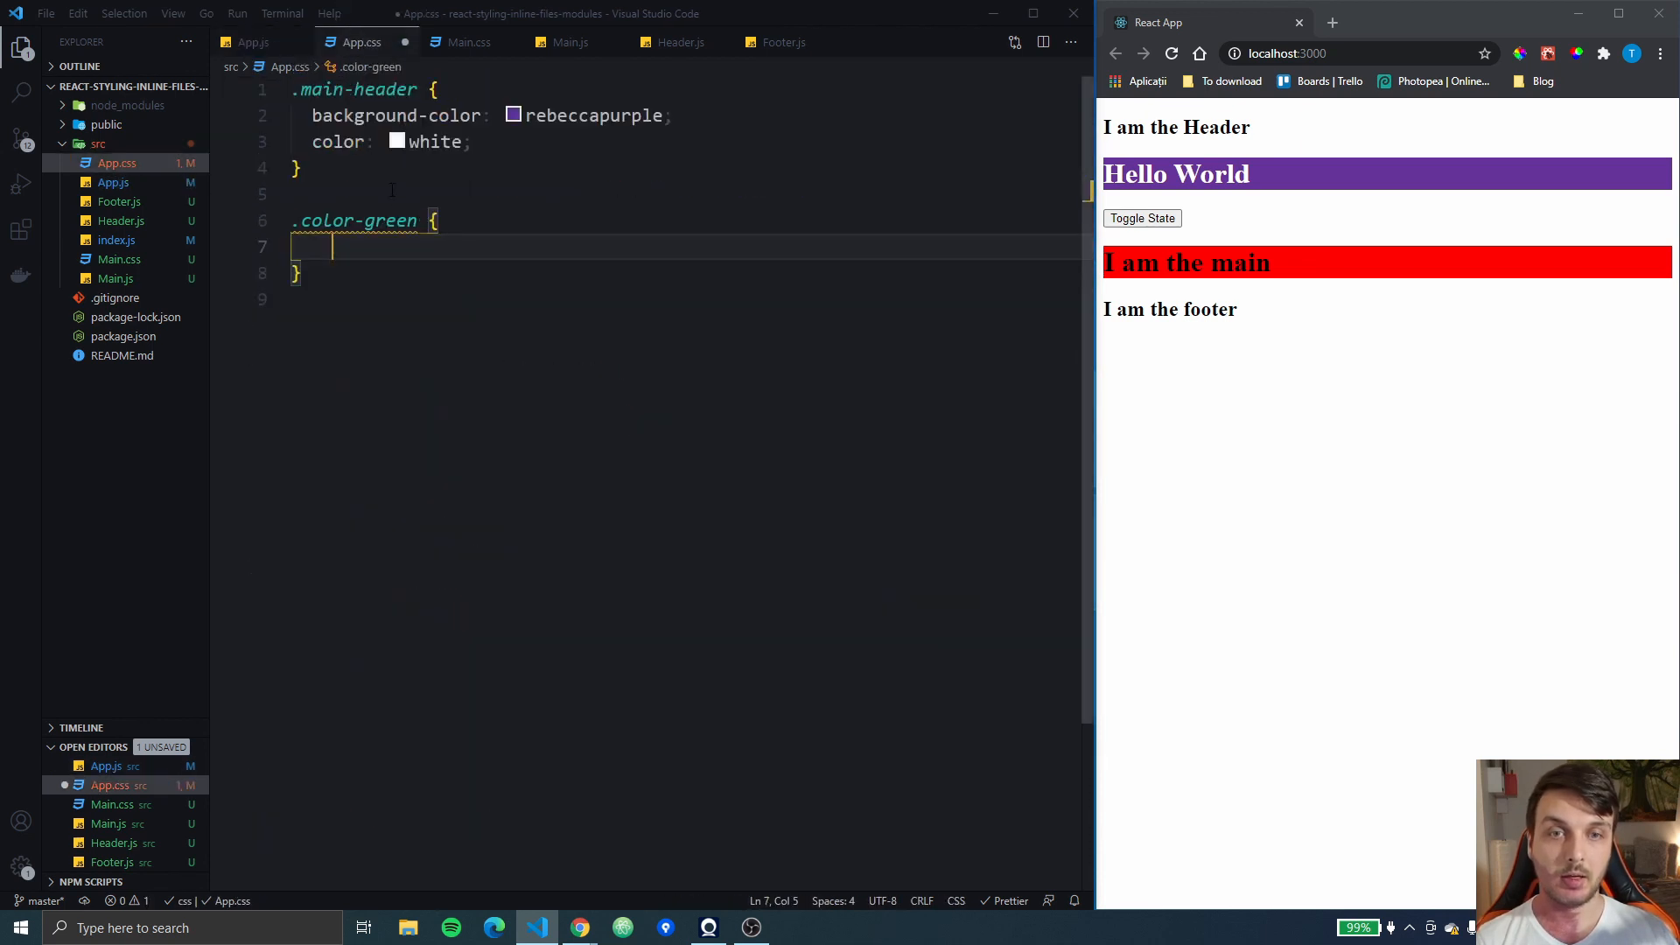
pyautogui.write('color: g')
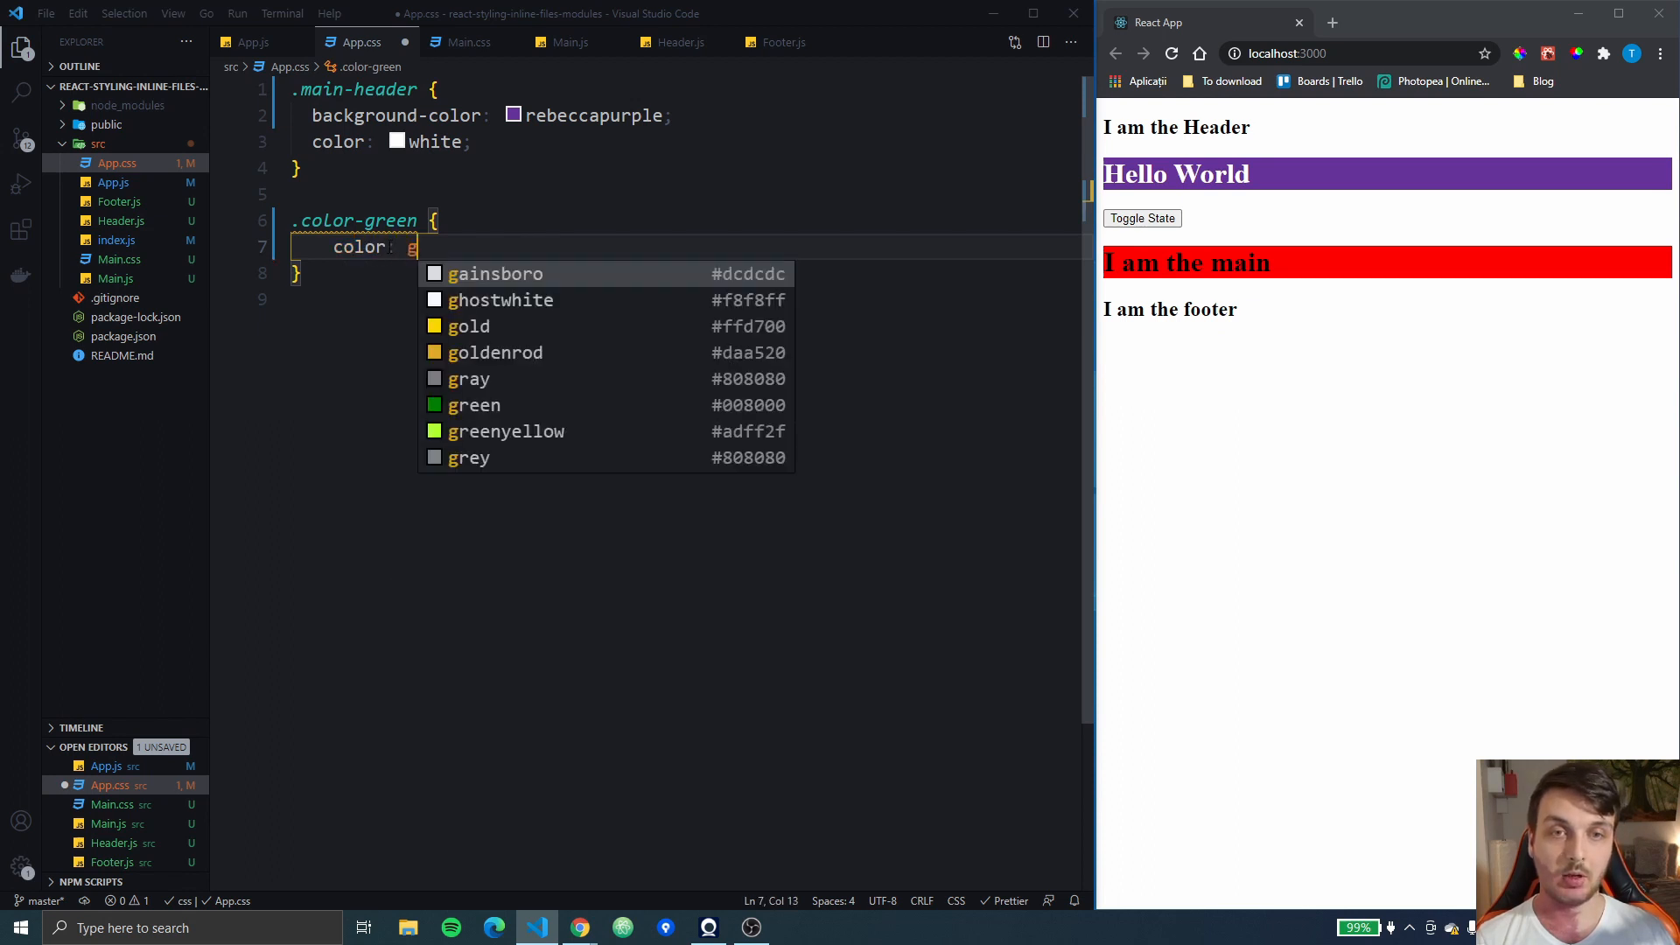
pyautogui.write('green;')
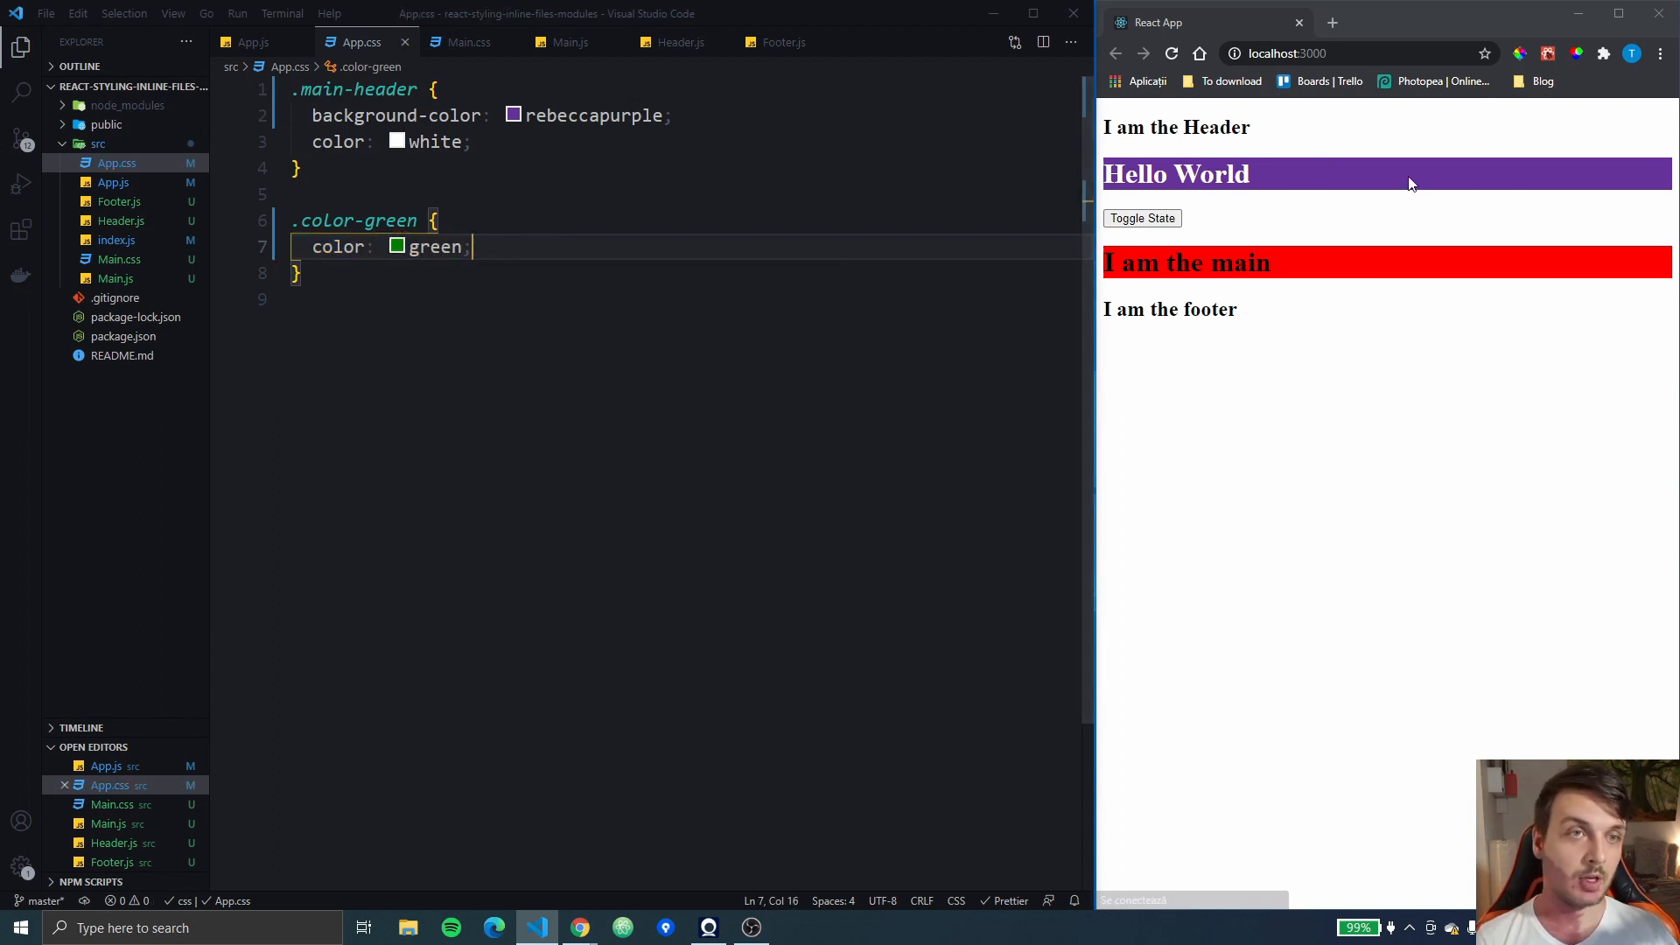
# Toggle the state in the browser to turn the heading green and back
pyautogui.click(1141, 217)
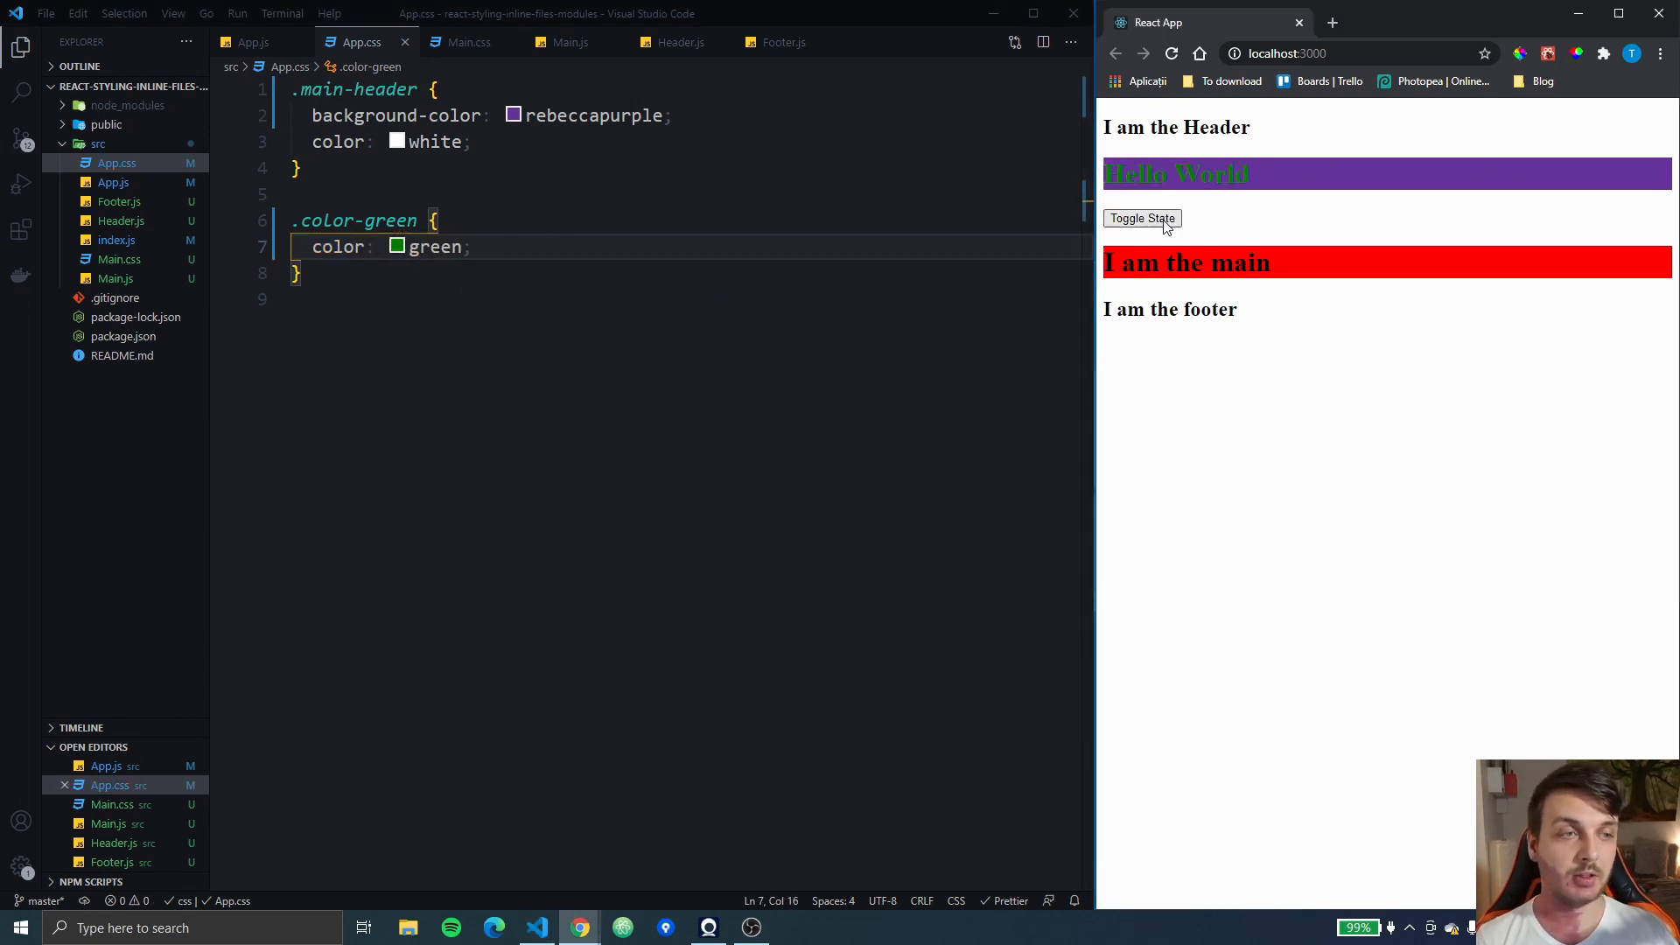
pyautogui.click(254, 42)
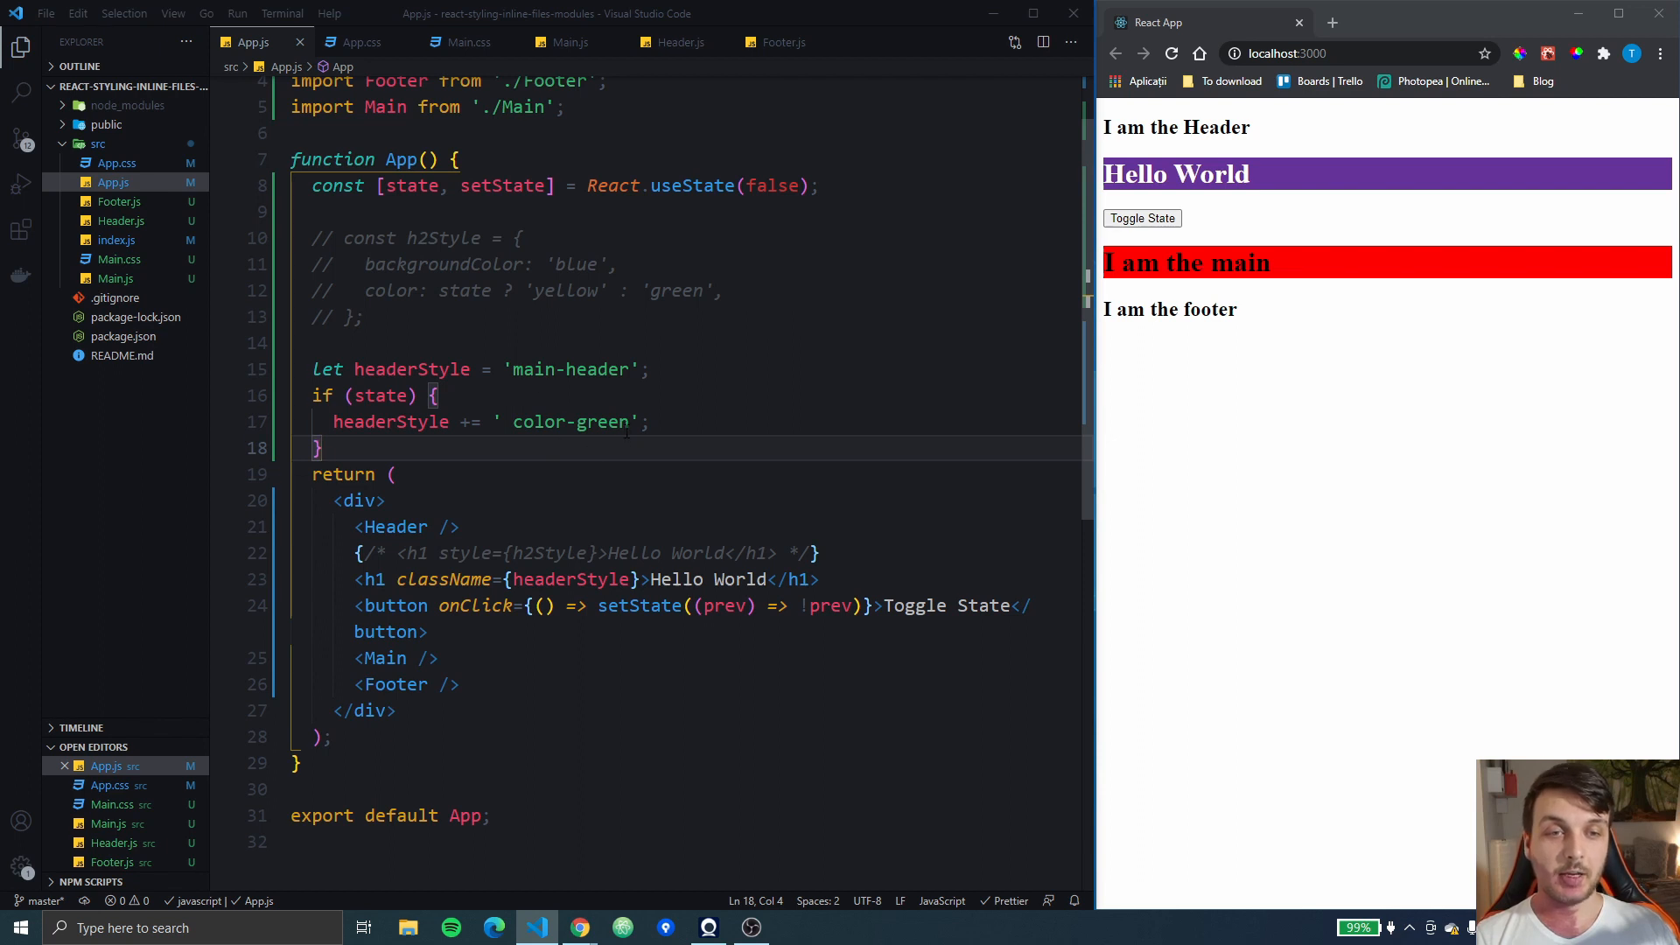
pyautogui.moveTo(232, 170)
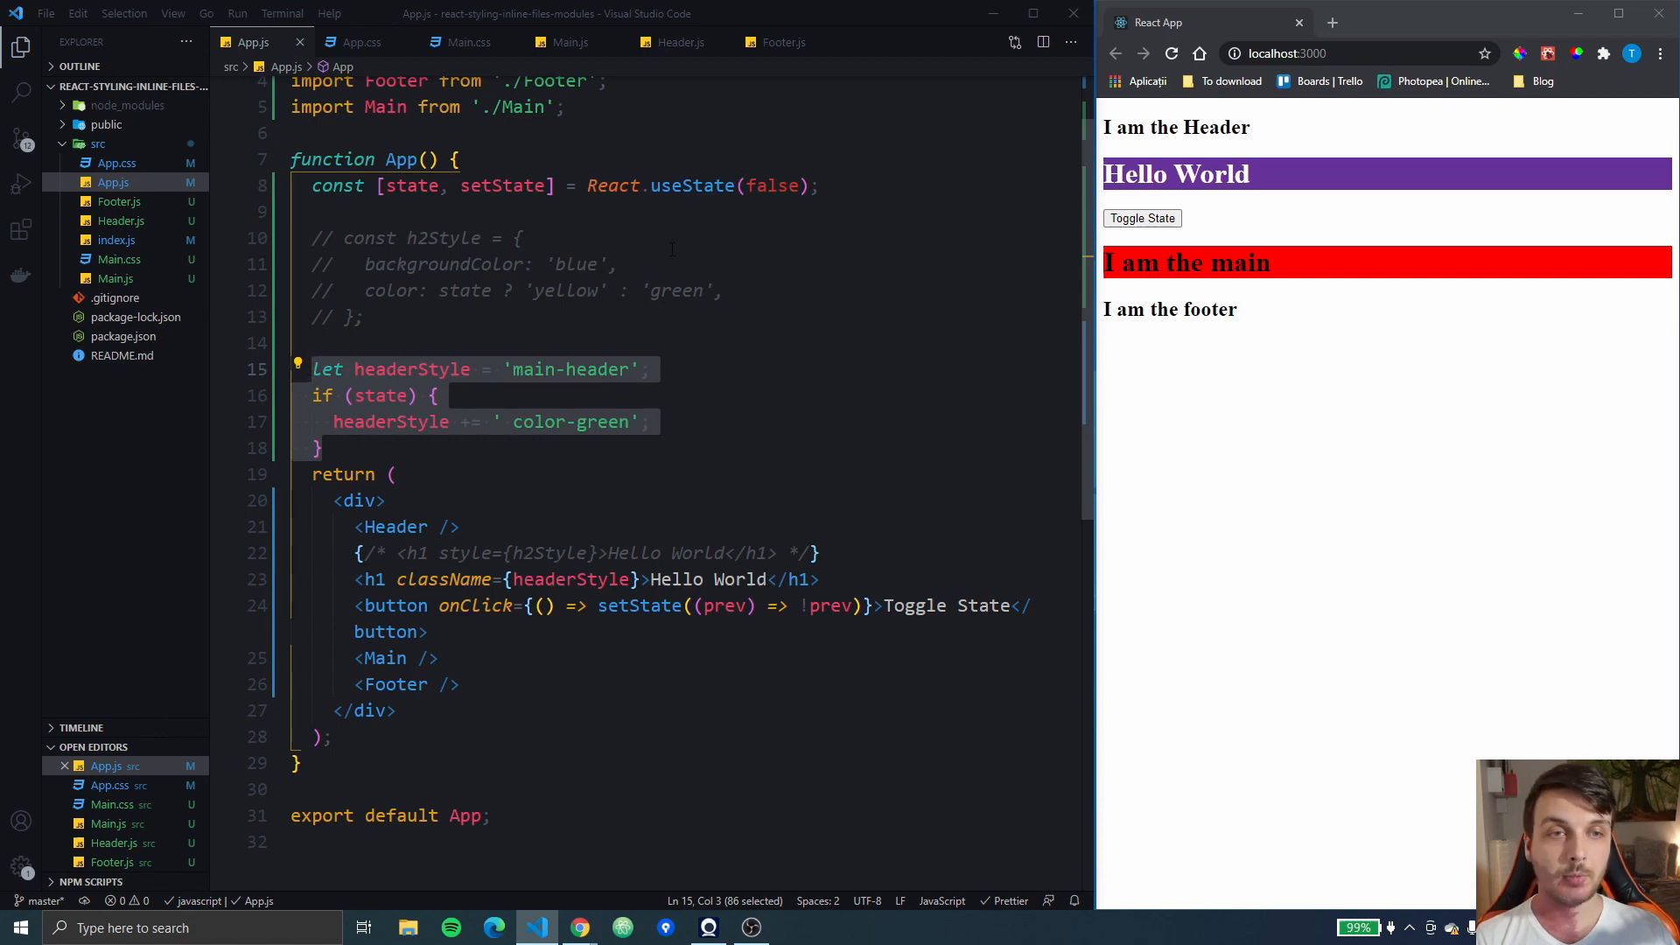
pyautogui.moveTo(691, 186)
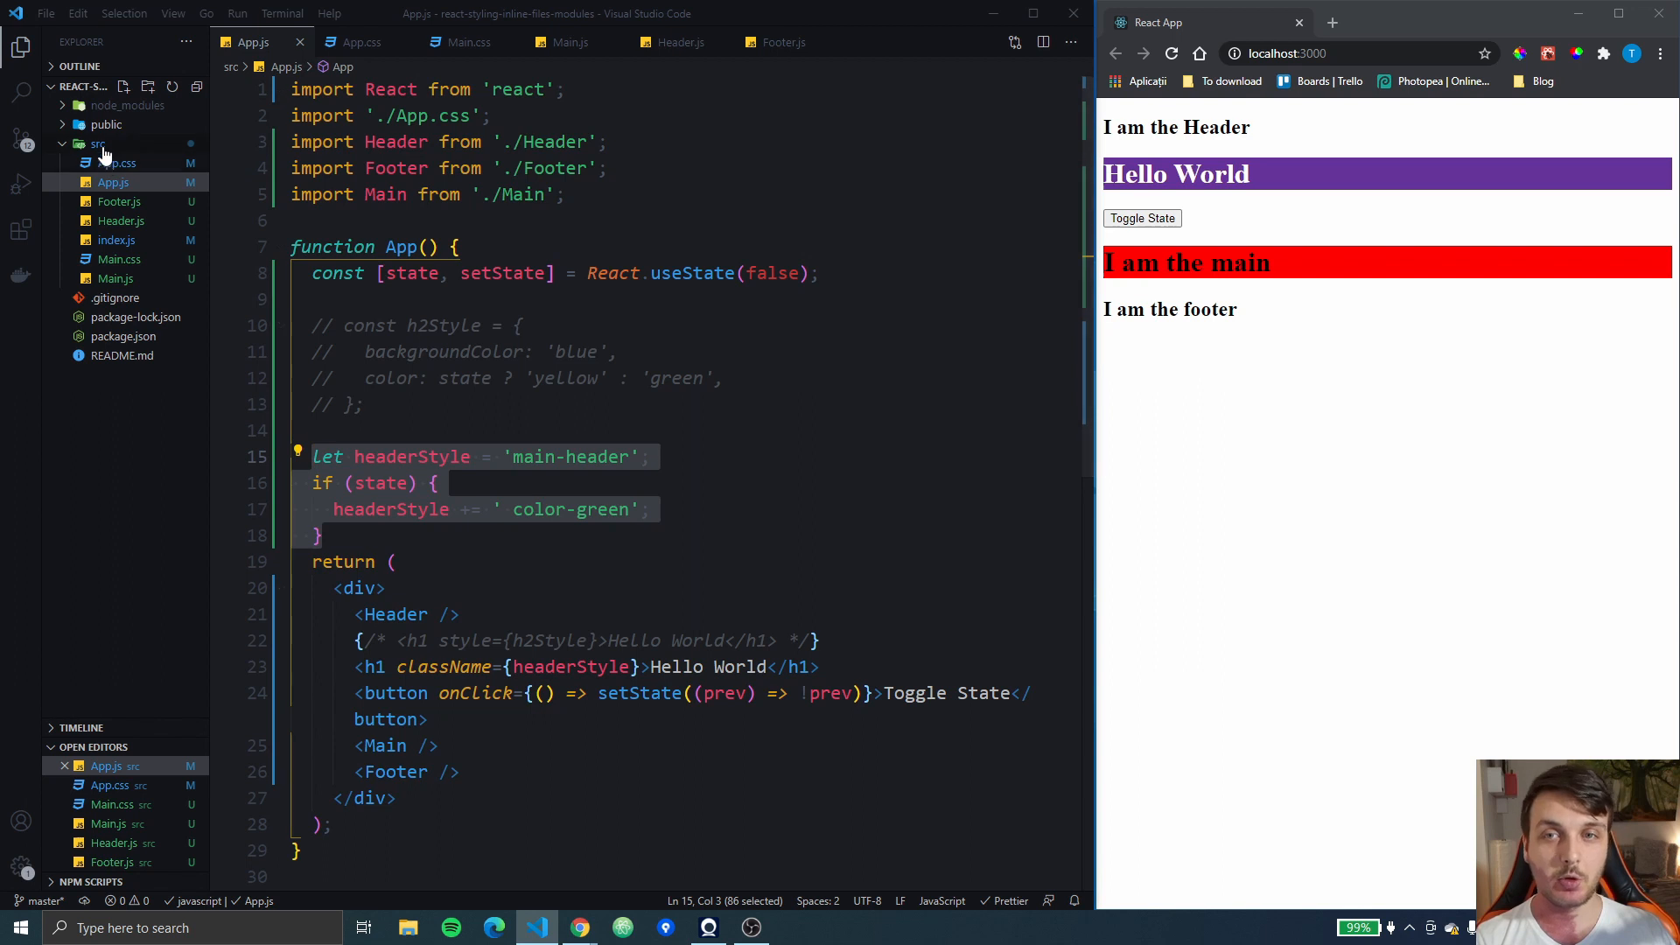
# Create an empty Footer.module.css in src and start editing Header.module.css
pyautogui.click(681, 42)
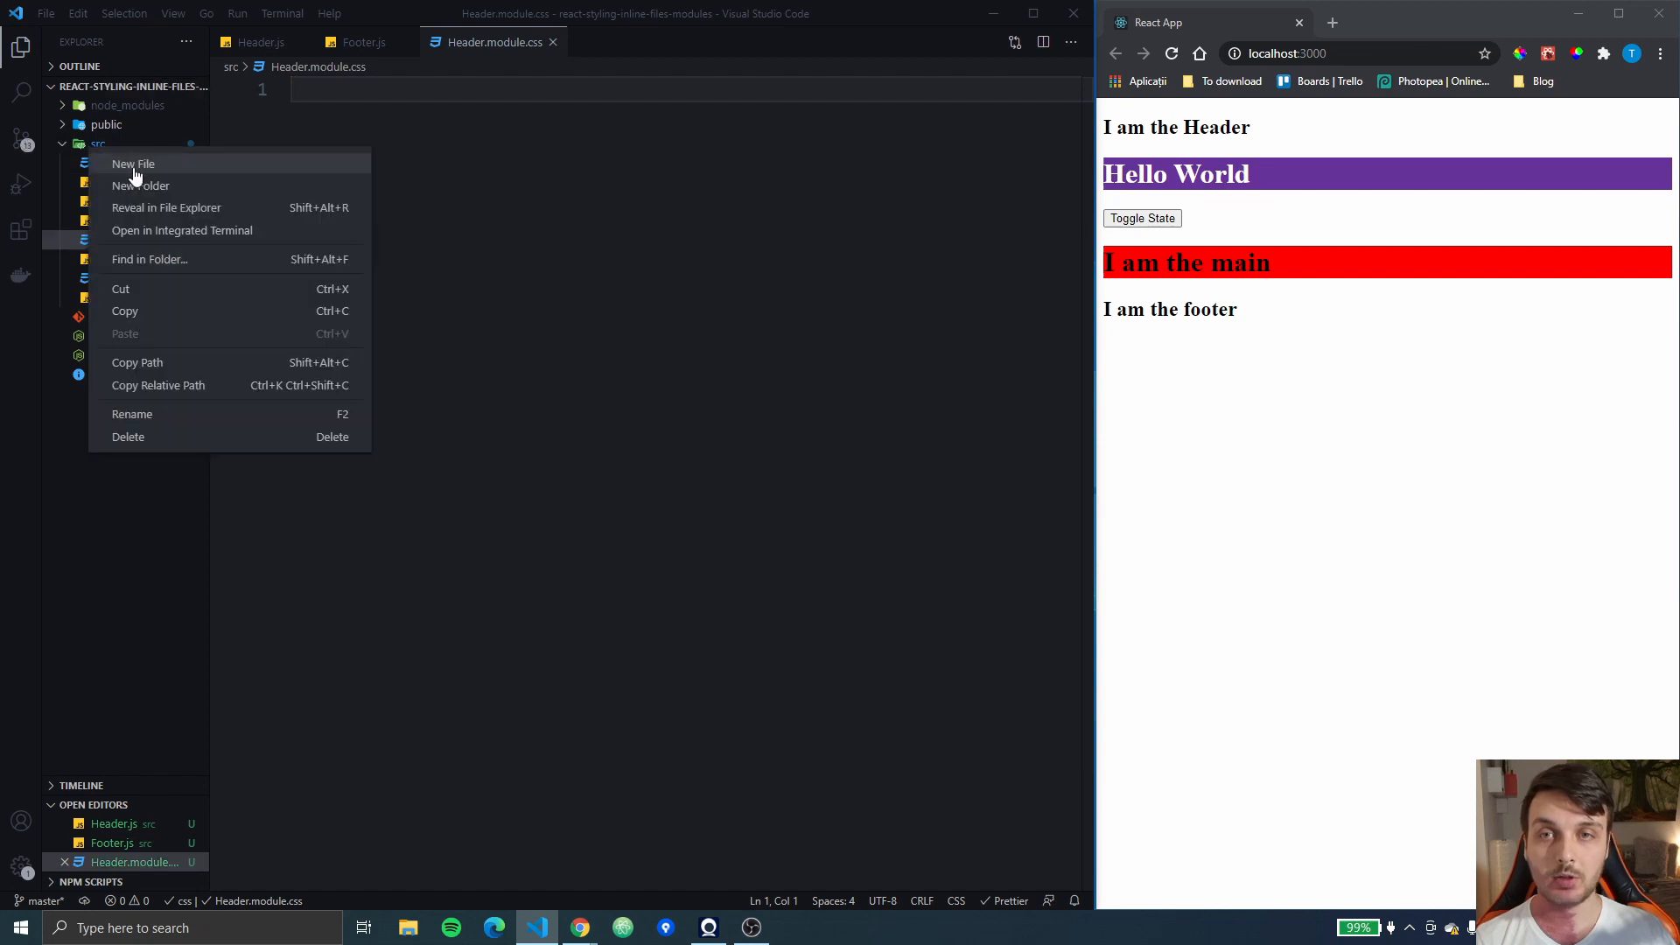
pyautogui.click(133, 163)
pyautogui.write('Footer.module.css')
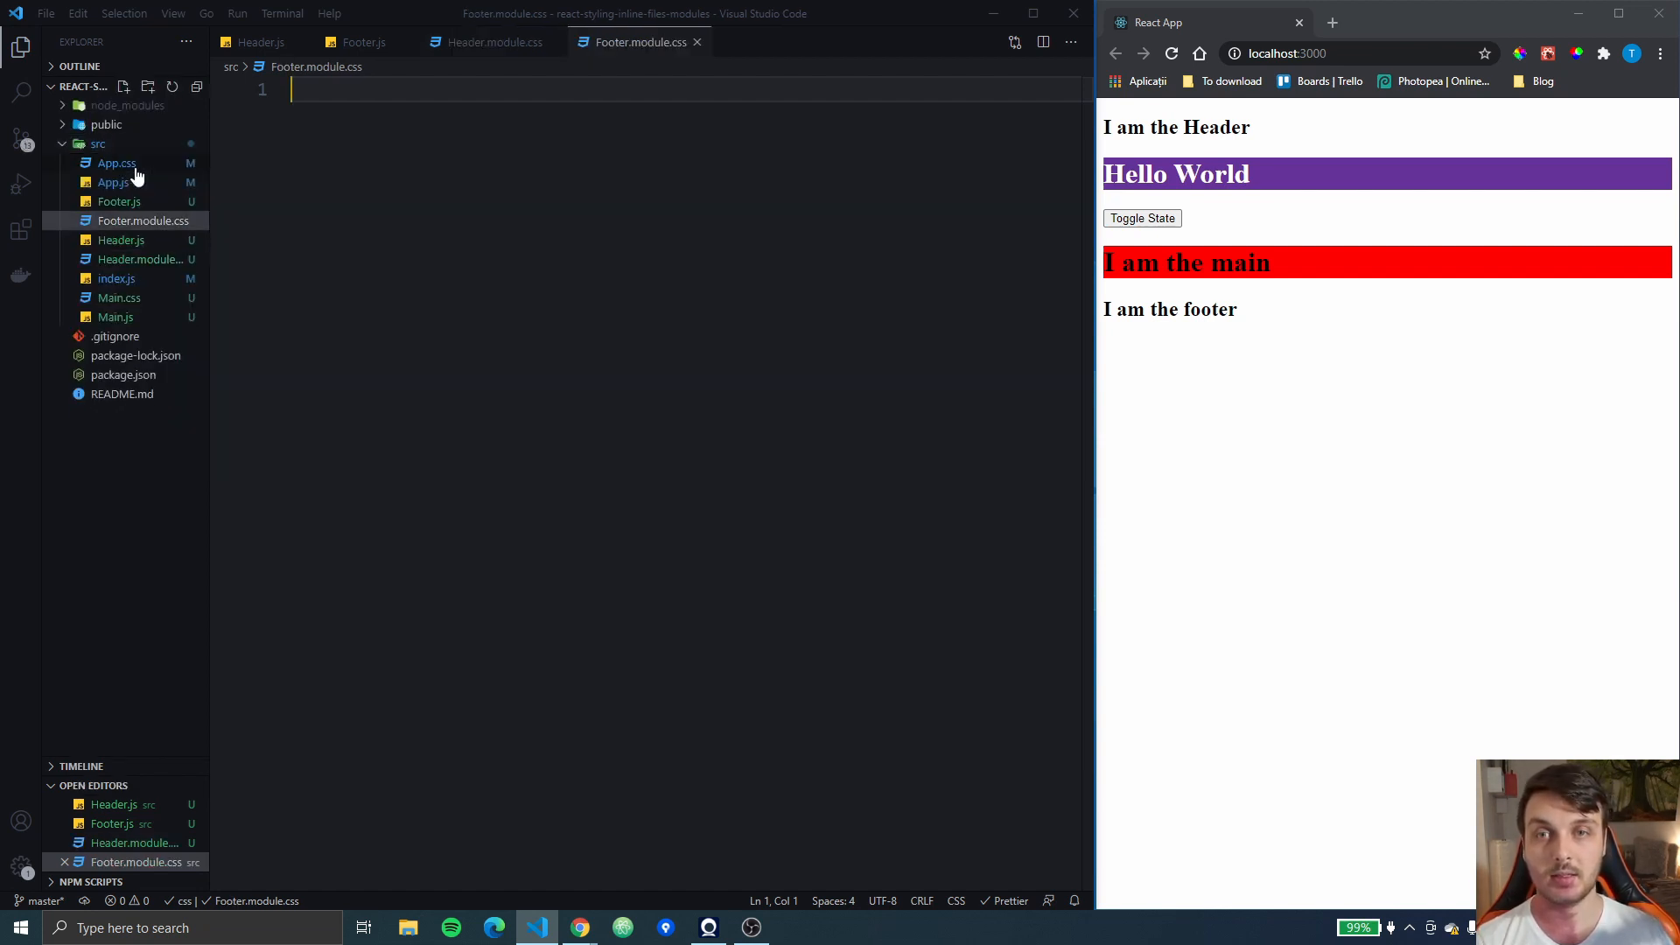
pyautogui.click(123, 259)
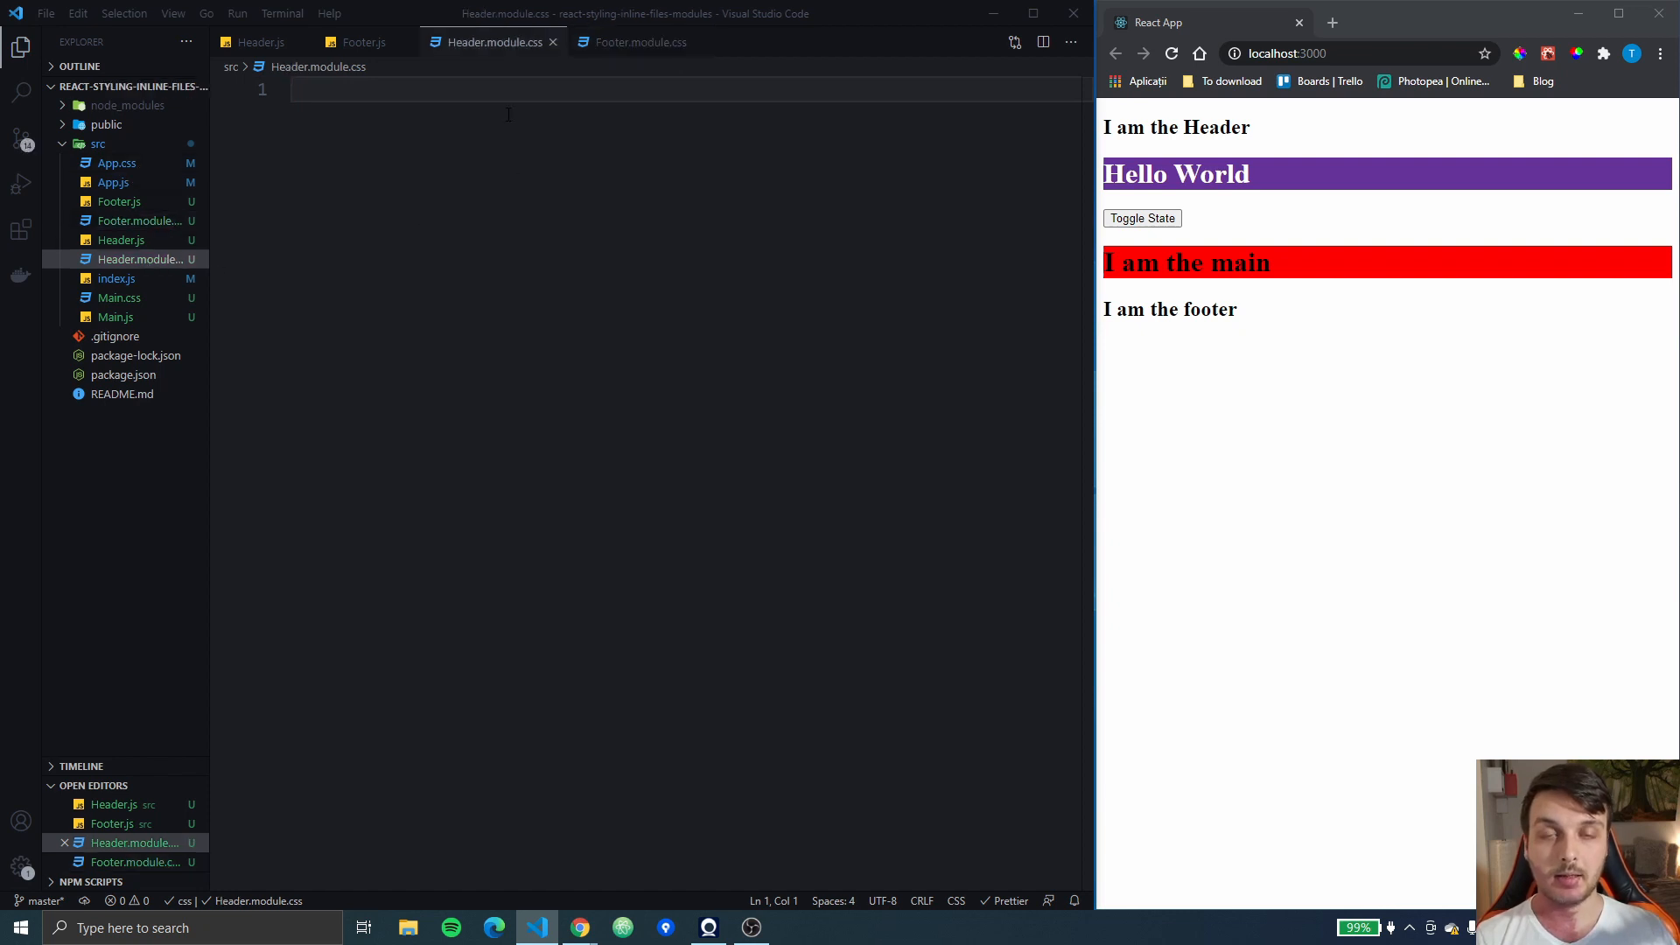
# Write a .header rule in Header.module.css with padding 40px and salmon background
pyautogui.write('.')
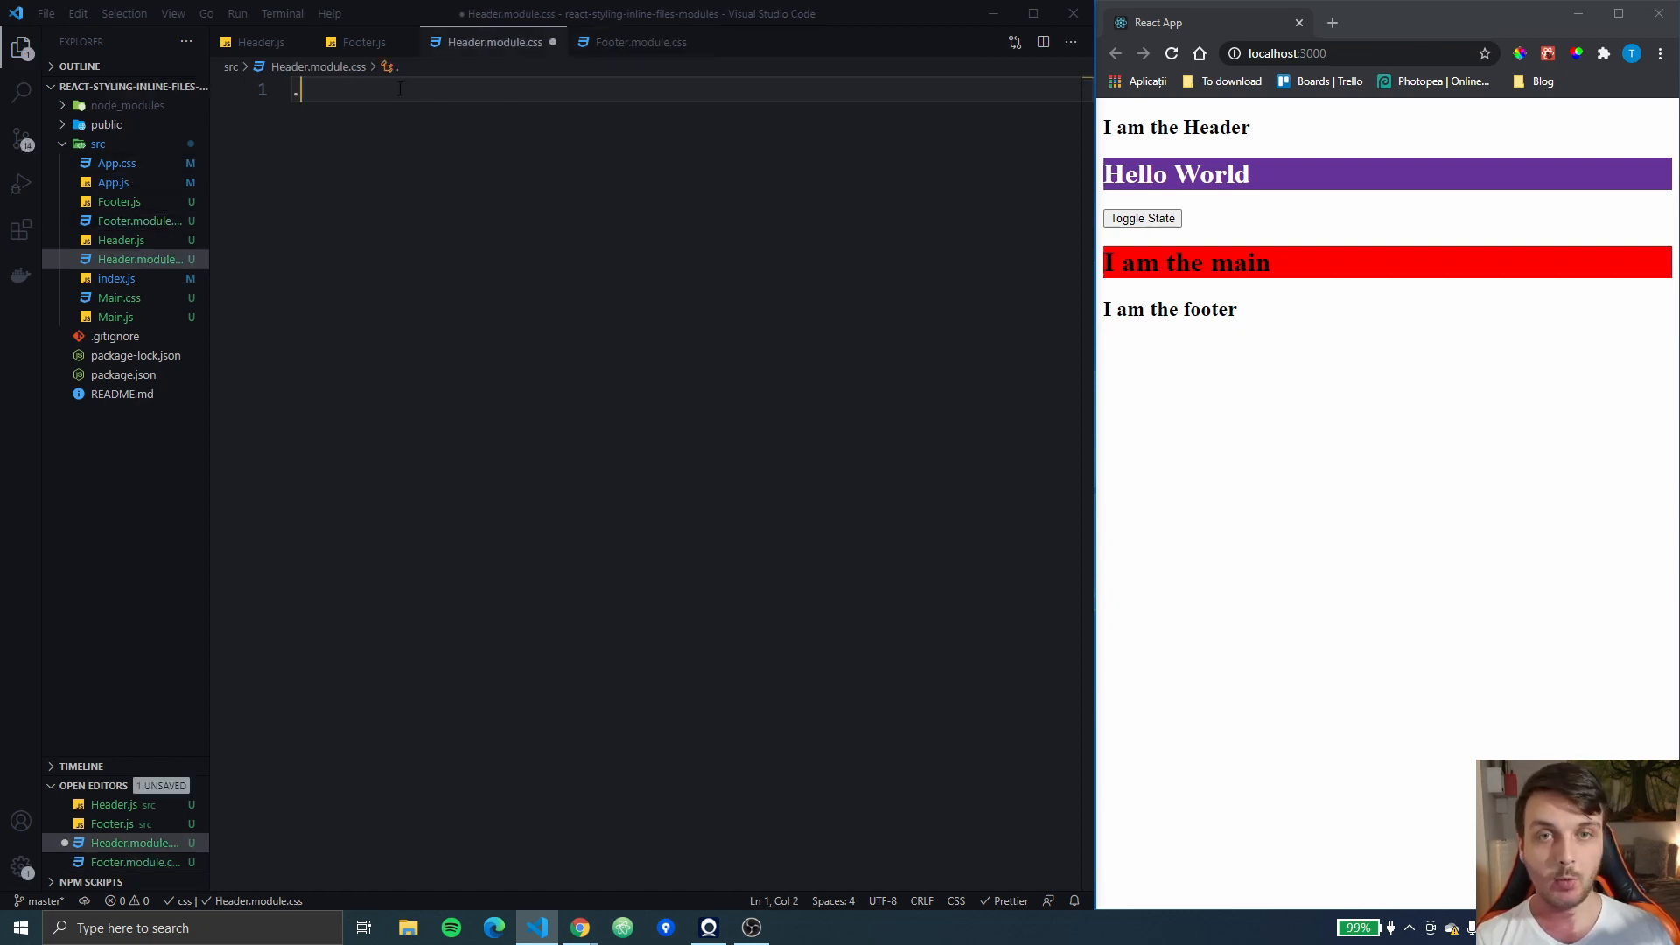
pyautogui.write('.header')
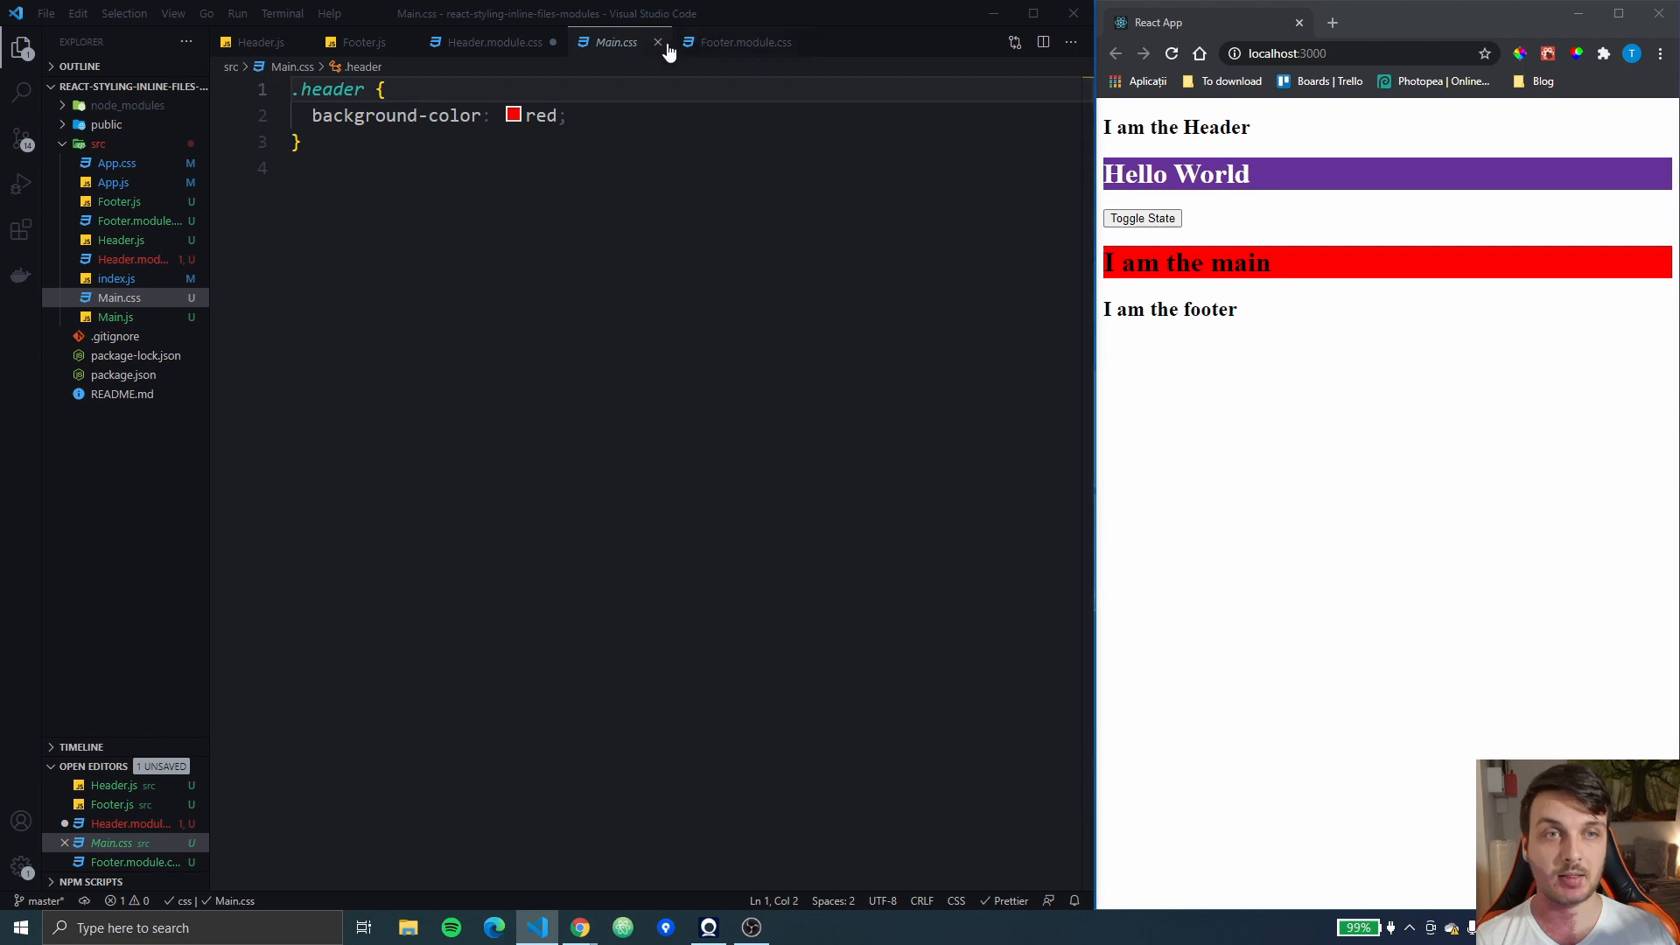
pyautogui.click(658, 42)
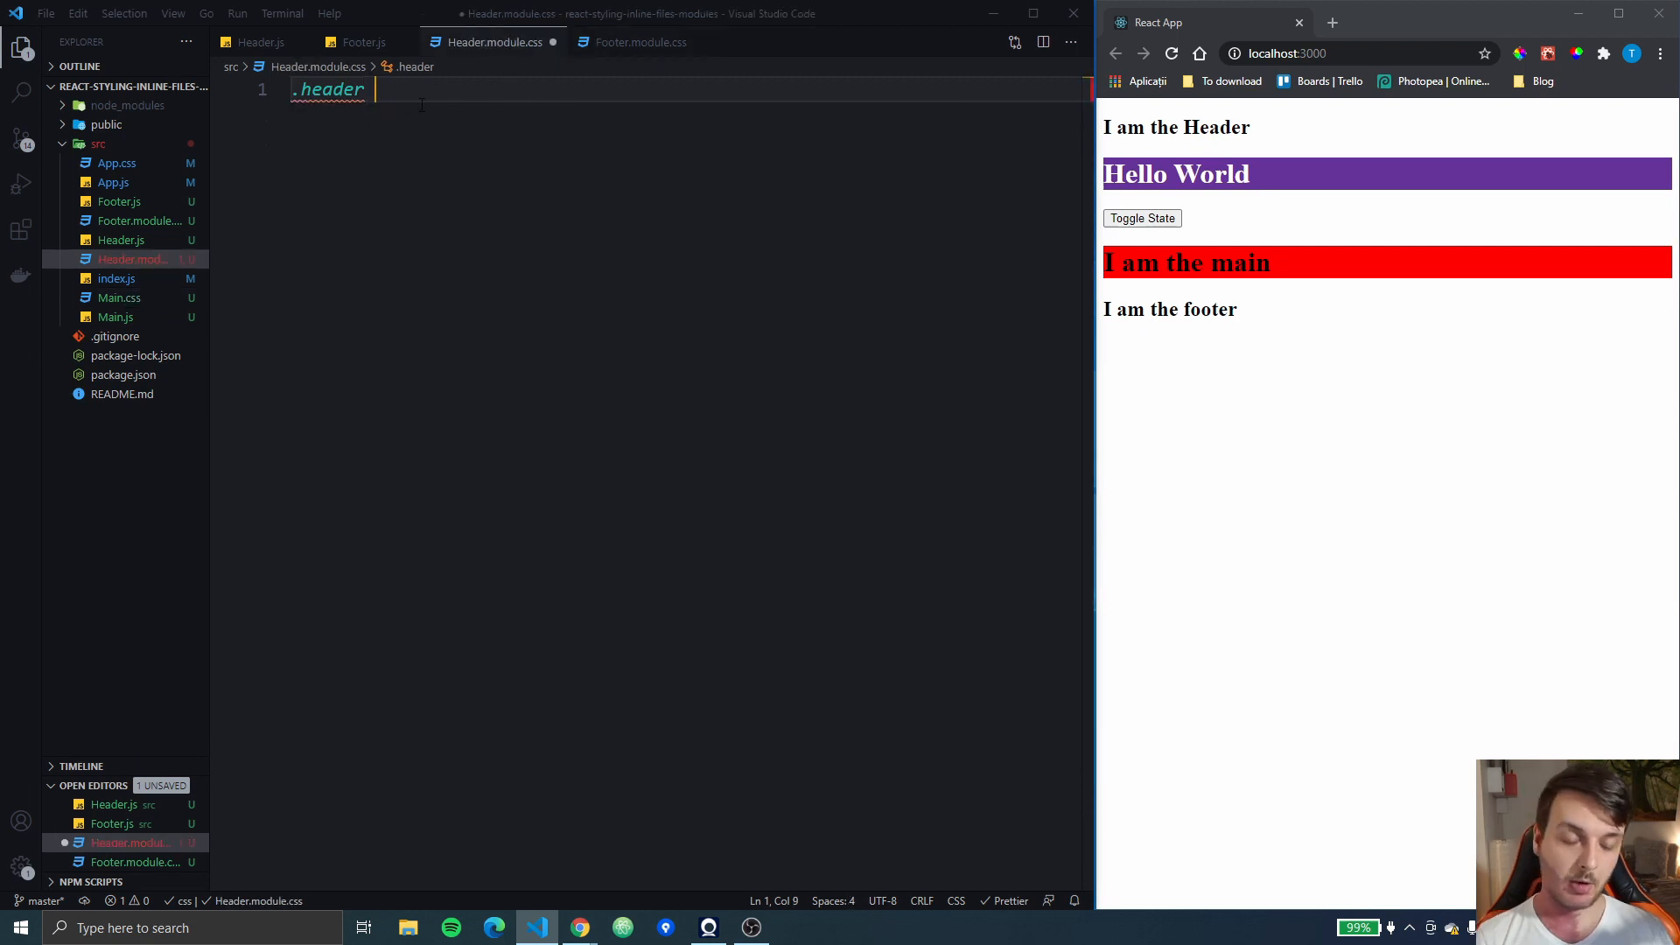
pyautogui.write('{}')
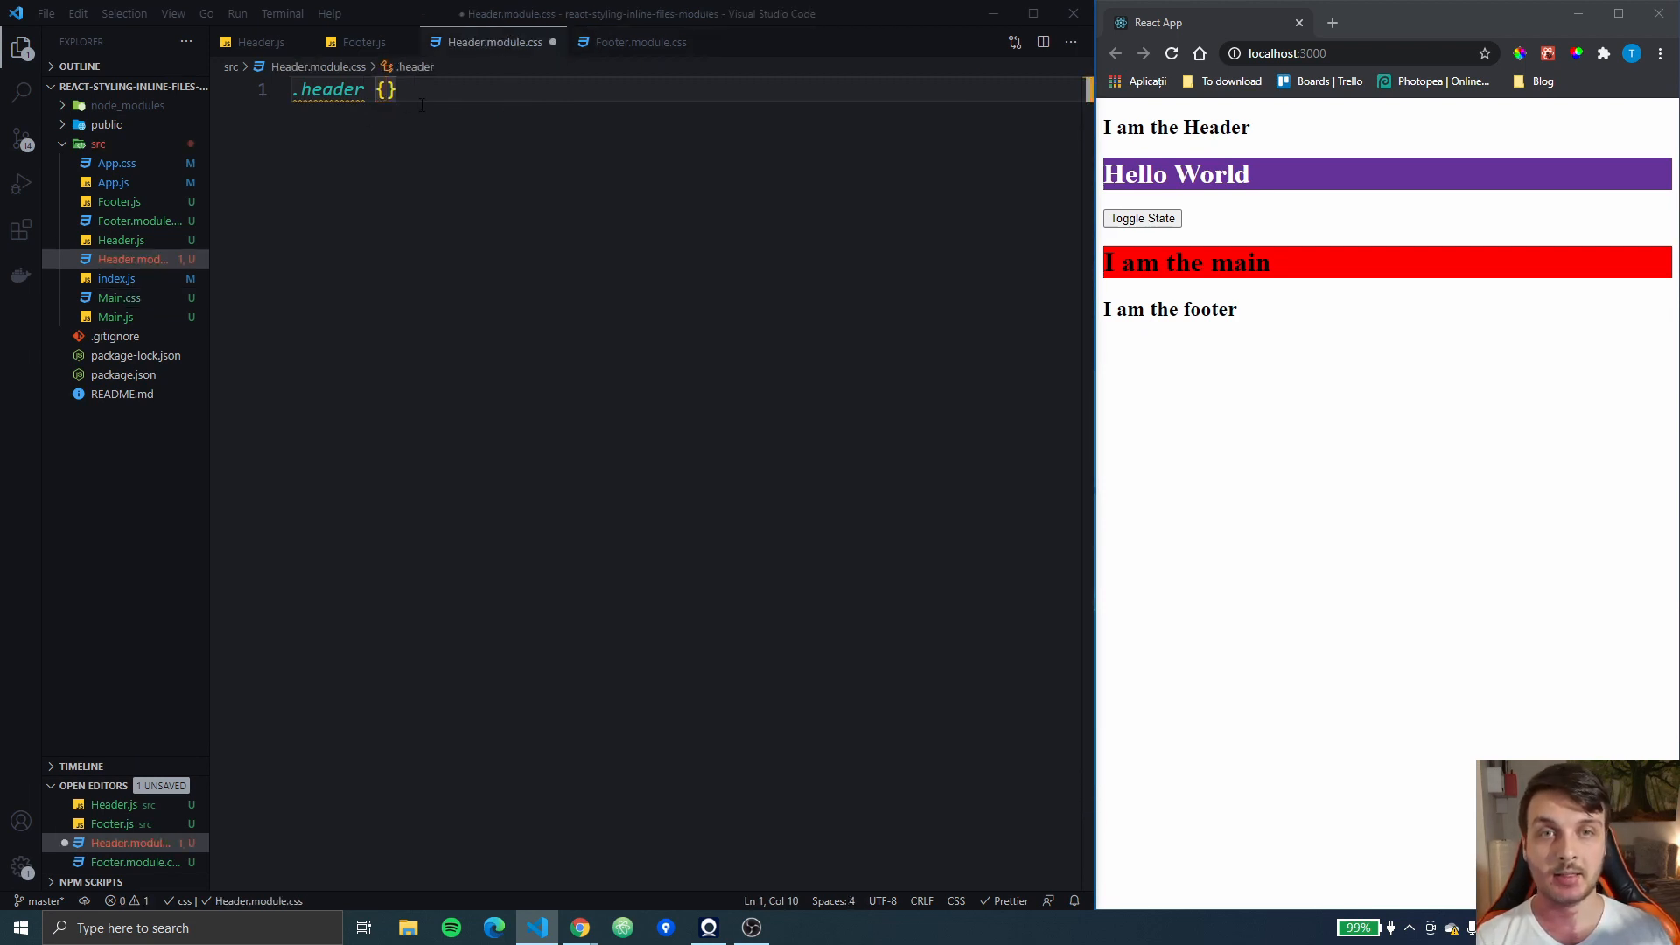
pyautogui.press('Enter')
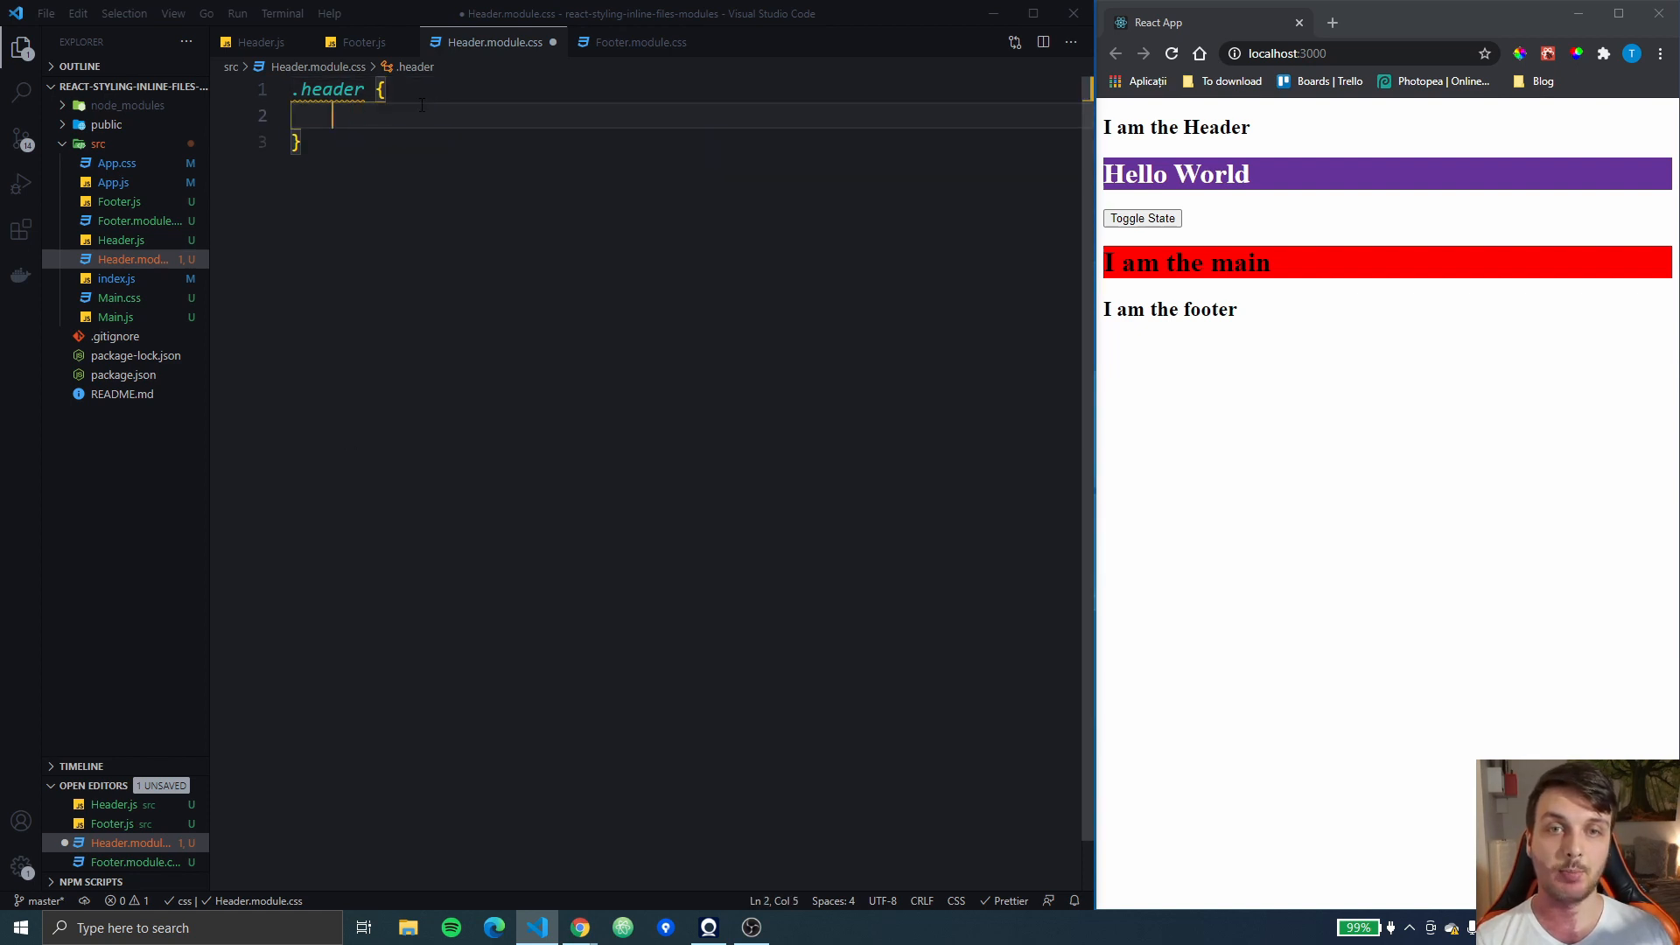
pyautogui.write('padding:')
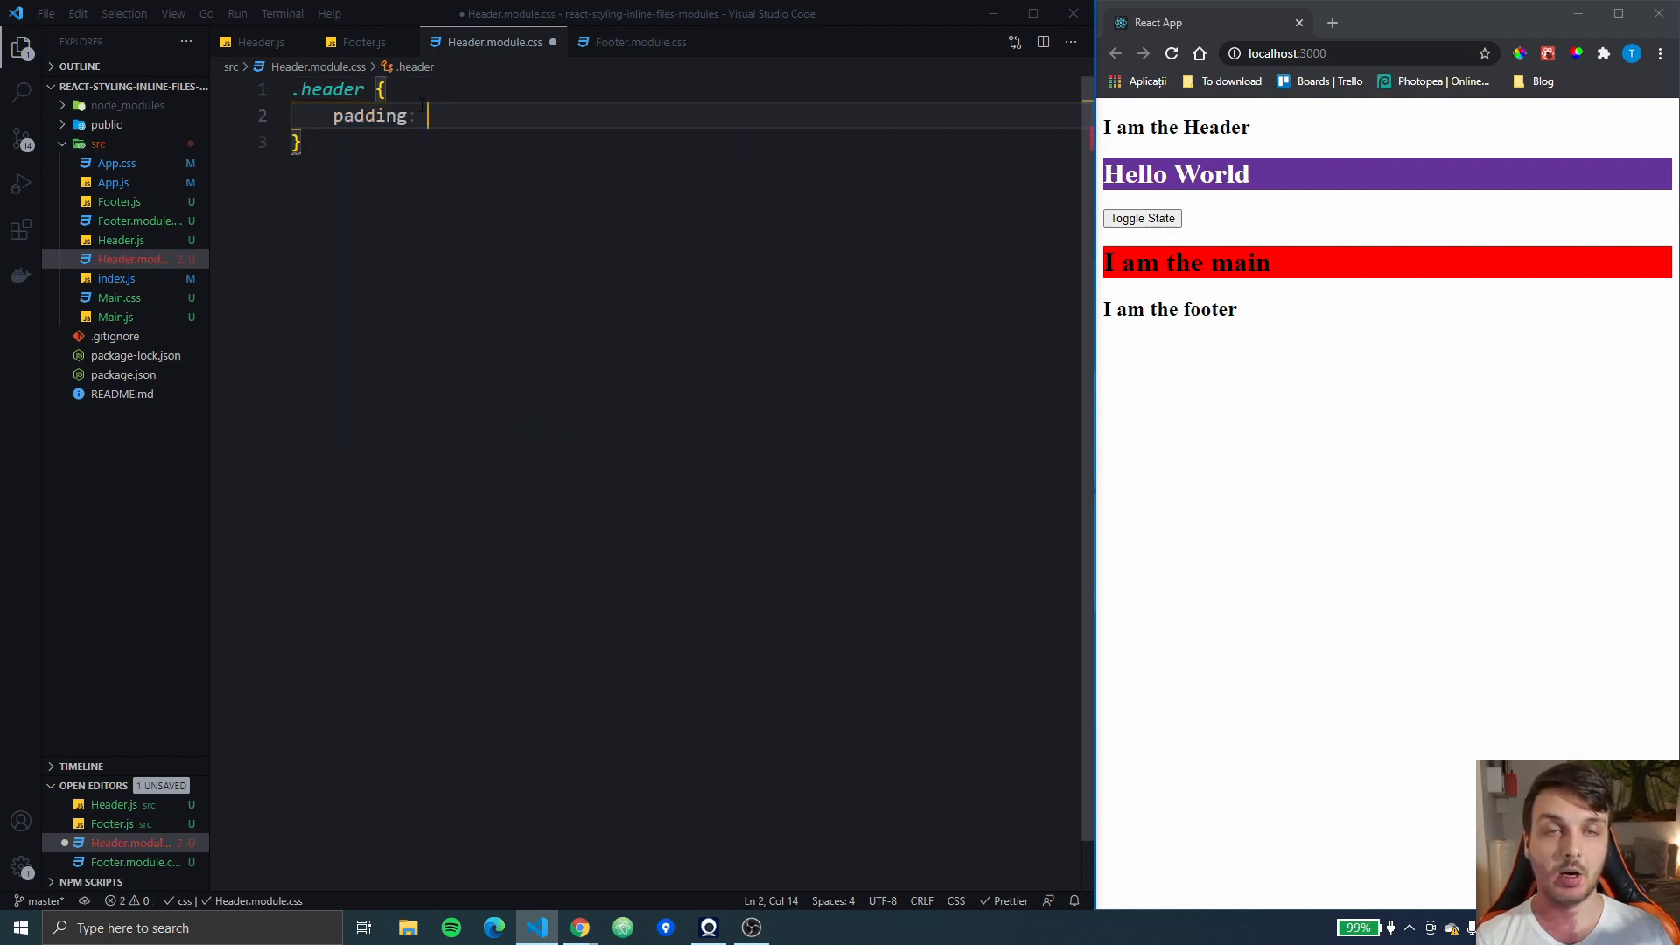
pyautogui.write('40px')
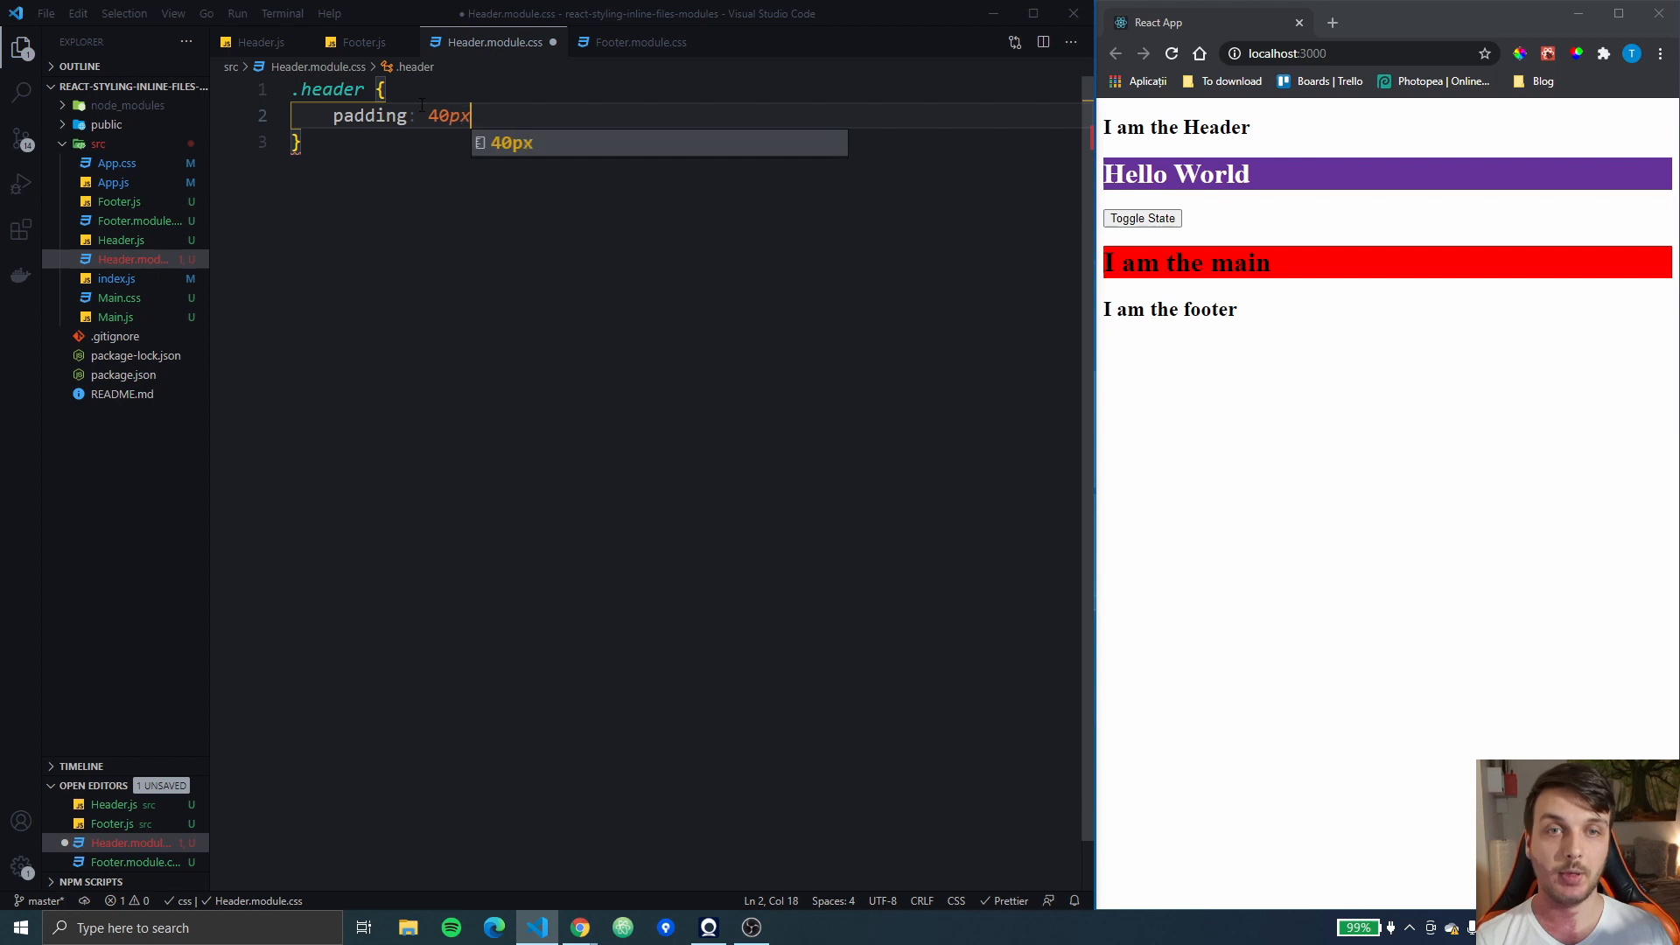
pyautogui.write('background-color: ;')
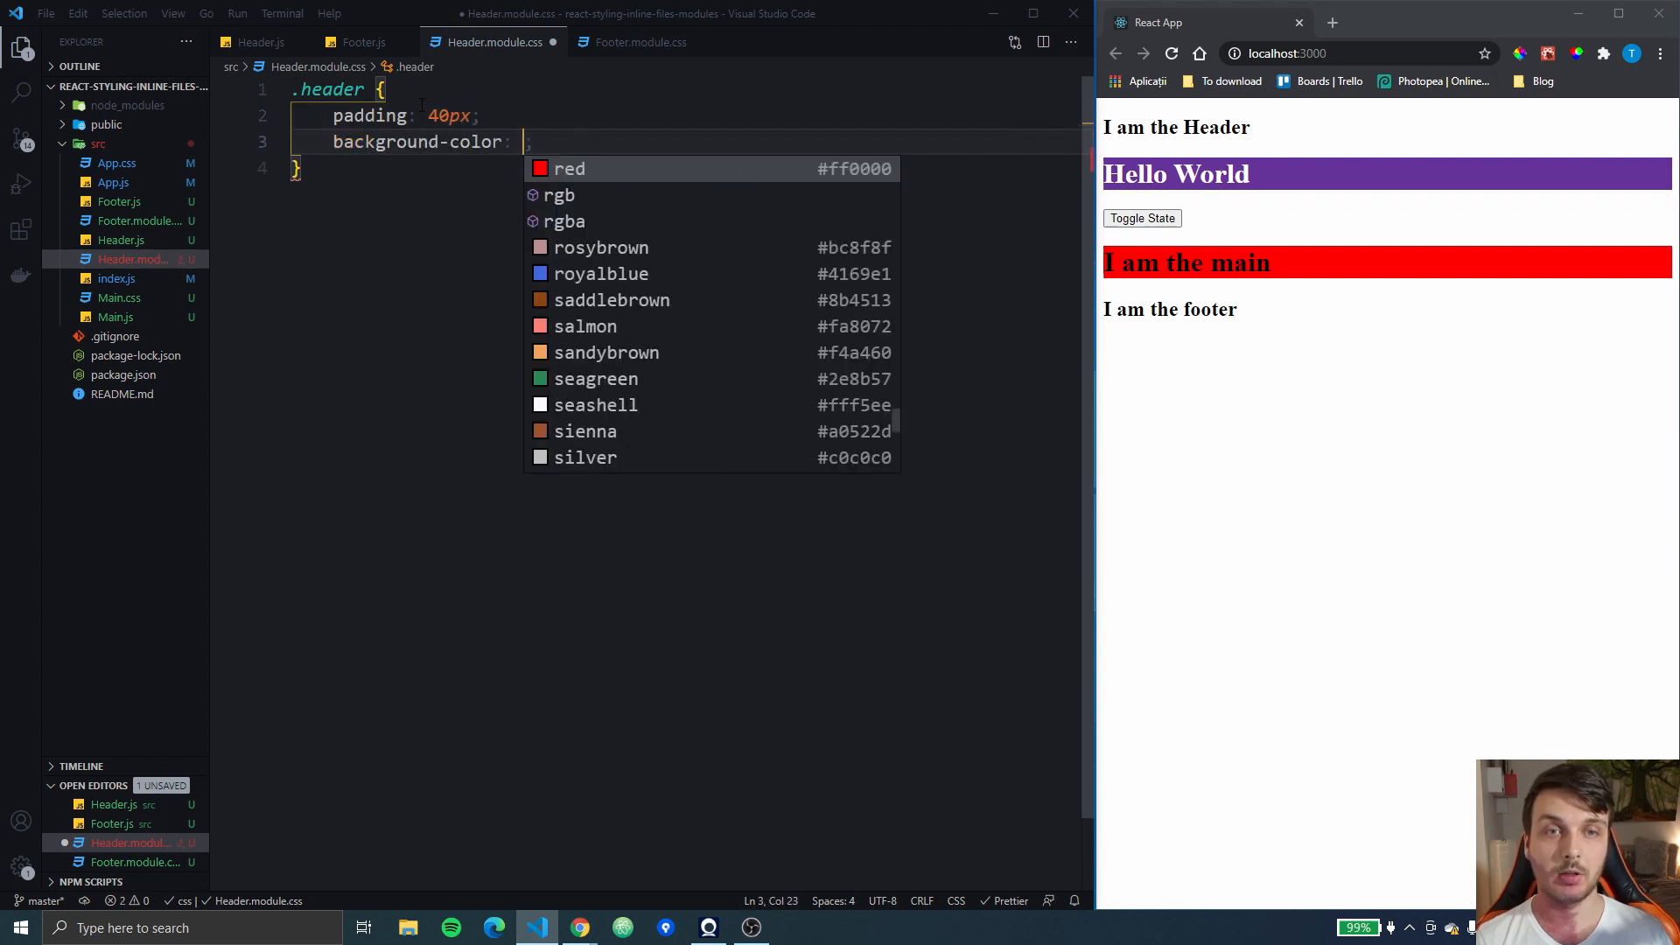
pyautogui.write('salmon')
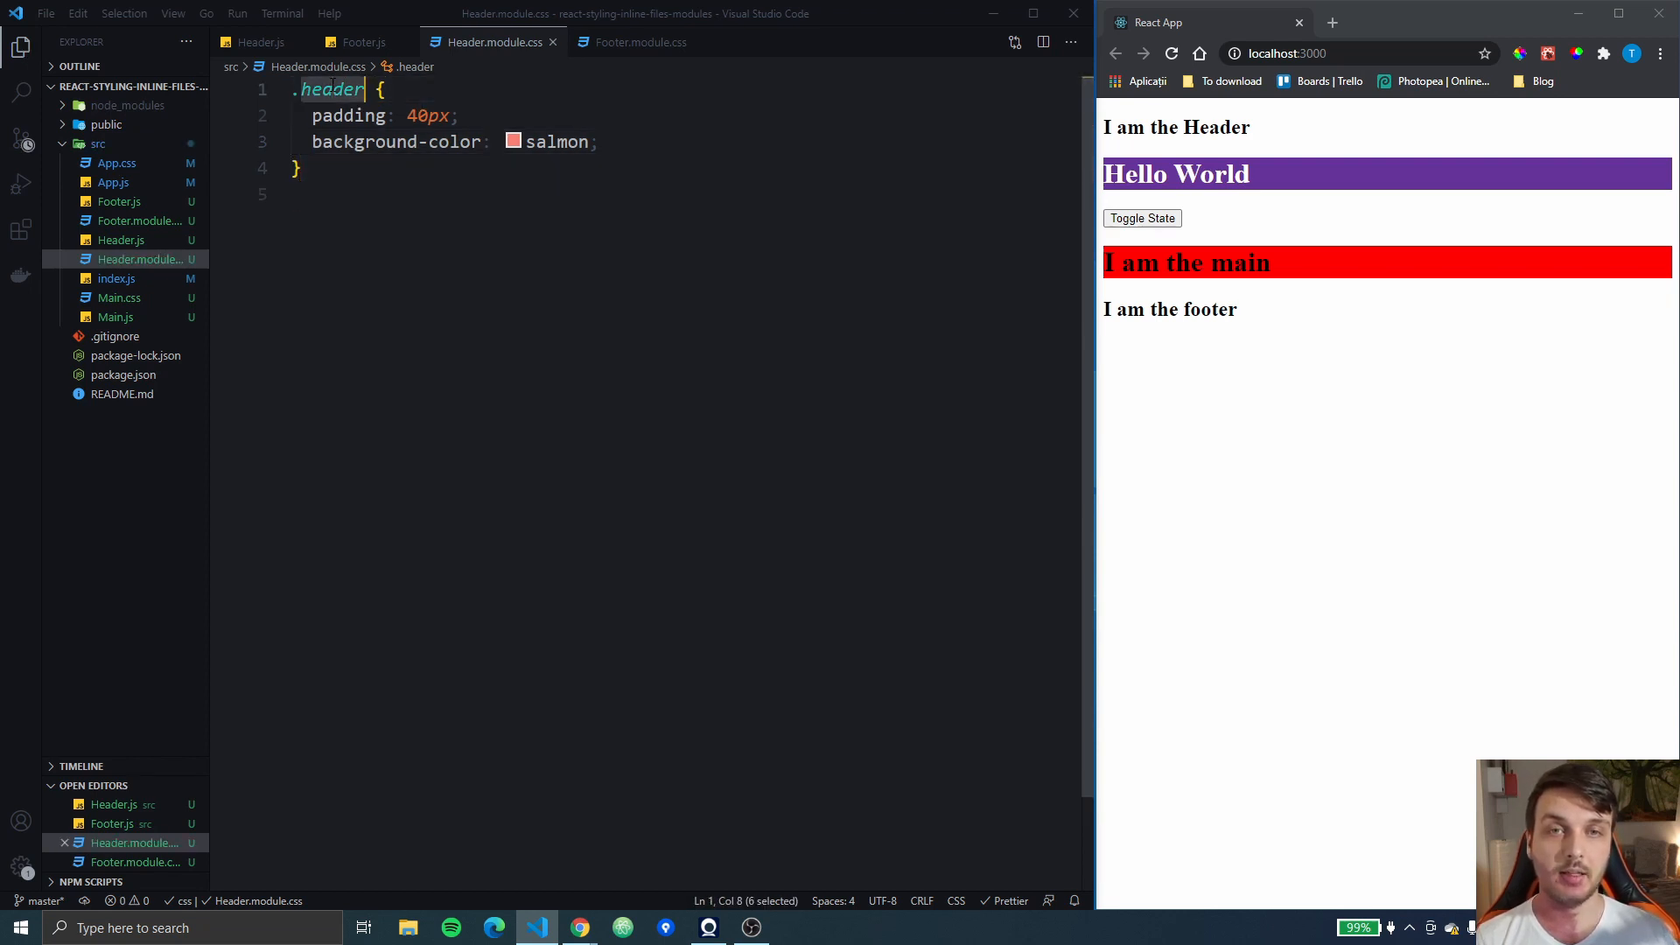
pyautogui.moveTo(157, 284)
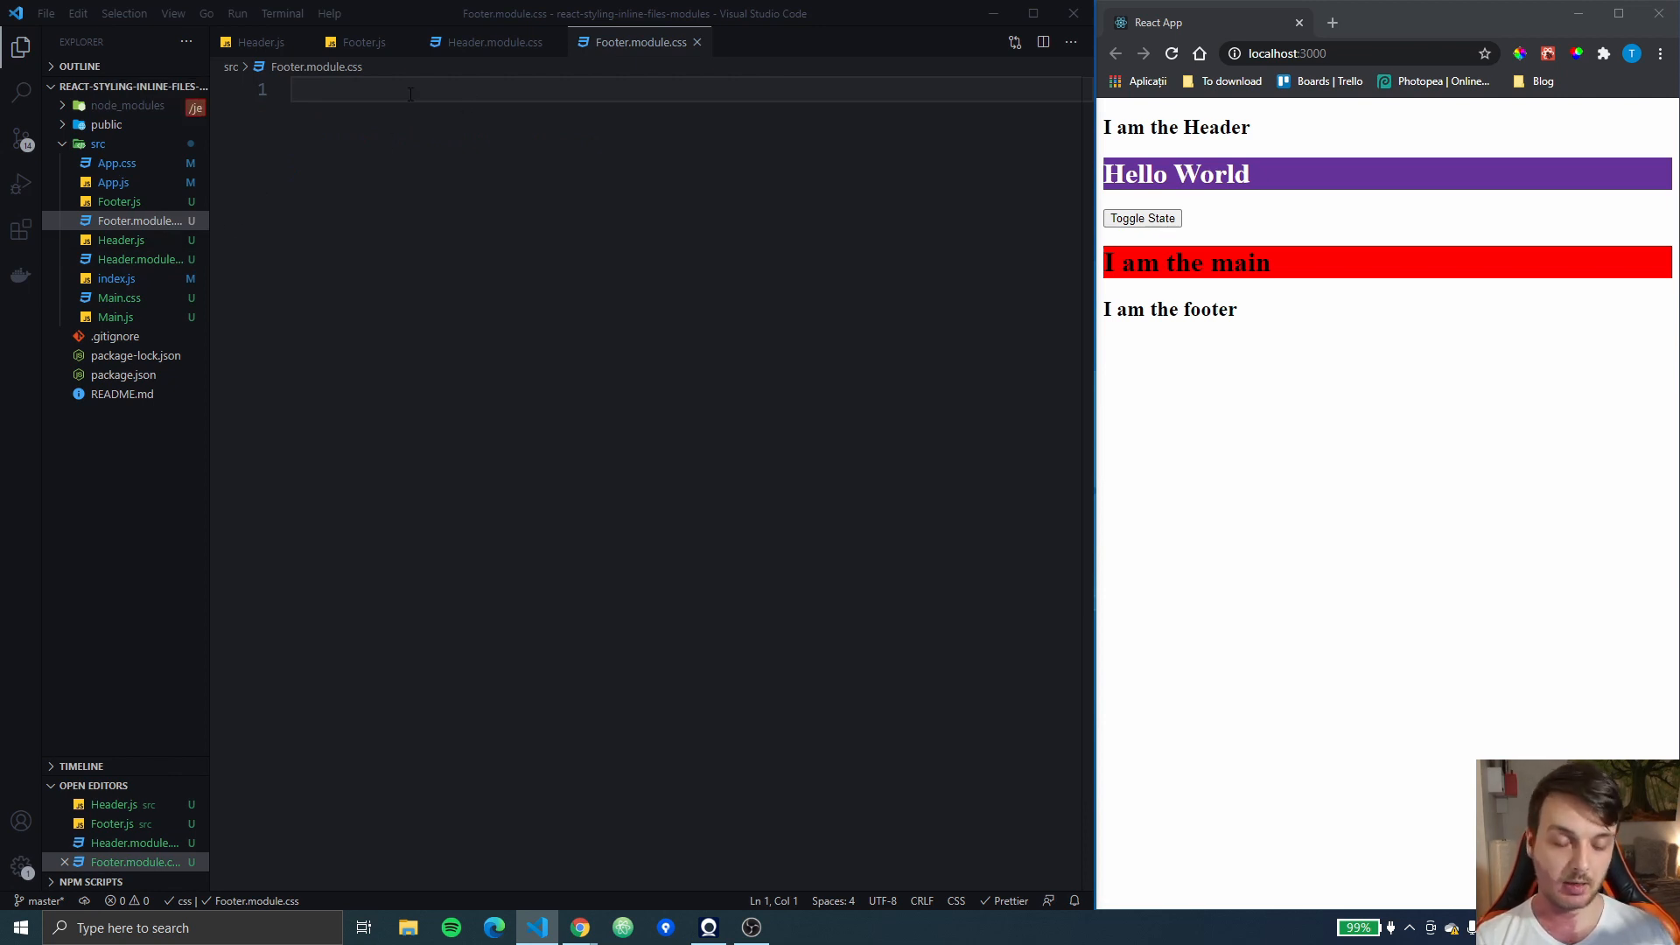
# Write a .header rule in Footer.module.css with padding 15px, green background and white text
pyautogui.write('.')
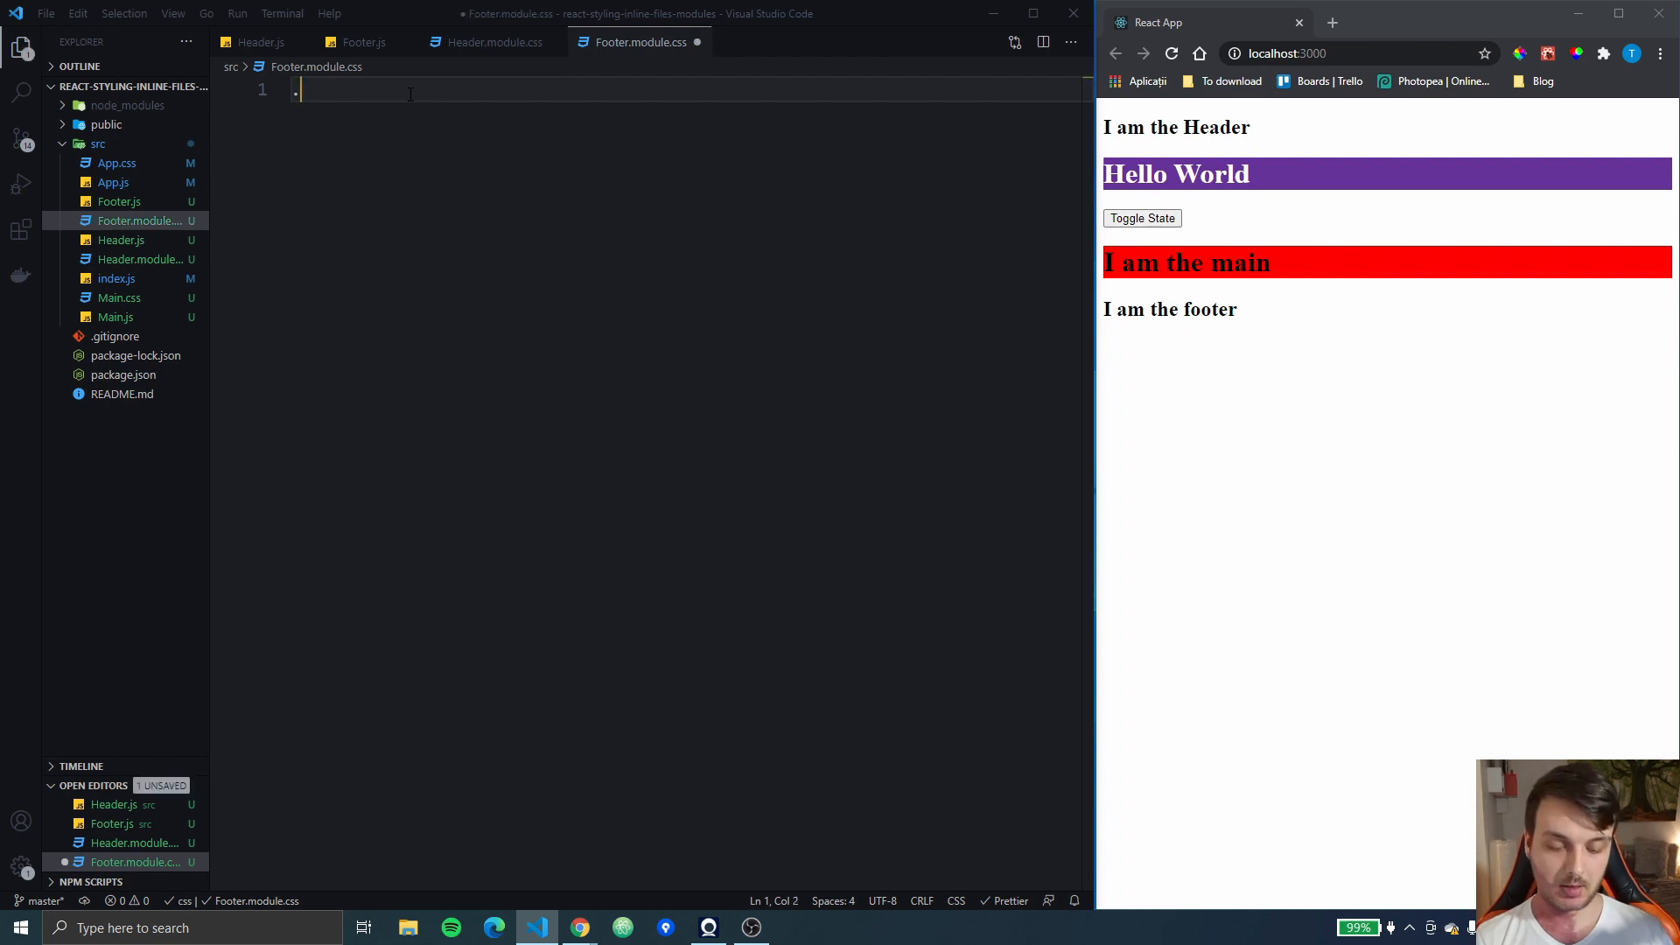
pyautogui.write('.header {')
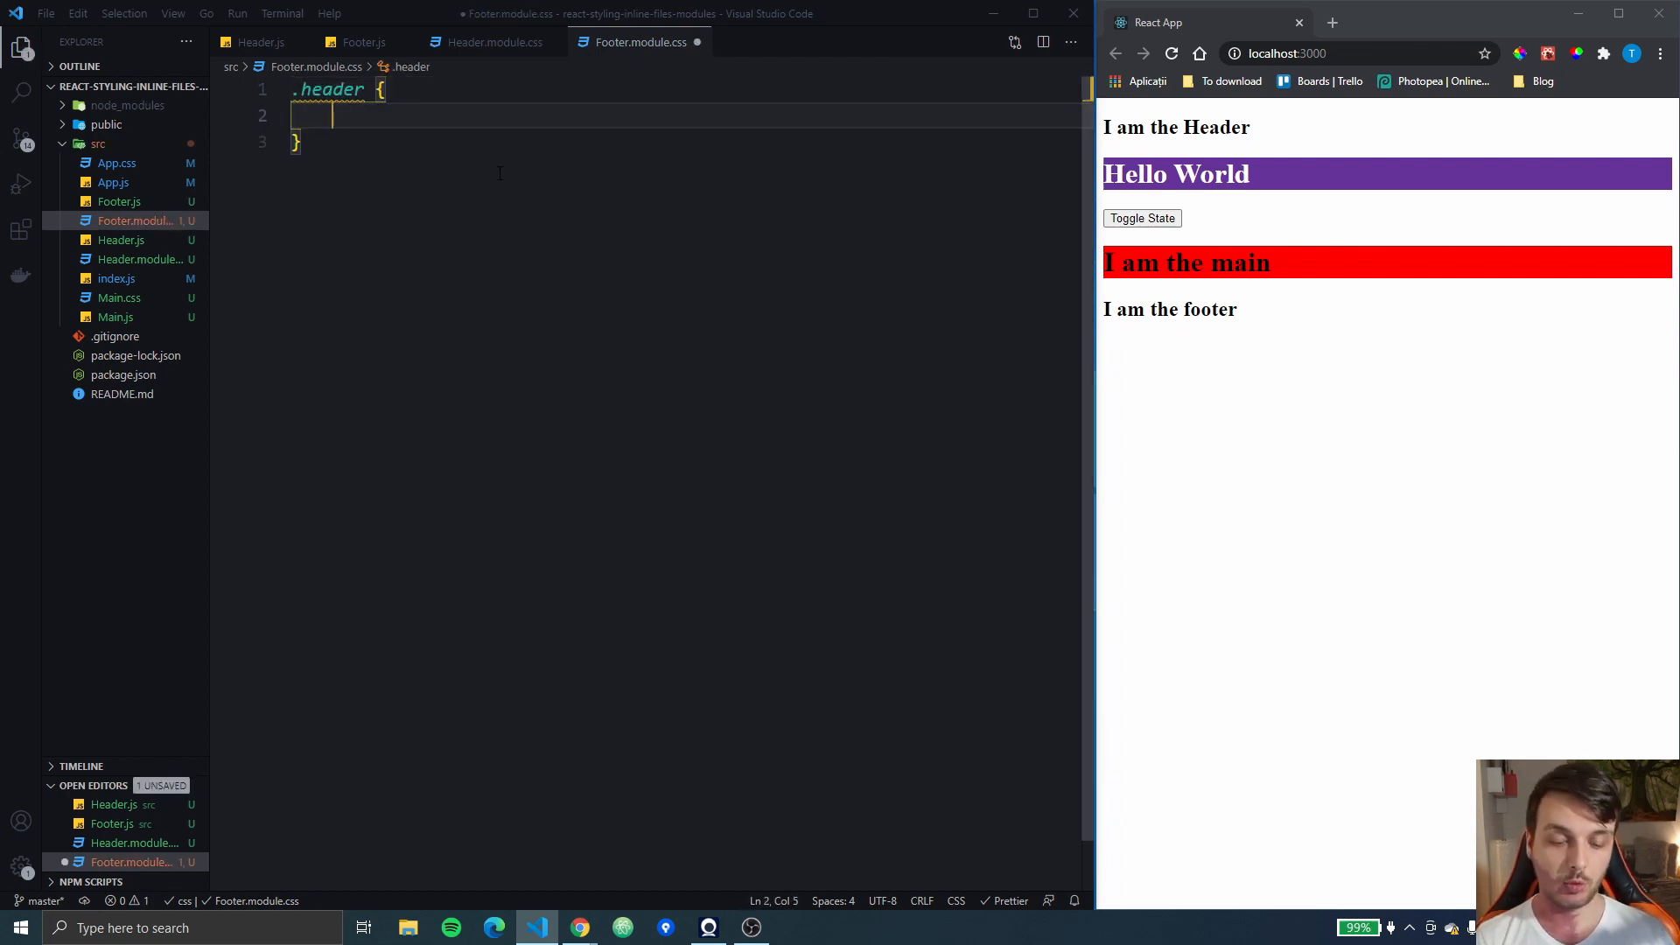
pyautogui.click(494, 42)
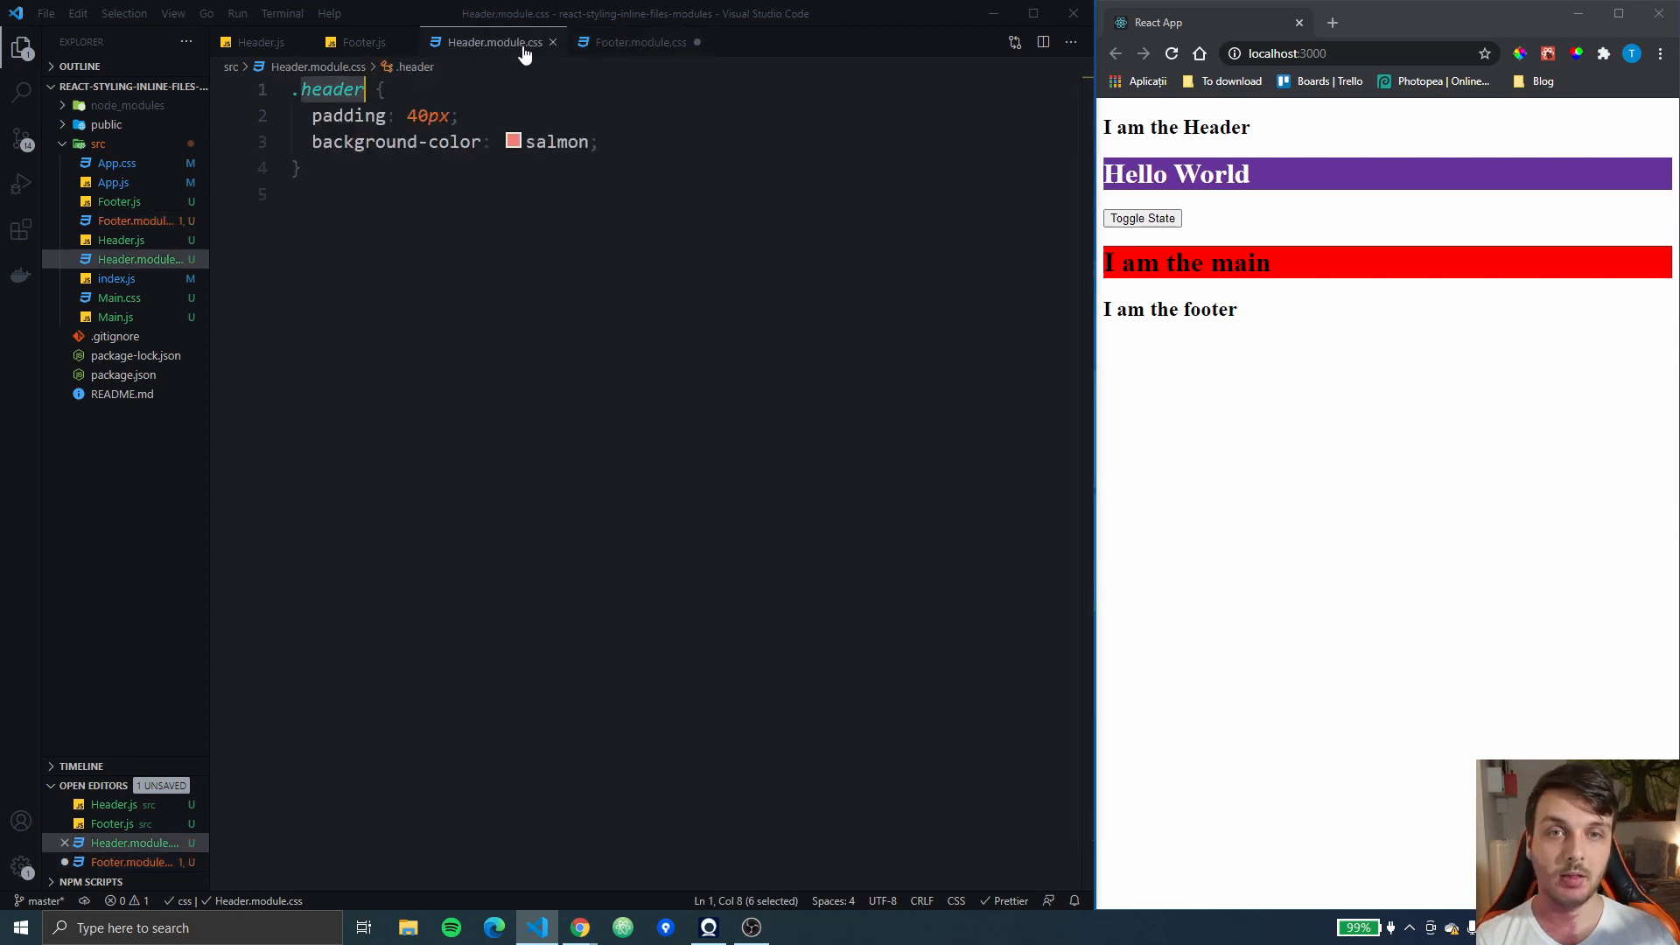
pyautogui.click(633, 42)
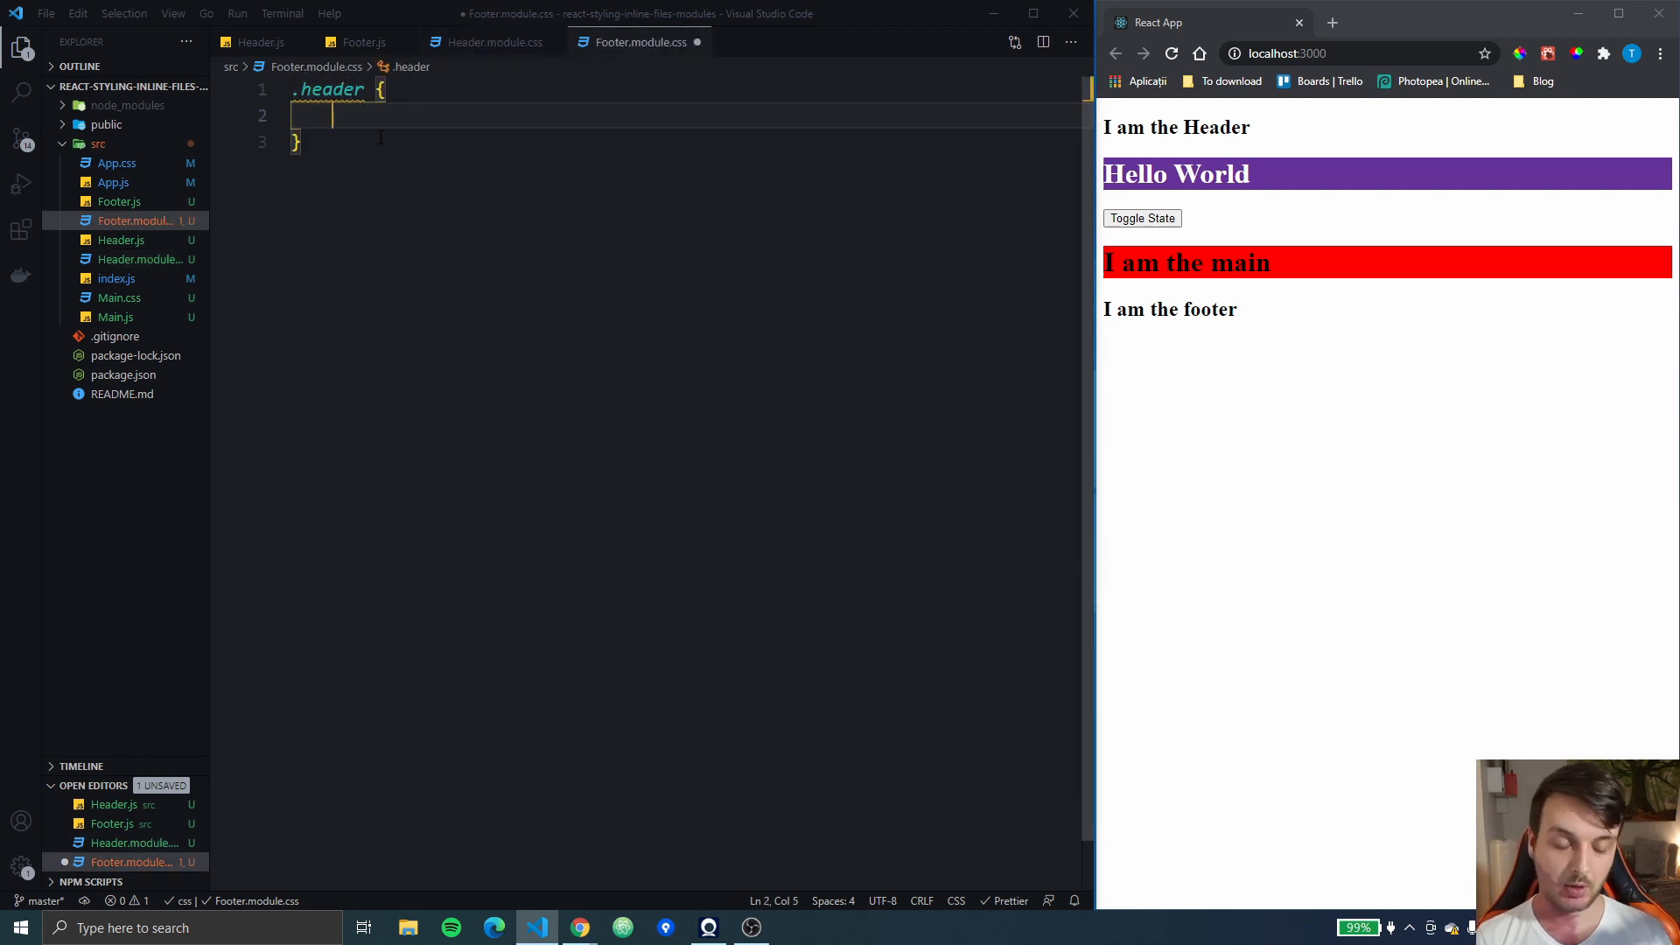
pyautogui.write('po')
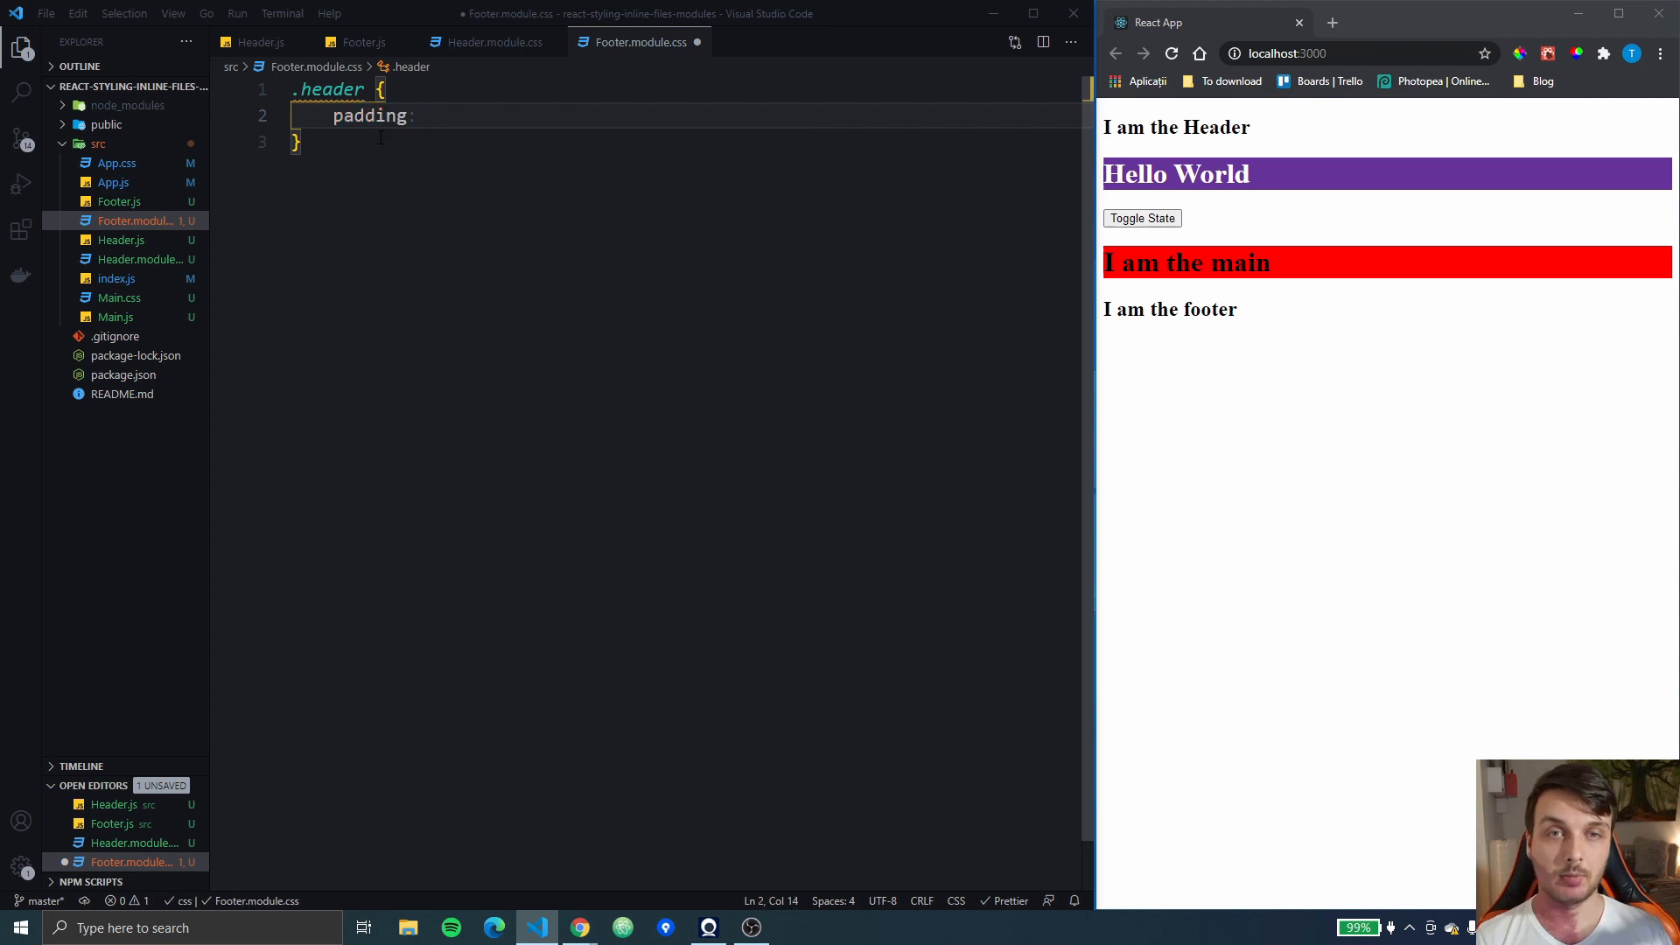
pyautogui.write('15px;')
pyautogui.write('background-color: ;')
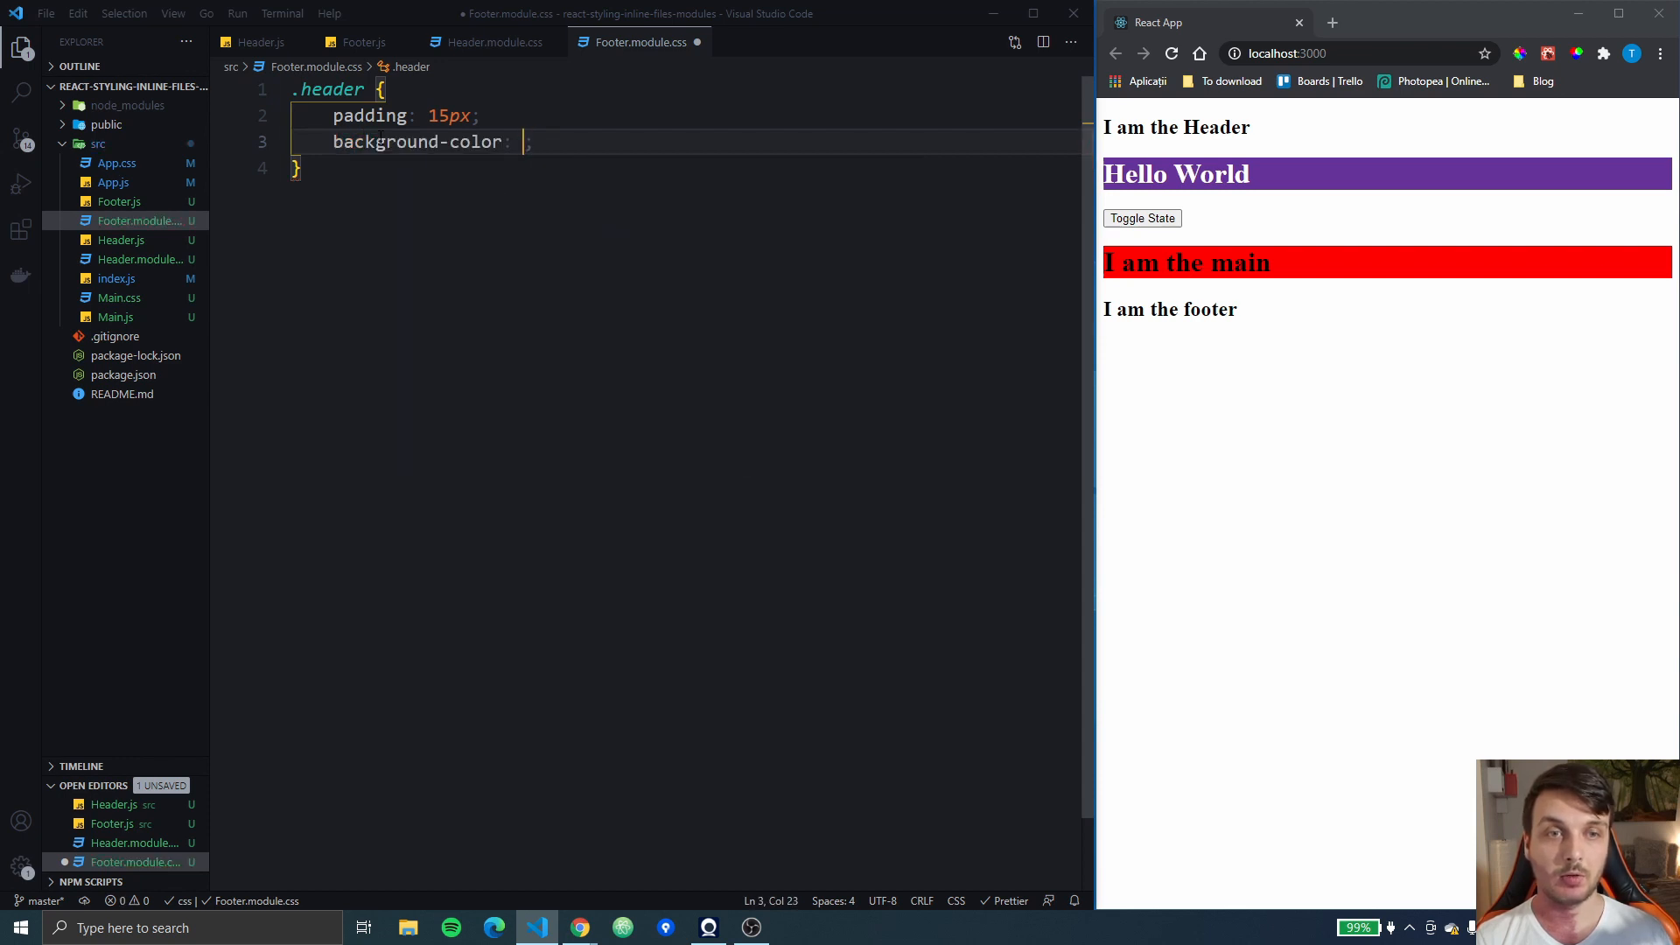
pyautogui.write('green')
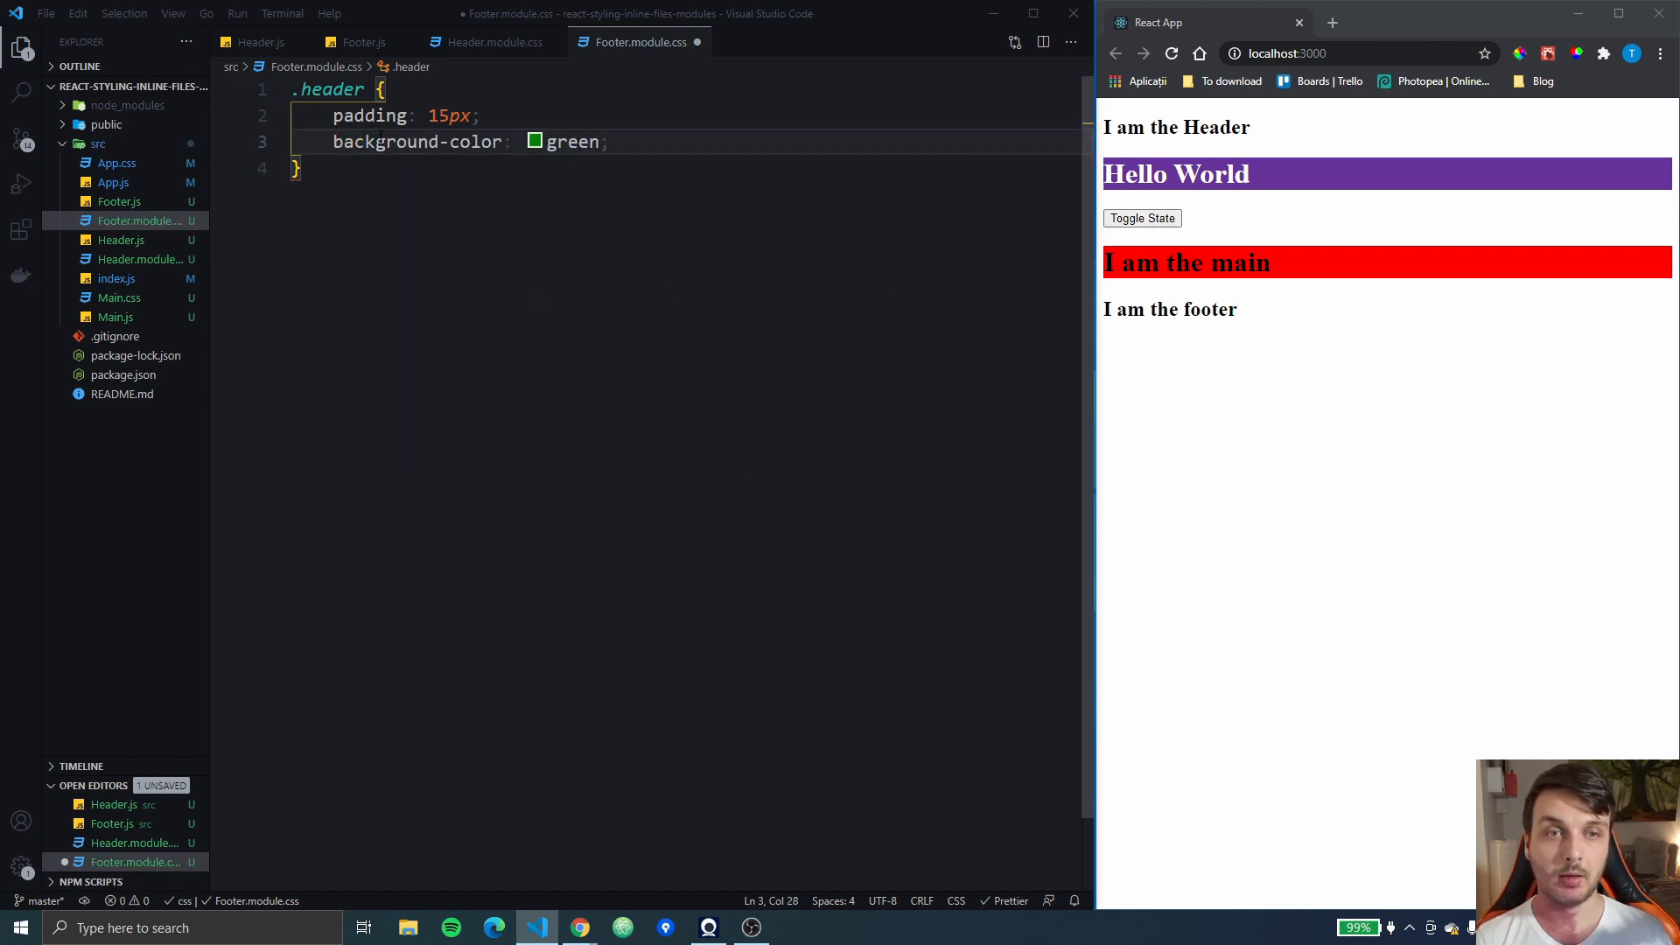
pyautogui.write('color: white;')
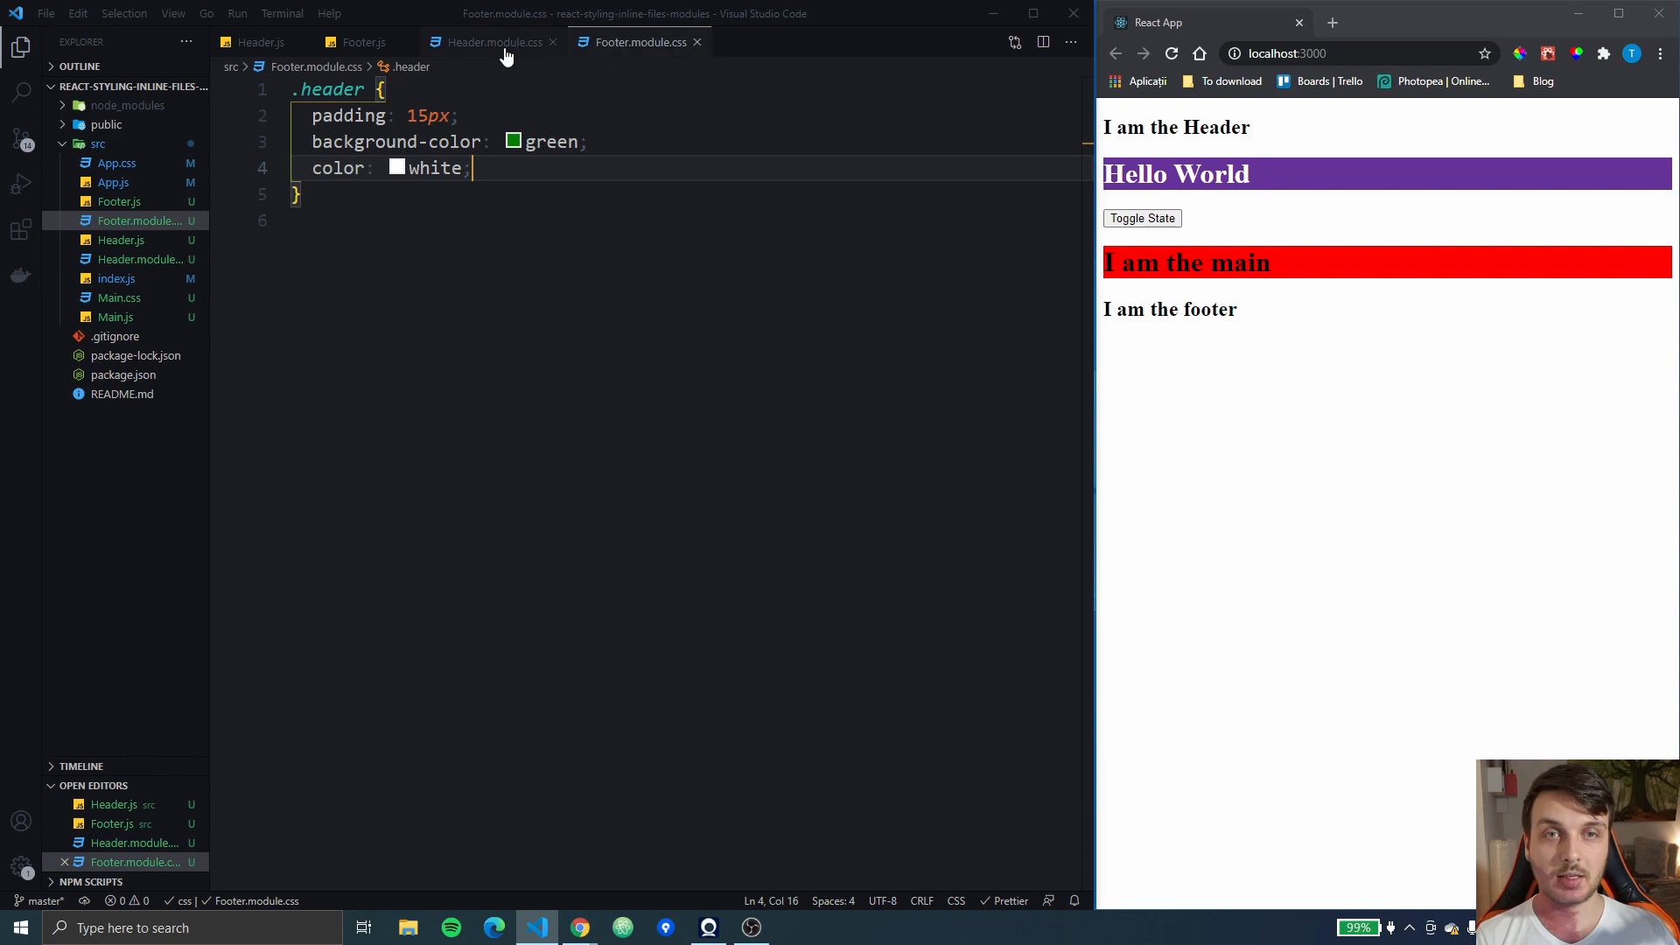
pyautogui.click(492, 42)
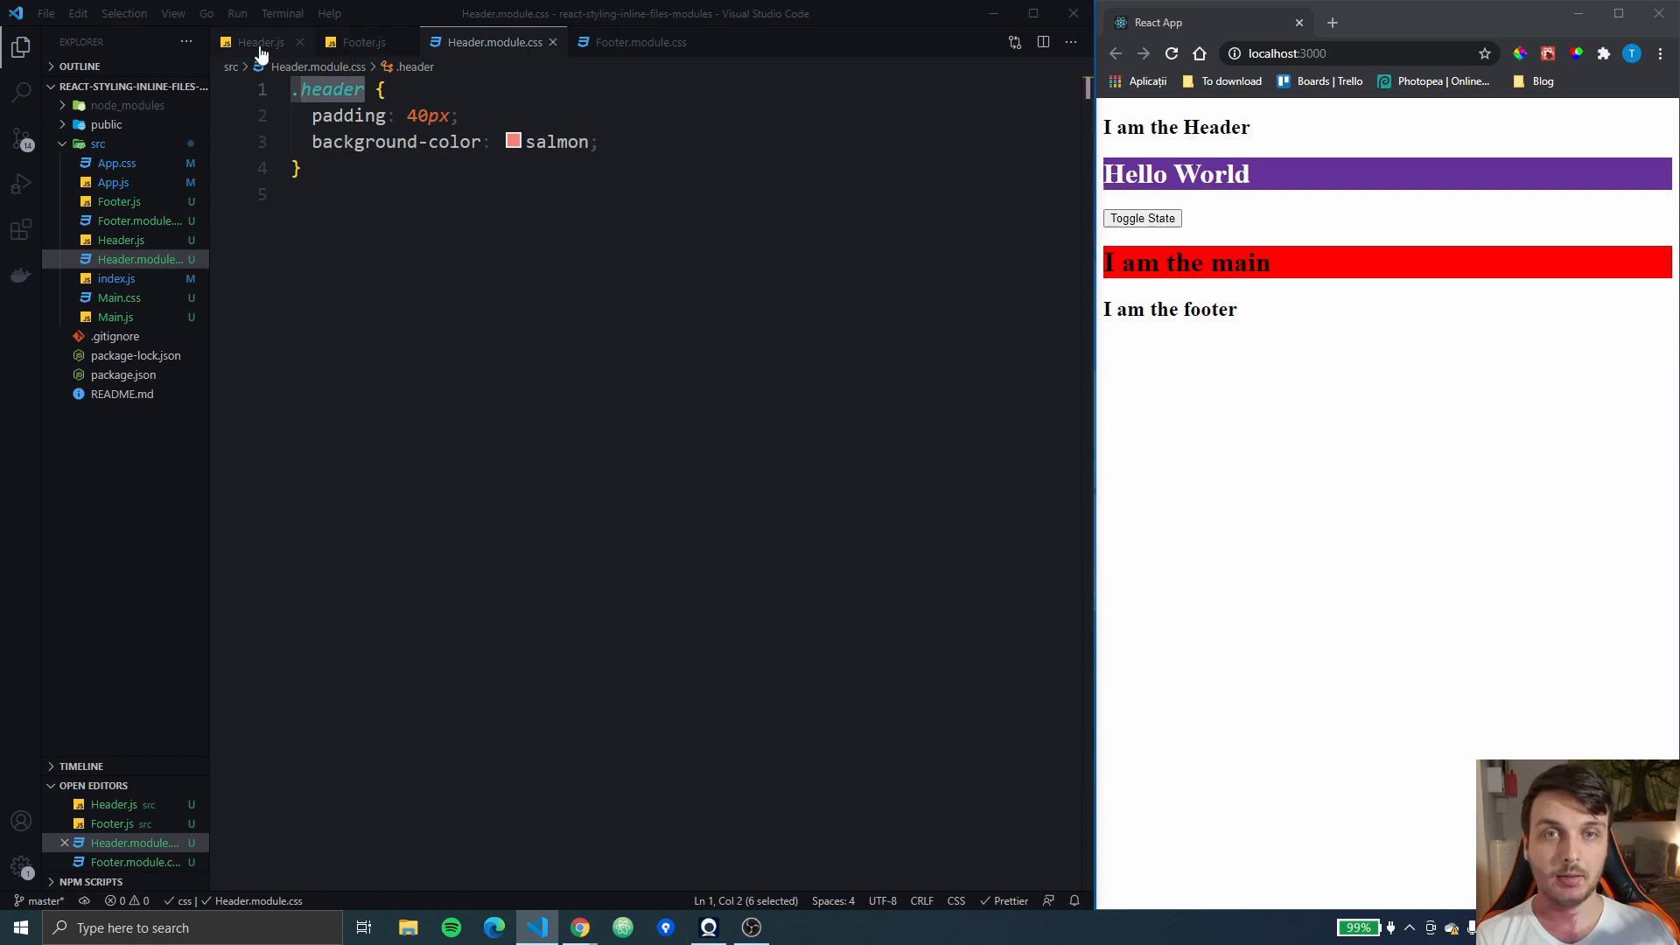
# In Header.js, add import classes from './Header.module.css'
pyautogui.click(259, 42)
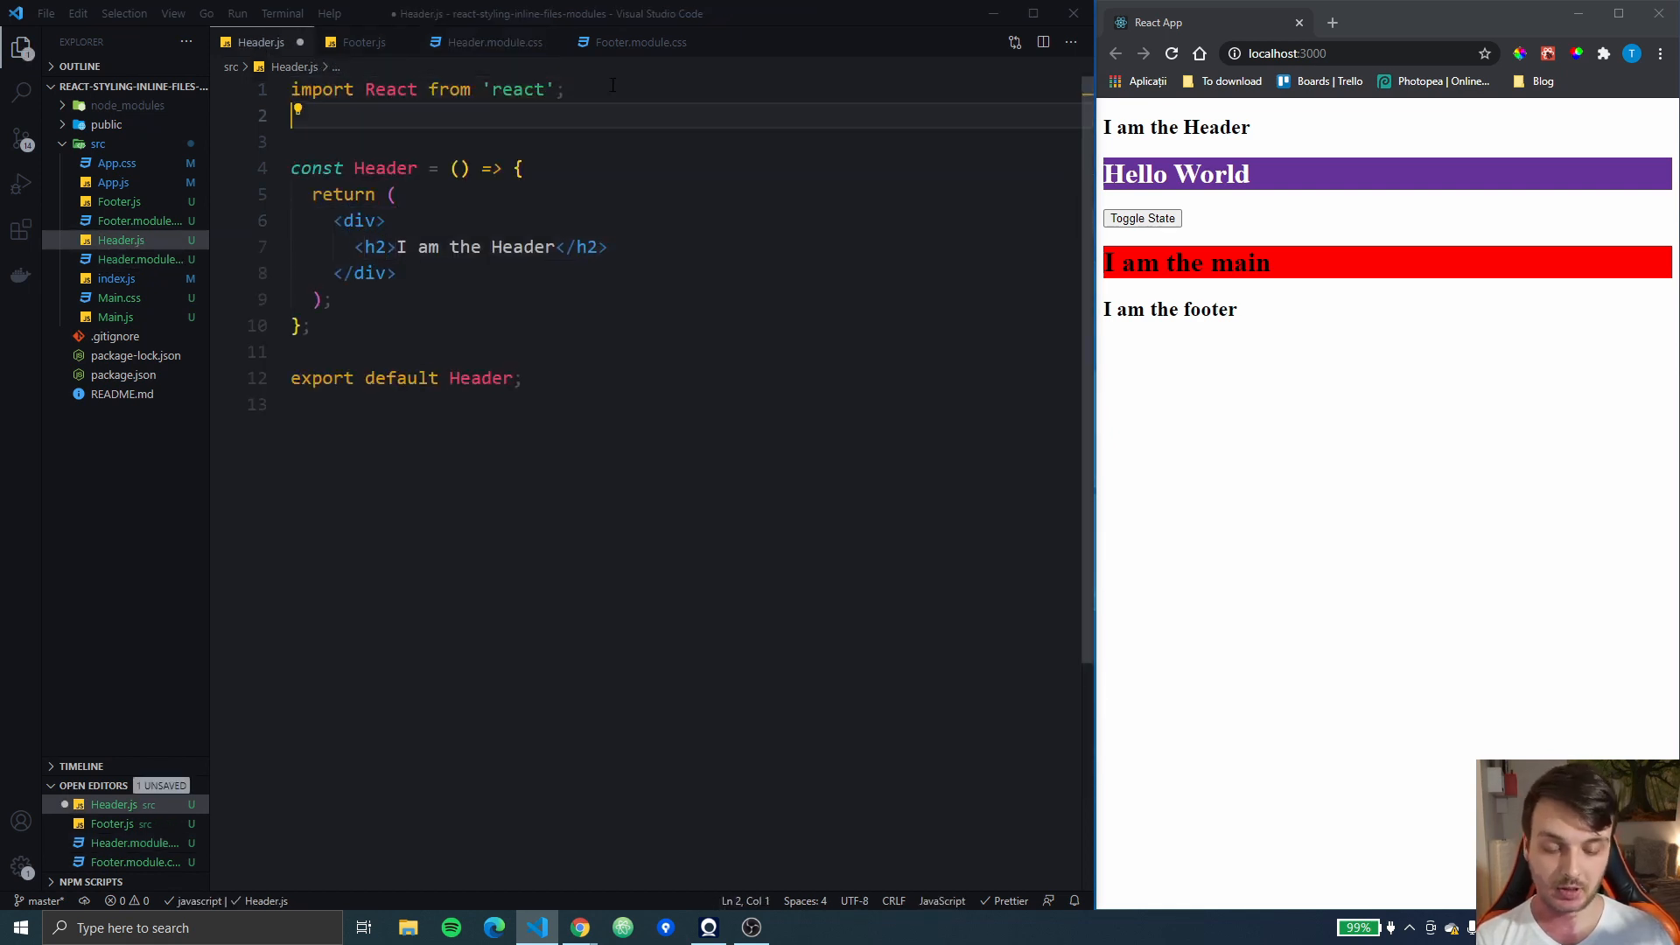
pyautogui.write('import c')
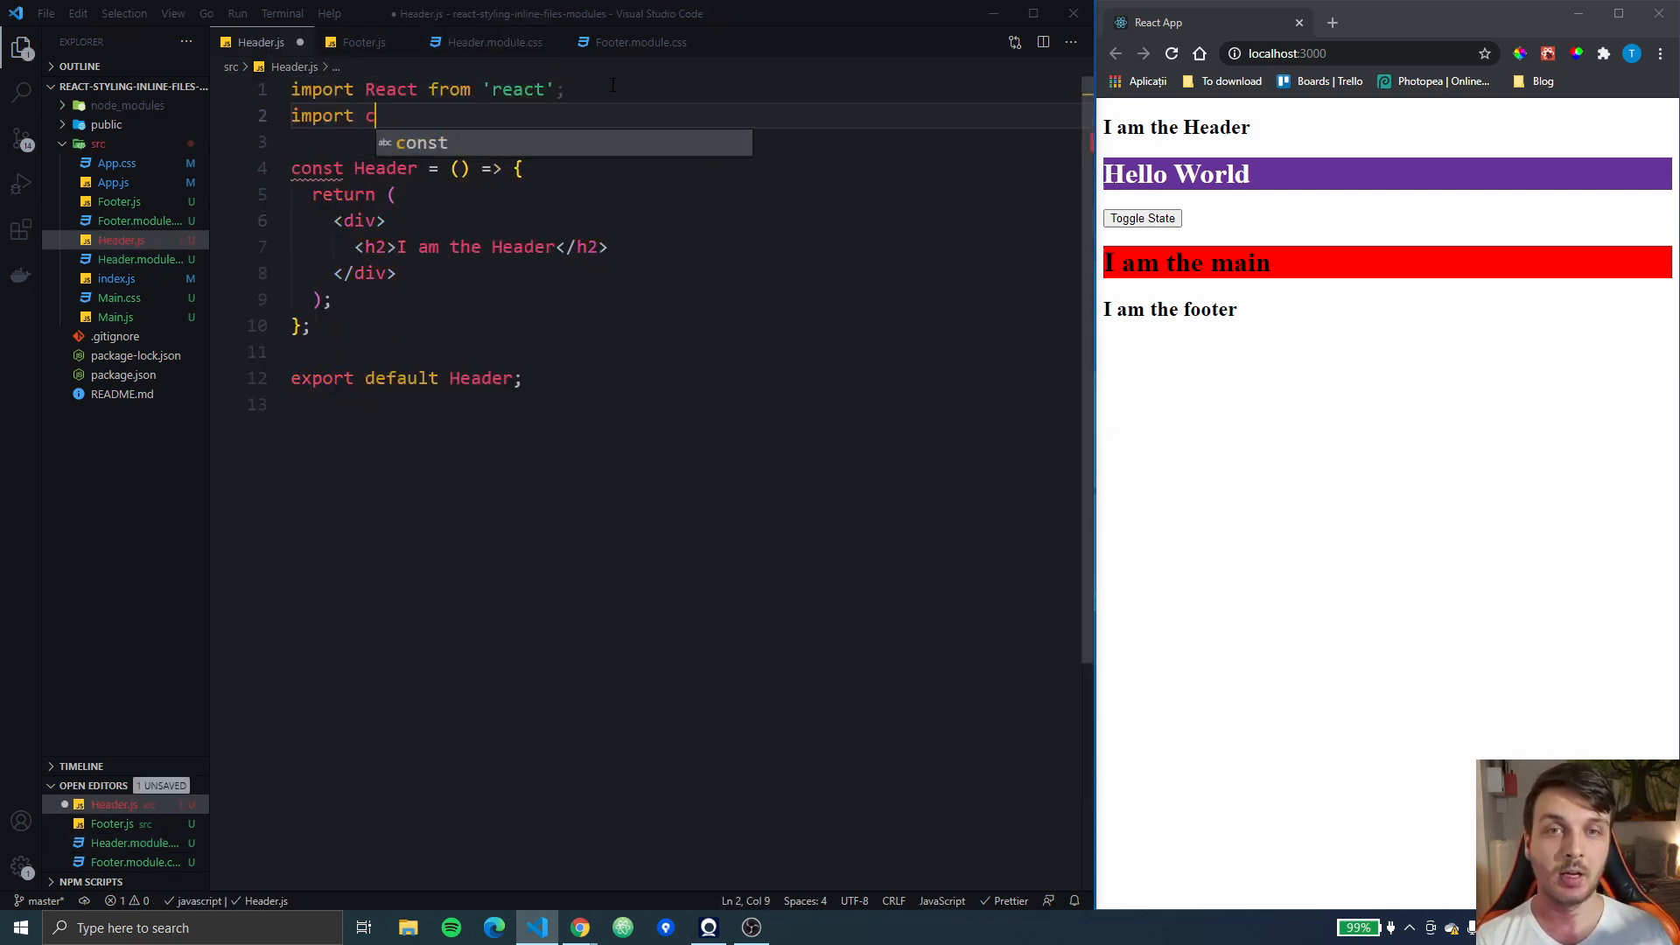
pyautogui.write('lasses')
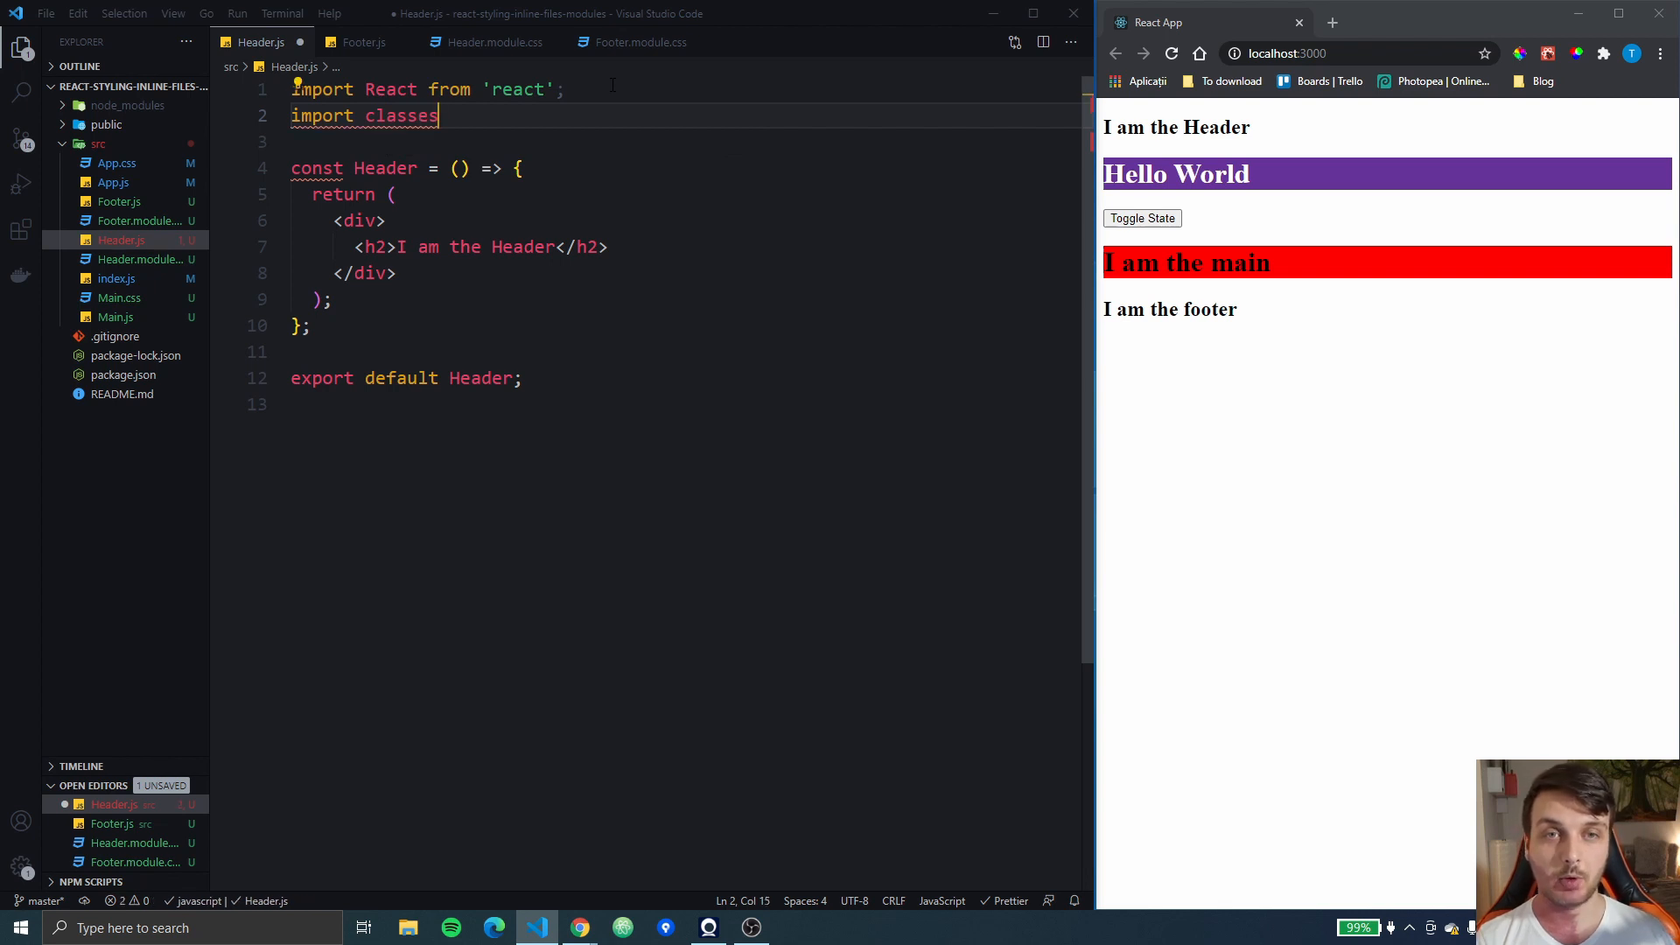
pyautogui.write("from '.")
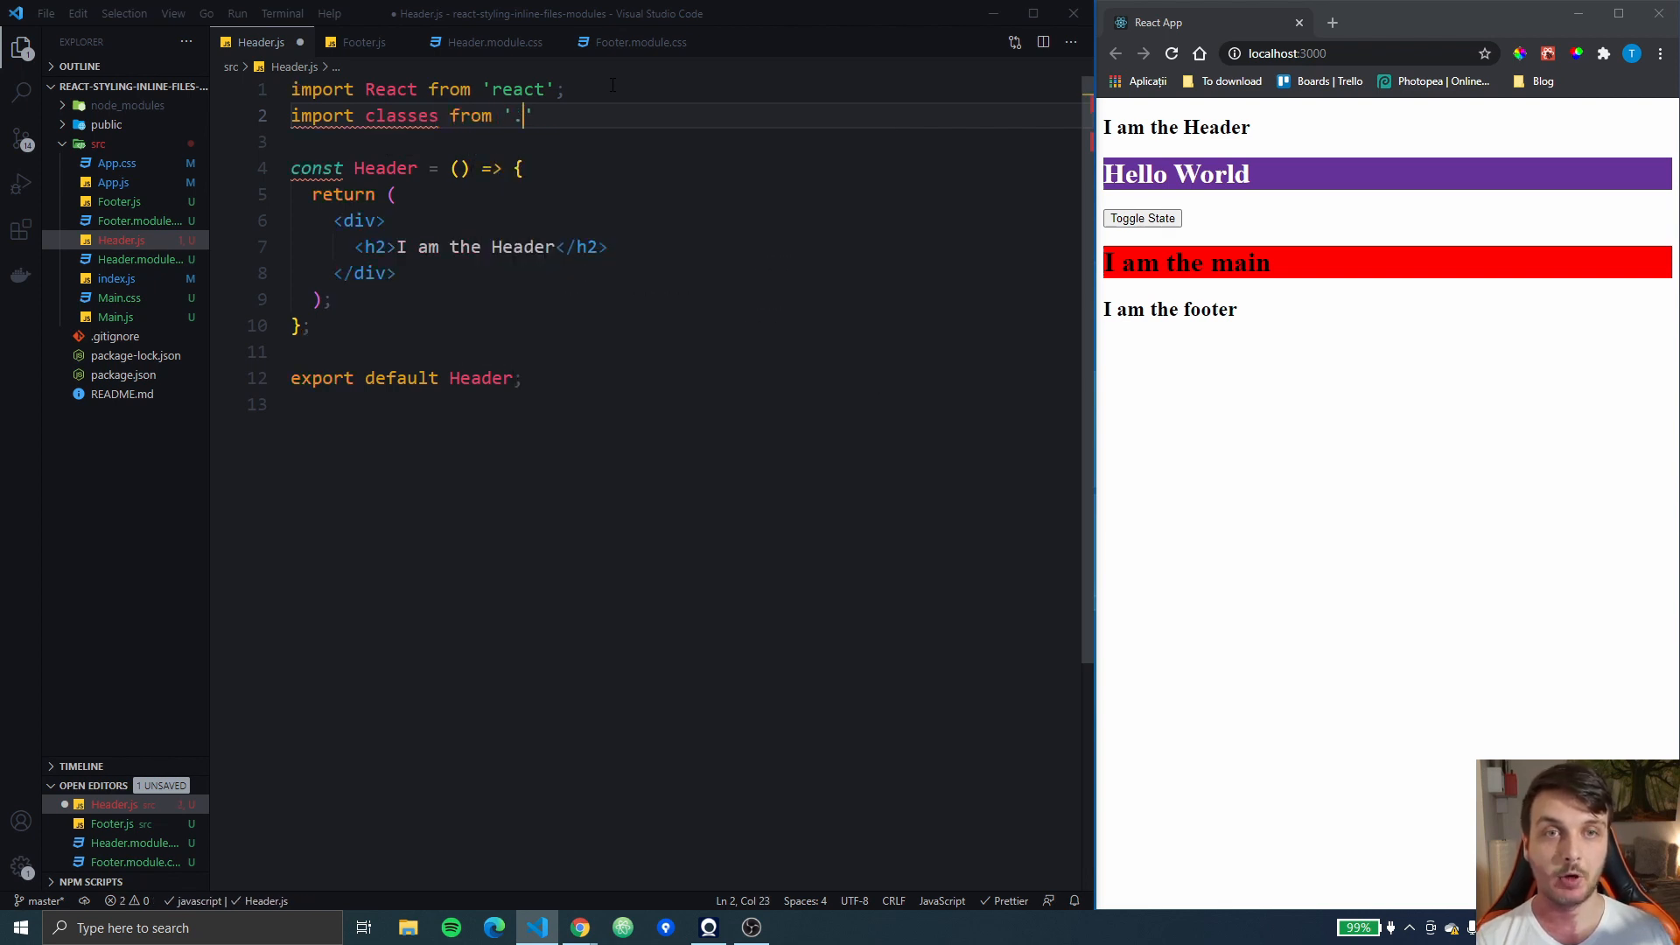
pyautogui.write('/')
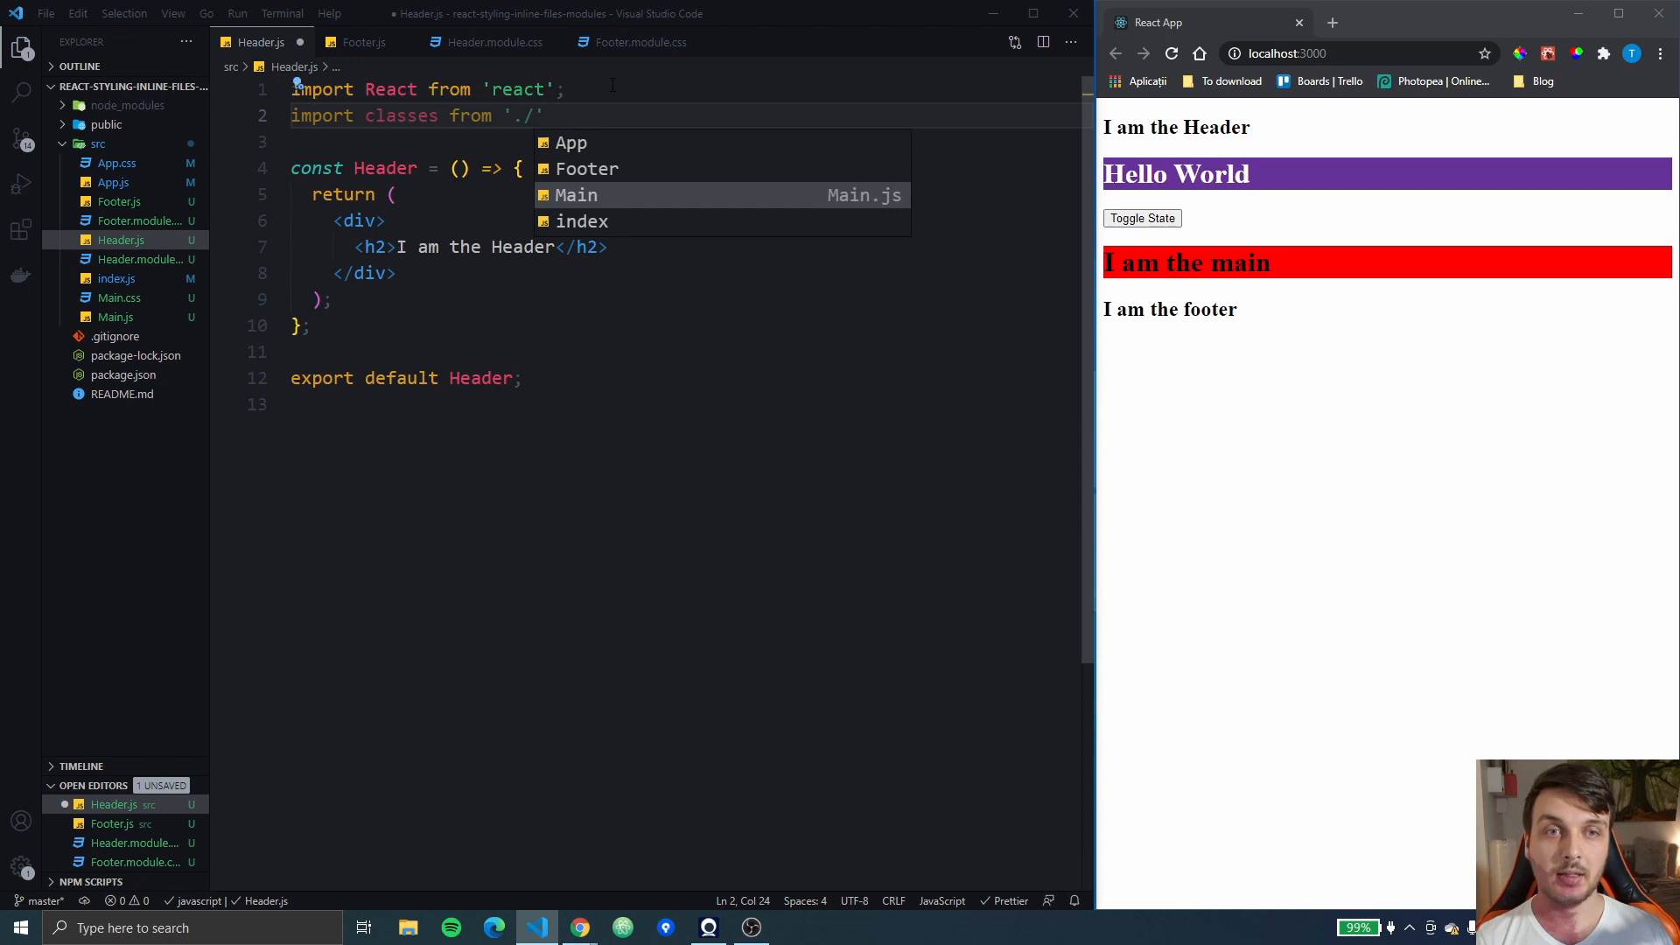
pyautogui.write('Header.module.')
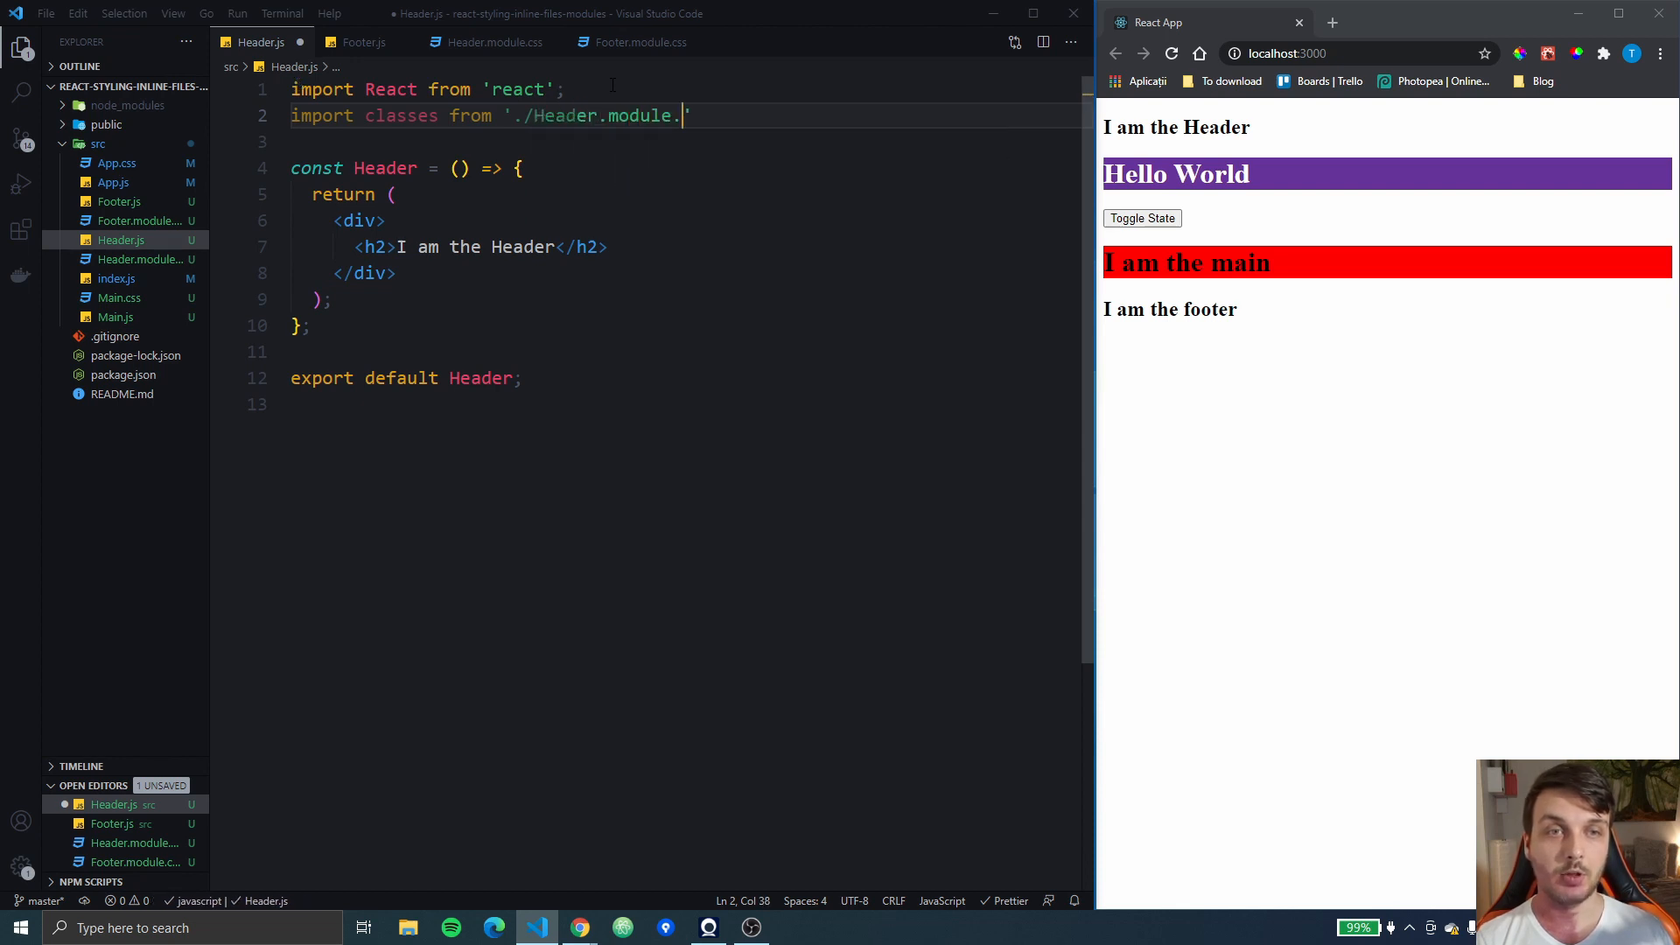
pyautogui.write('css')
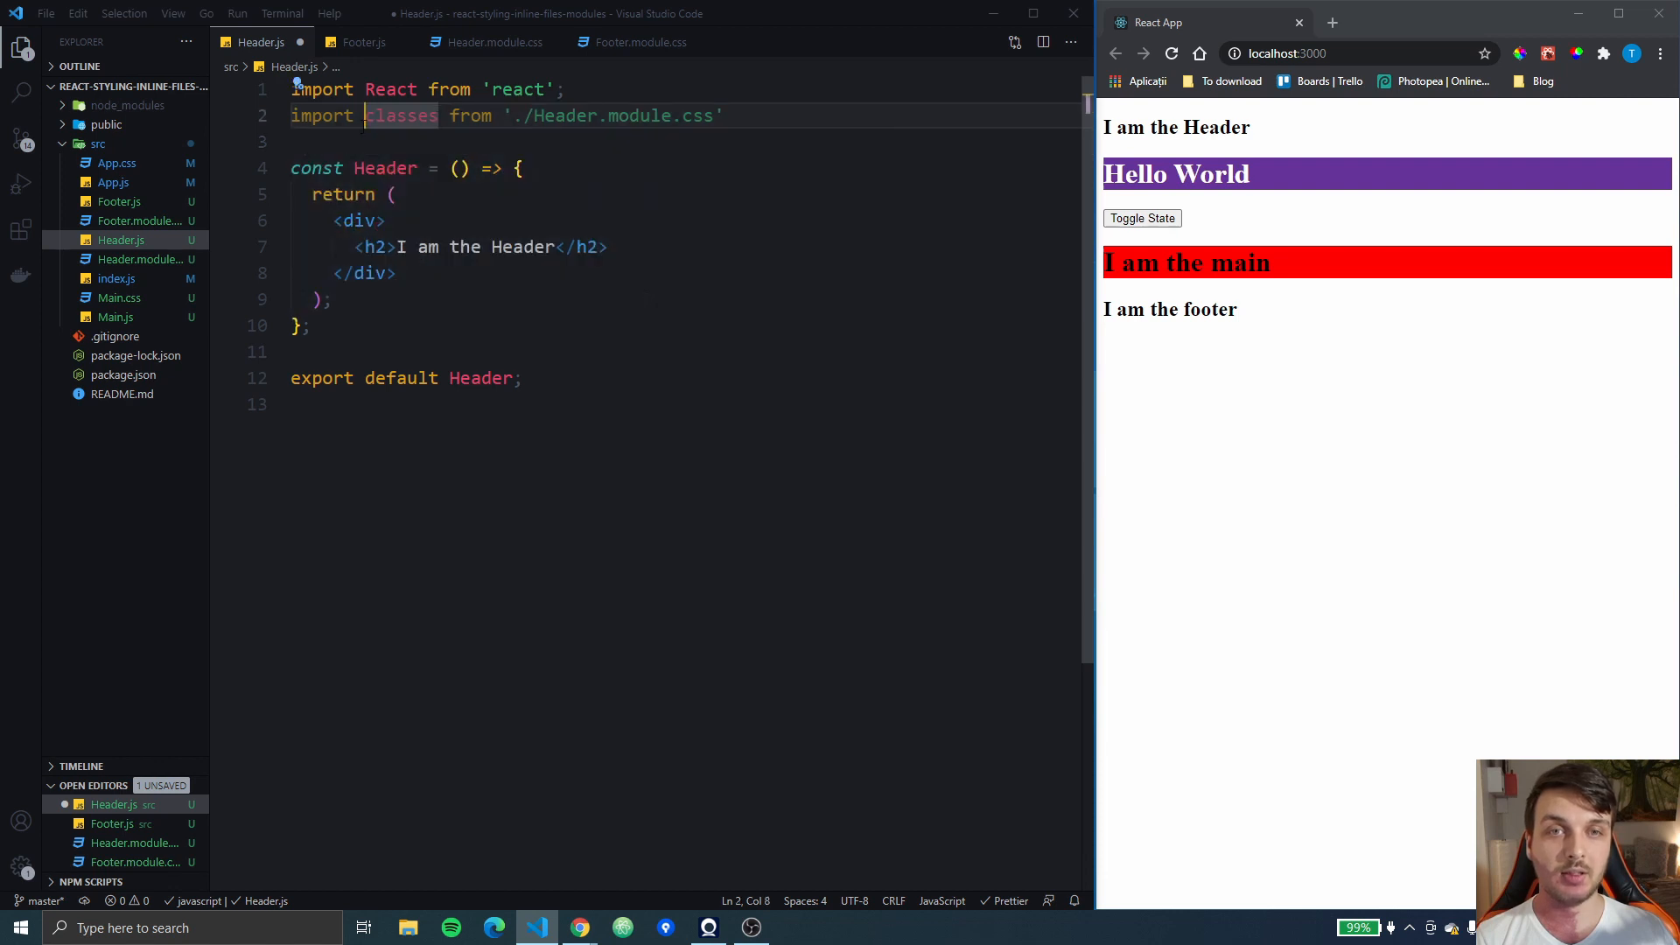
pyautogui.moveTo(401, 115)
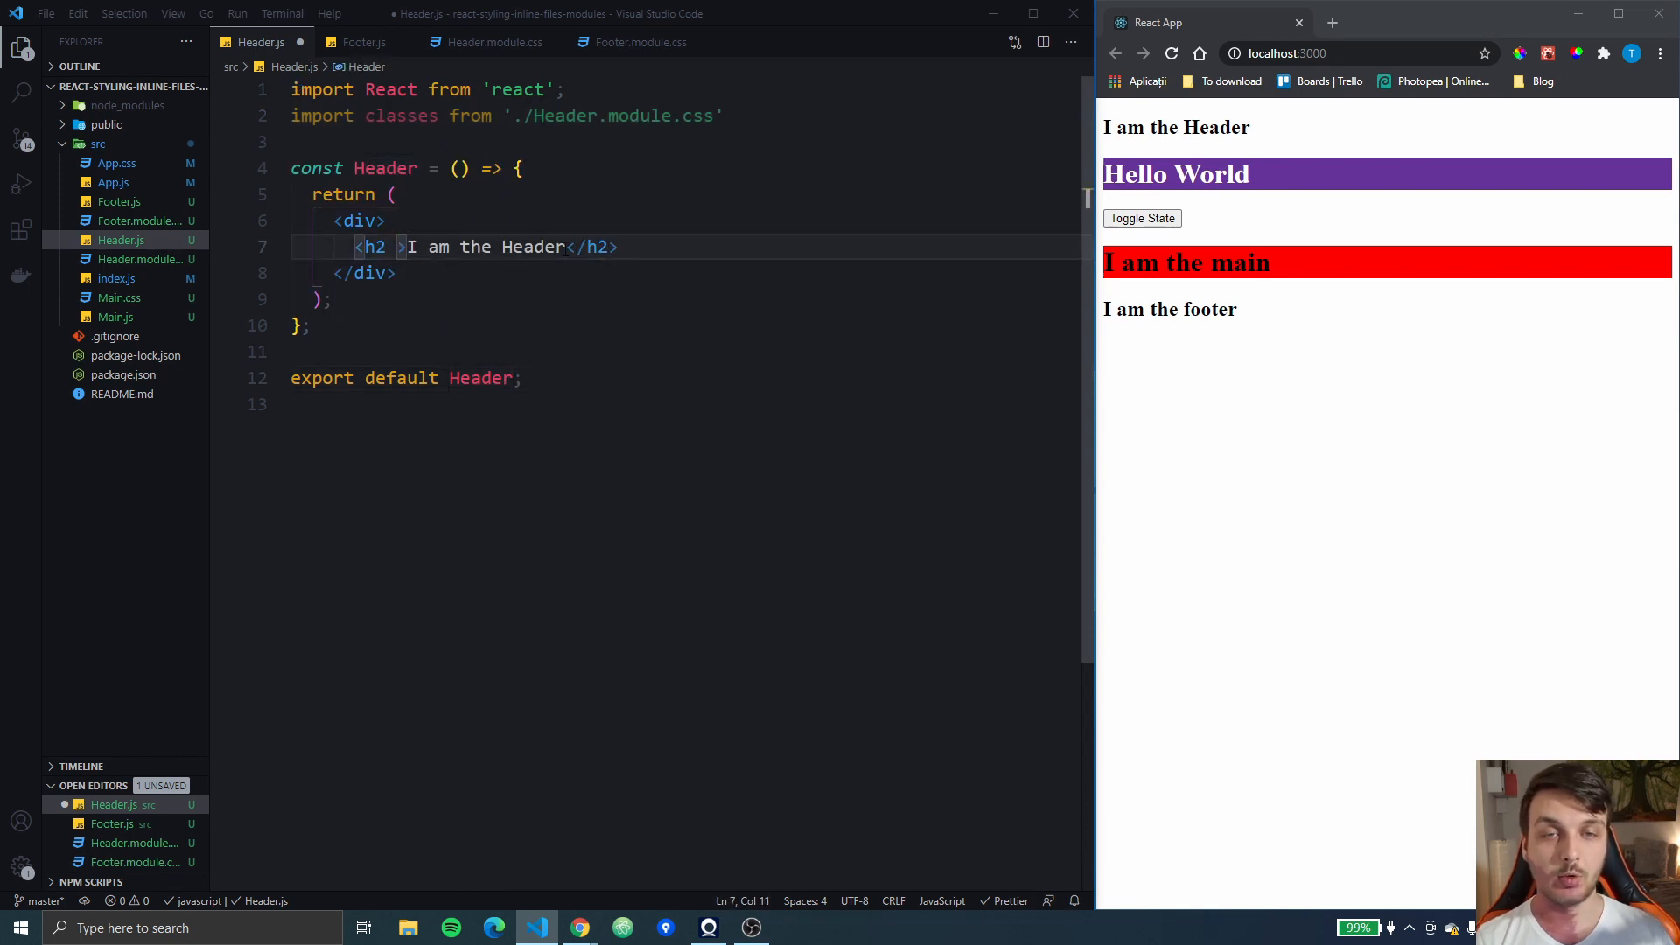
# Give the Header h2 className={classes.header} so it renders on salmon
pyautogui.write('className')
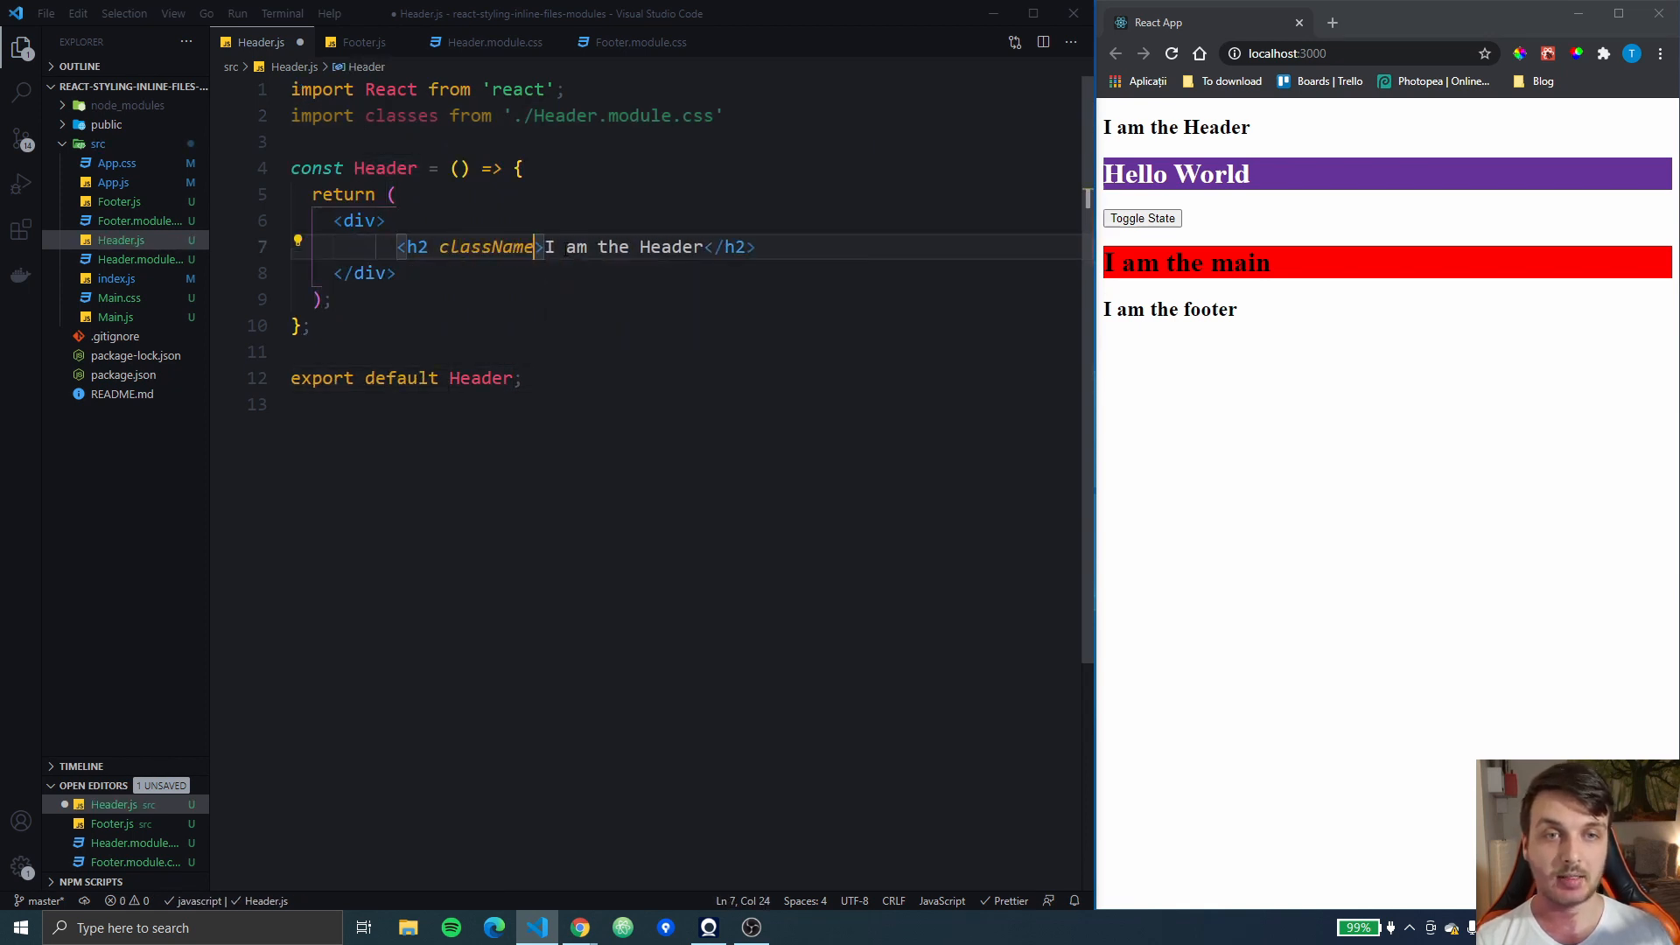
pyautogui.write('{c;ass}')
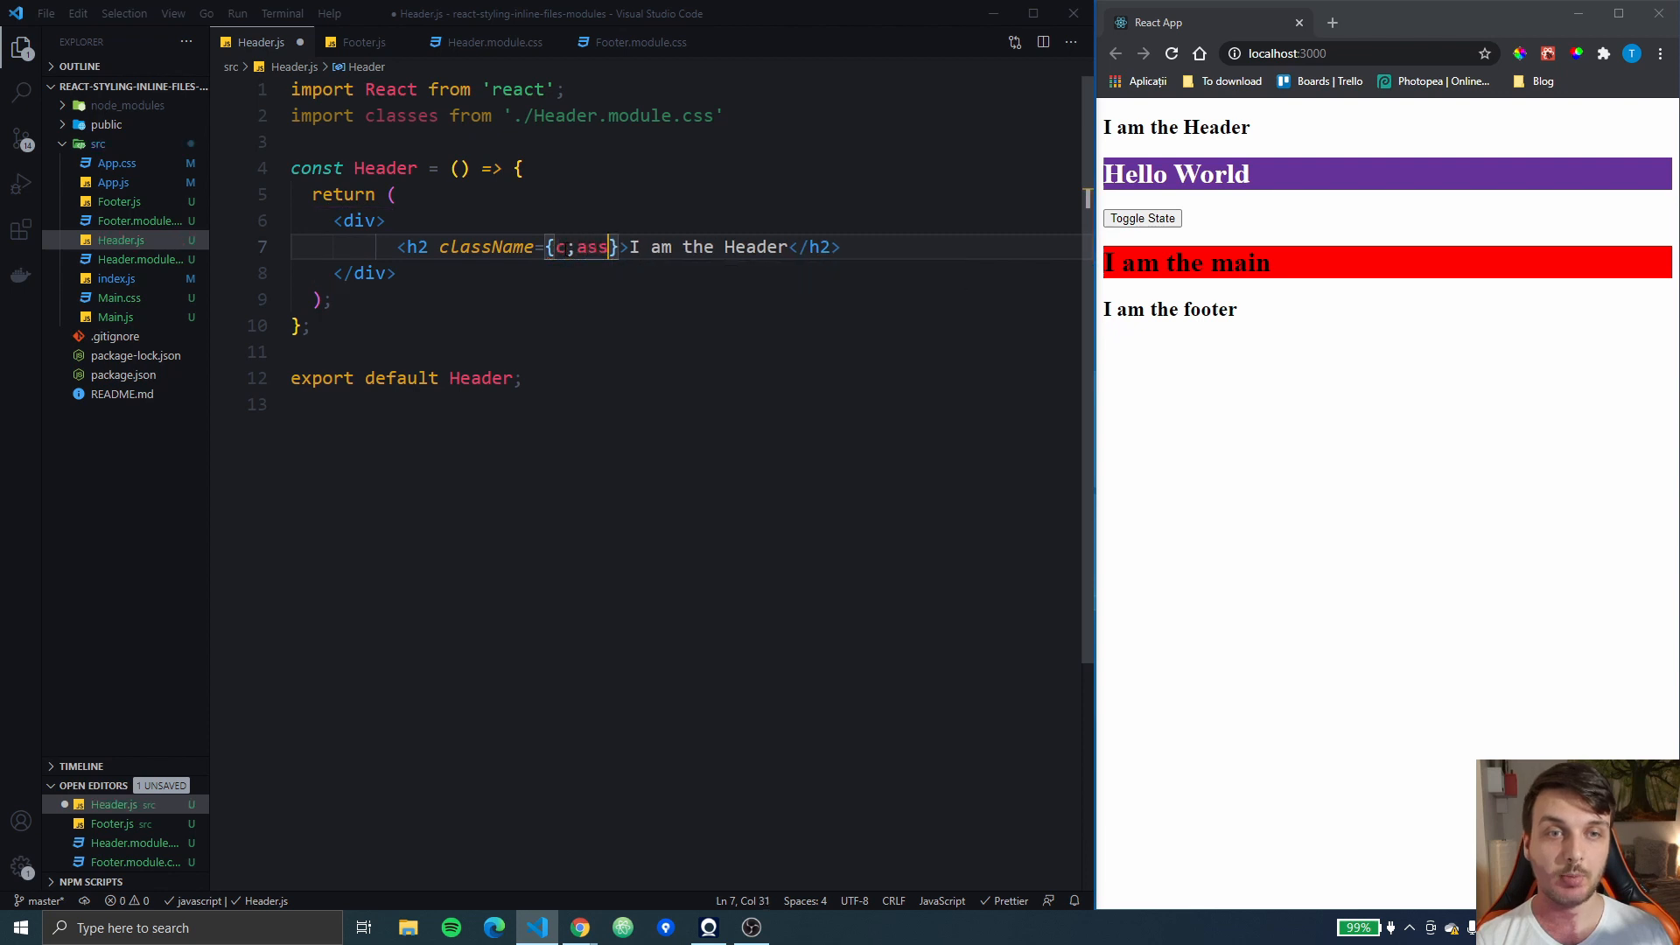
pyautogui.write('classes.')
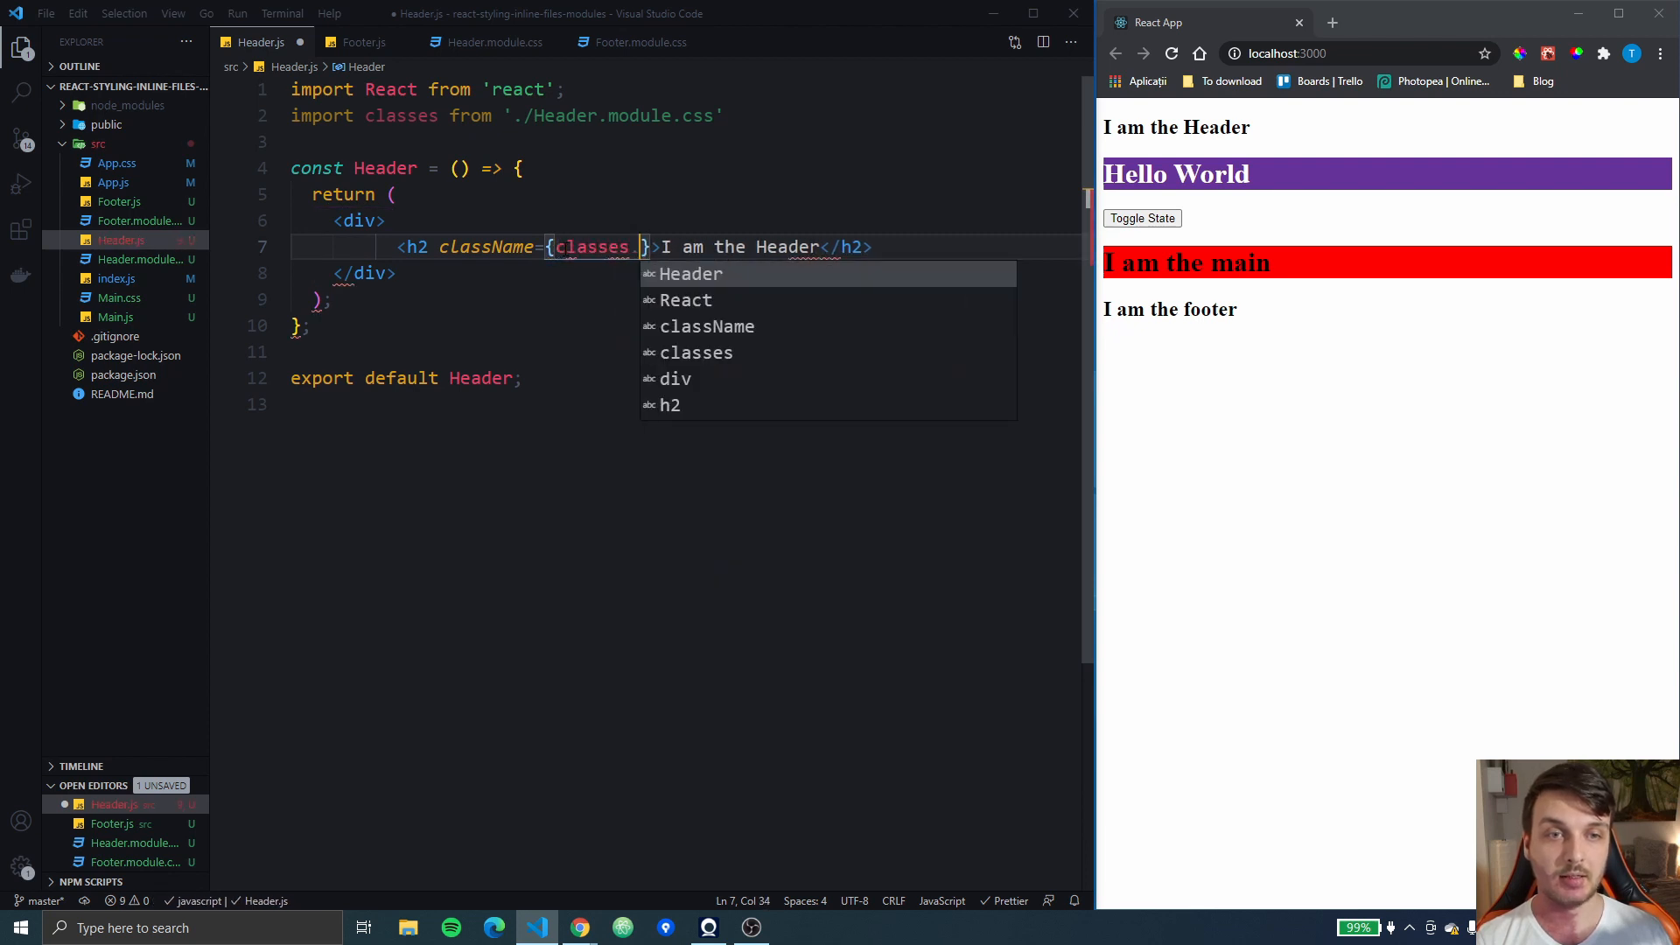
pyautogui.write('header')
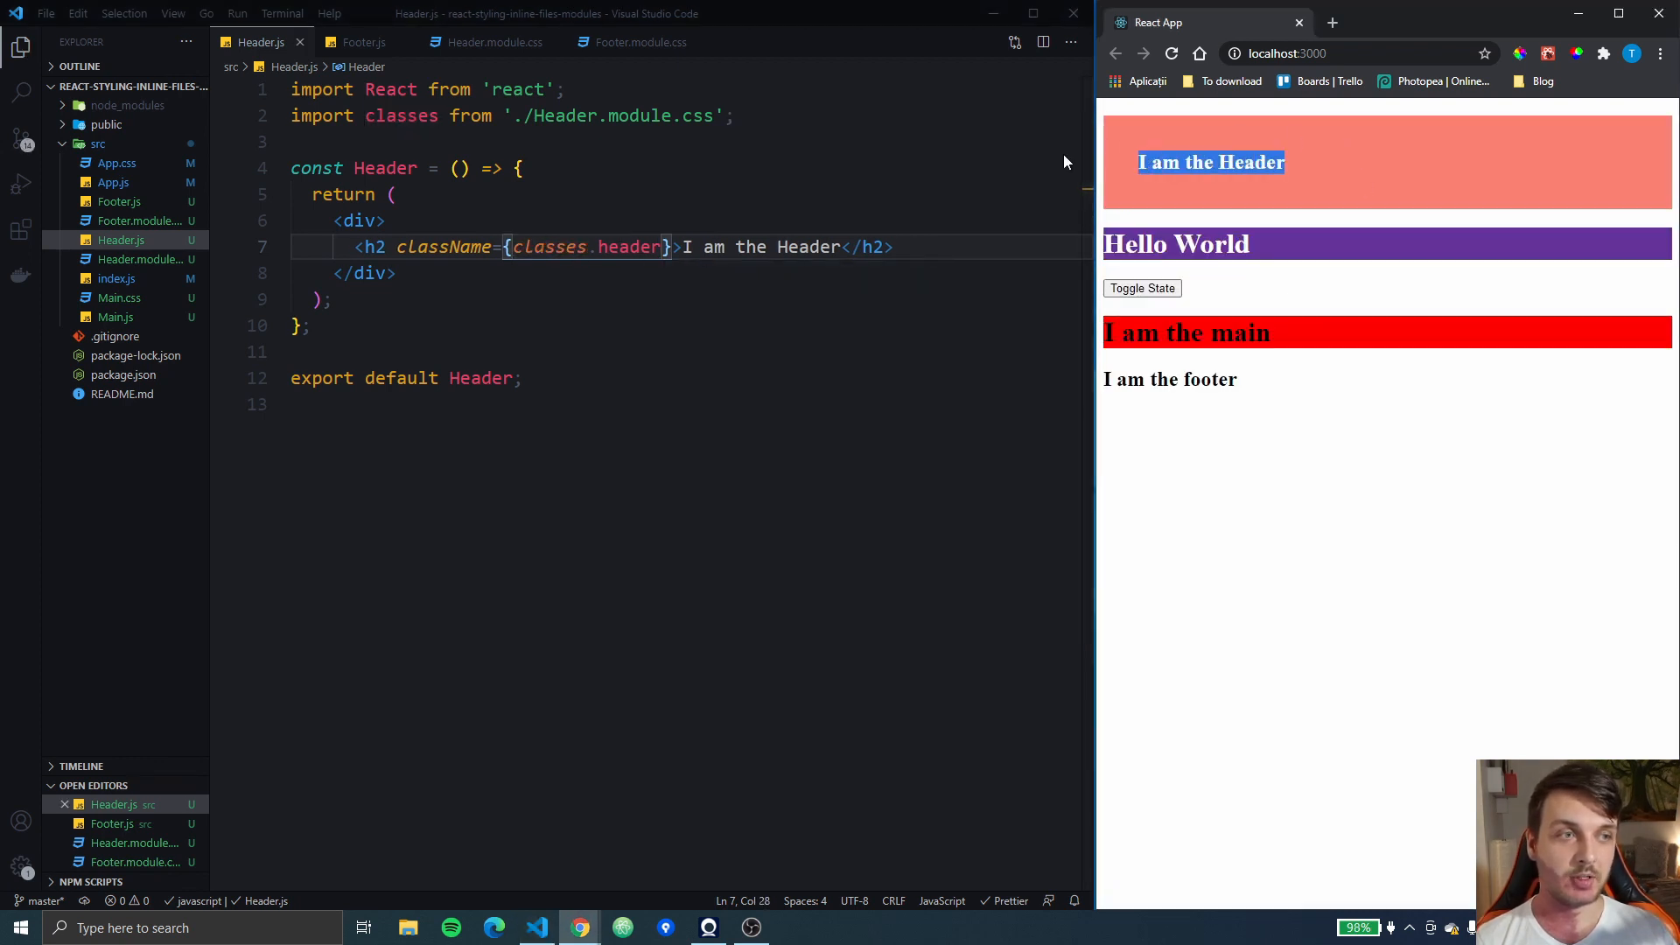
pyautogui.moveTo(1358, 197)
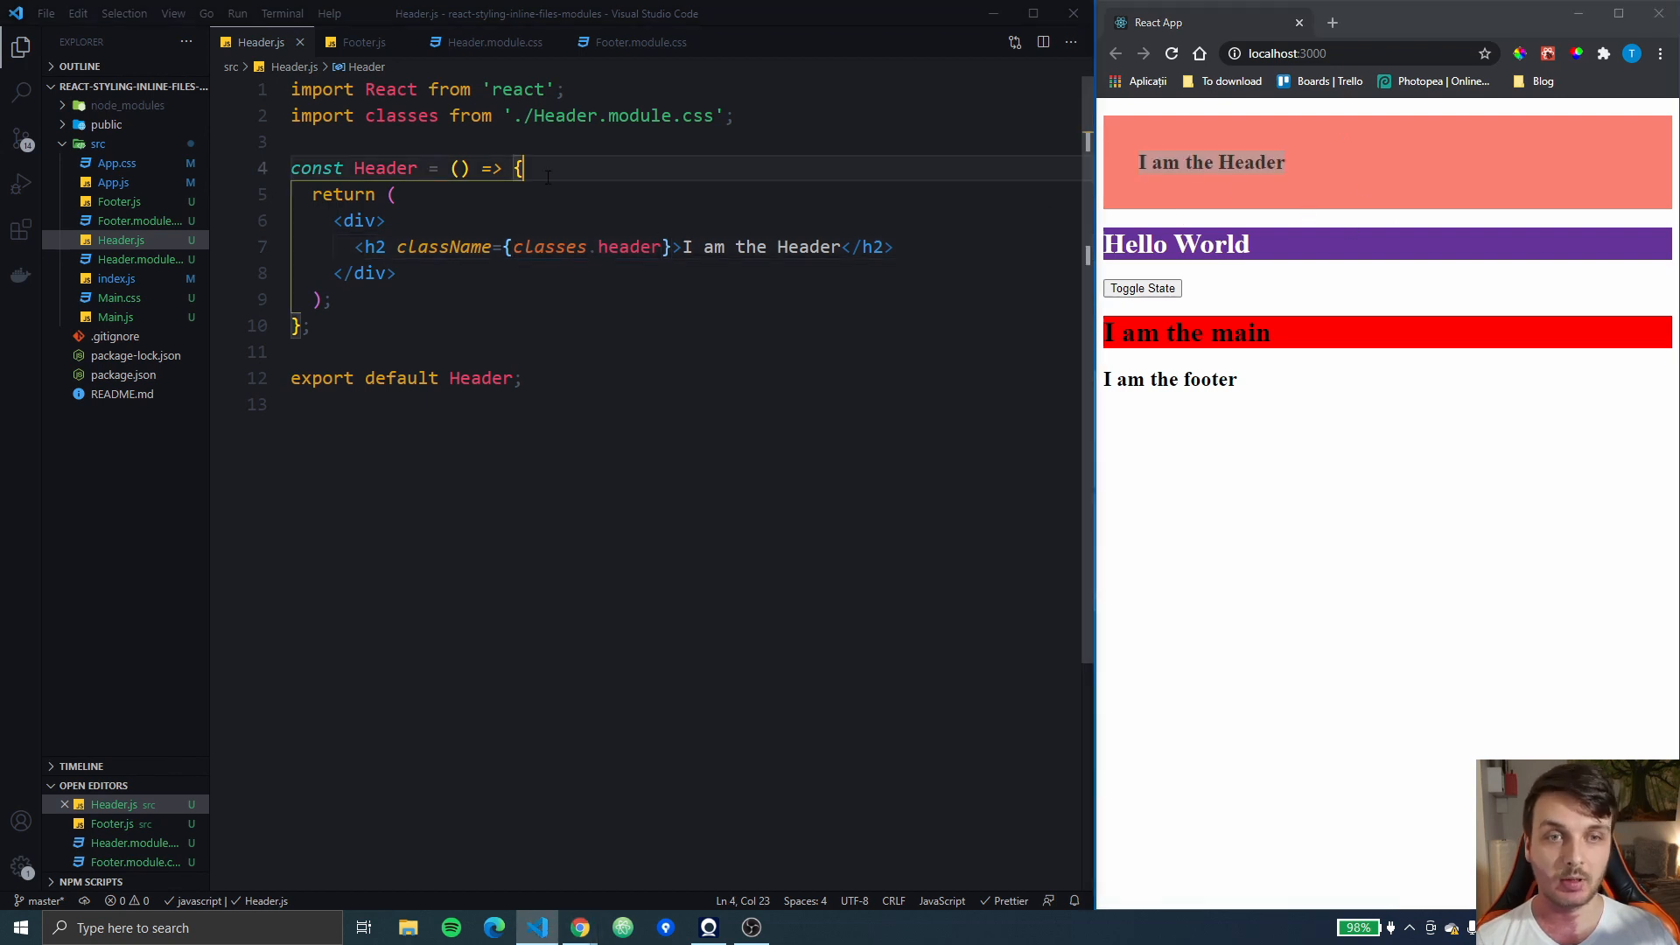
# In Footer.js, add import classes from './Footer.module.css'
pyautogui.click(364, 42)
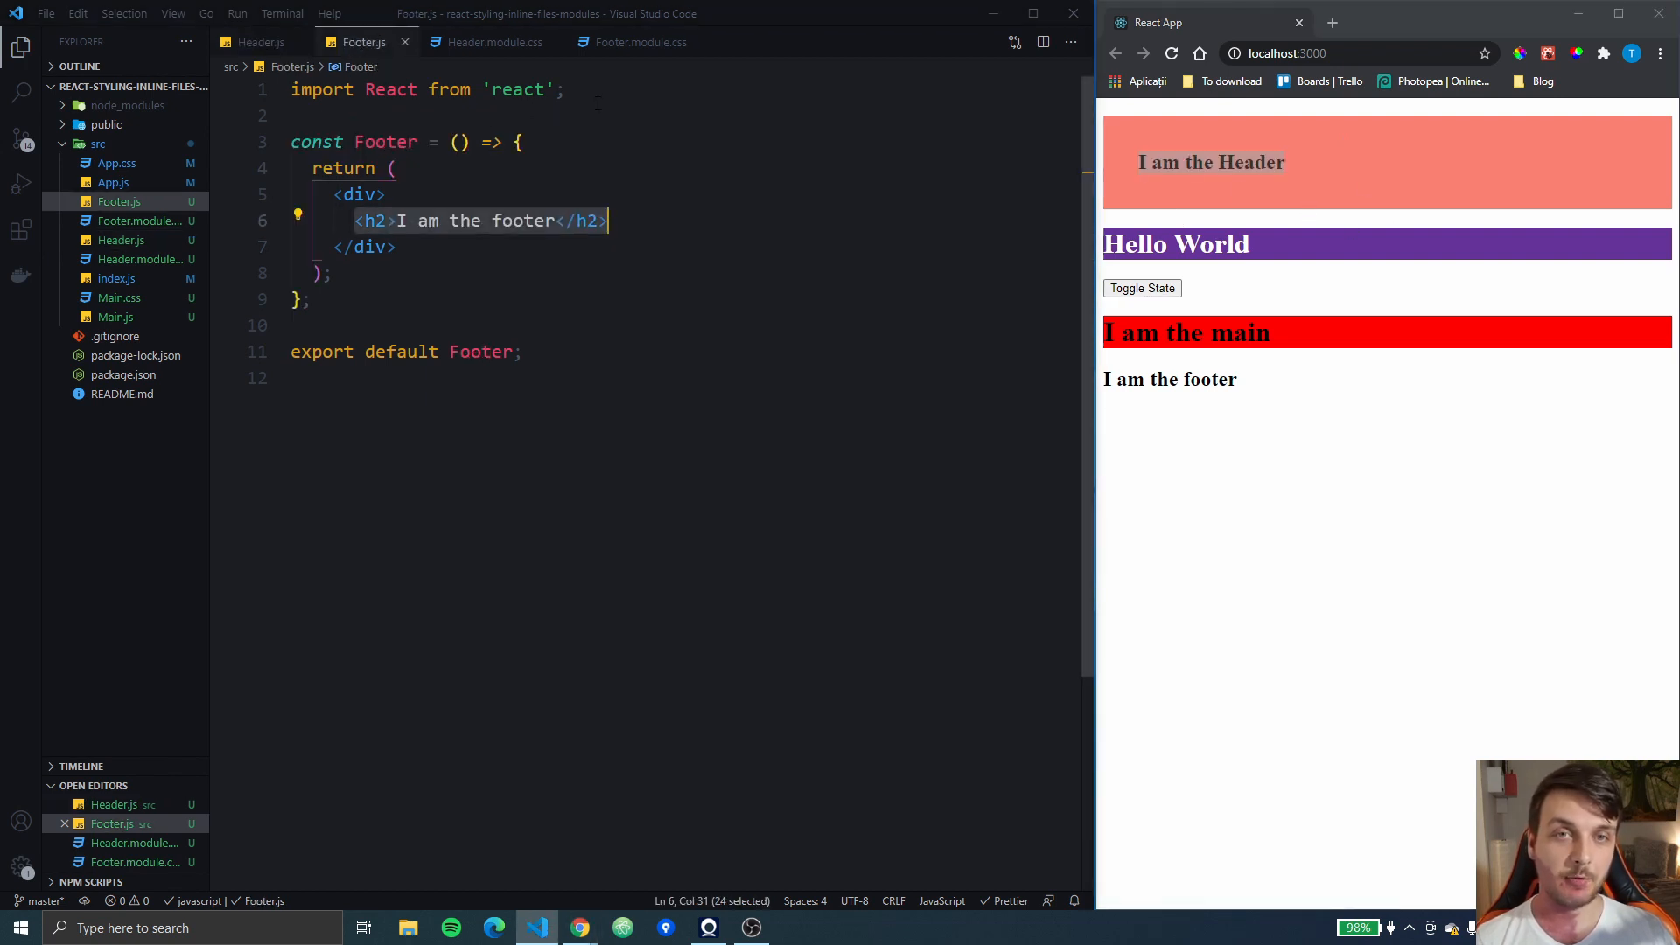
pyautogui.write('impo')
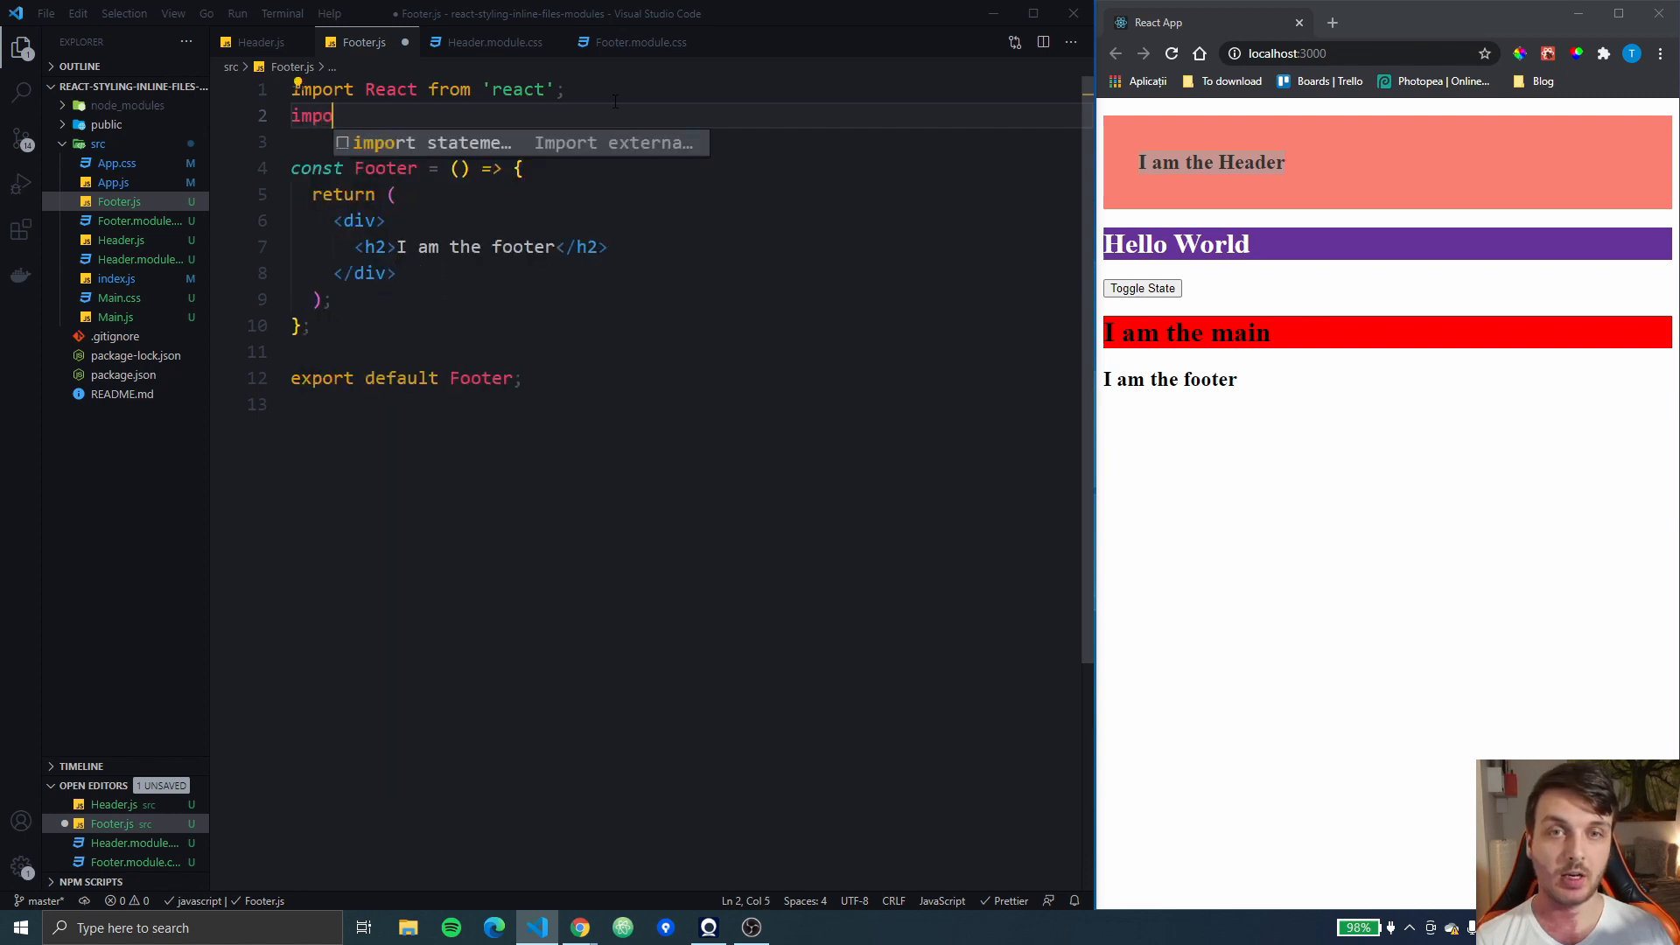
pyautogui.write('classes from')
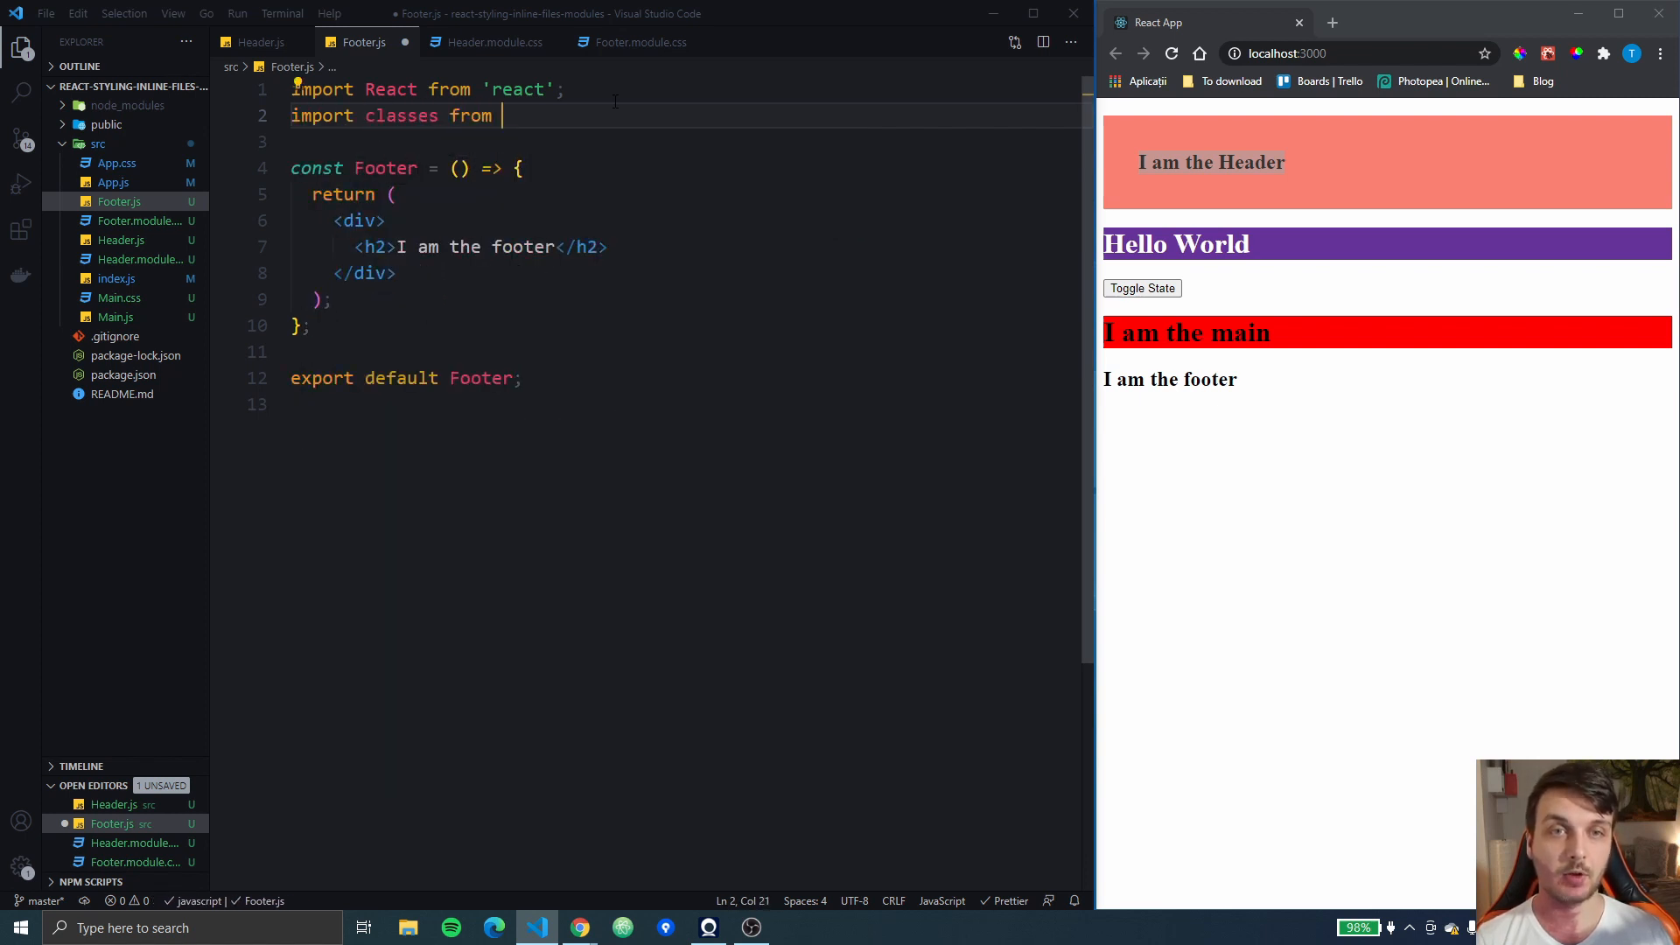
pyautogui.write("'./fo")
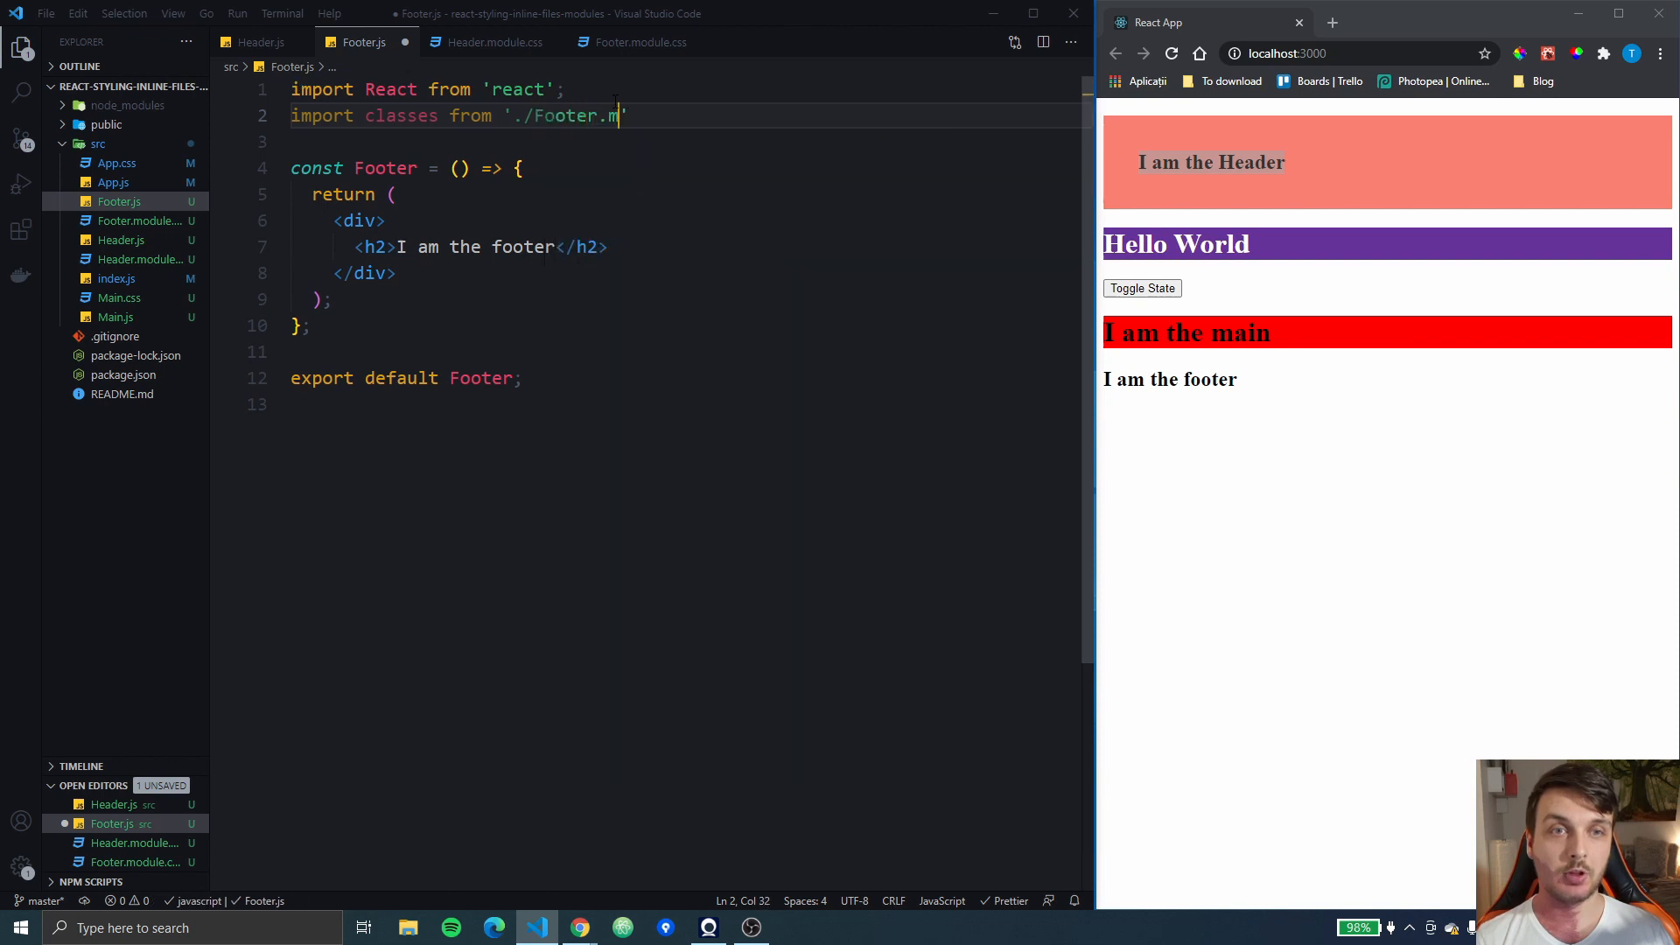
pyautogui.write('odule.css')
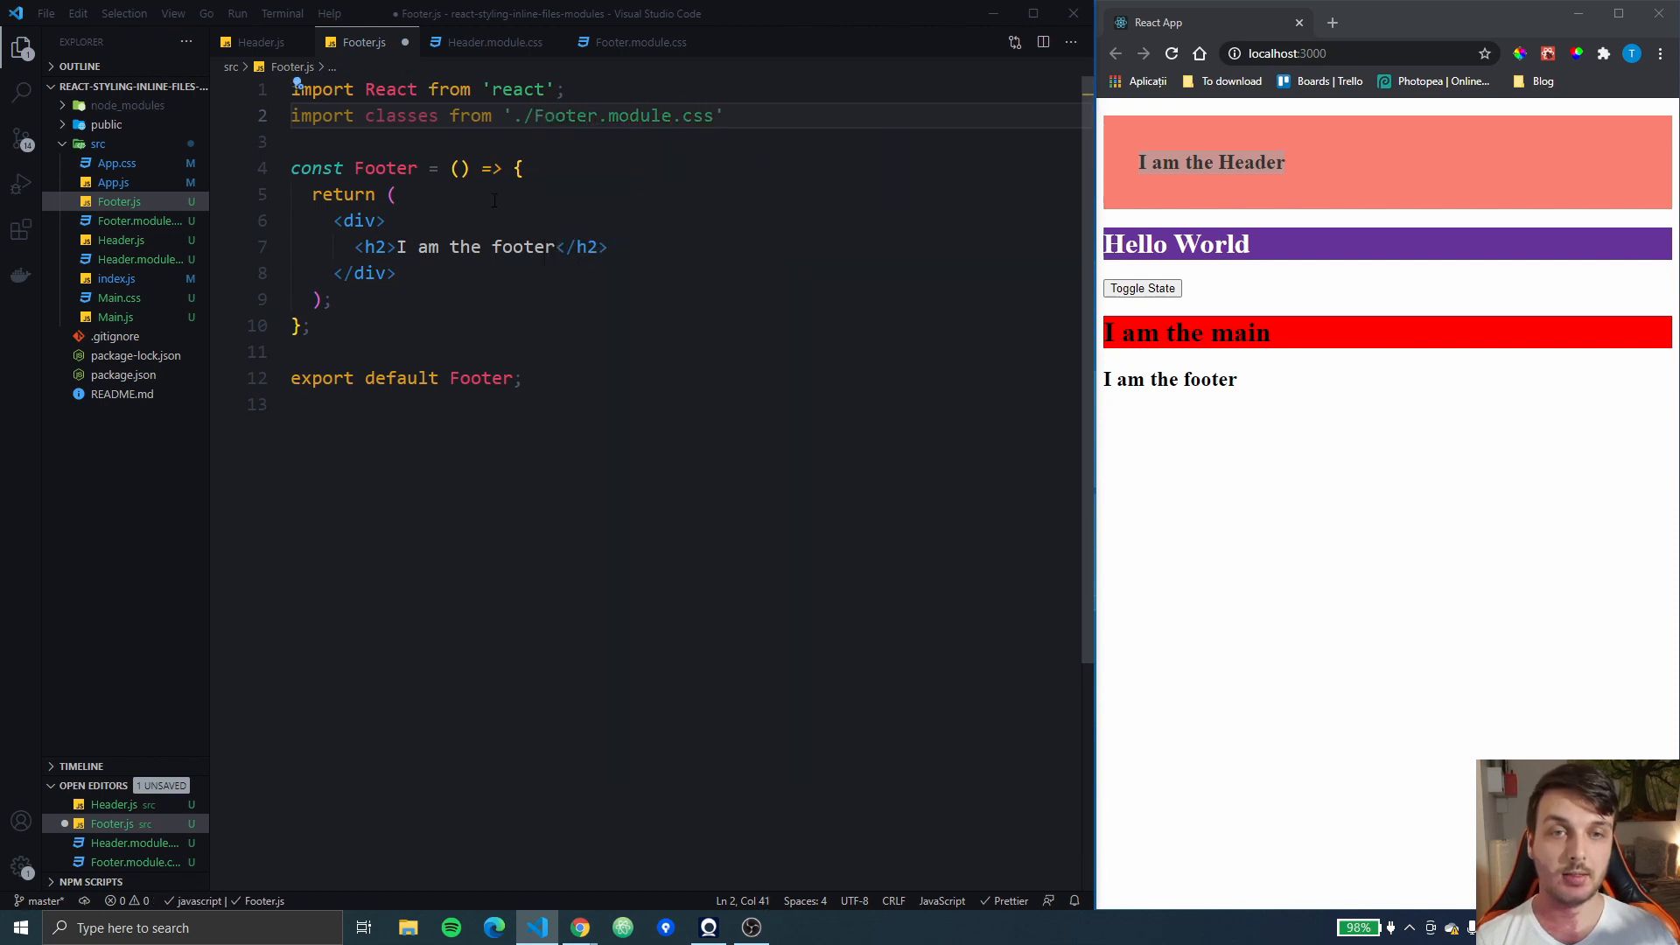
# Give the Footer h2 className={classes.header} so the footer turns green
pyautogui.write('className')
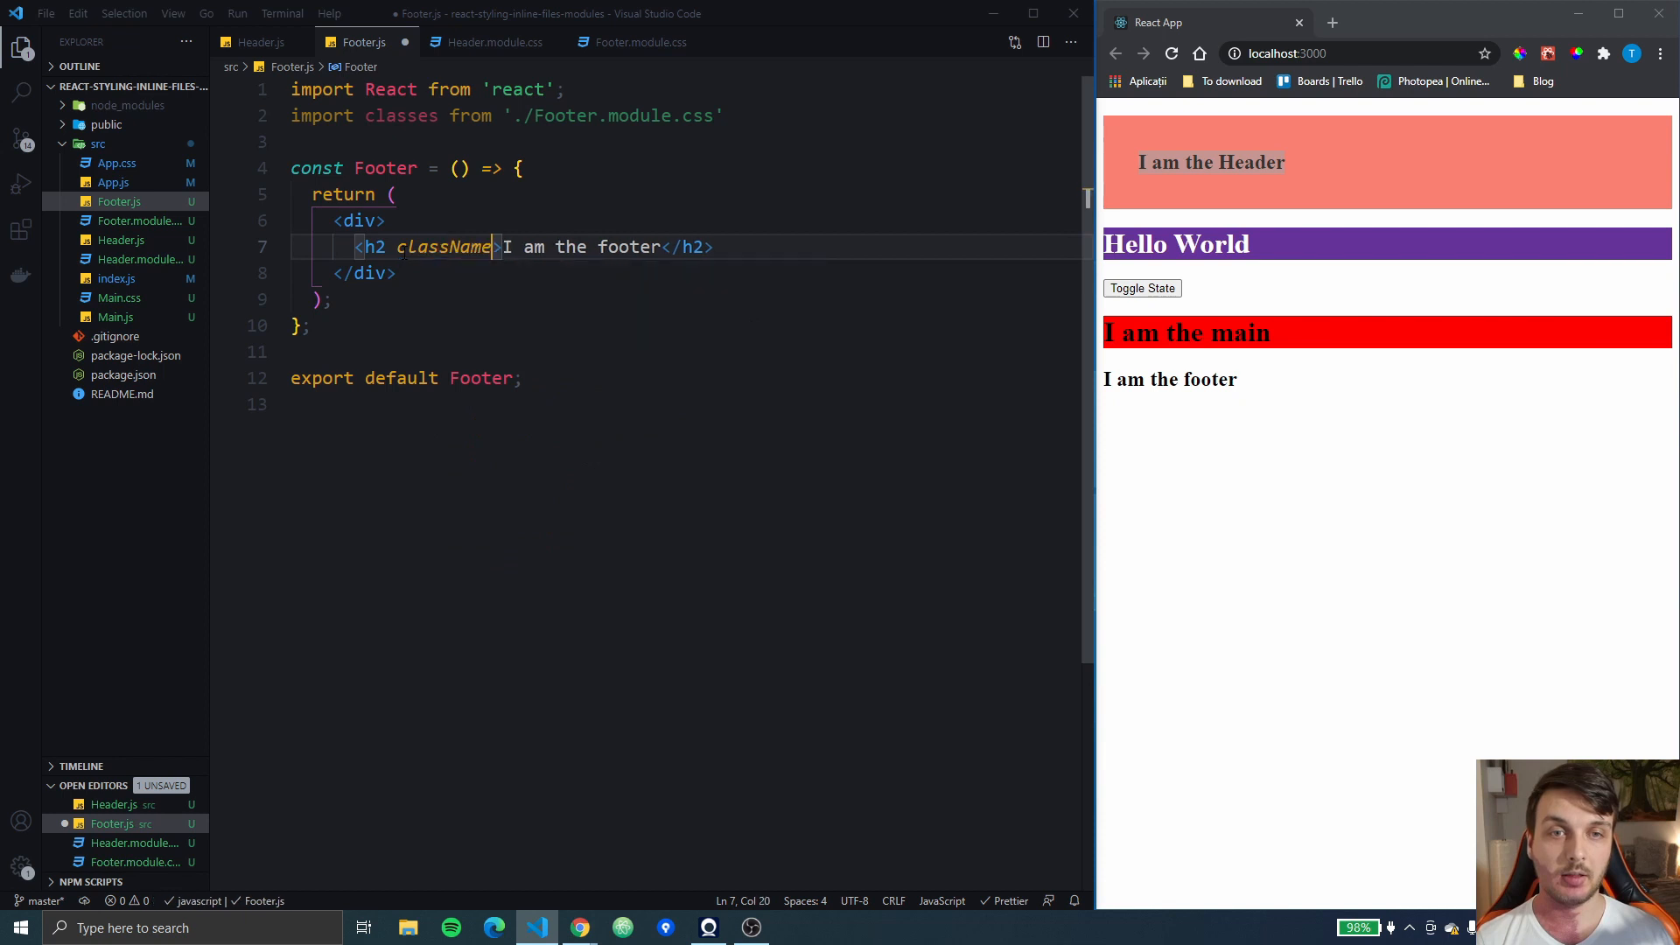
pyautogui.write('={}')
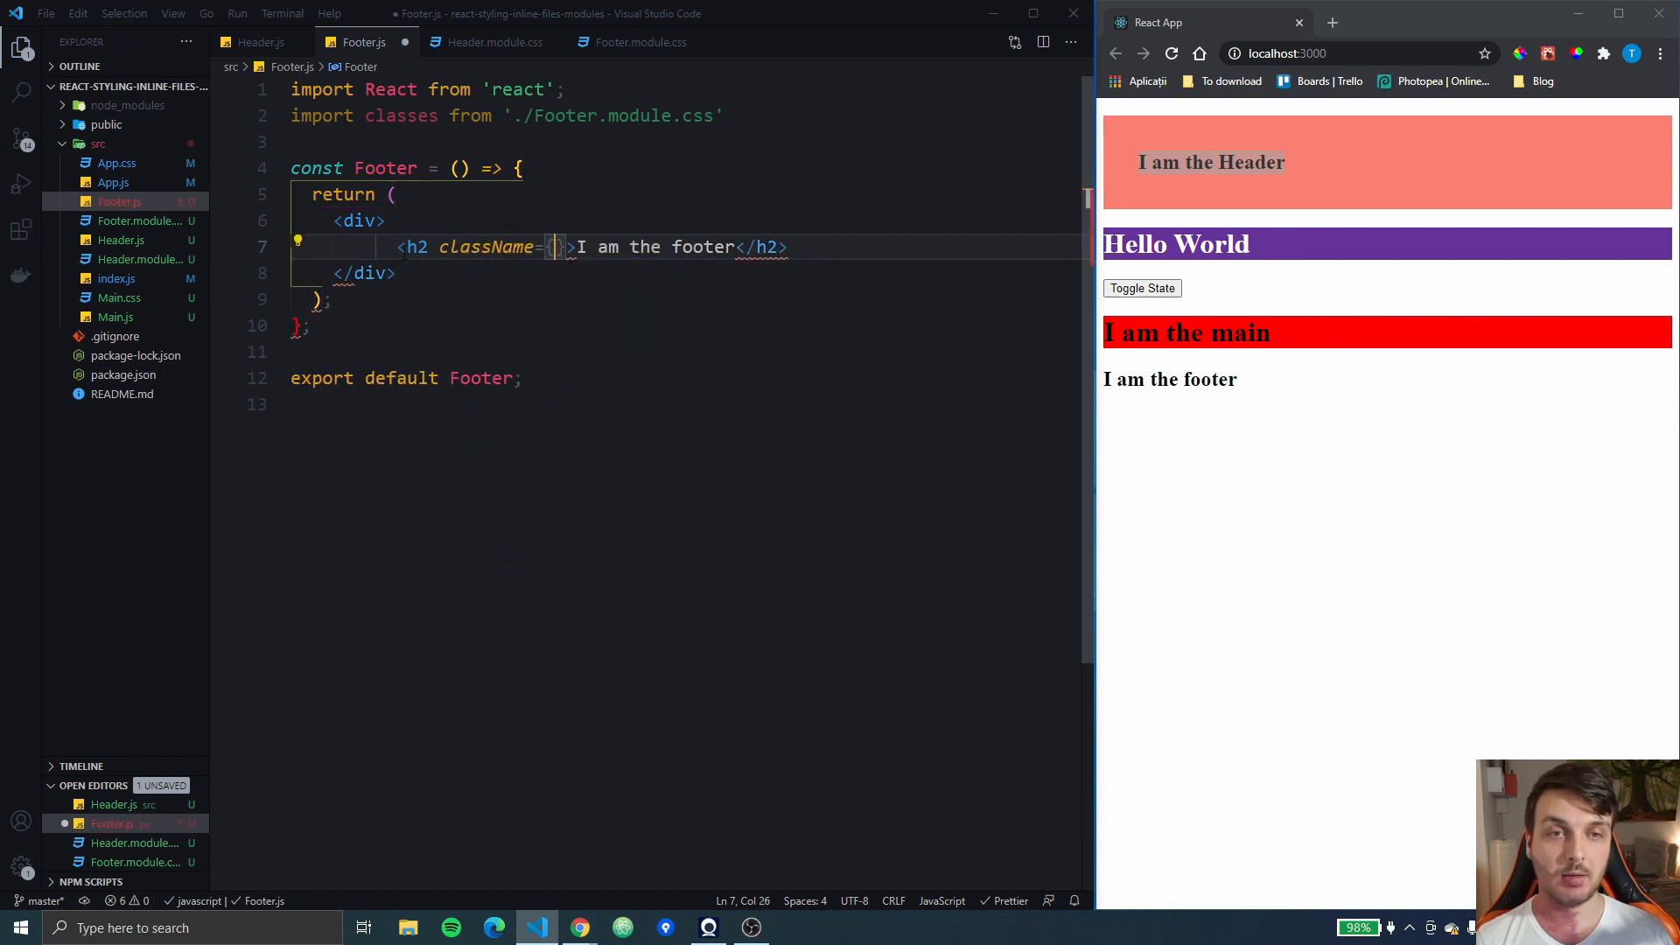
pyautogui.write('classes.')
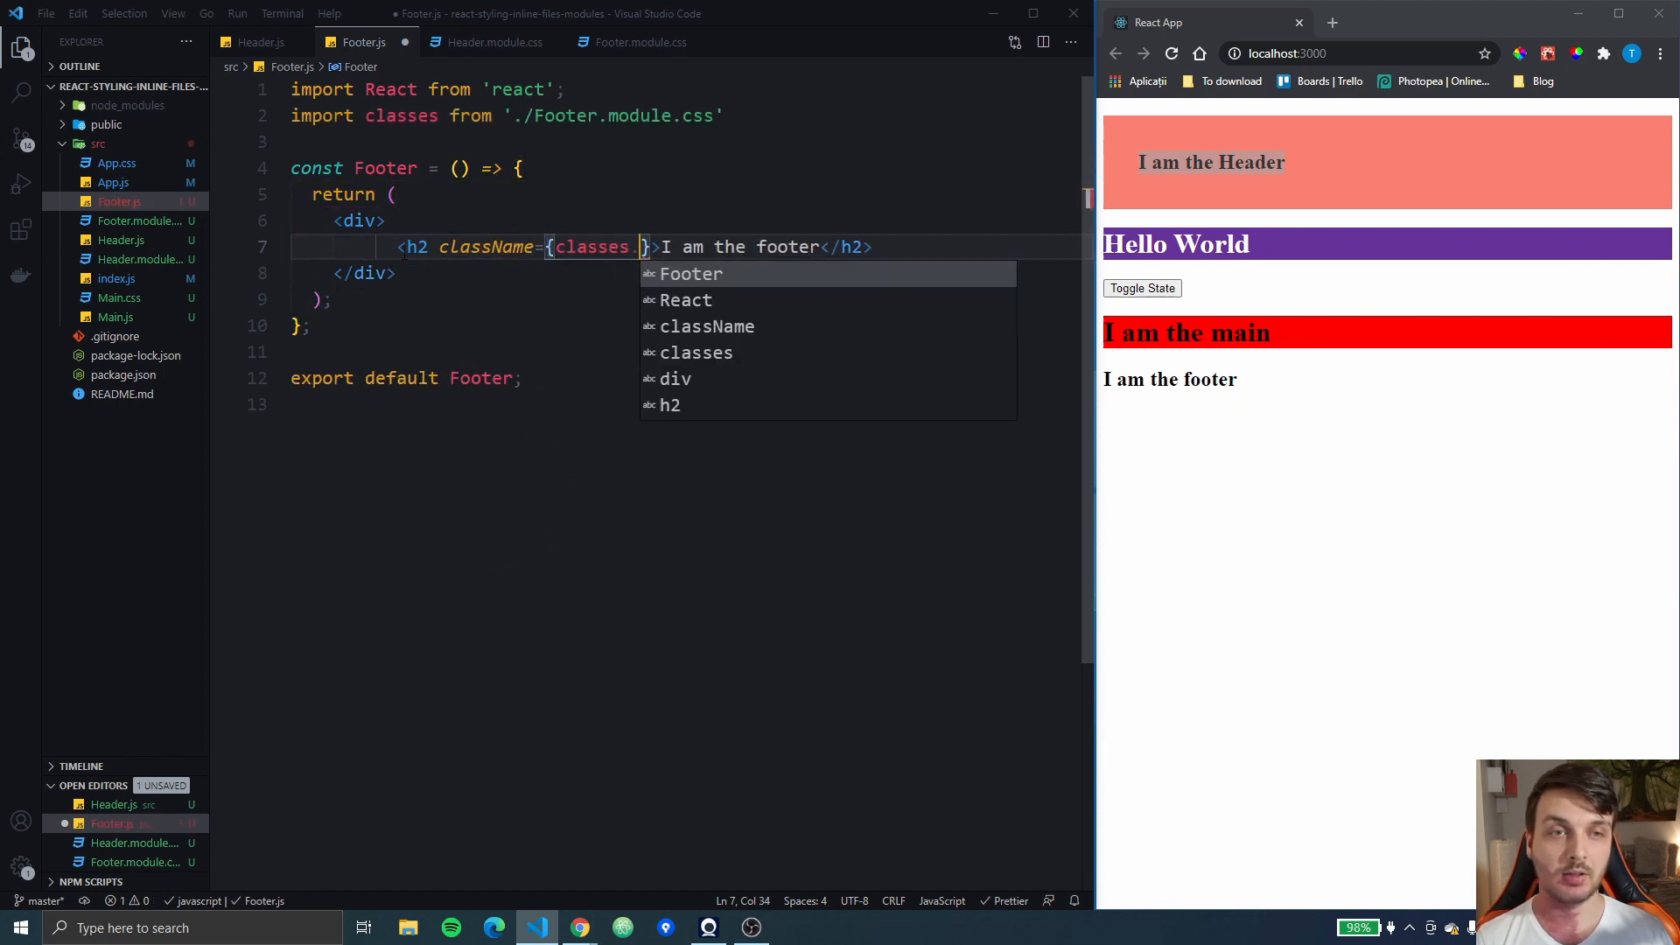
pyautogui.write('header')
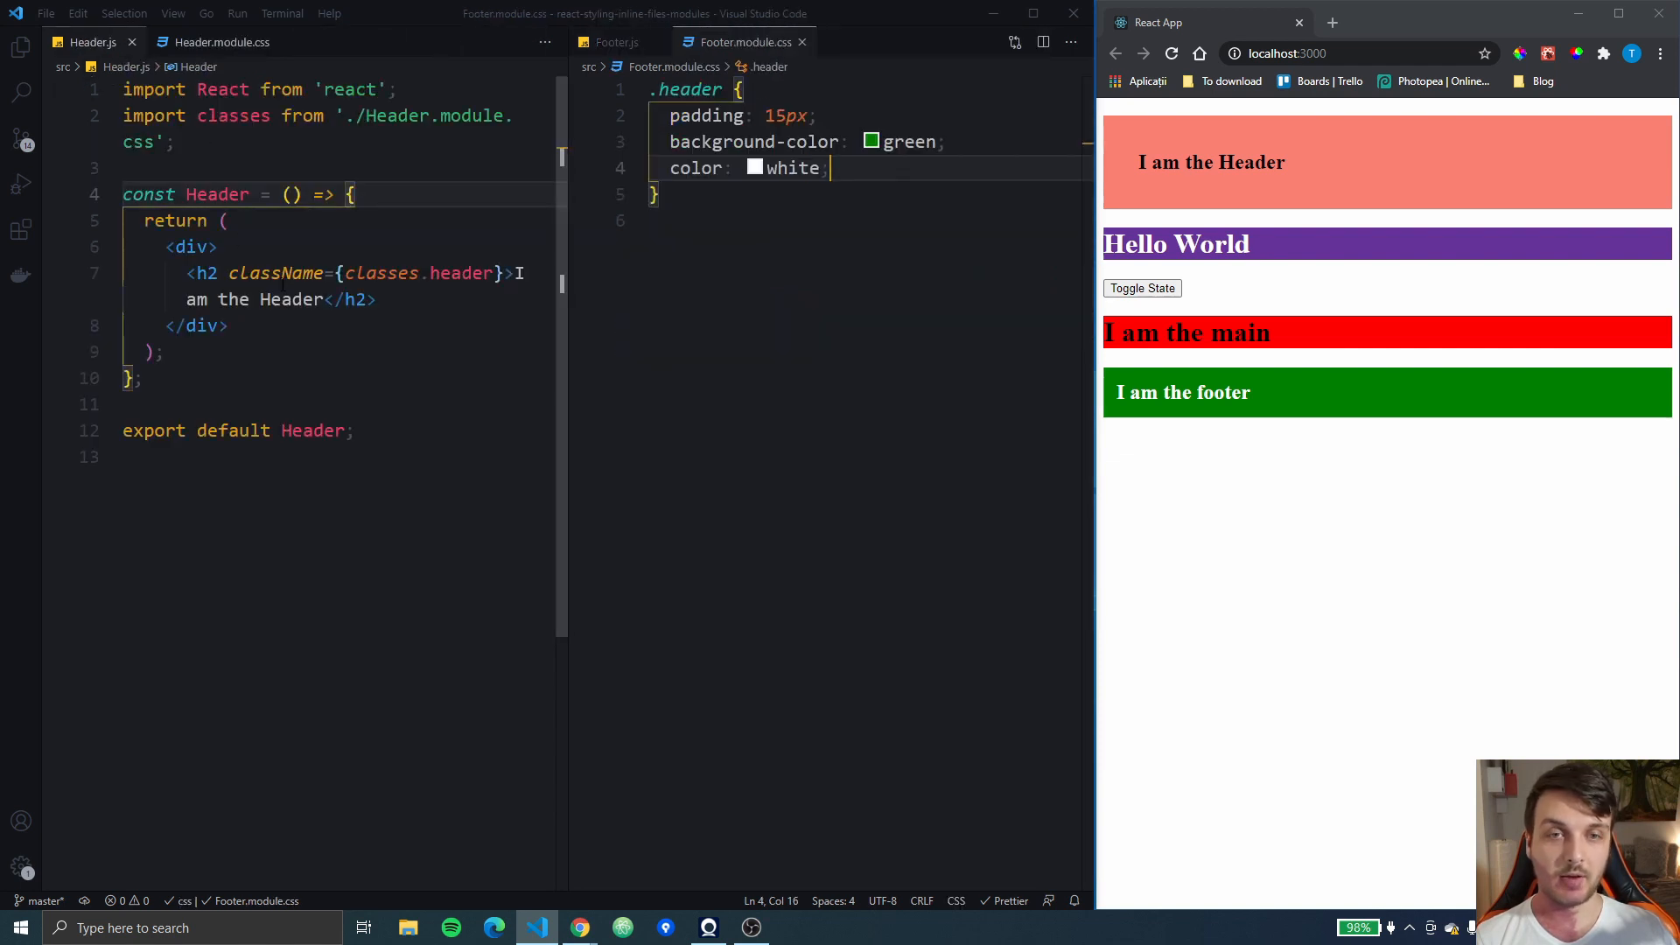
# Show Header.module.css beside Footer.module.css to compare their .header classes
pyautogui.click(617, 42)
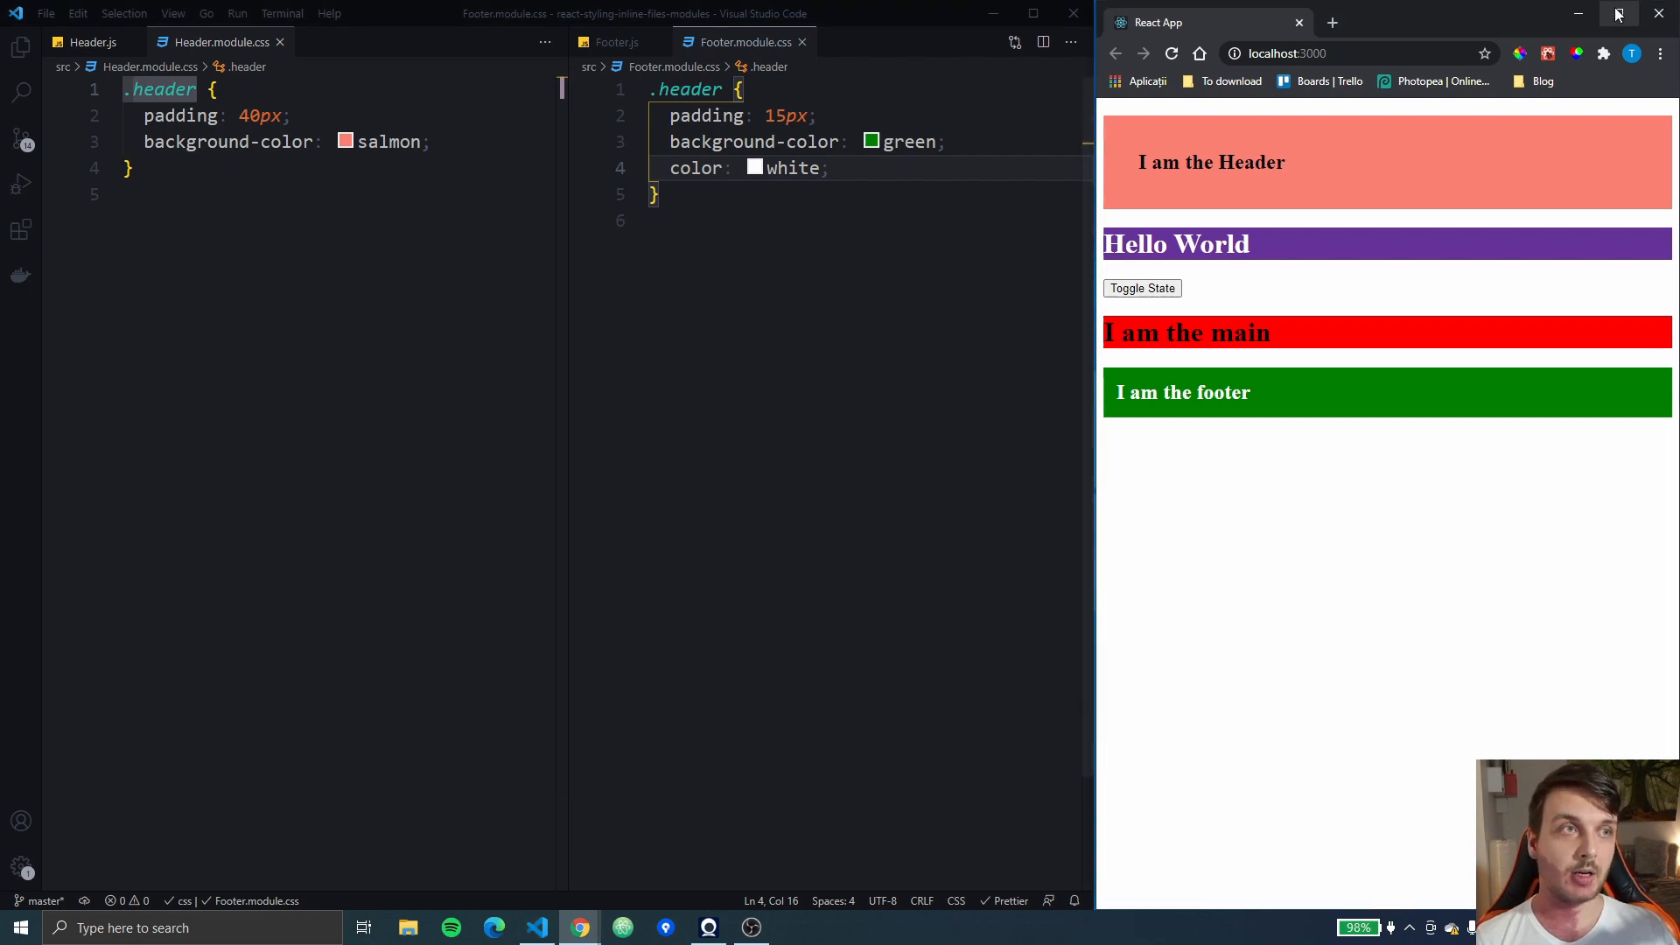
# Maximize Chrome and inspect div#root, revealing Header_header__2kgfV and Footer_header__3572d classes
pyautogui.click(1619, 14)
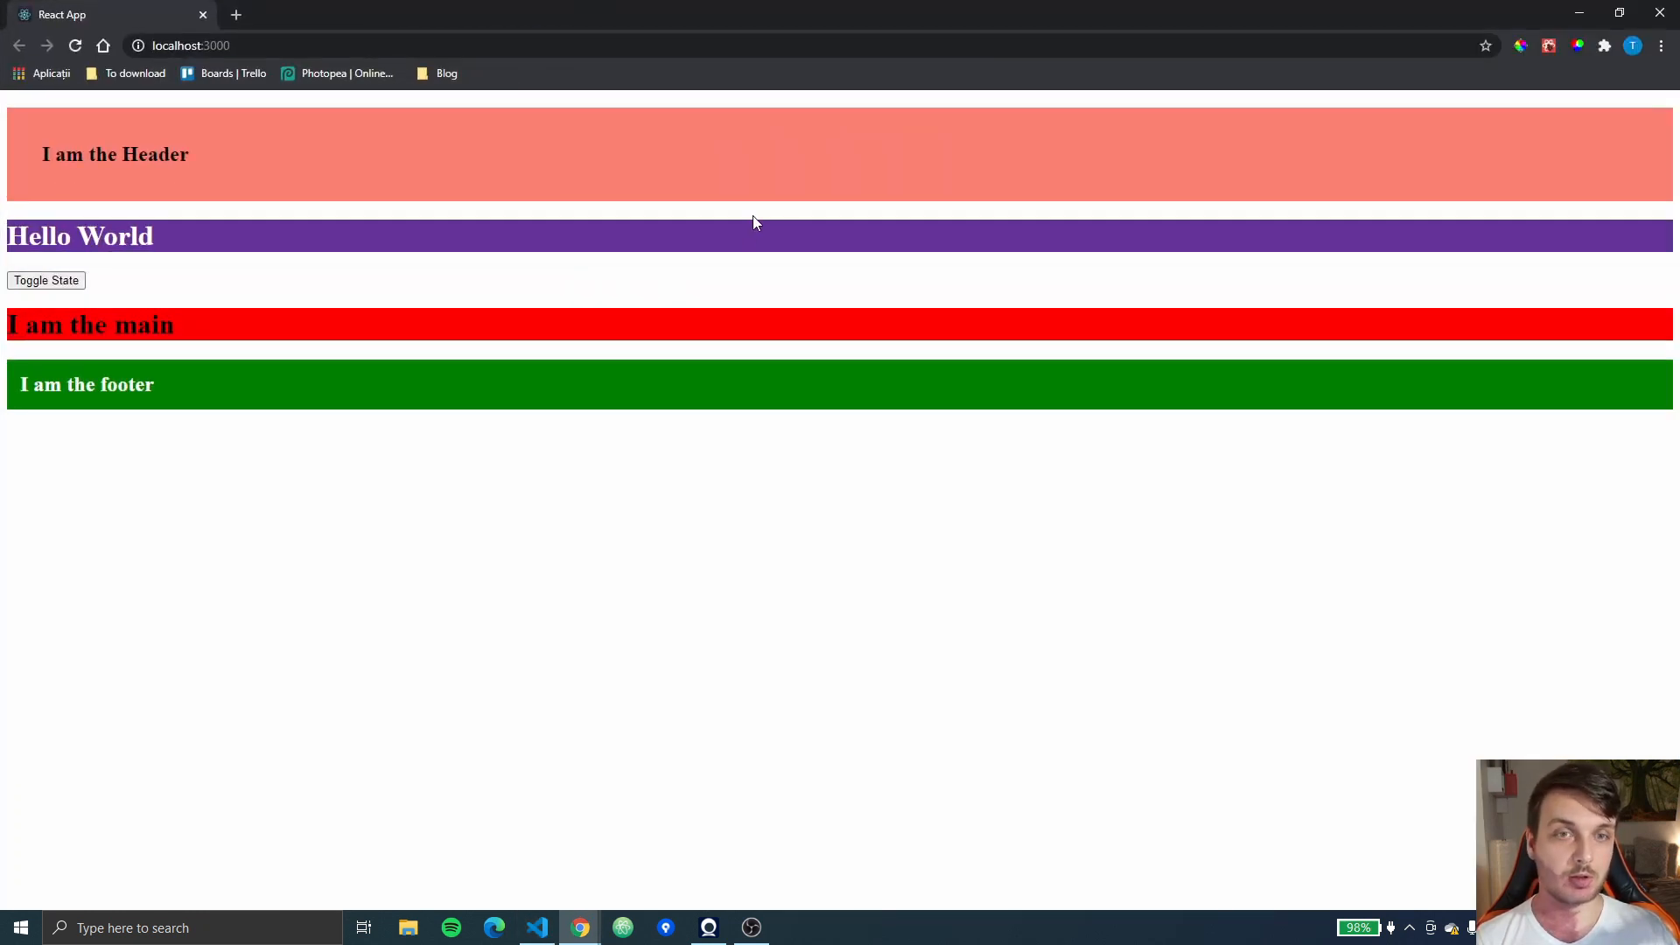
pyautogui.press('F12')
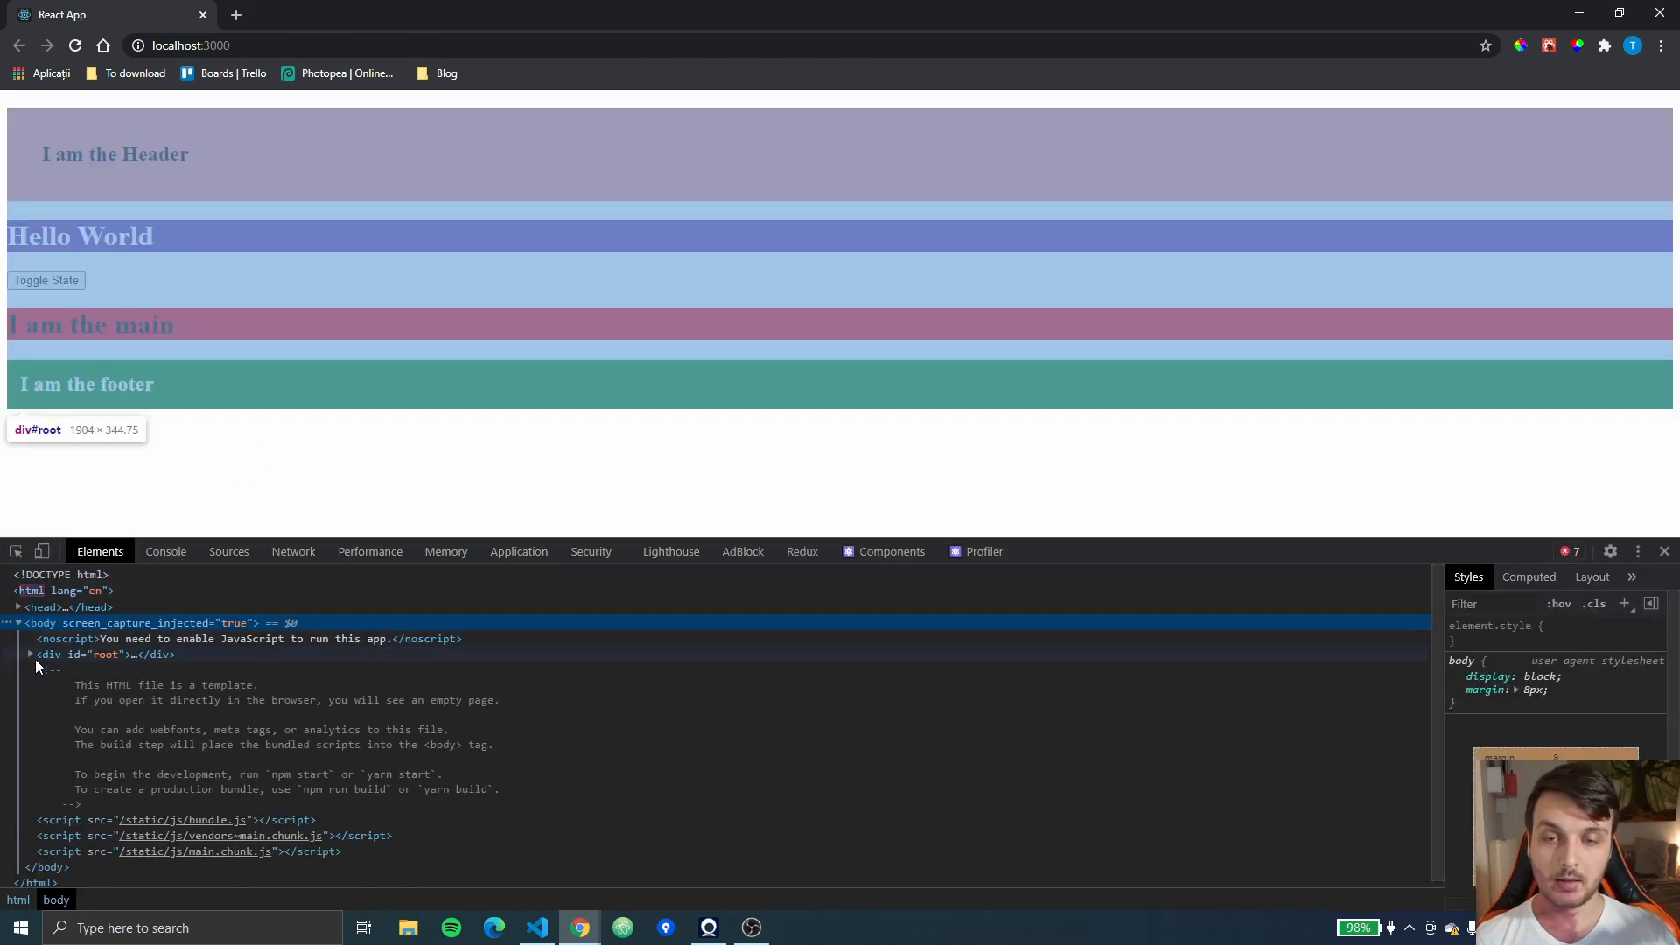
pyautogui.click(45, 280)
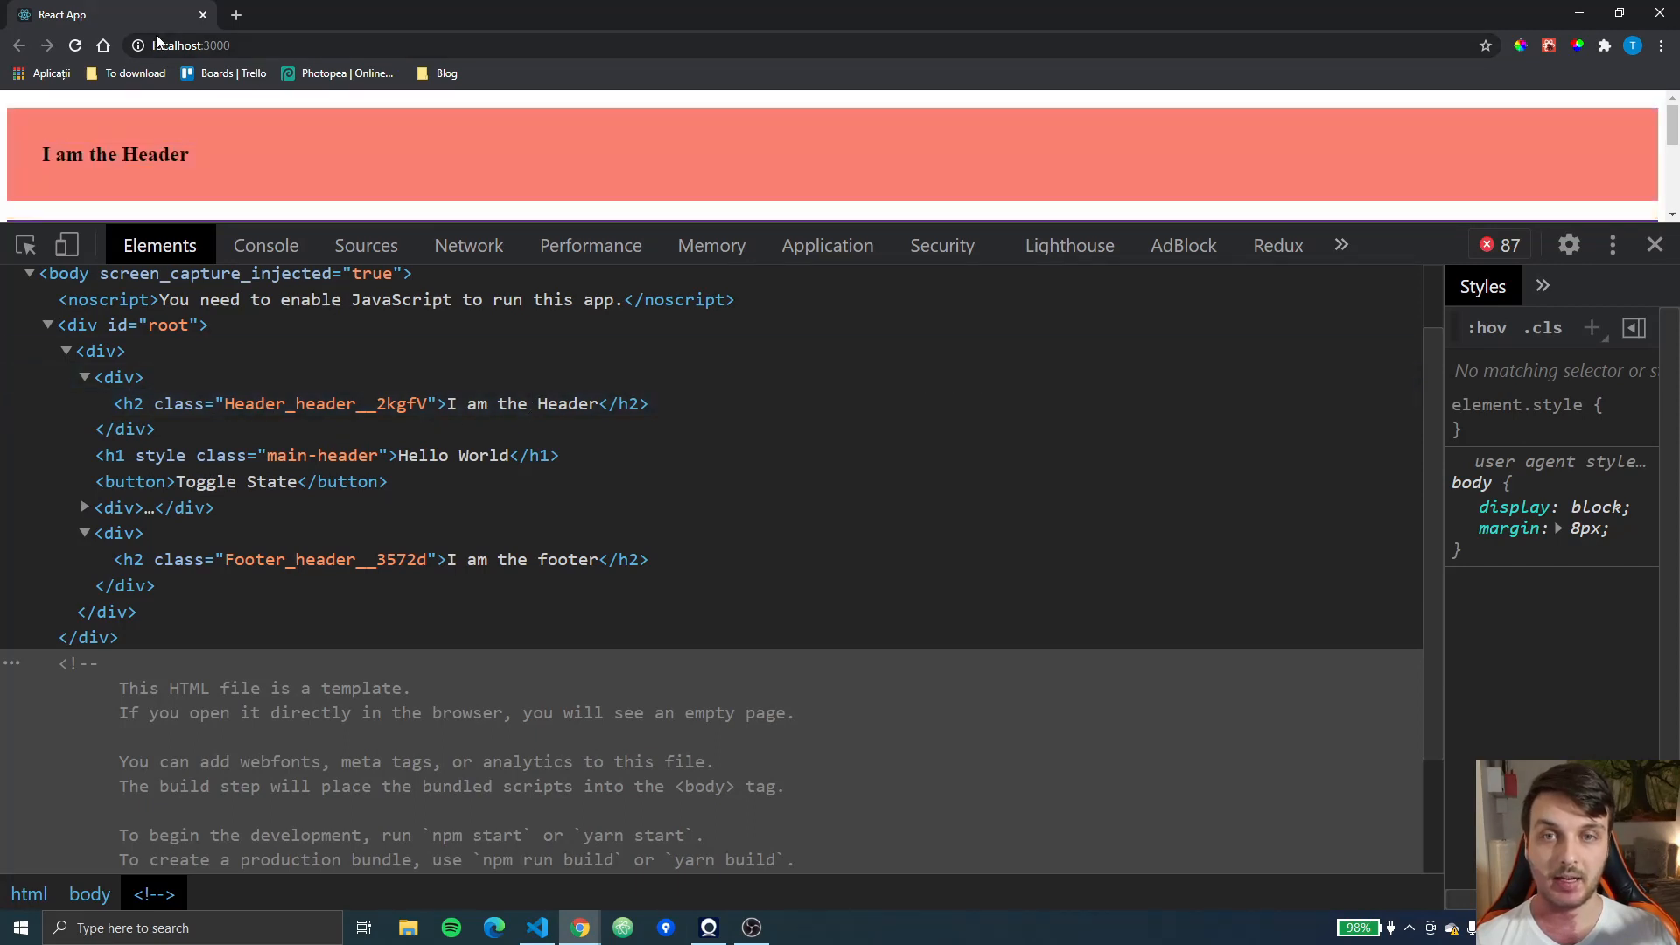
pyautogui.moveTo(273, 156)
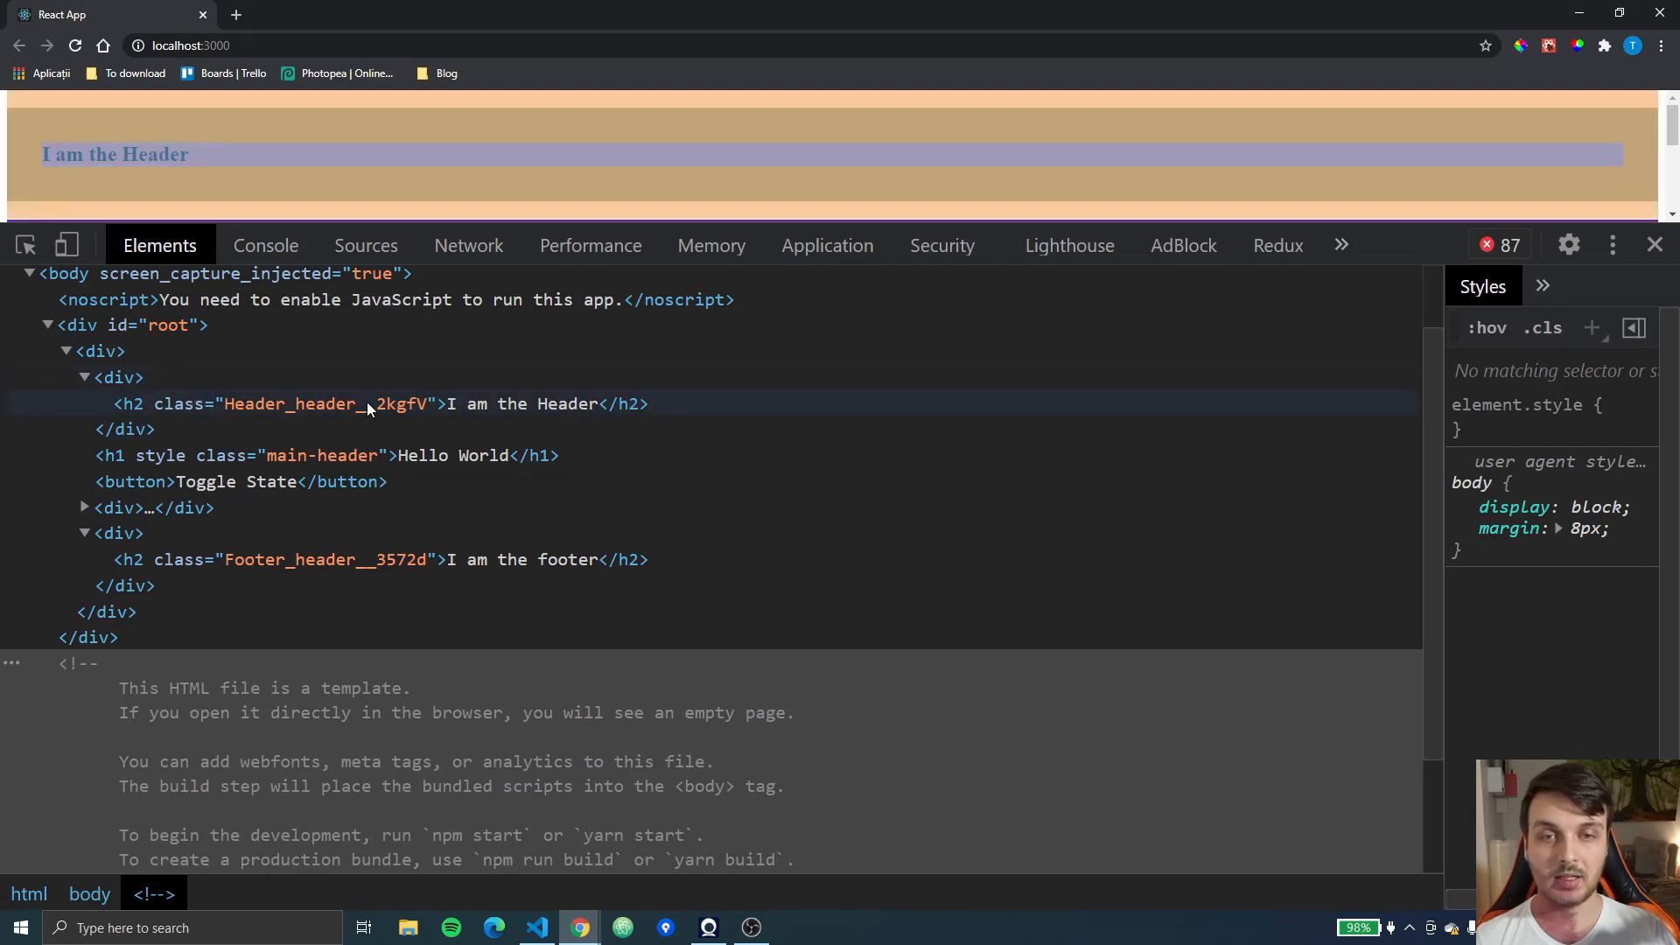
pyautogui.moveTo(329, 419)
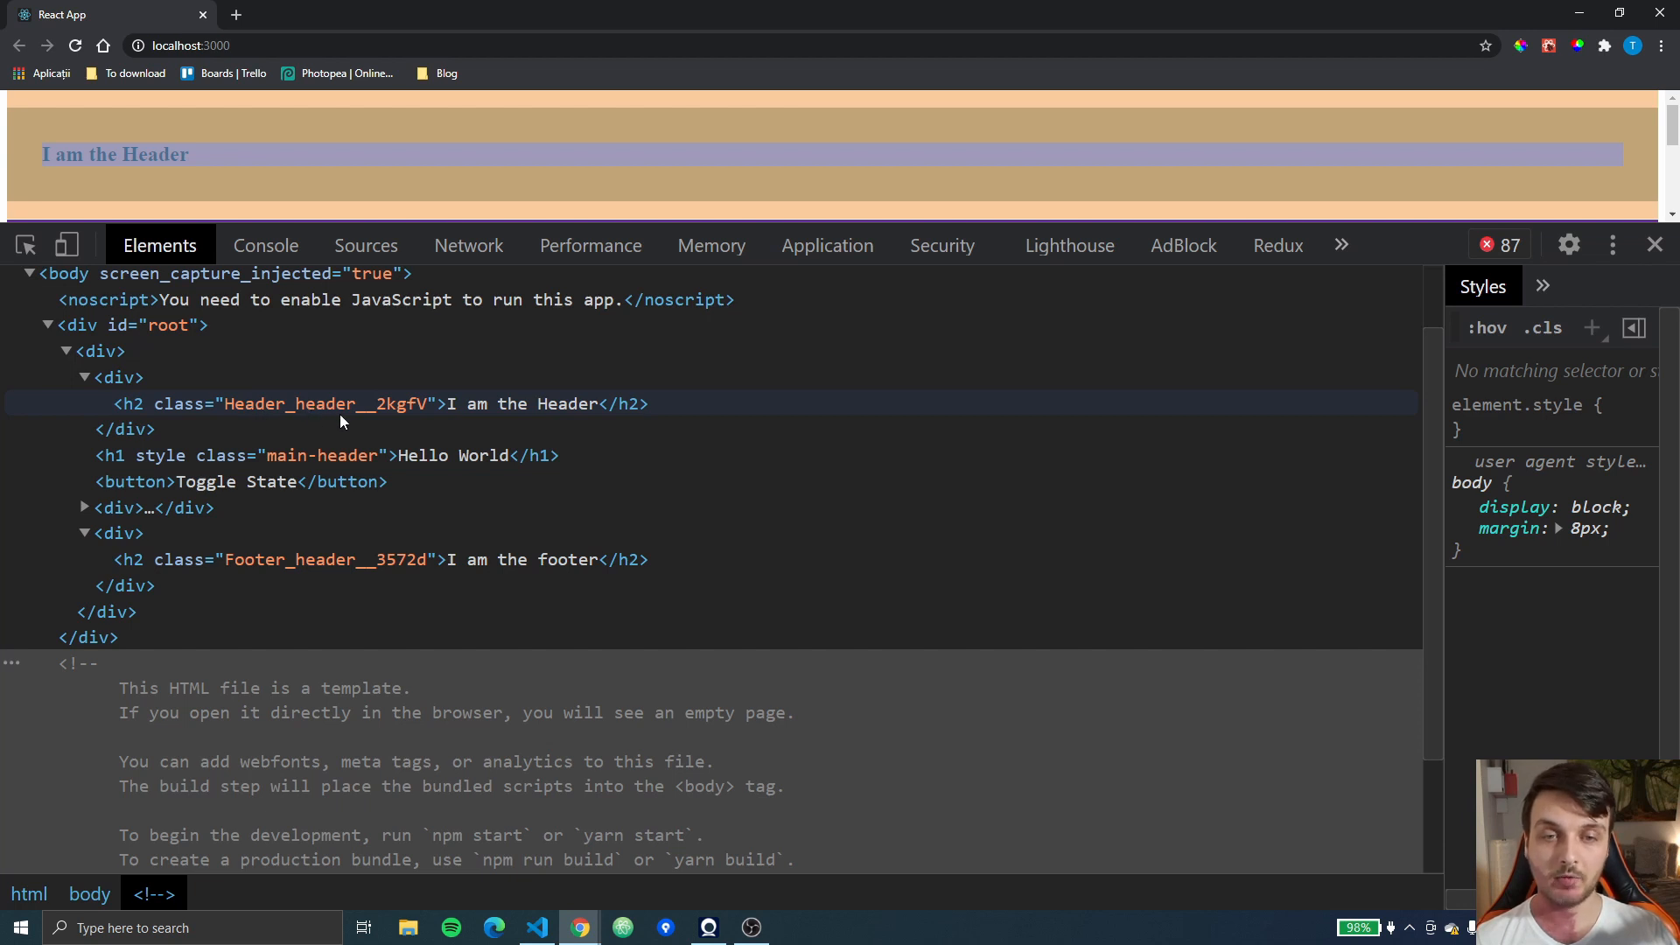
pyautogui.moveTo(404, 410)
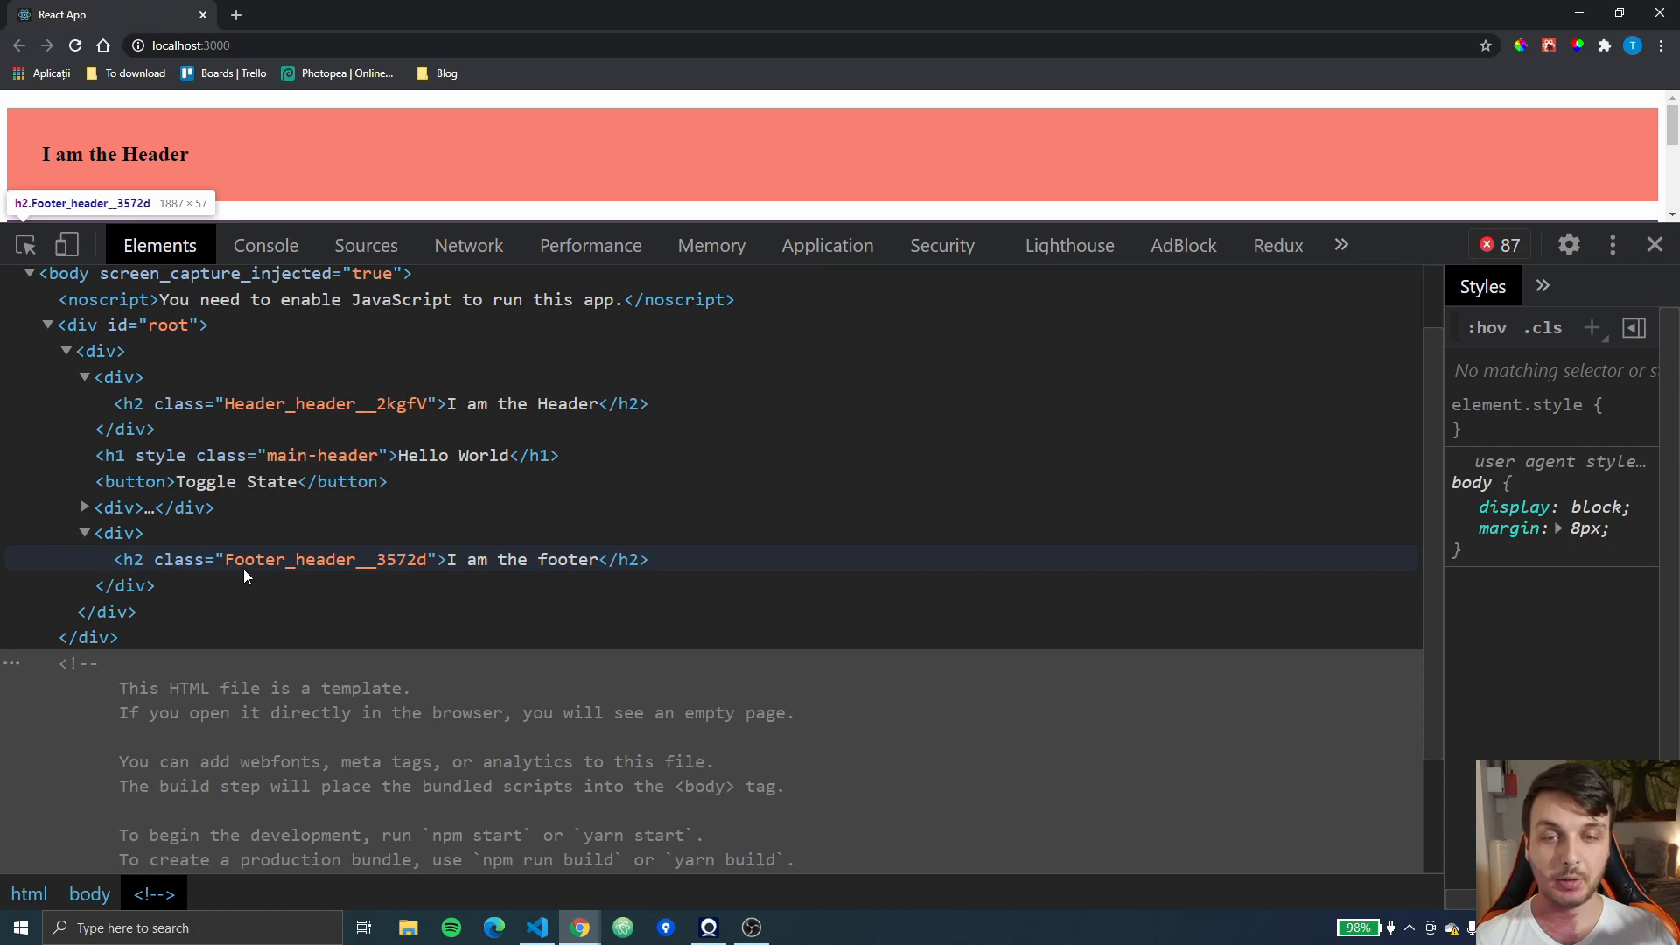
pyautogui.moveTo(299, 576)
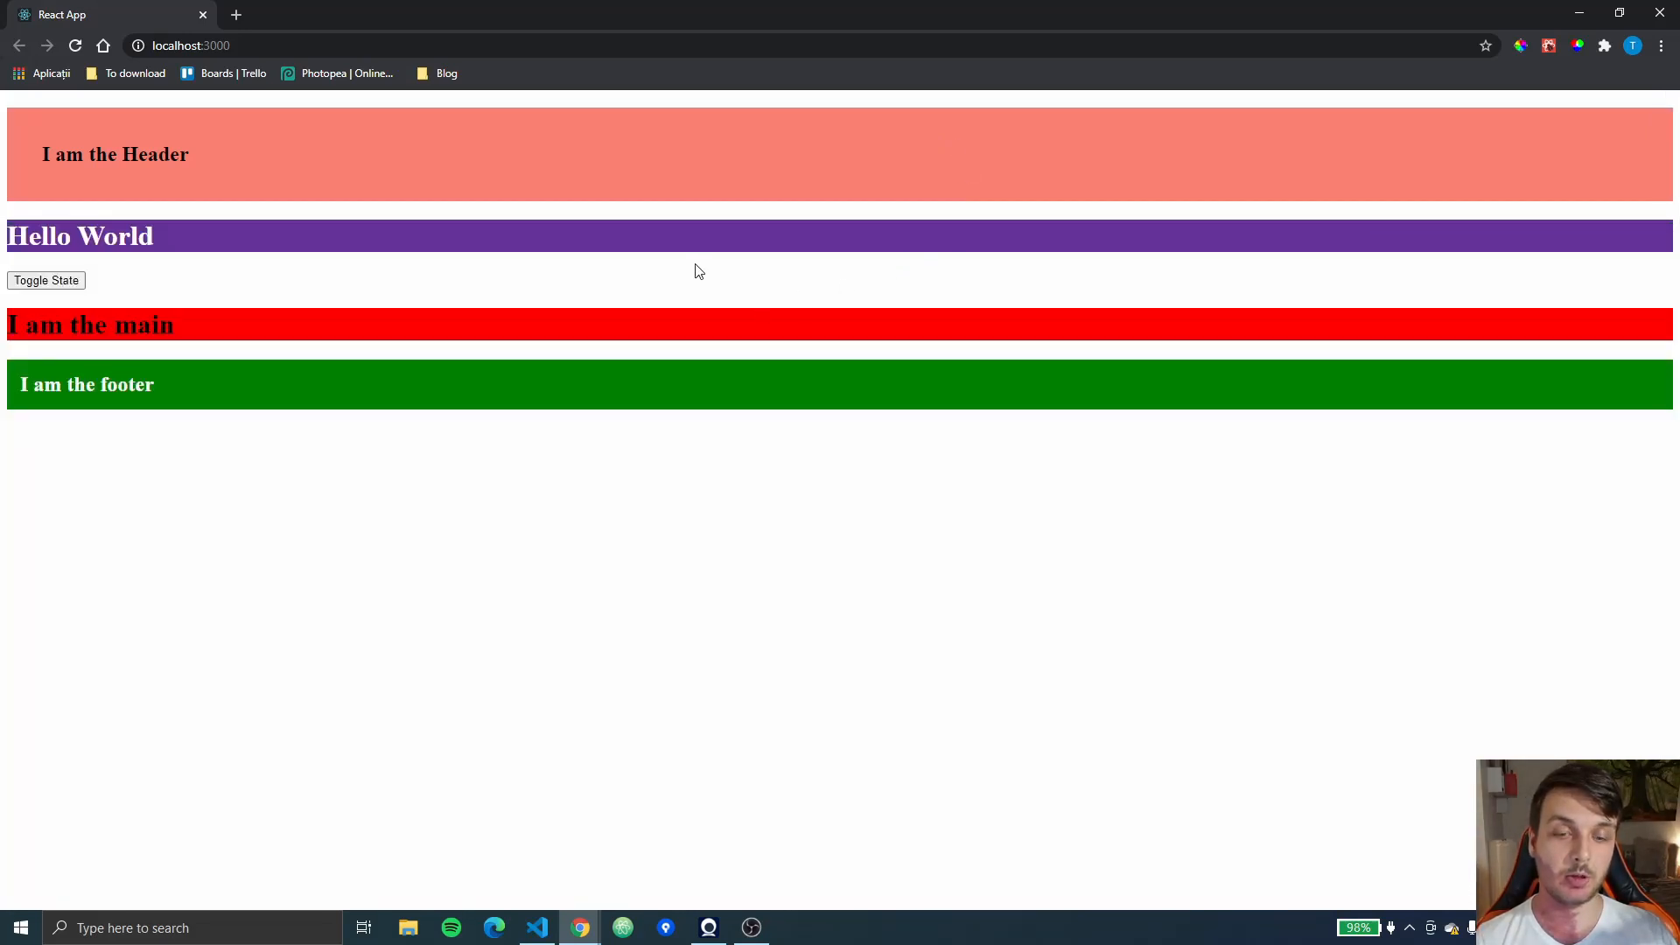
pyautogui.moveTo(541, 845)
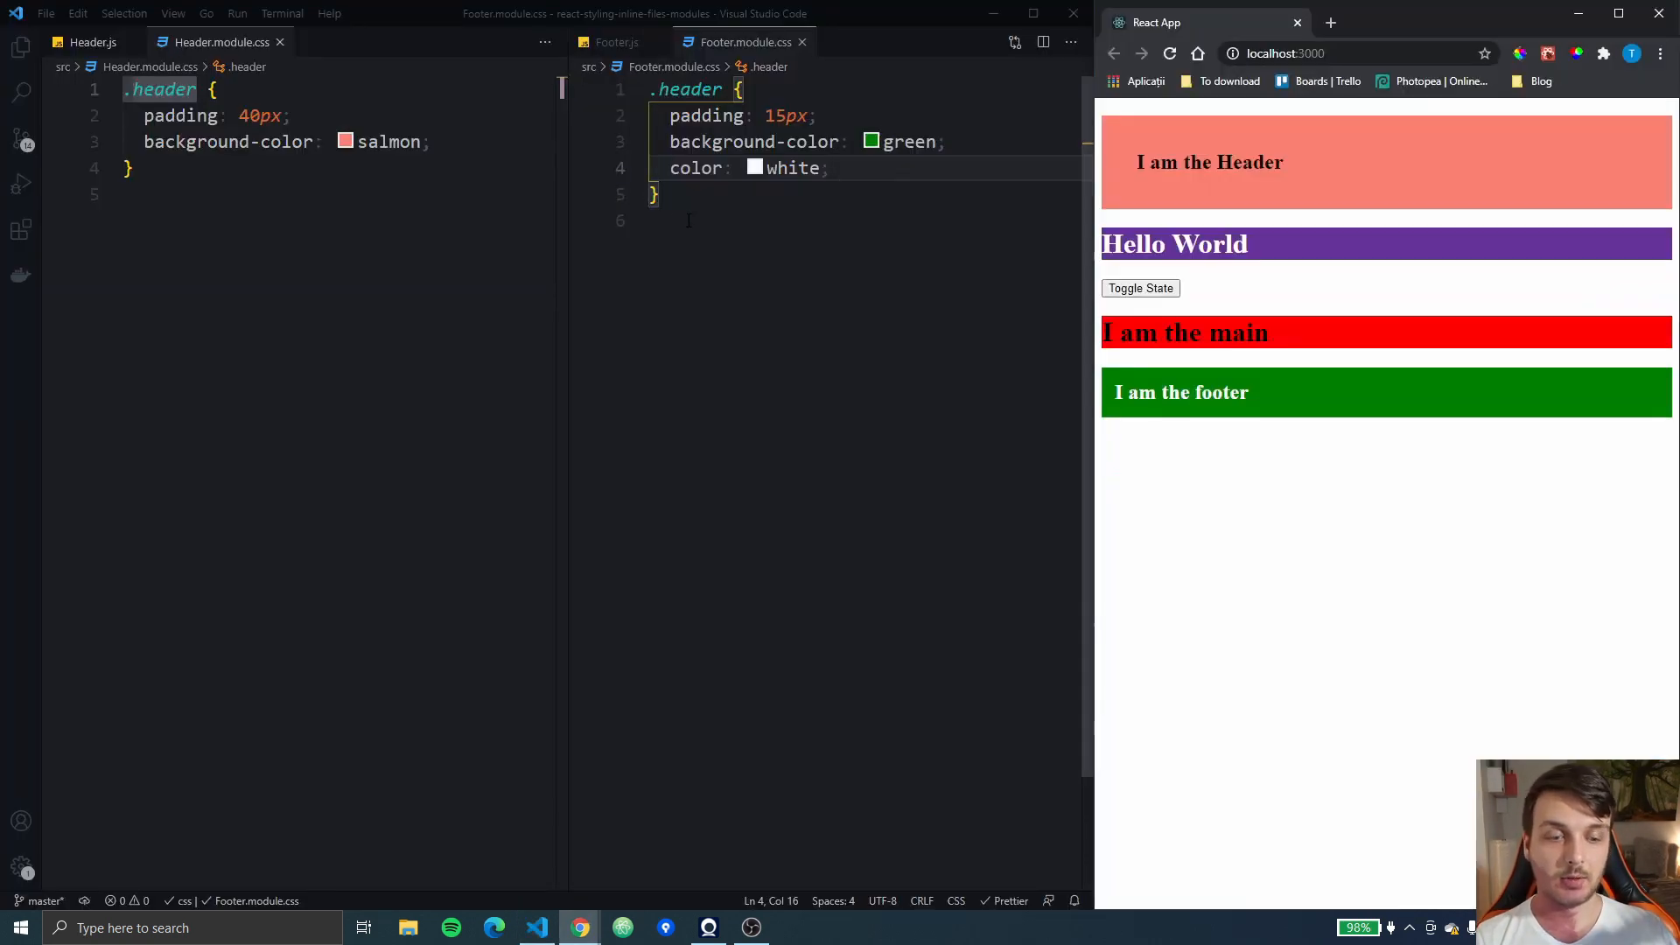
# Return to Header.js and show the project's src files in the Explorer
pyautogui.click(91, 42)
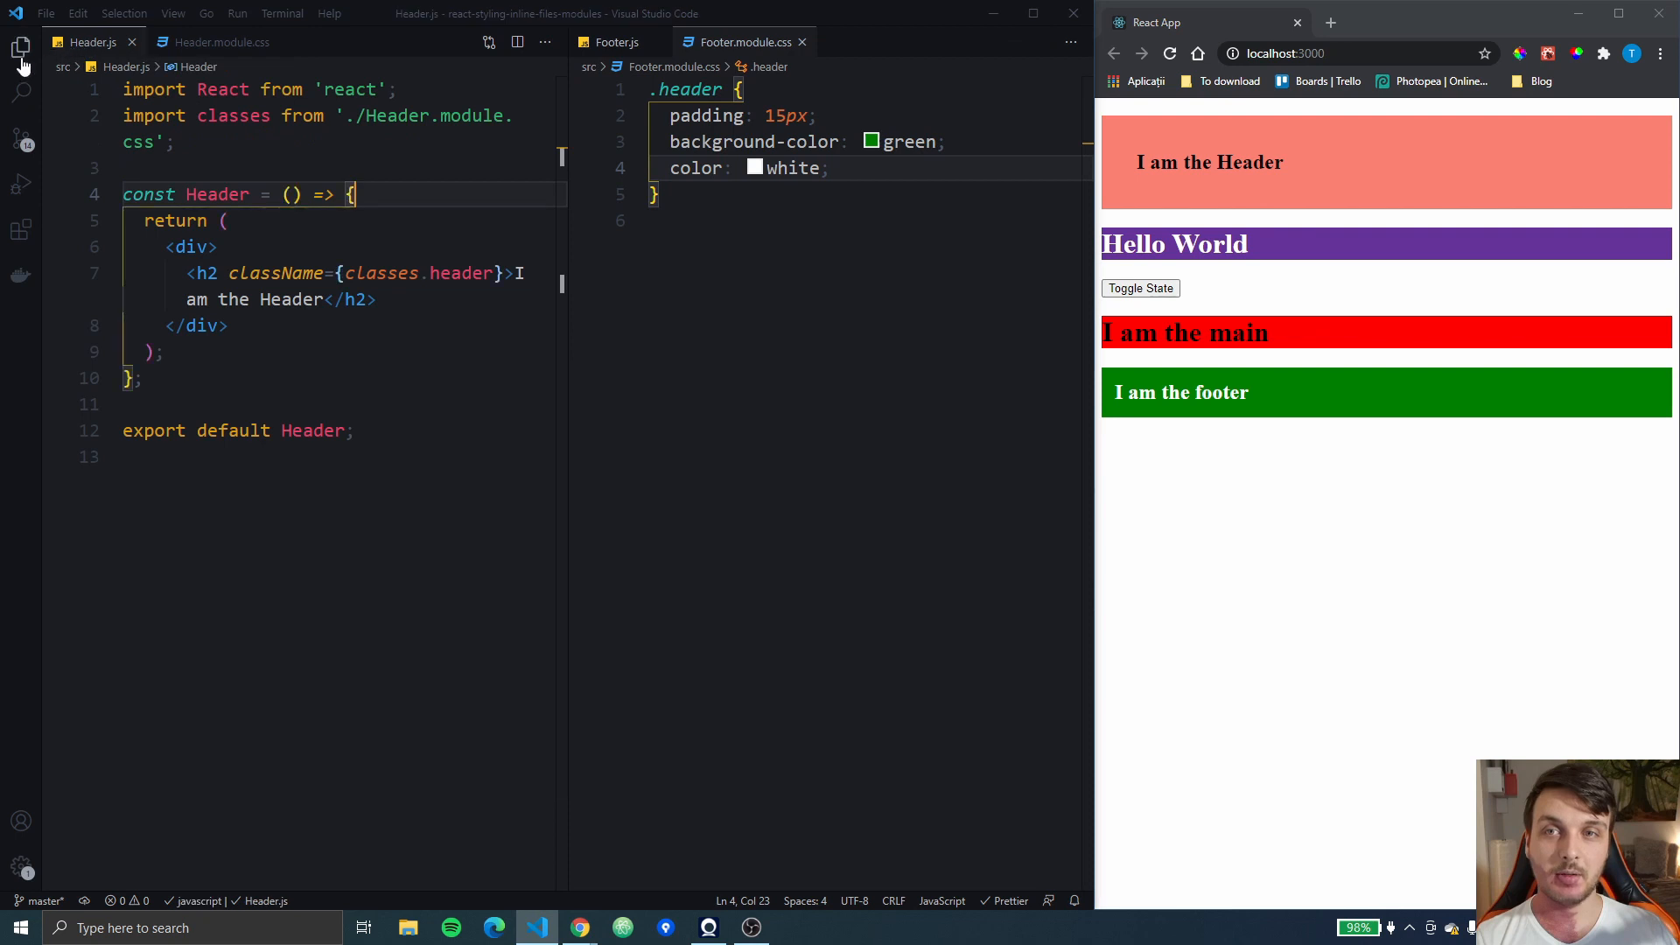
pyautogui.click(21, 49)
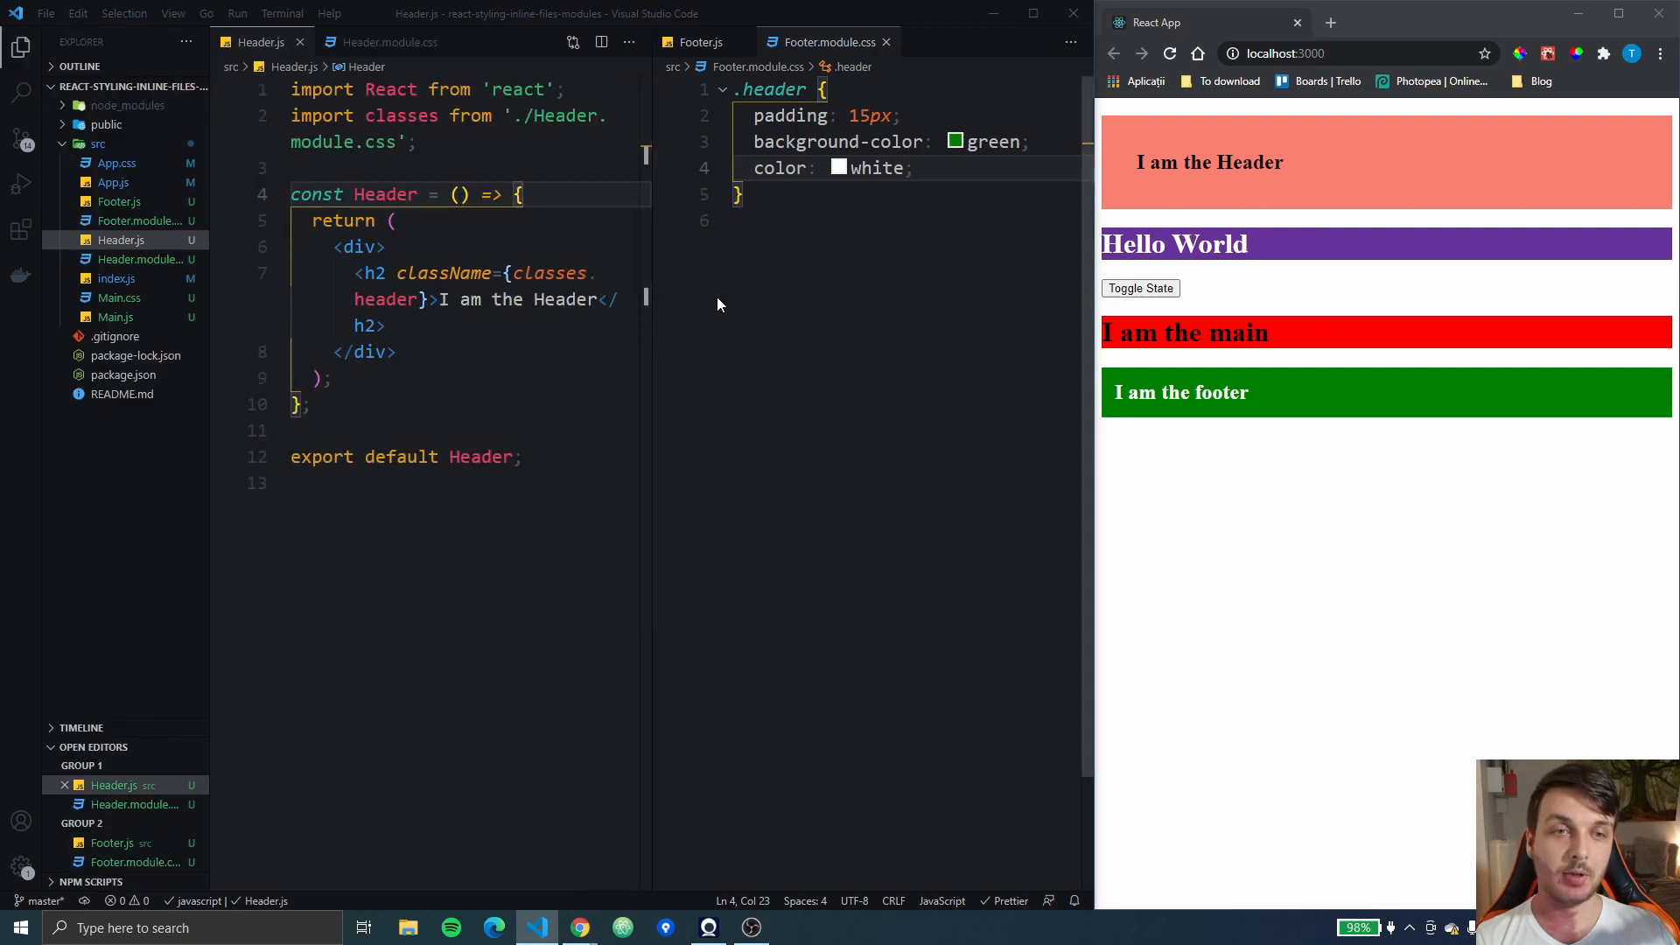